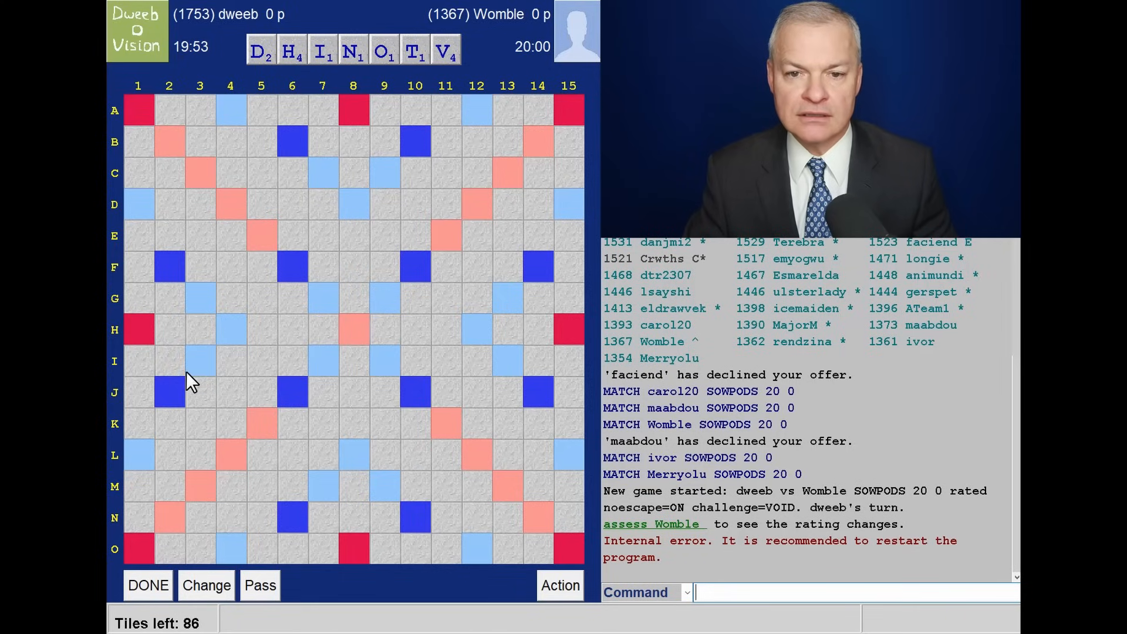
mouse_move(310, 244)
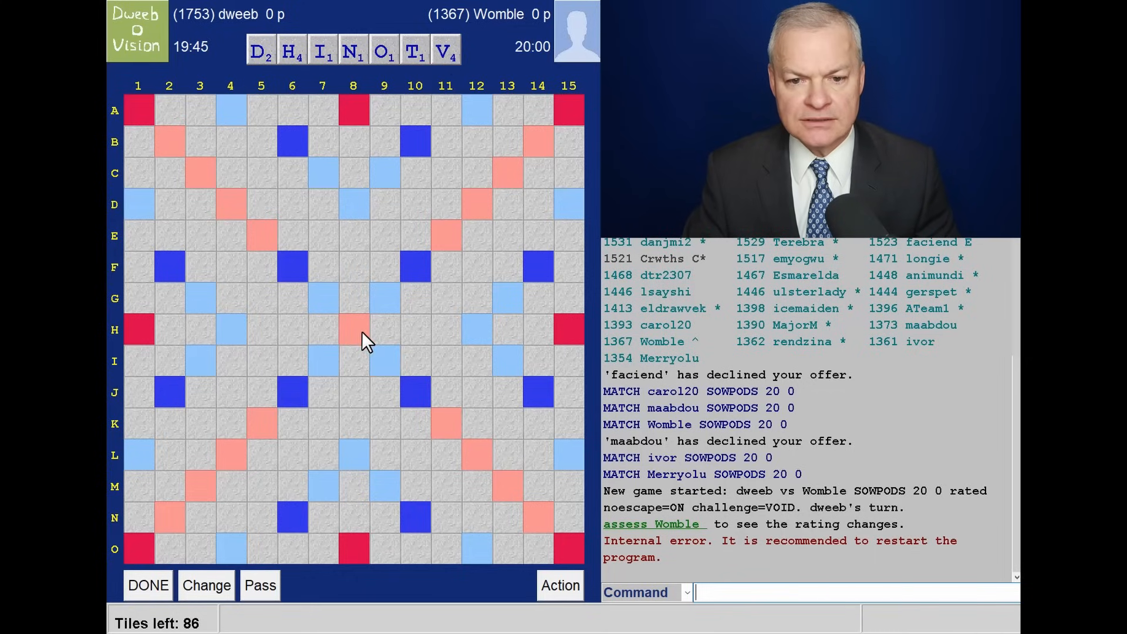
mouse_move(356, 339)
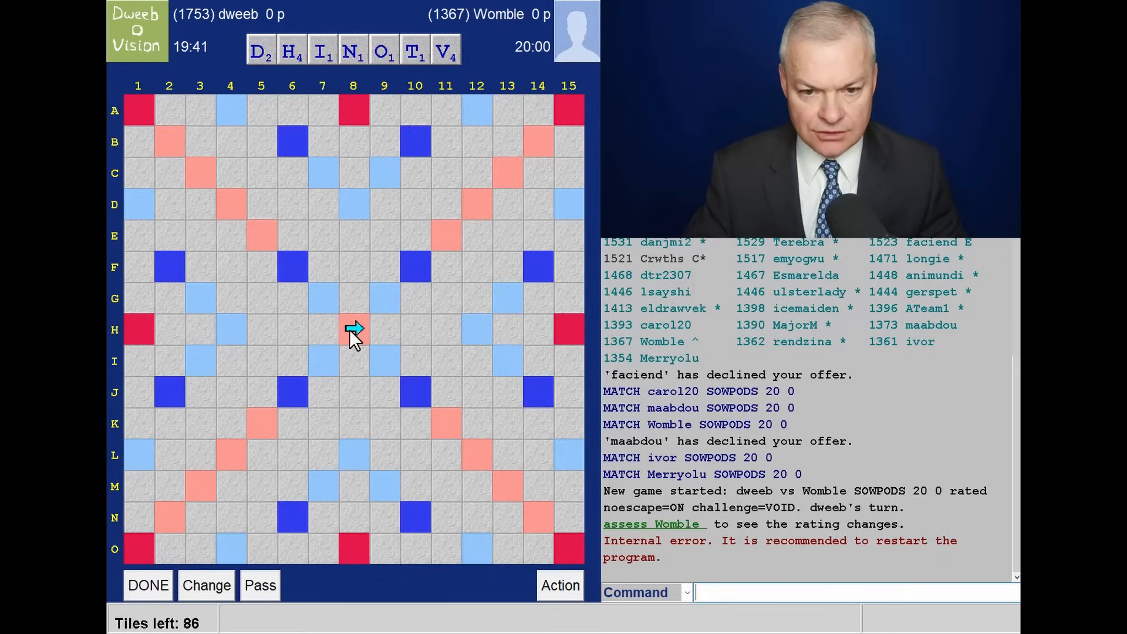
Lay DIVOT on H4–H8 and submit it for 22 points
left_click_drag(260, 49, 230, 330)
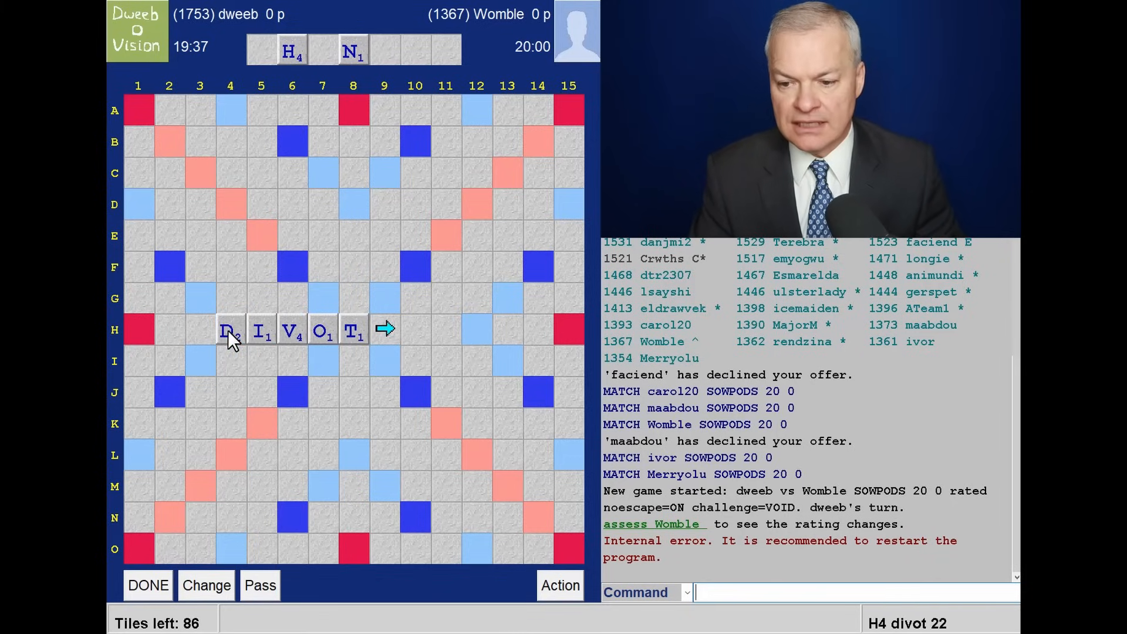
left_click(147, 585)
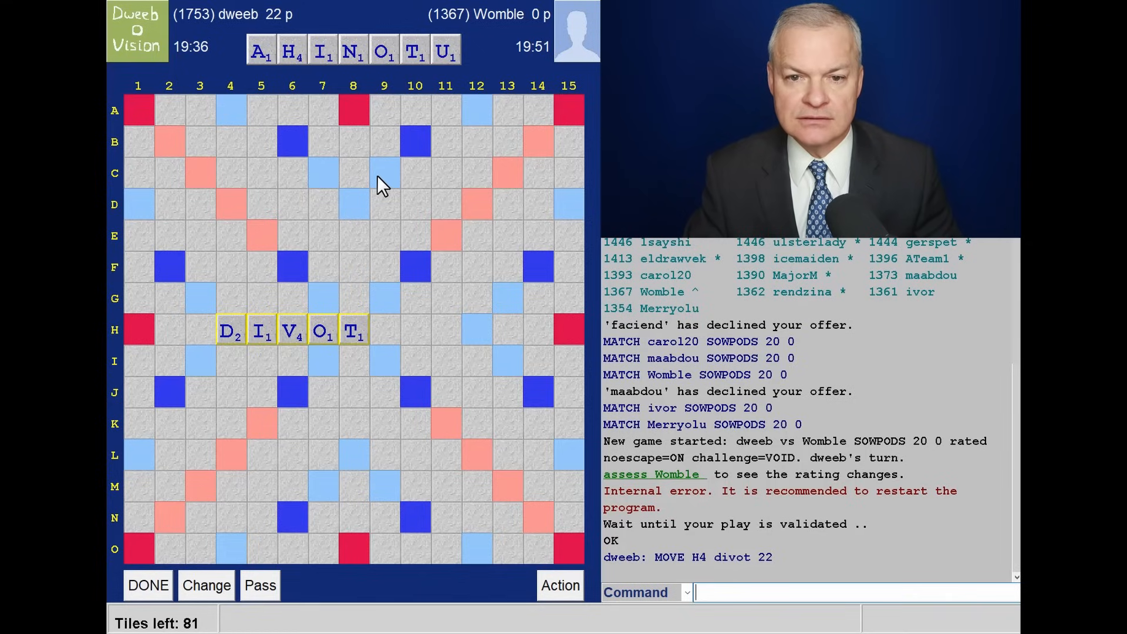
mouse_move(225, 345)
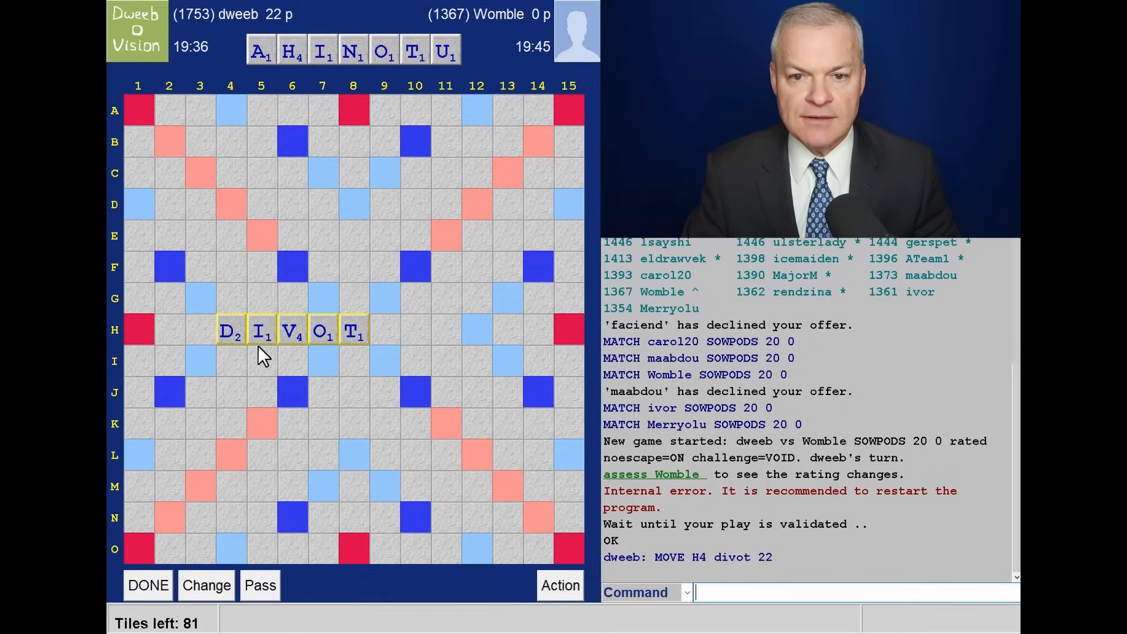
mouse_move(293, 351)
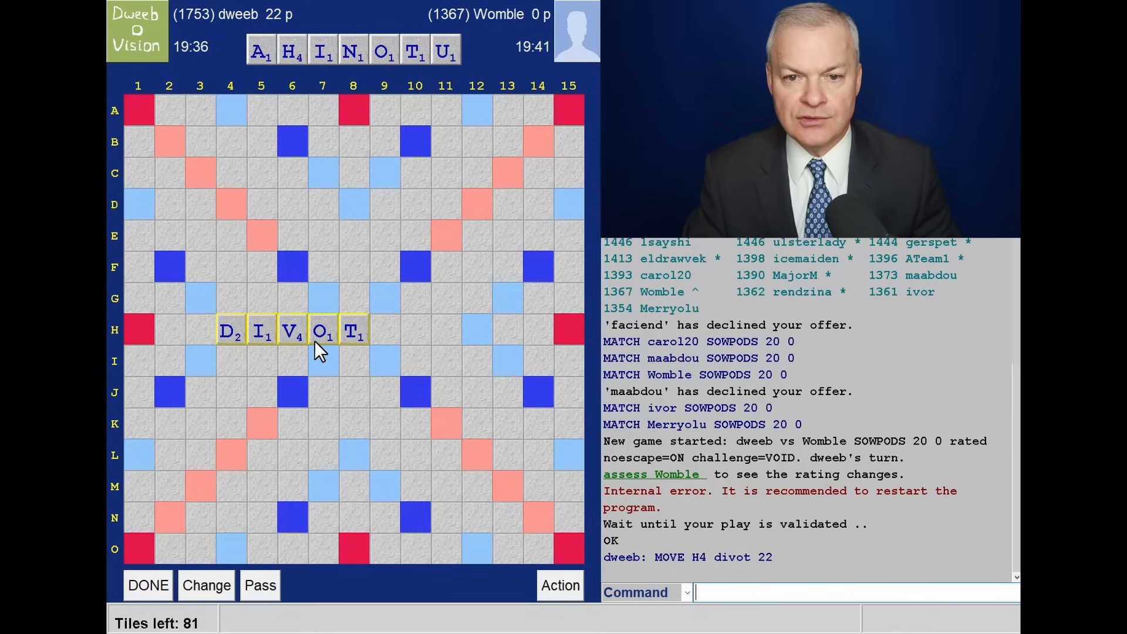
mouse_move(363, 351)
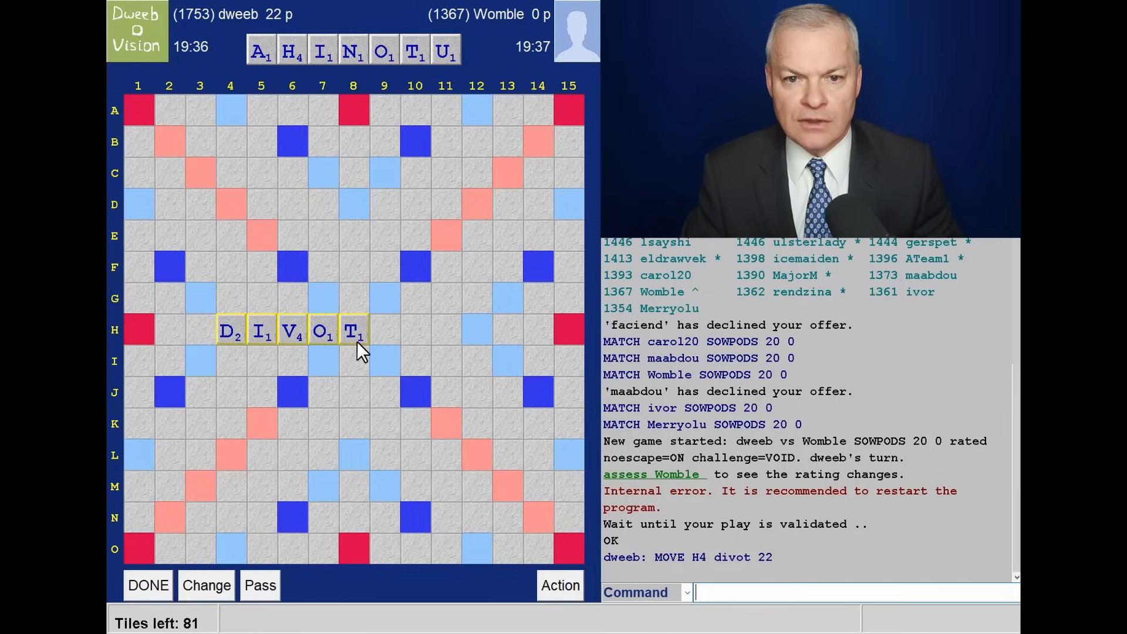
mouse_move(416, 131)
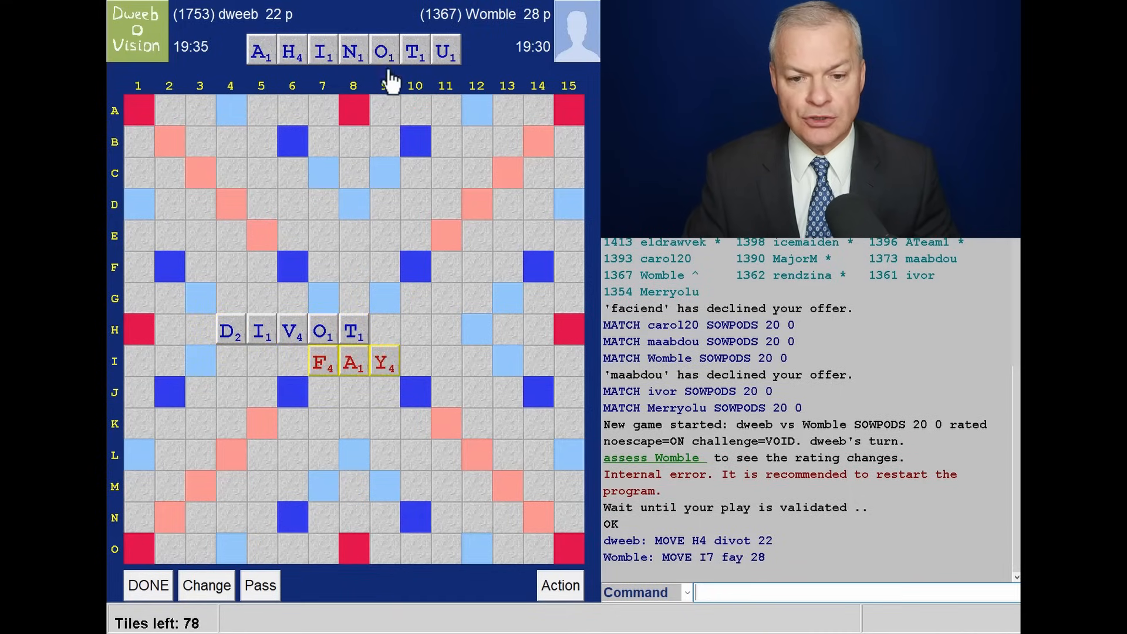
mouse_move(342, 399)
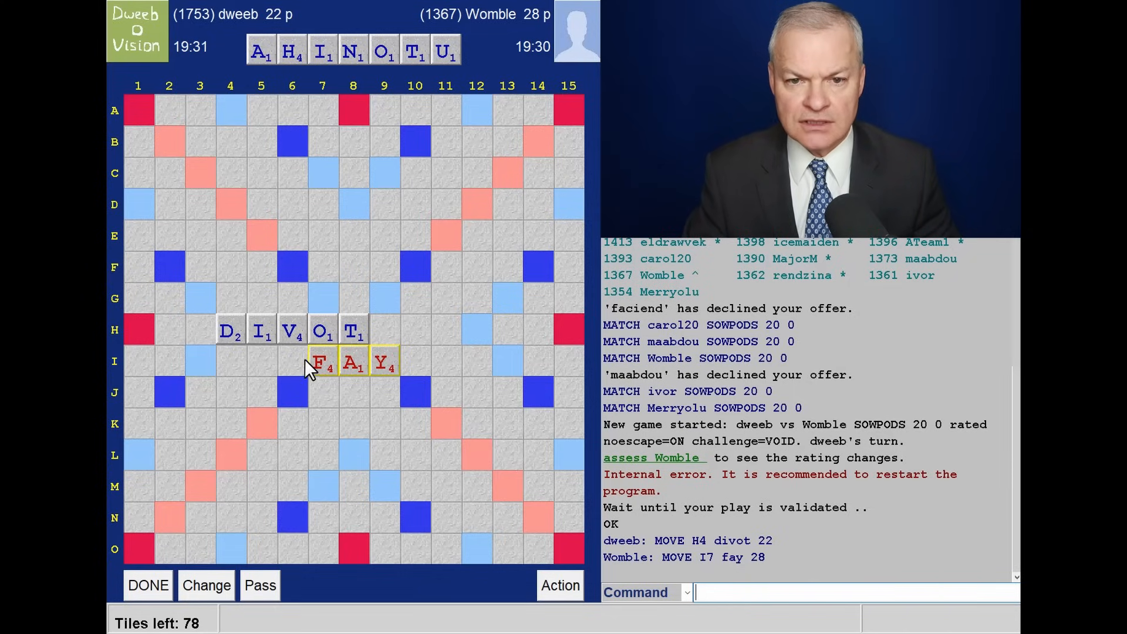
mouse_move(301, 347)
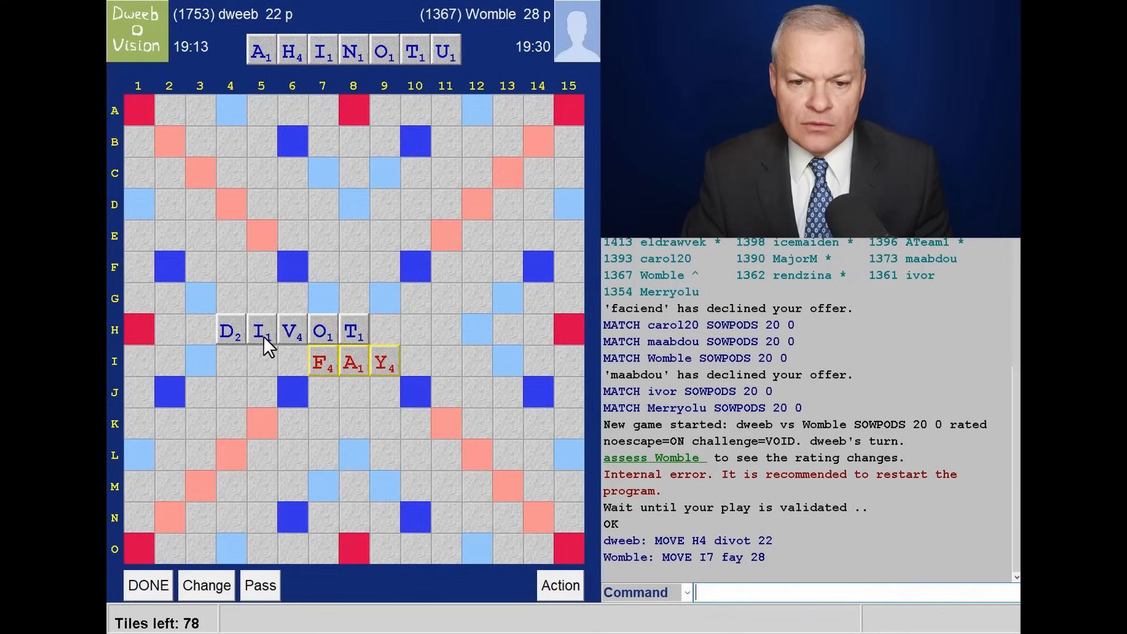
mouse_move(259, 408)
type("HUTIA")
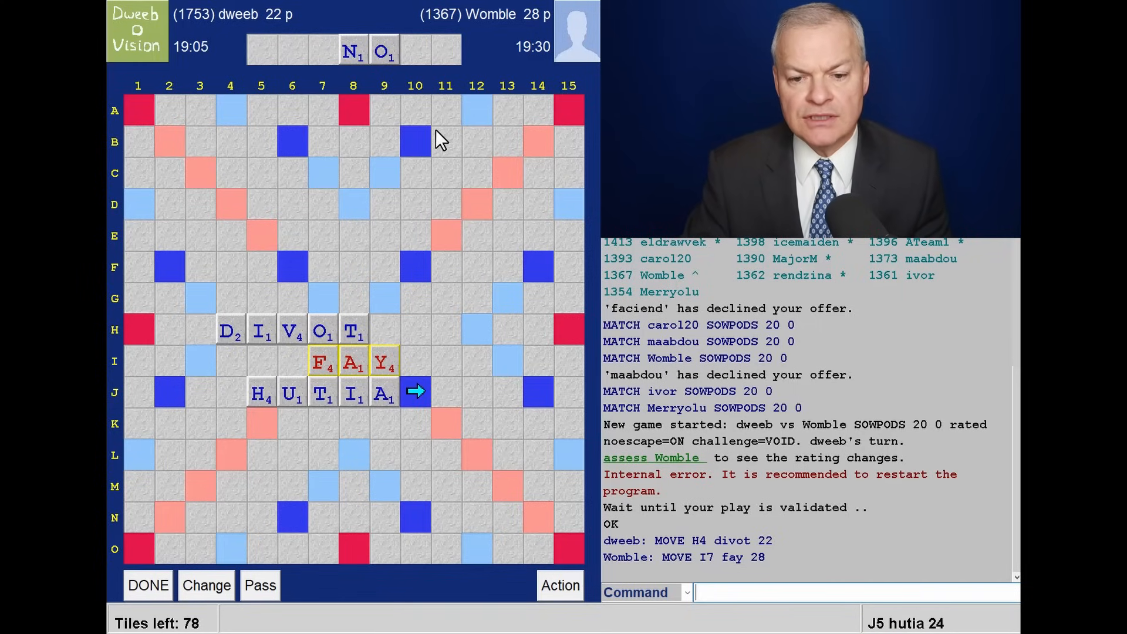
mouse_move(391, 377)
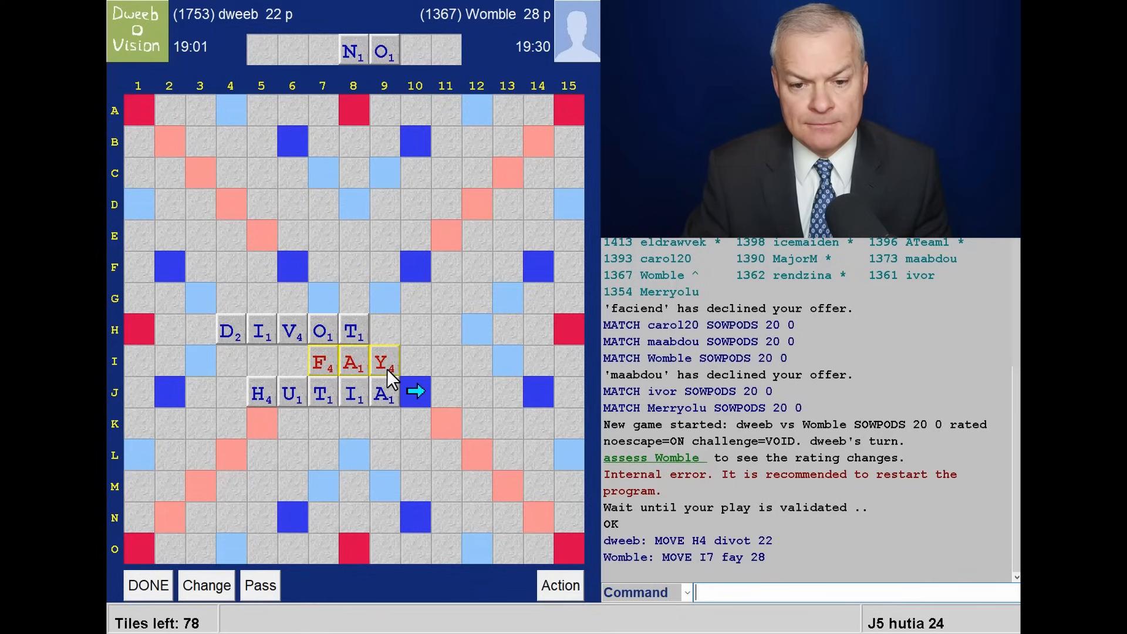
mouse_move(428, 302)
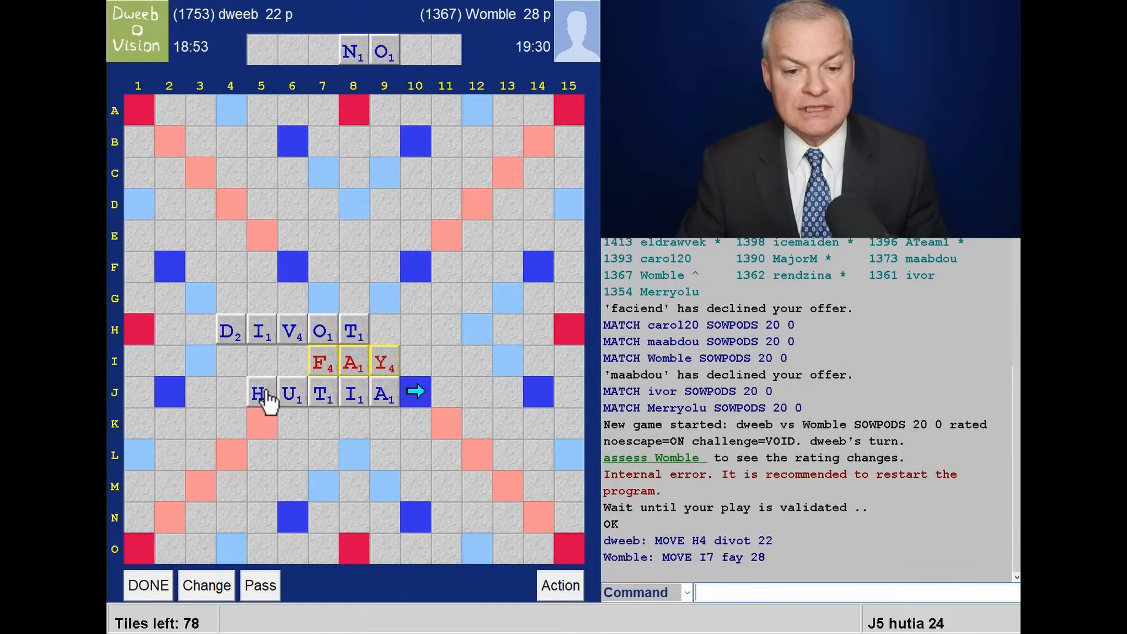
mouse_move(294, 439)
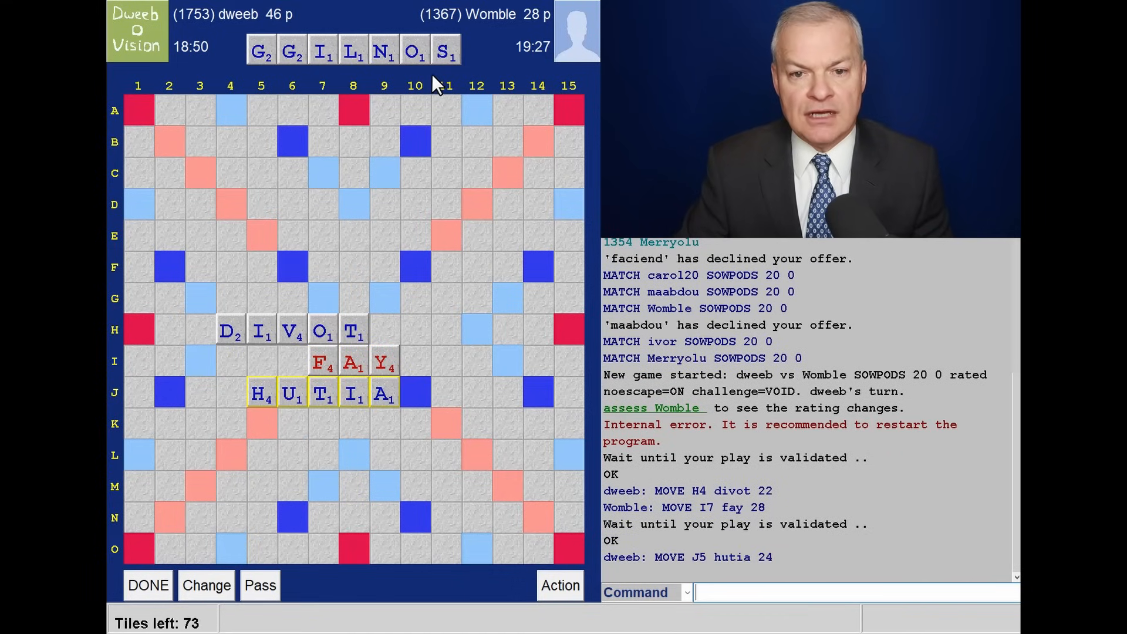
mouse_move(428, 147)
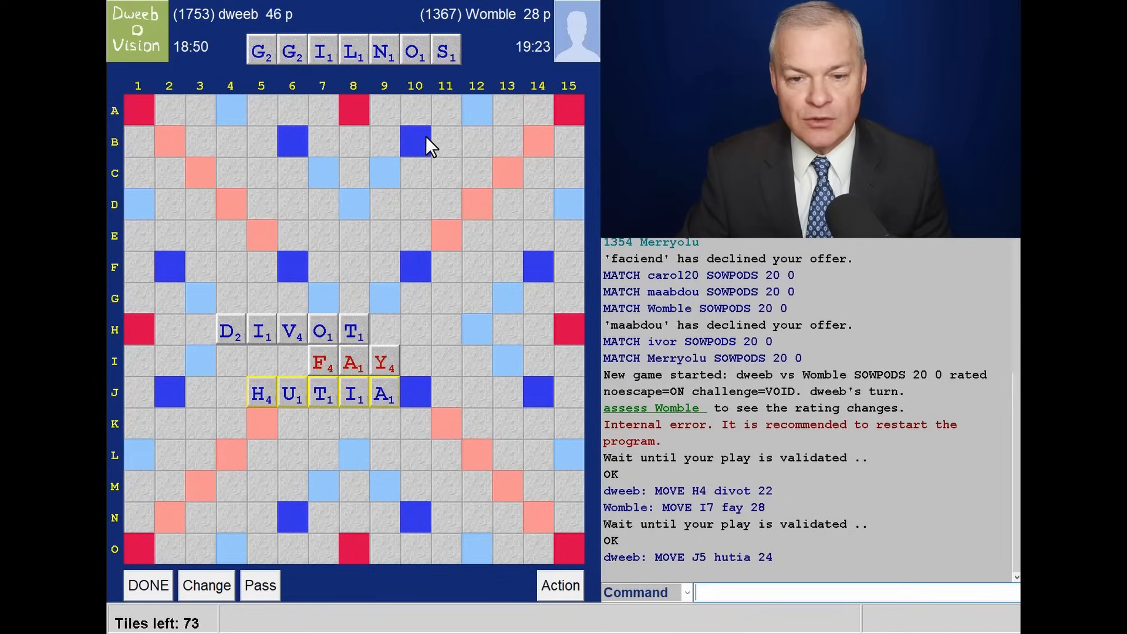
mouse_move(422, 122)
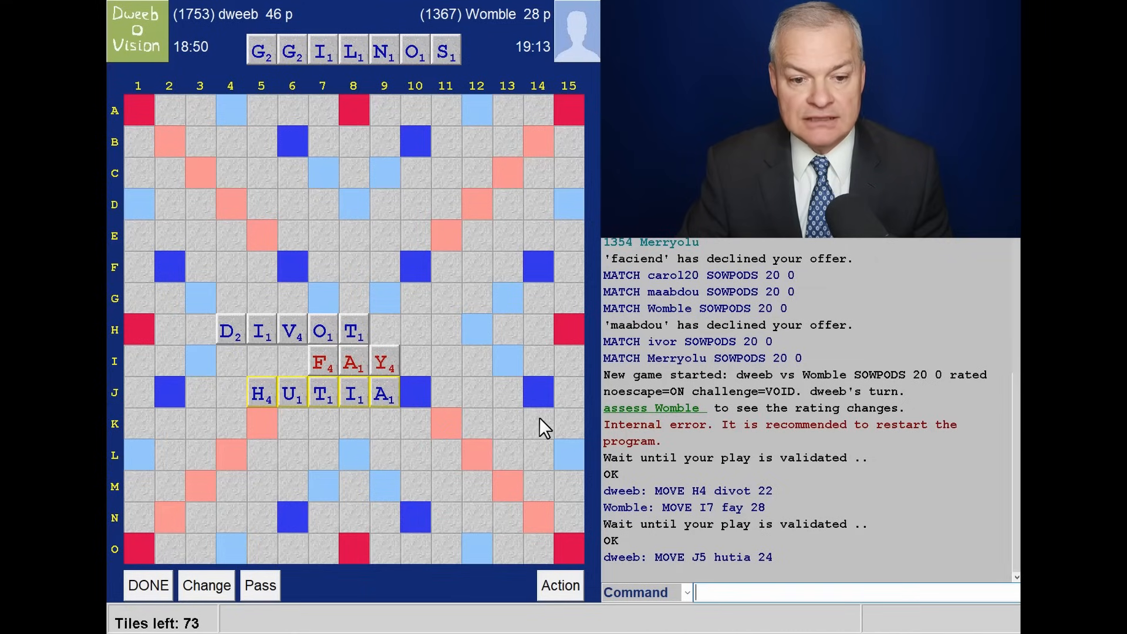
mouse_move(382, 441)
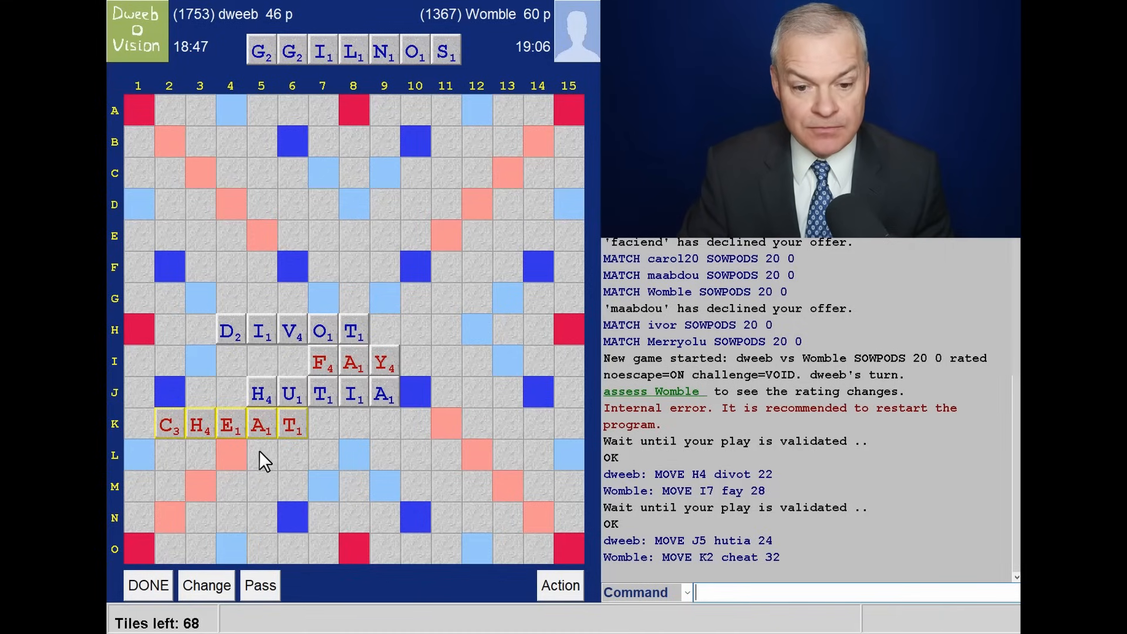
mouse_move(252, 464)
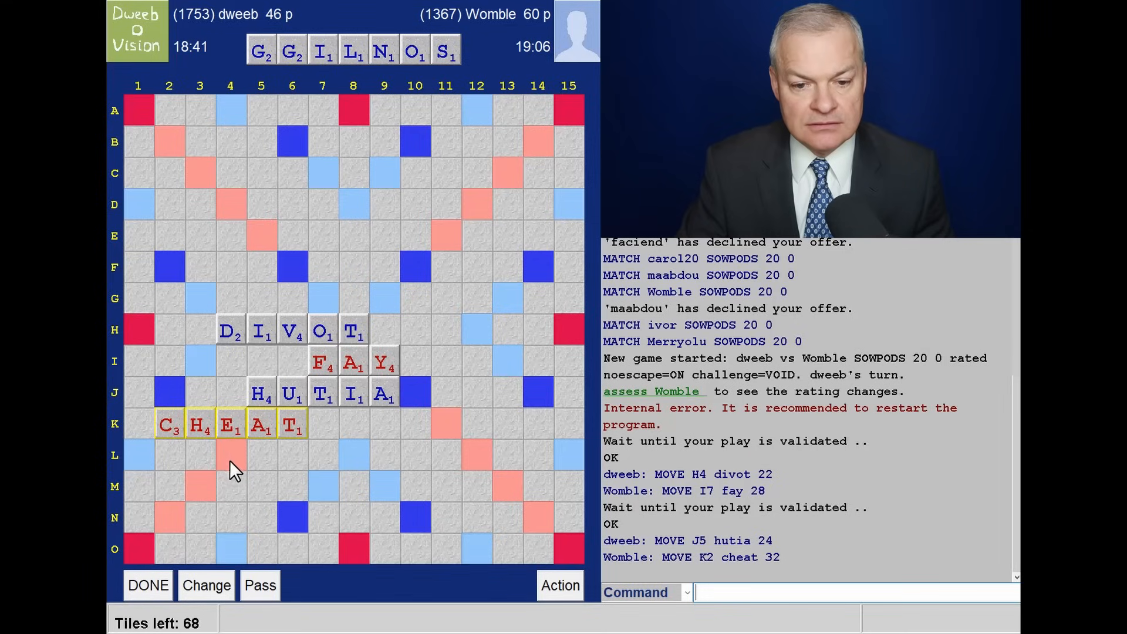
mouse_move(270, 464)
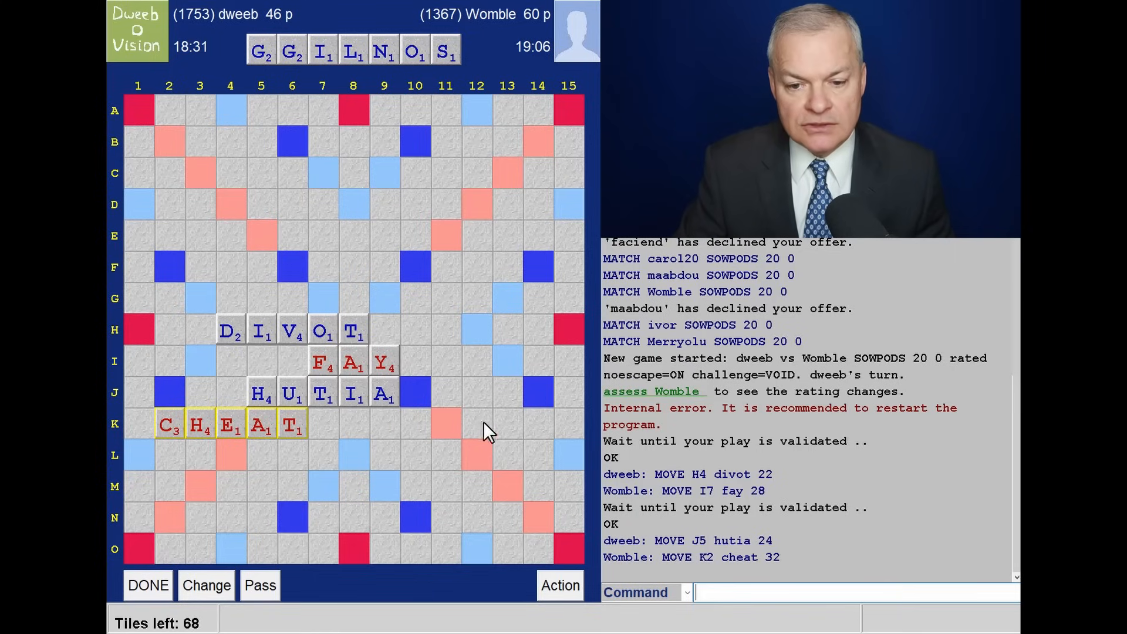
mouse_move(395, 441)
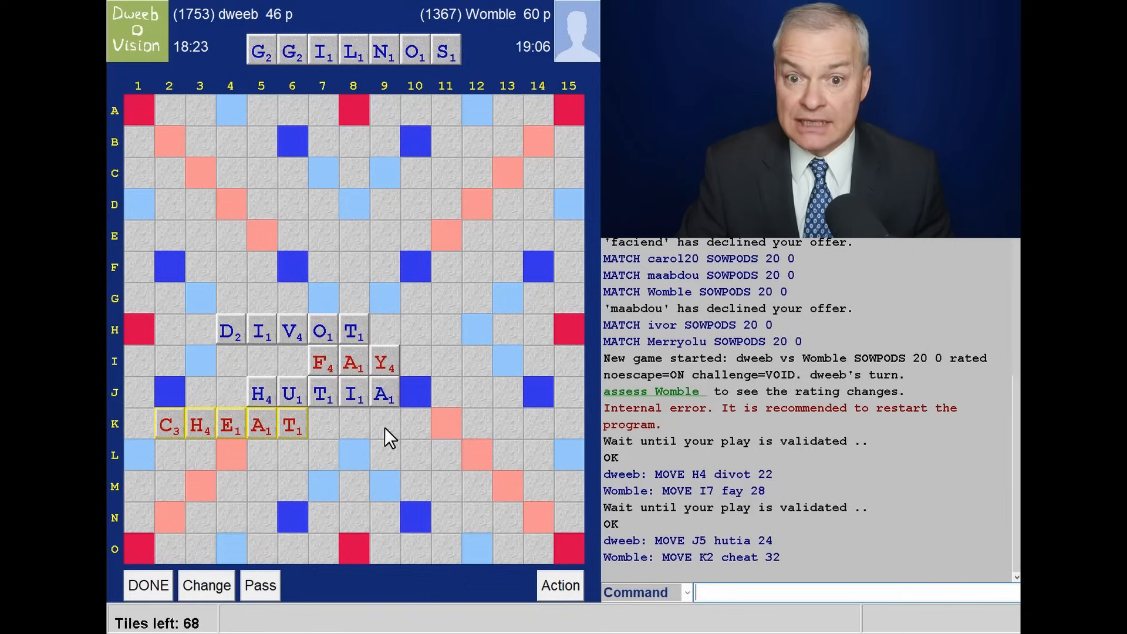
mouse_move(416, 202)
type("OGLINGS")
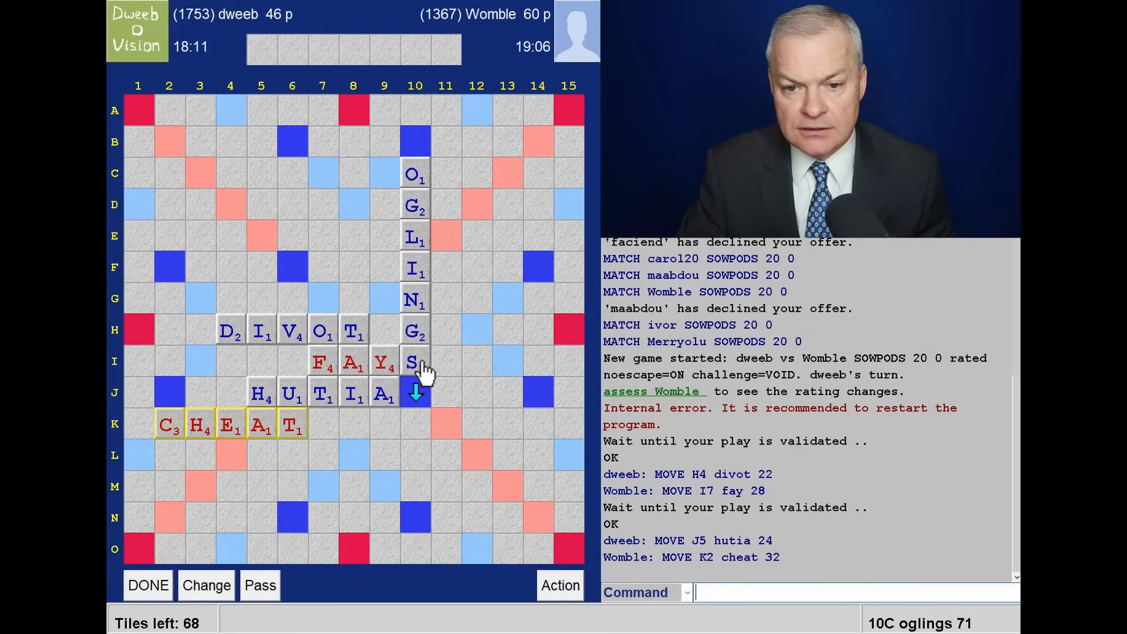
mouse_move(432, 384)
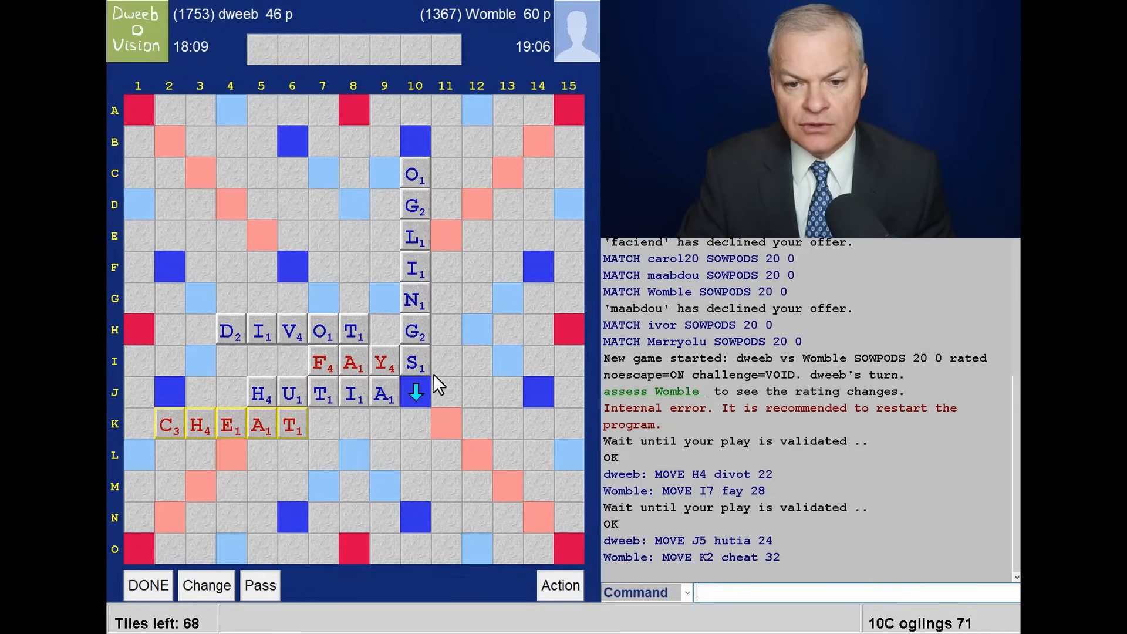
mouse_move(345, 282)
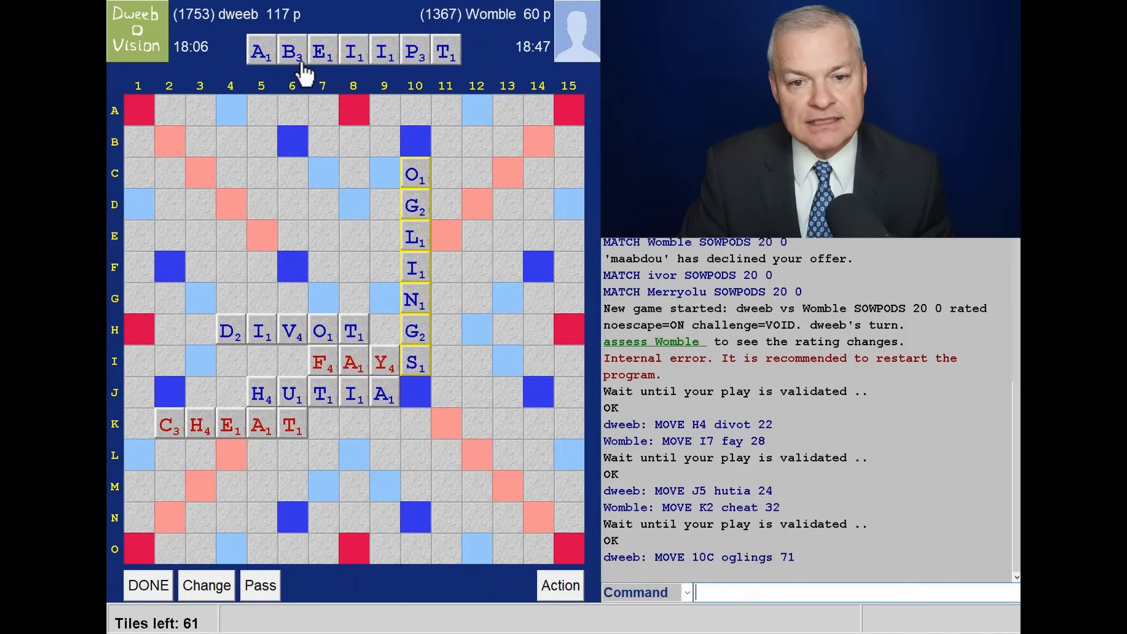
mouse_move(380, 88)
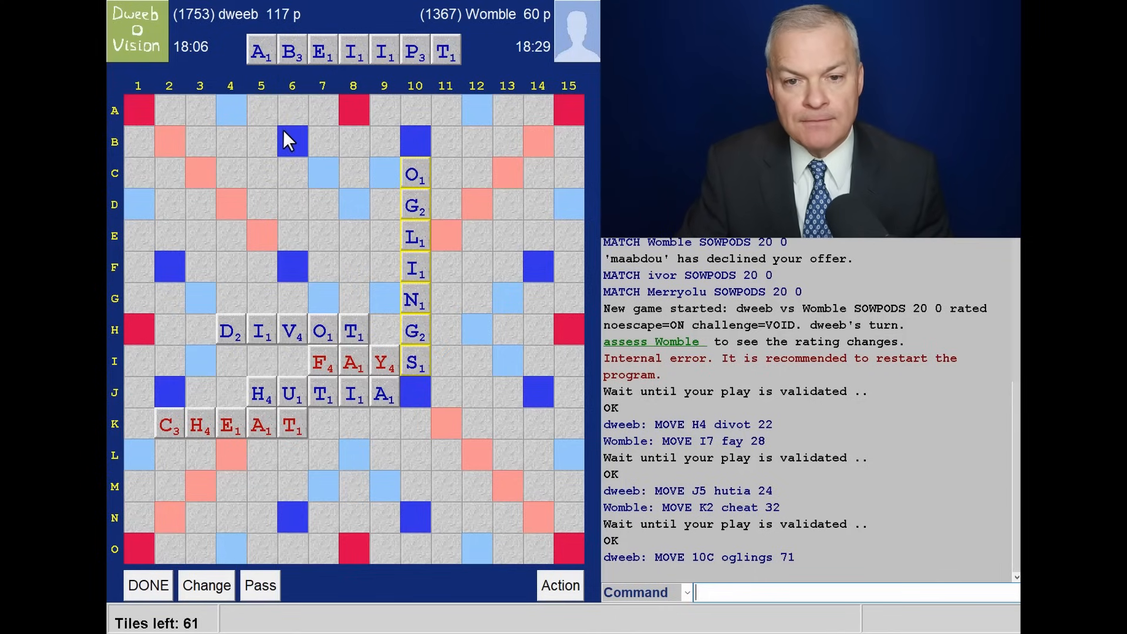
mouse_move(380, 115)
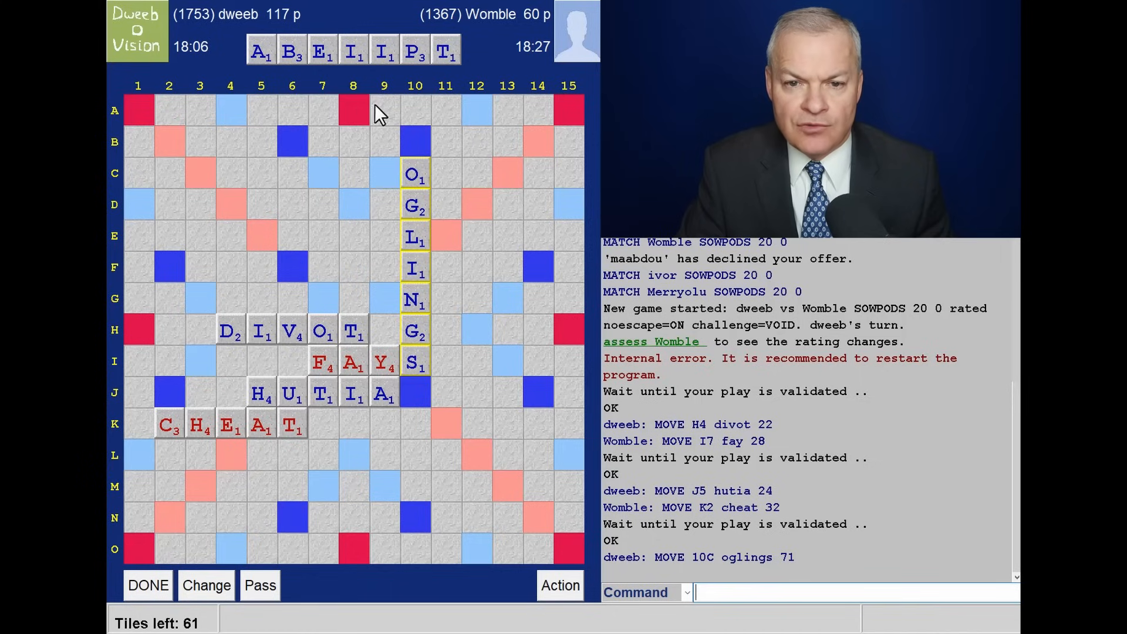
mouse_move(415, 68)
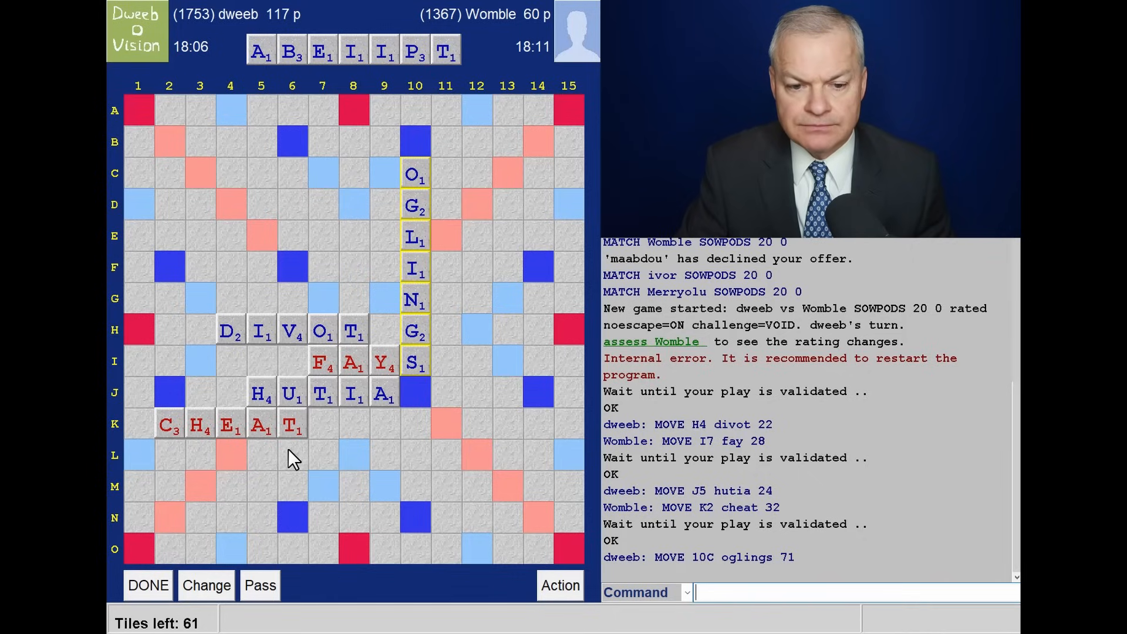
mouse_move(218, 471)
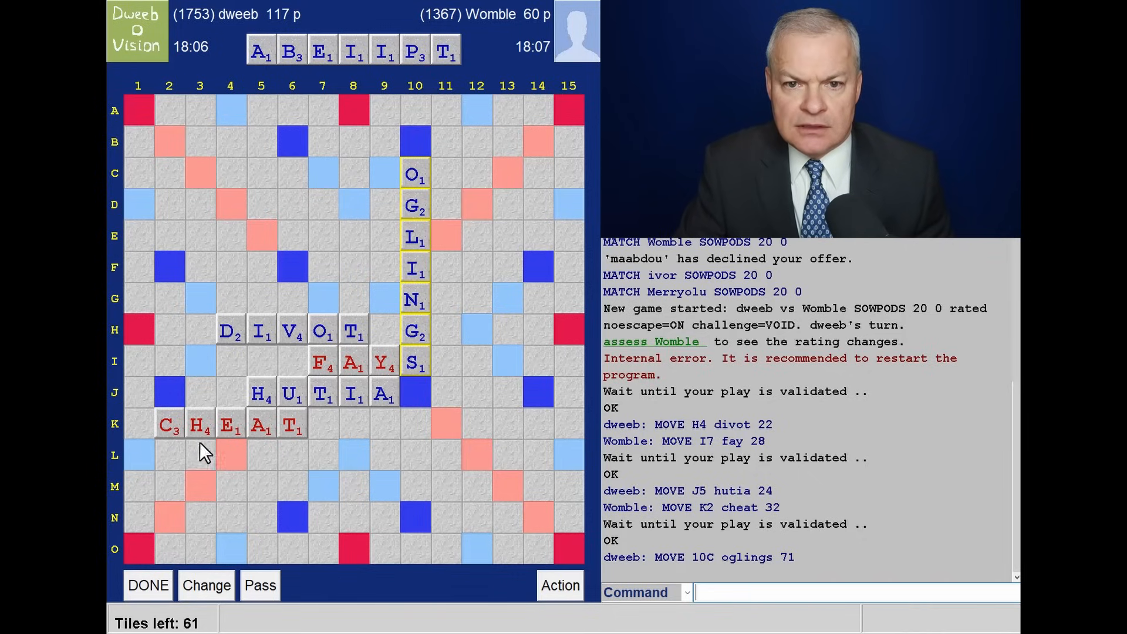
mouse_move(176, 447)
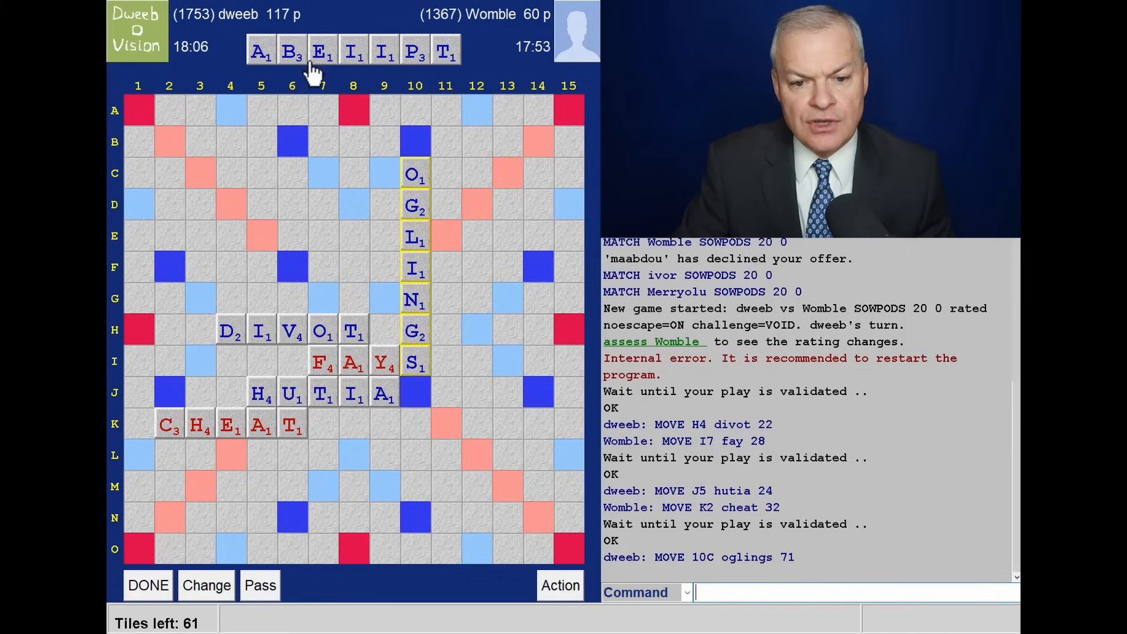
mouse_move(248, 461)
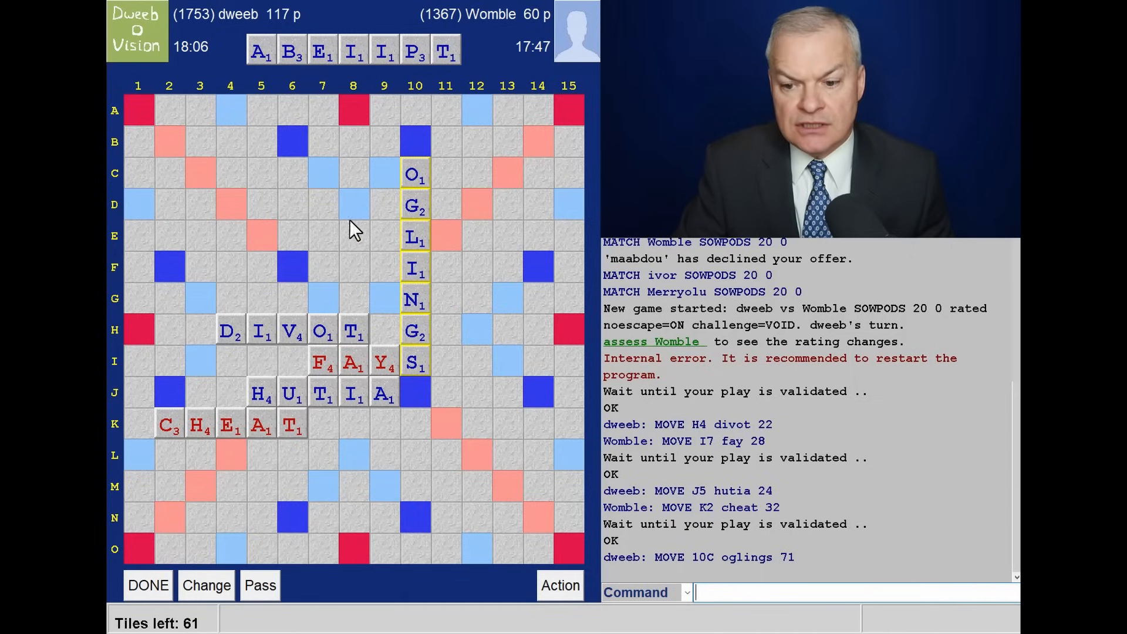
mouse_move(281, 490)
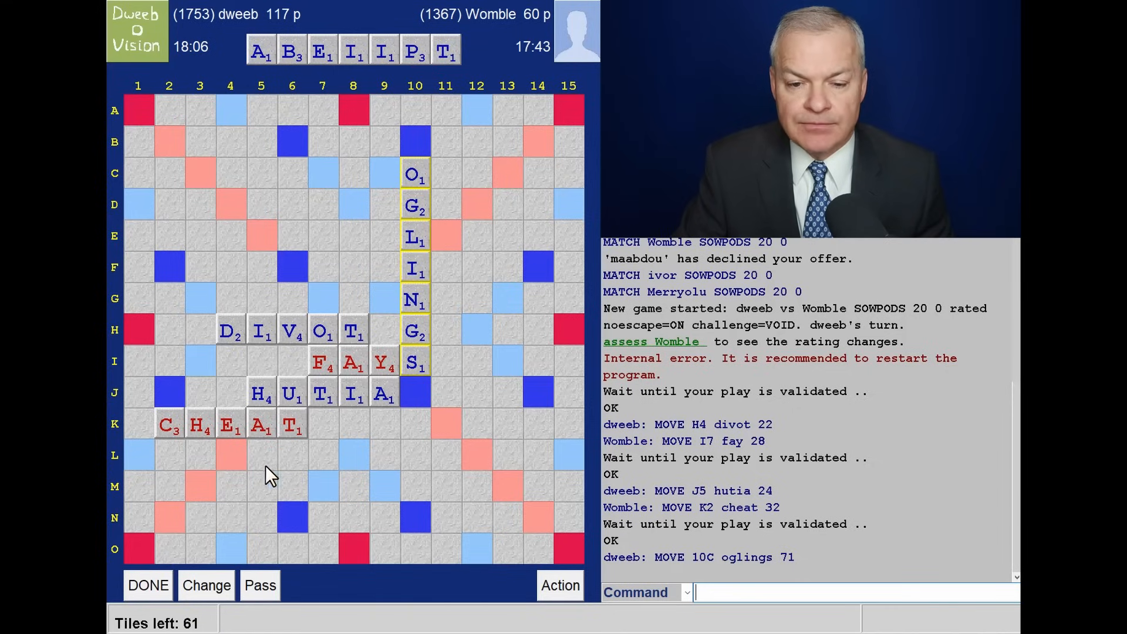
mouse_move(301, 465)
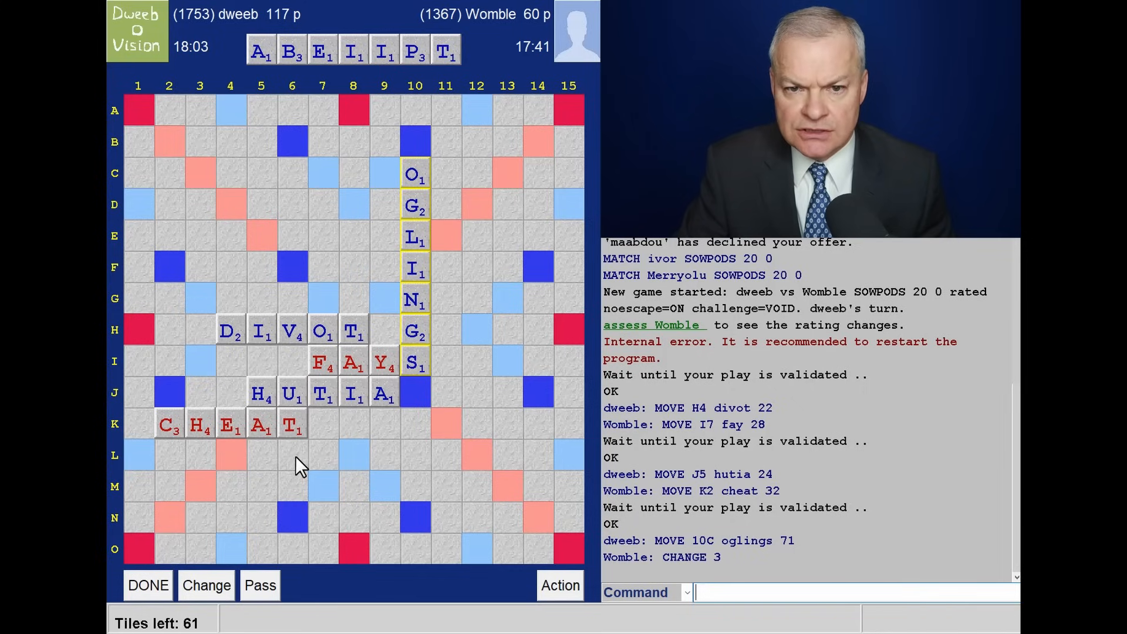
mouse_move(212, 471)
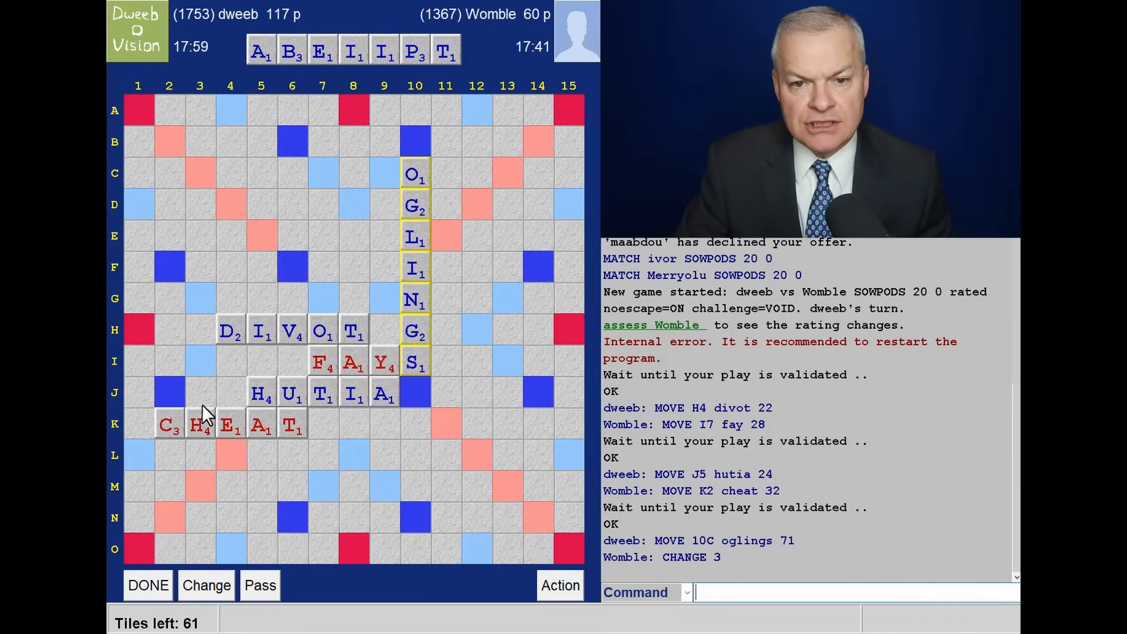
mouse_move(215, 378)
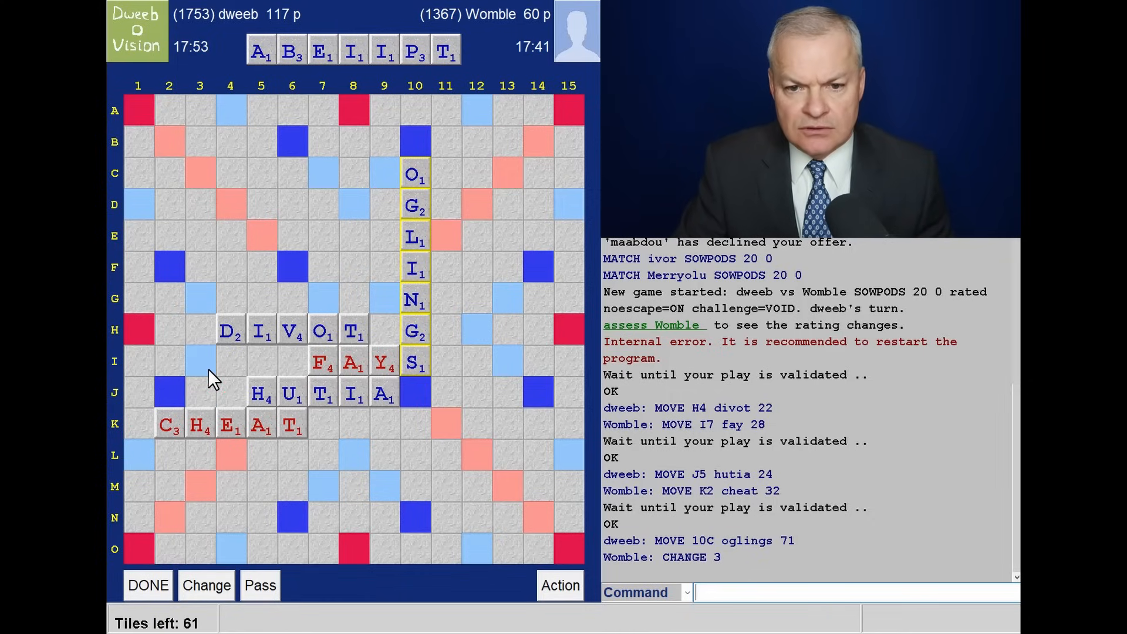
mouse_move(439, 179)
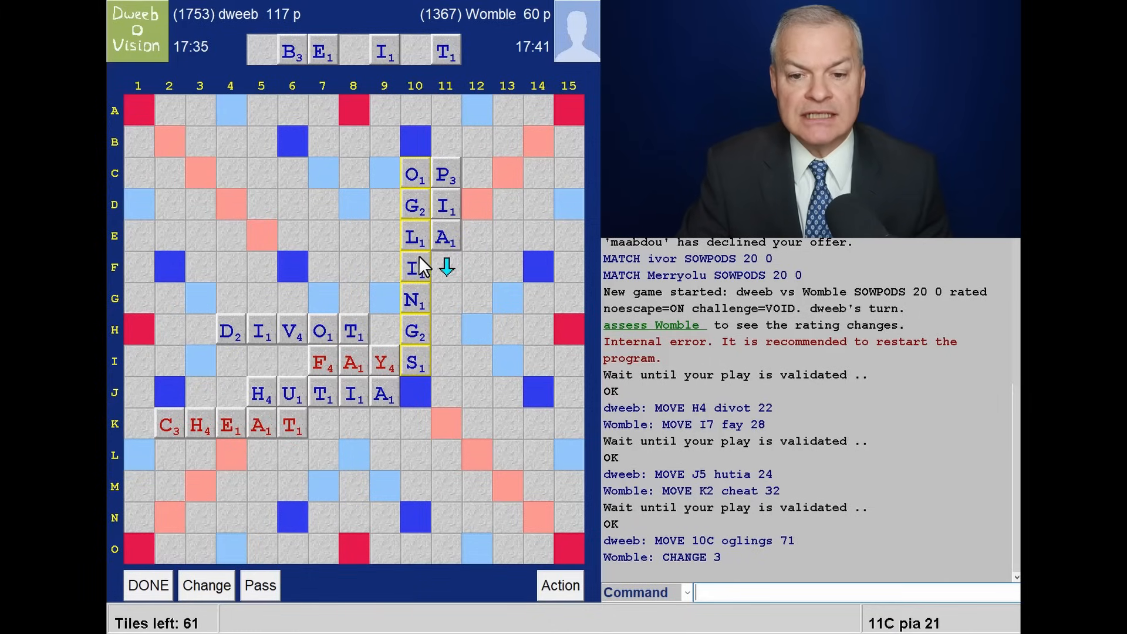
mouse_move(277, 261)
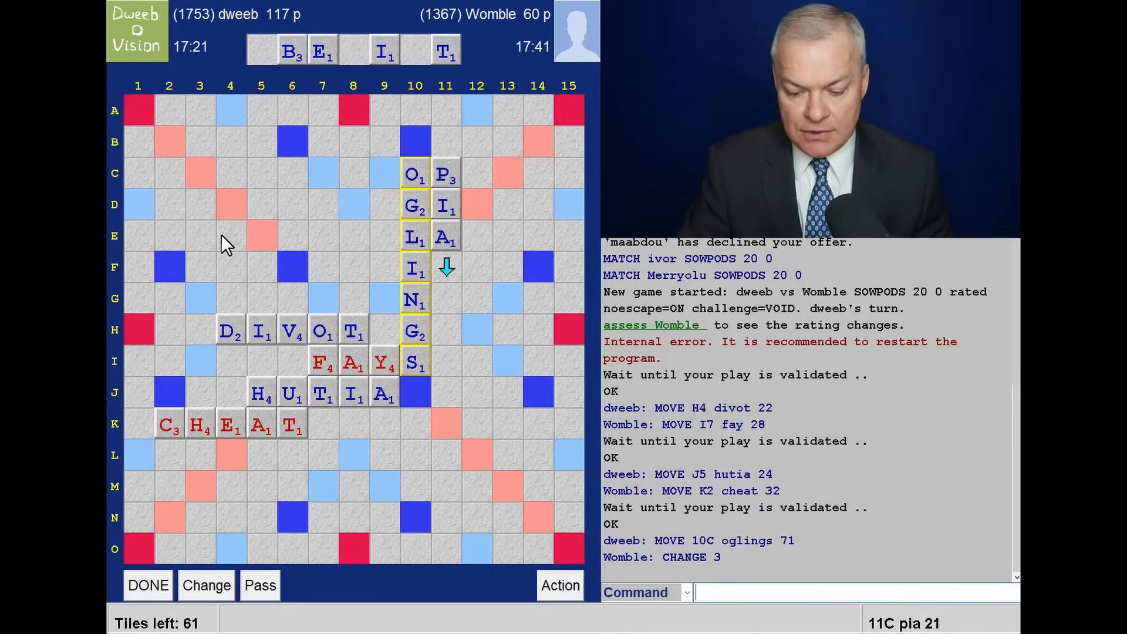
Submit PIA on C11–E11 for 21 points, extending the lead to 138–60
left_click(147, 585)
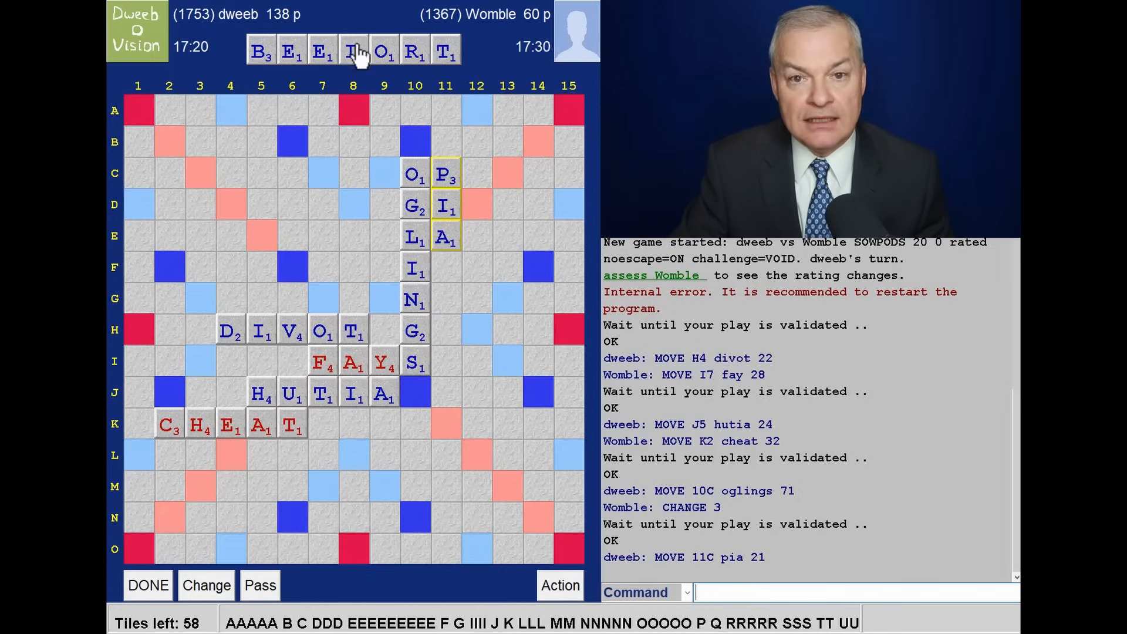
mouse_move(333, 247)
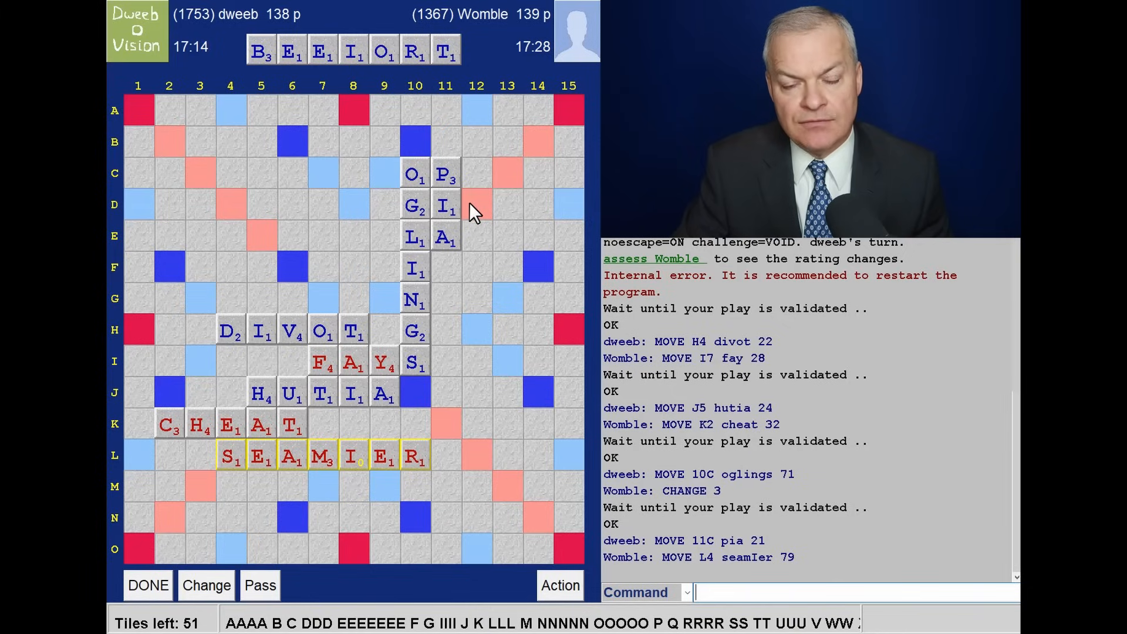
mouse_move(478, 239)
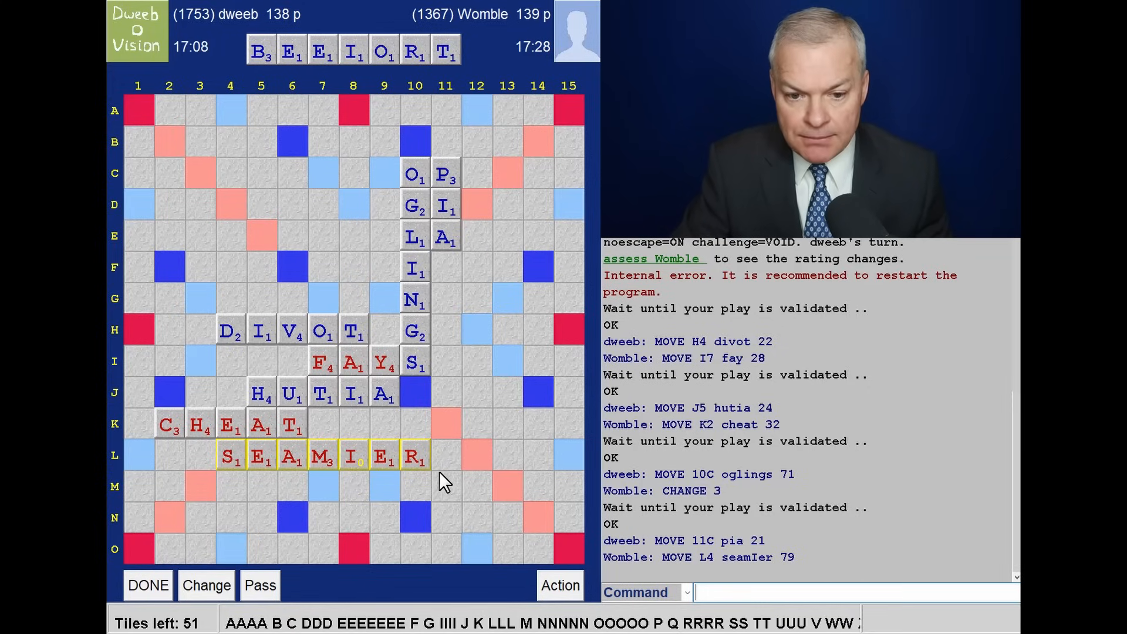
mouse_move(497, 489)
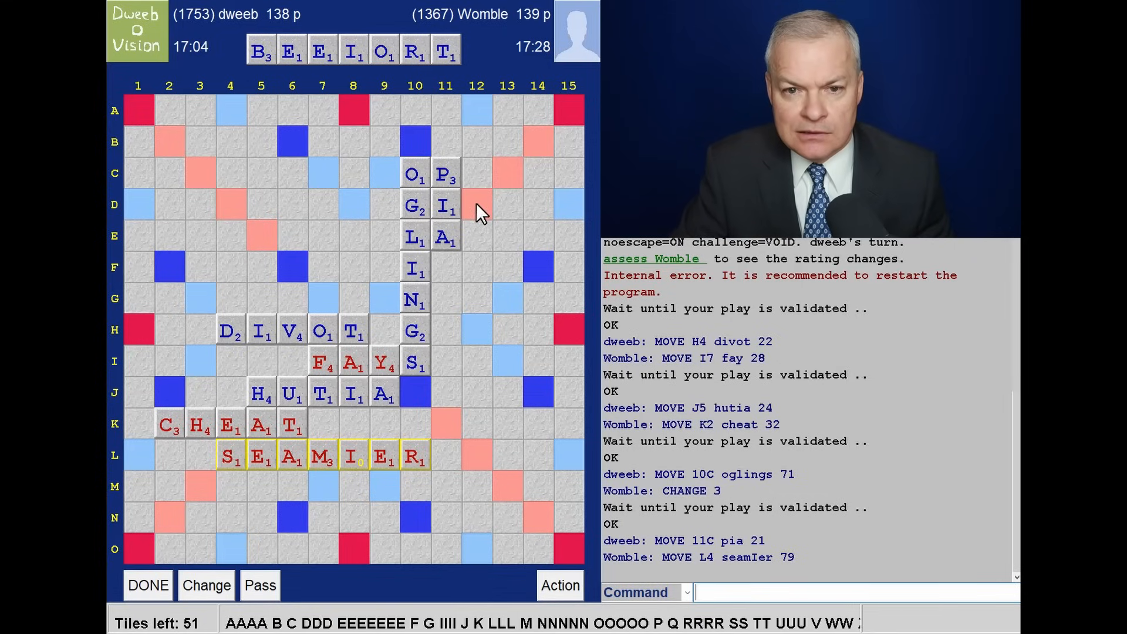
mouse_move(476, 164)
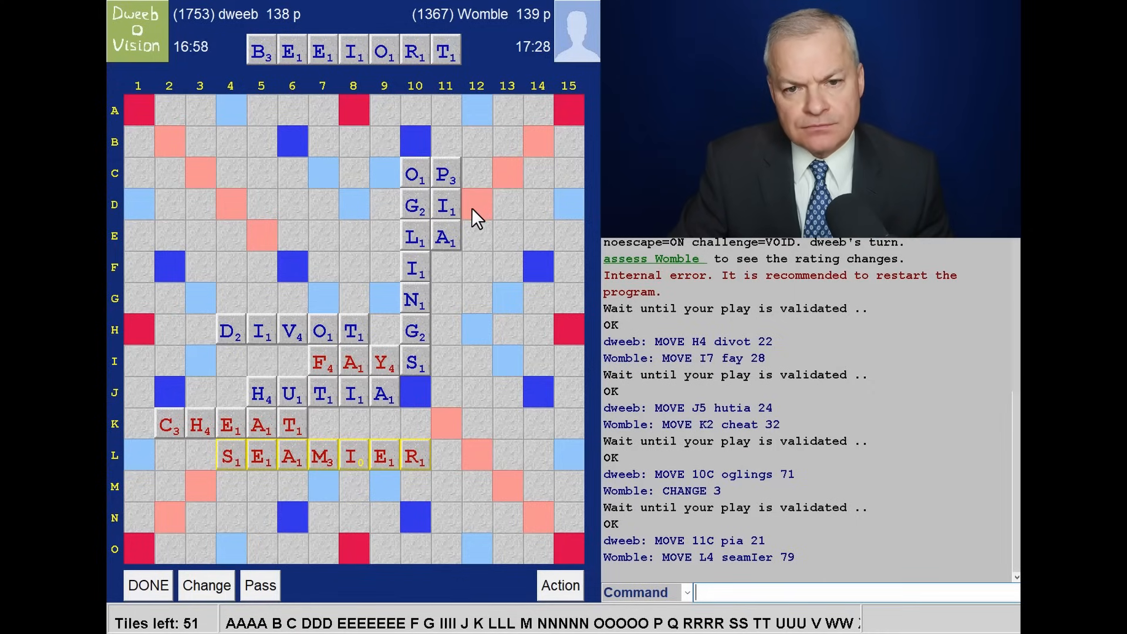
mouse_move(471, 189)
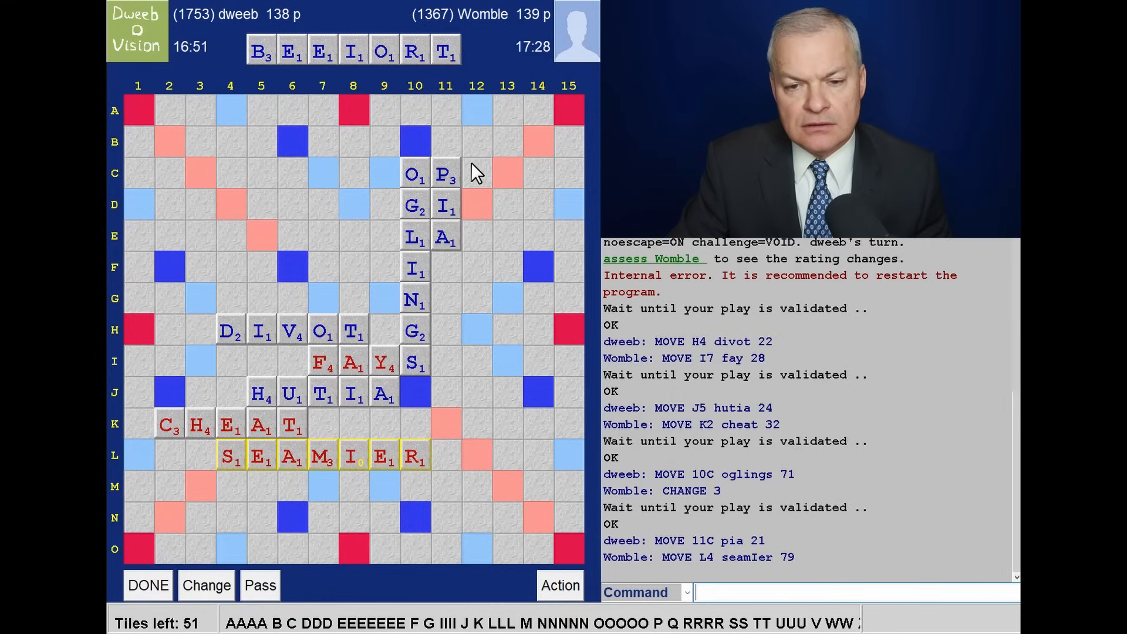
mouse_move(476, 183)
type("B")
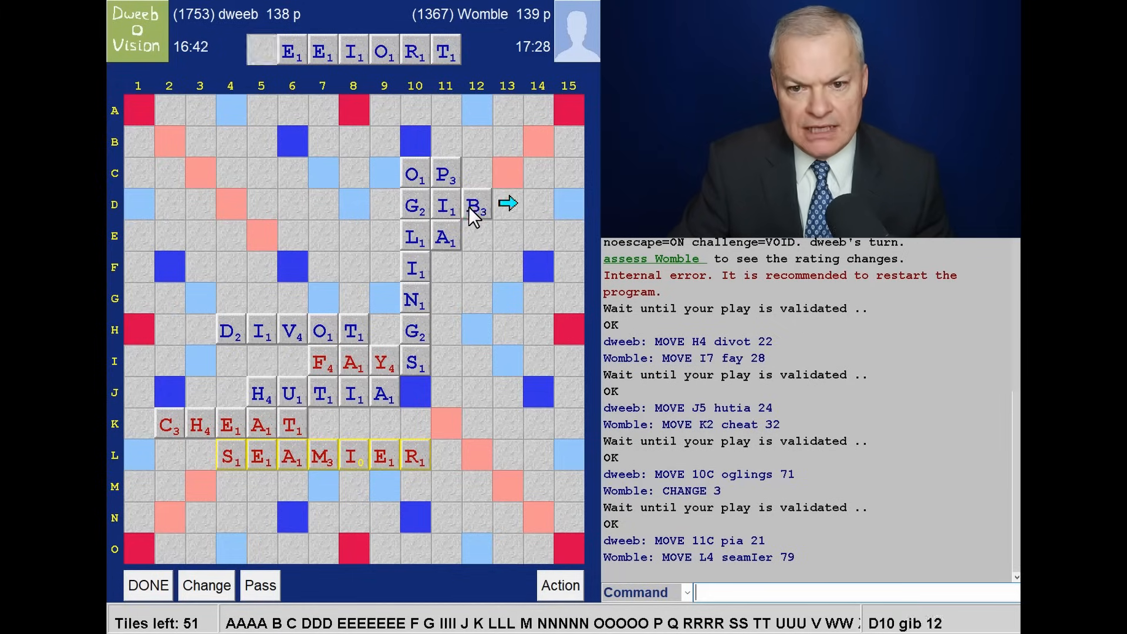
mouse_move(468, 175)
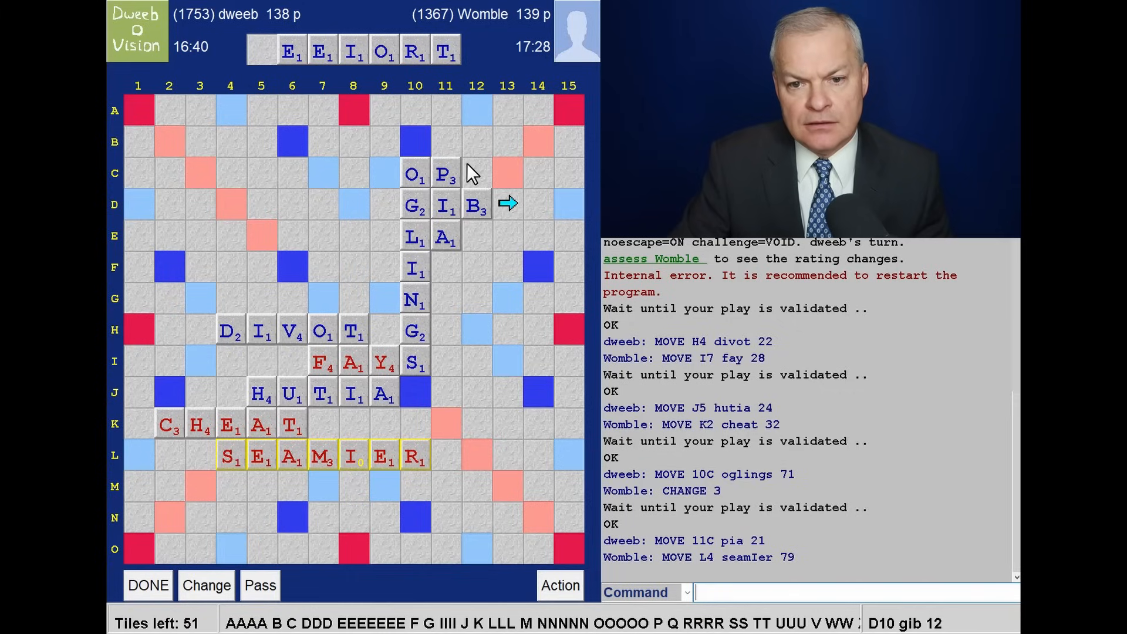
mouse_move(481, 179)
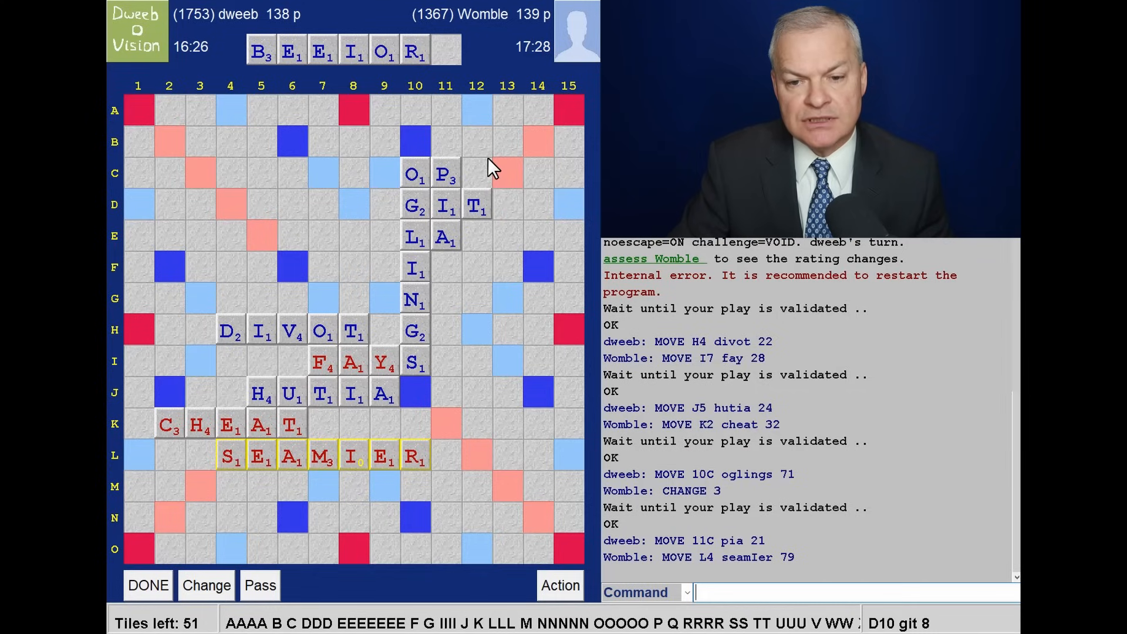
mouse_move(480, 151)
type("BOE")
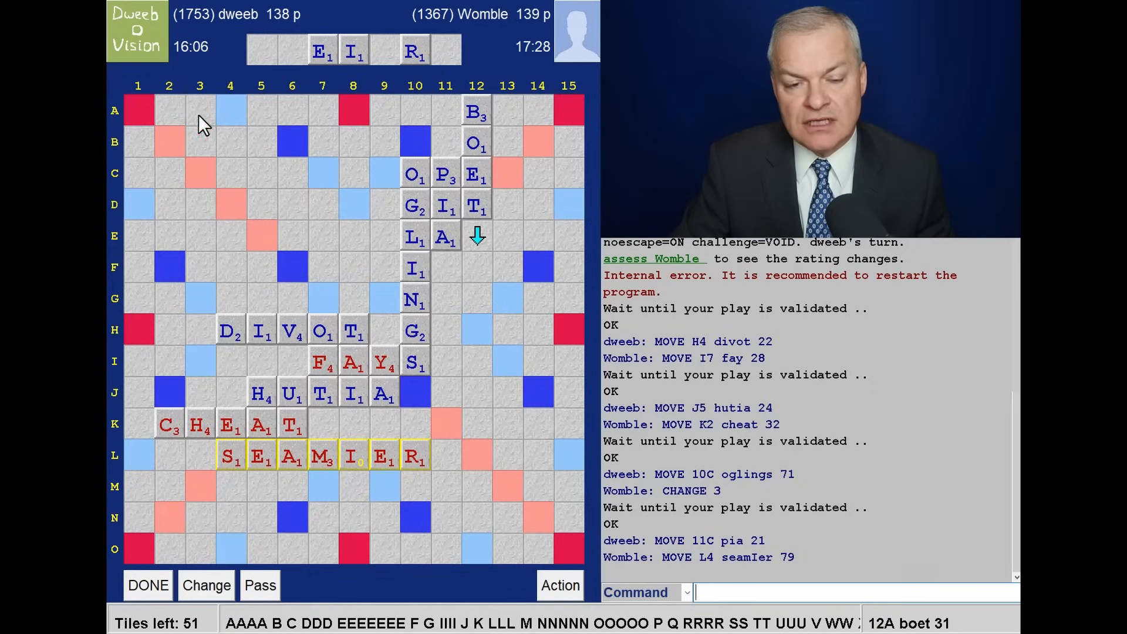
mouse_move(477, 137)
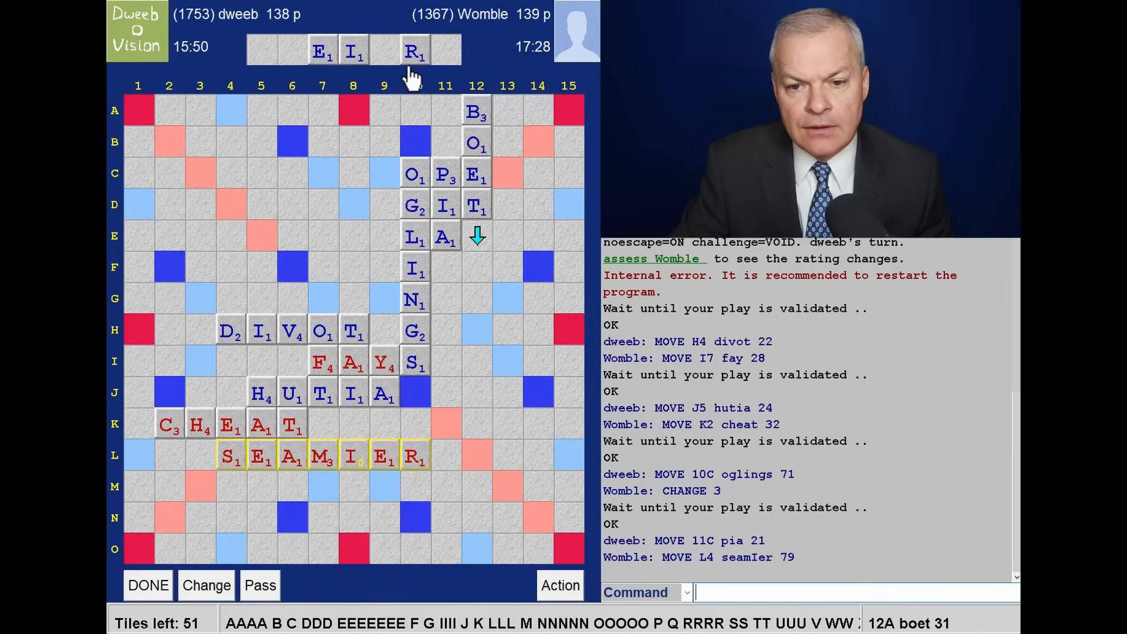
mouse_move(521, 219)
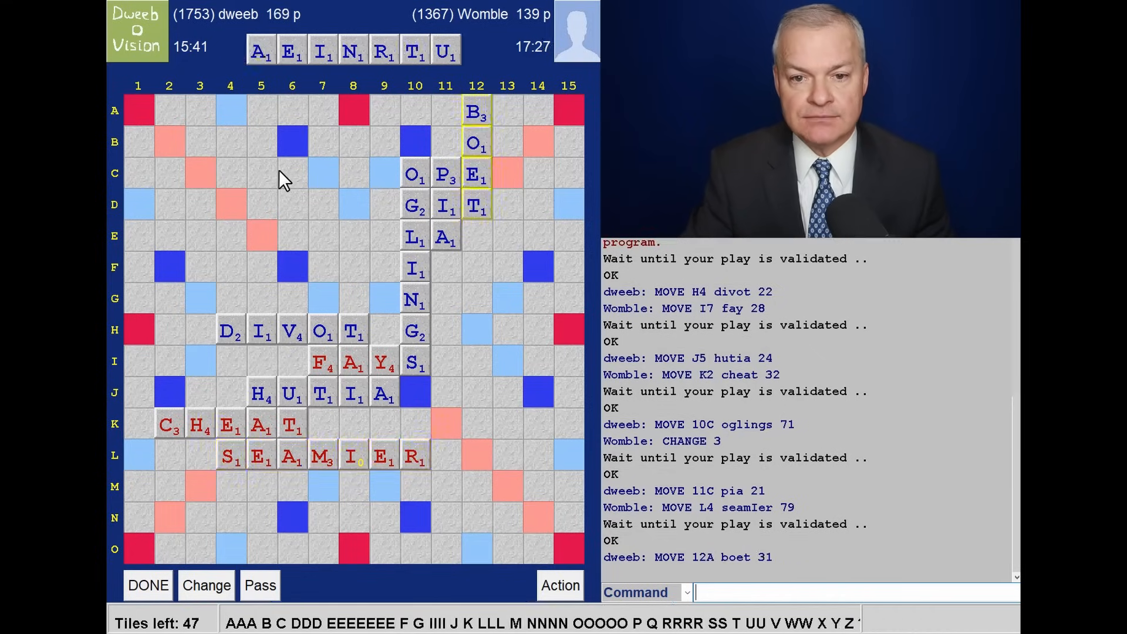
mouse_move(406, 482)
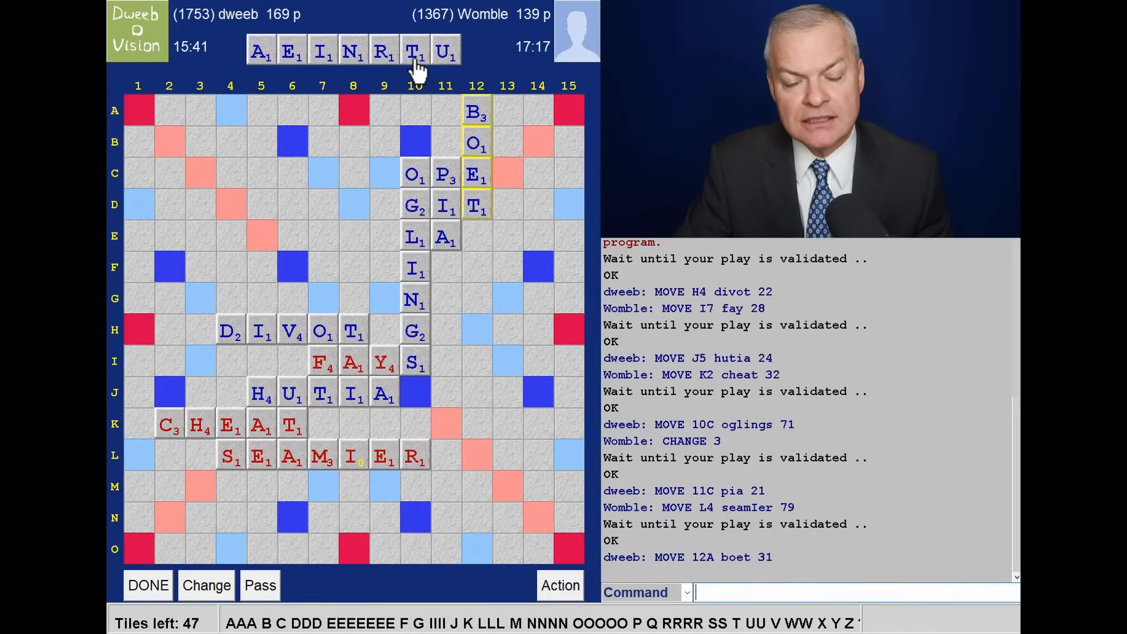
mouse_move(371, 208)
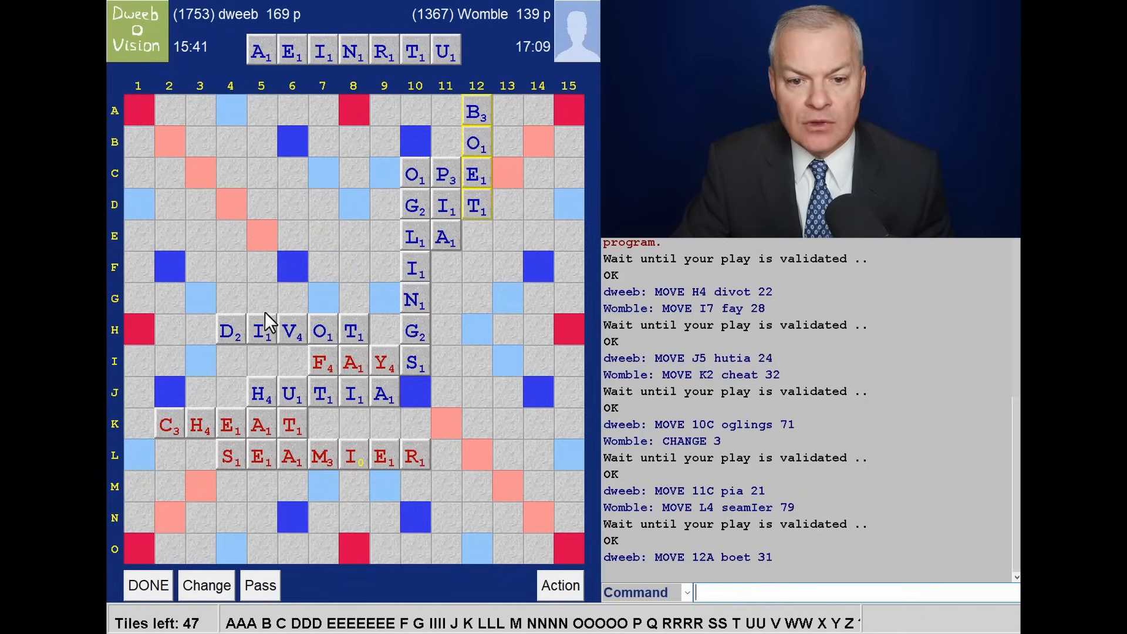
mouse_move(236, 292)
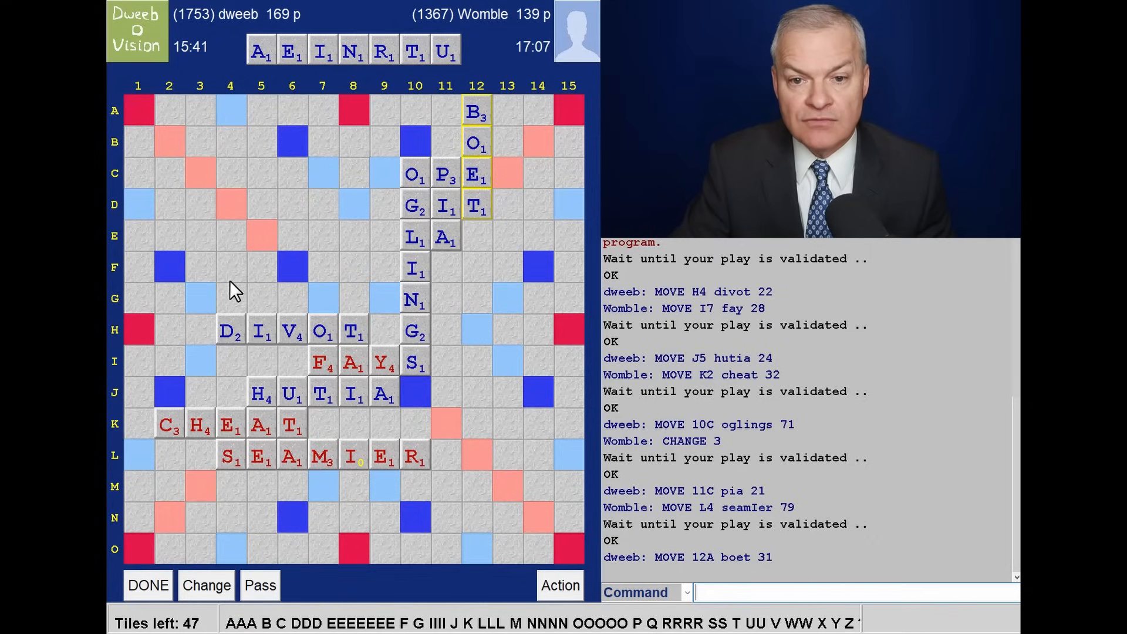
mouse_move(475, 108)
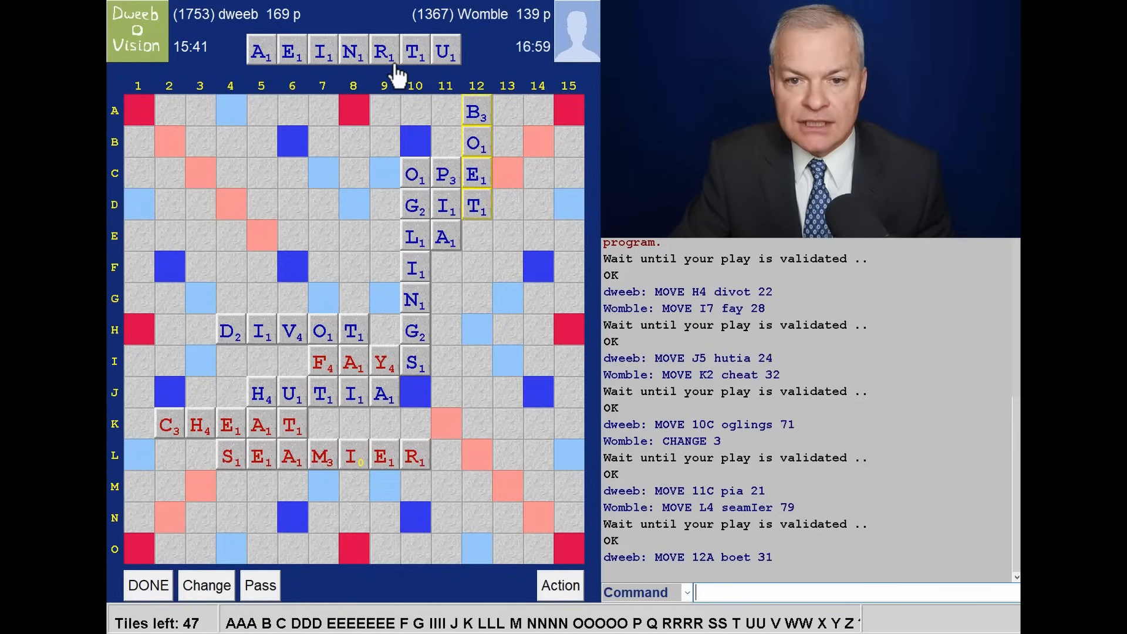
mouse_move(446, 176)
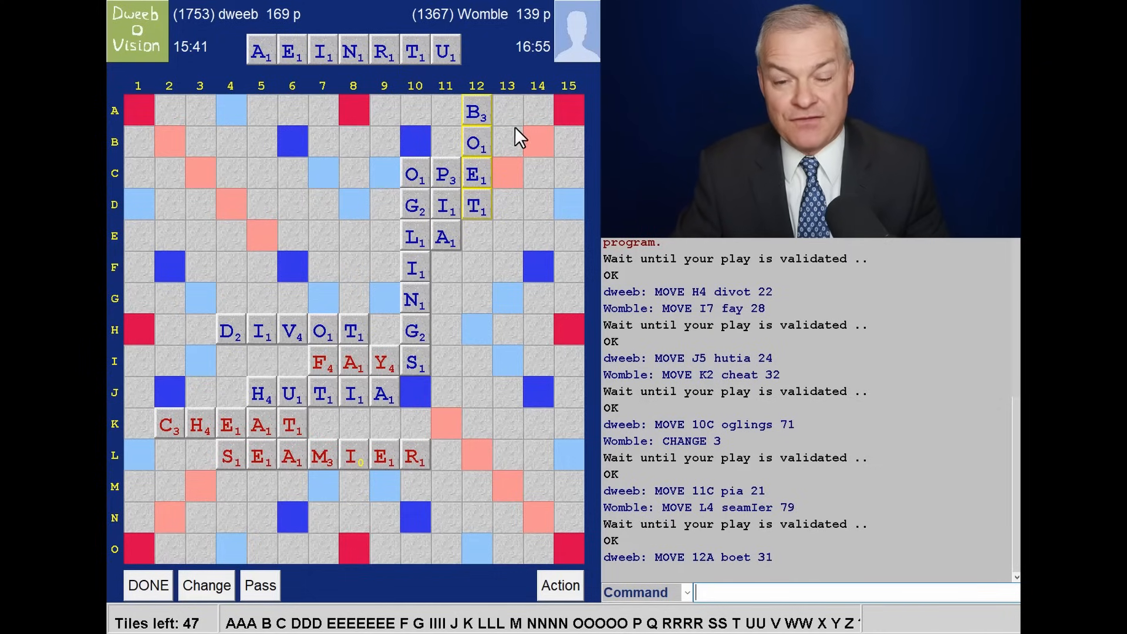
mouse_move(482, 436)
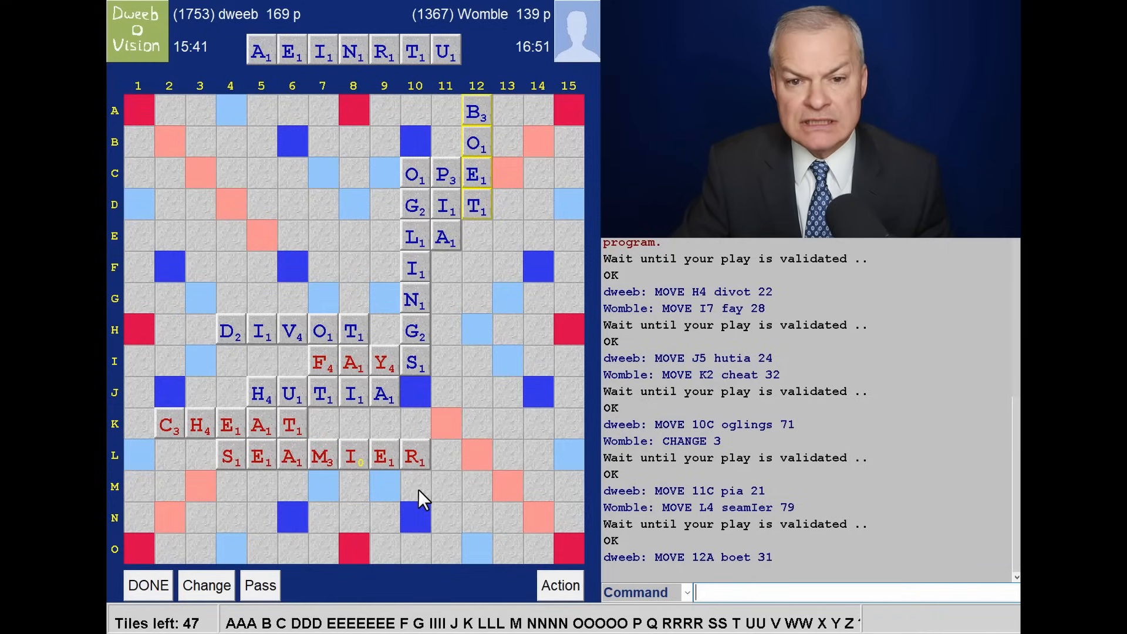
mouse_move(527, 501)
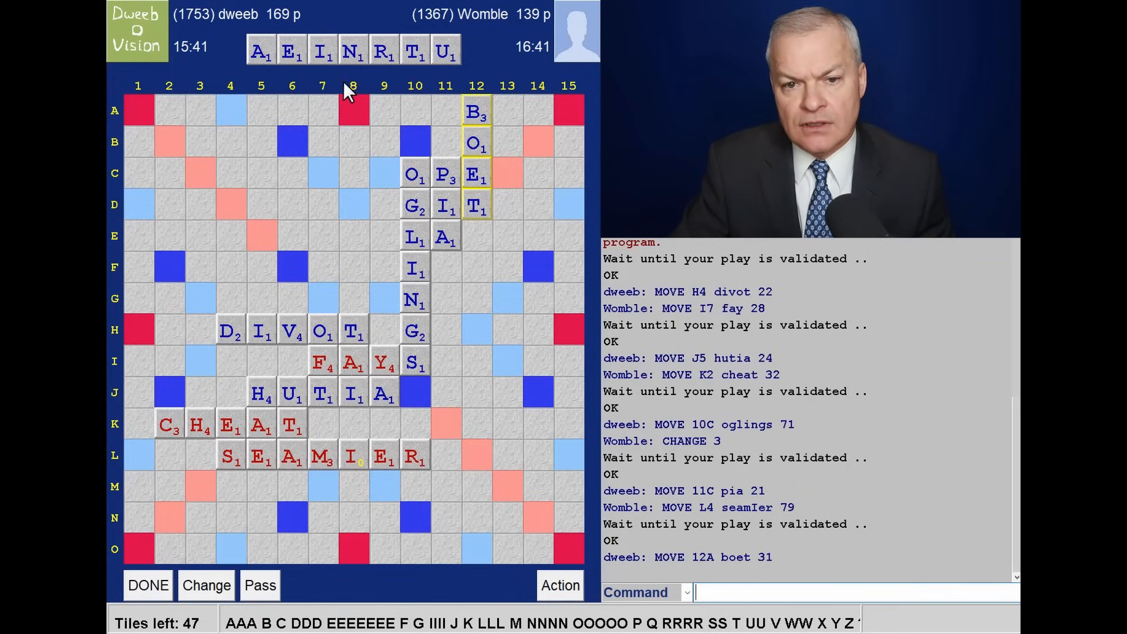
mouse_move(333, 173)
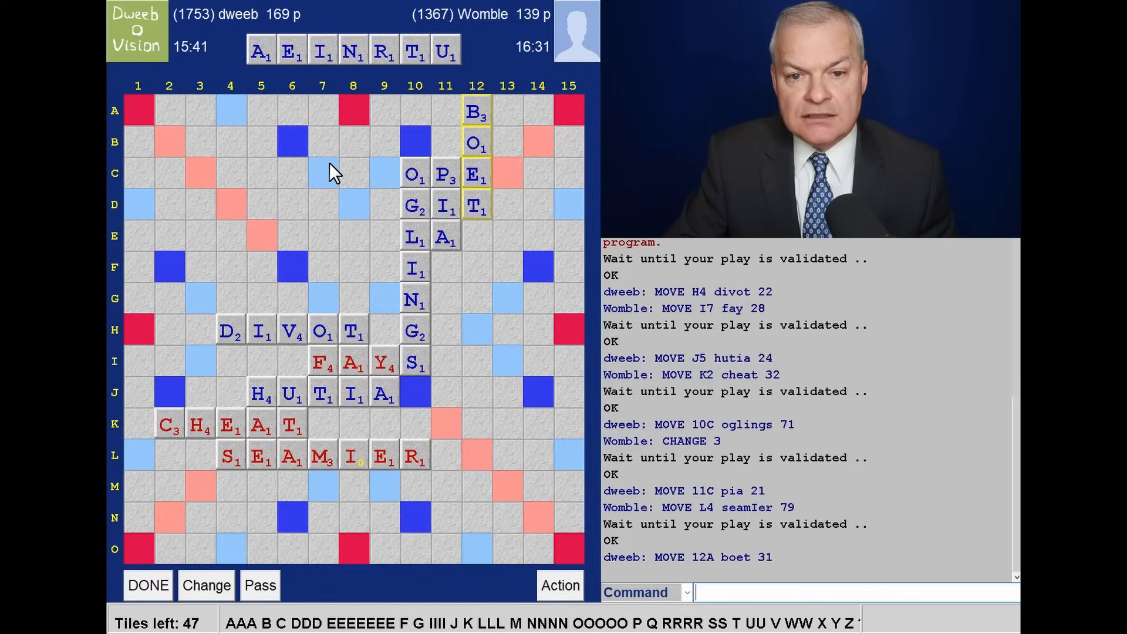
mouse_move(180, 210)
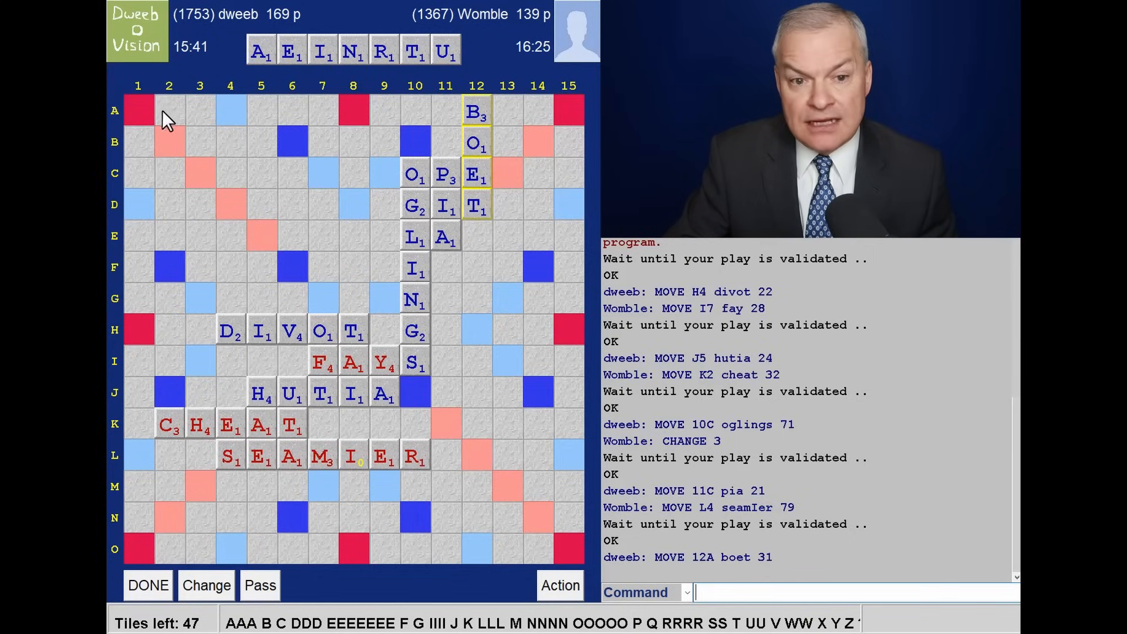
mouse_move(353, 112)
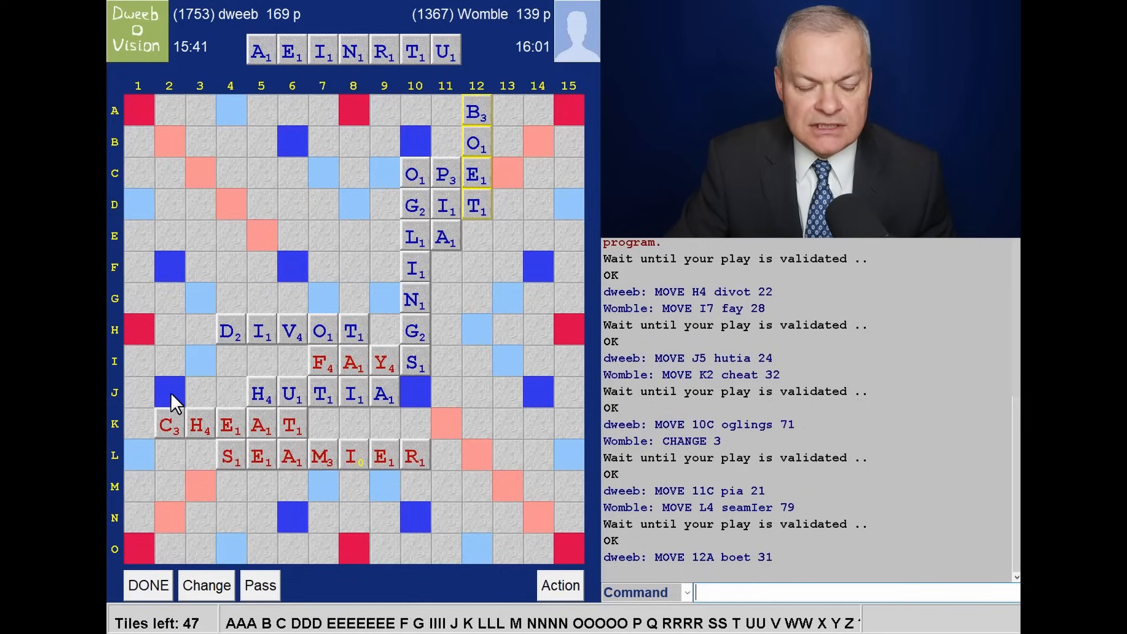
mouse_move(157, 190)
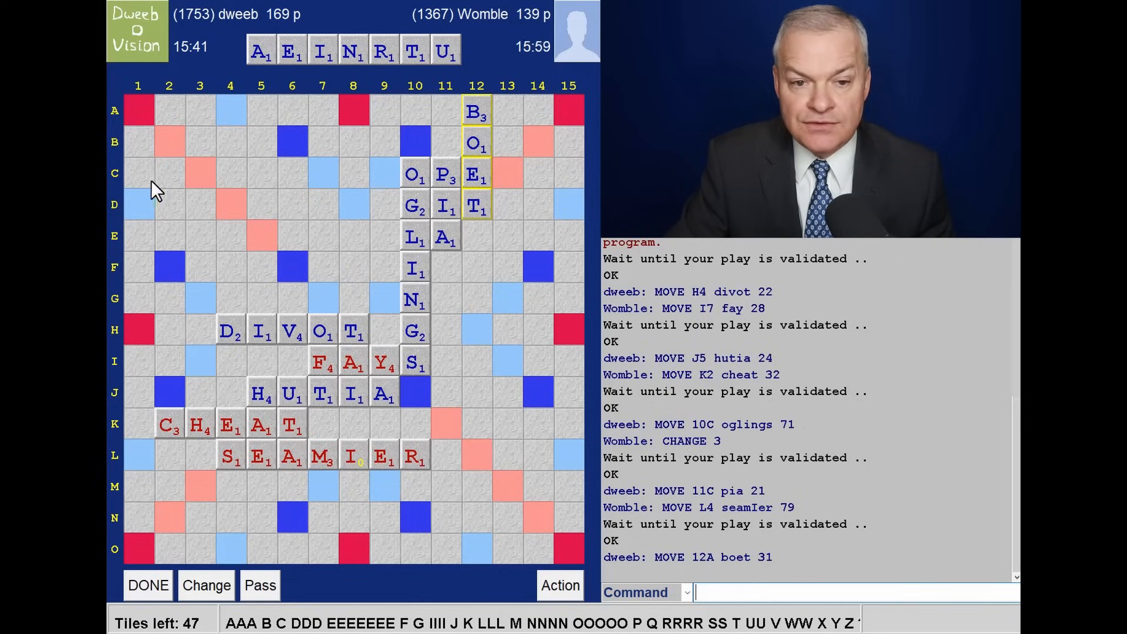
mouse_move(239, 117)
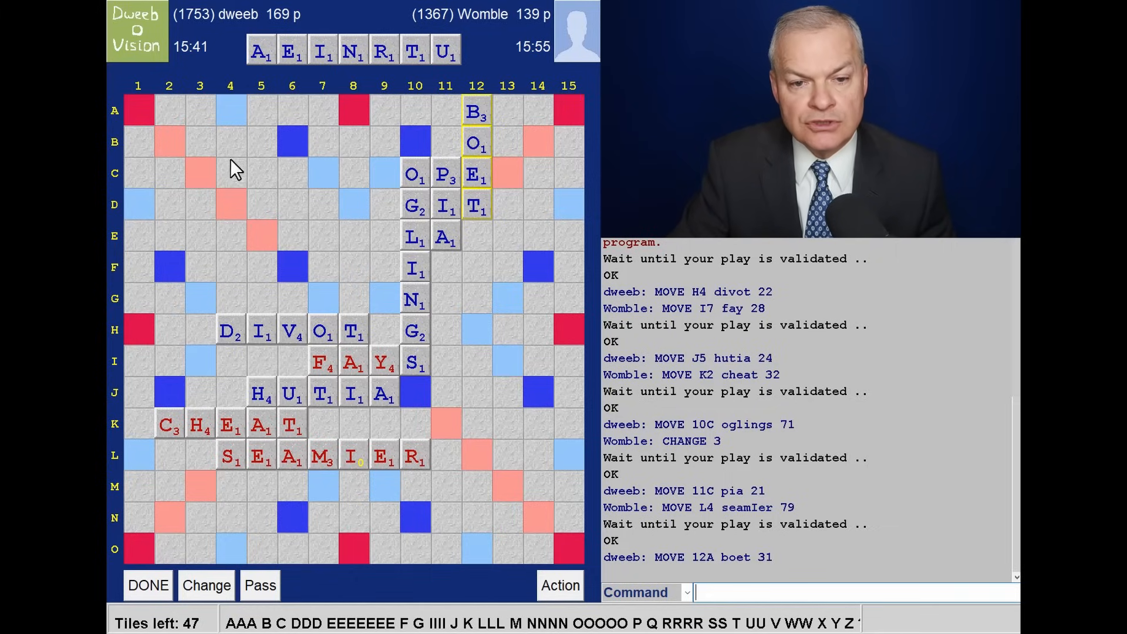
mouse_move(297, 186)
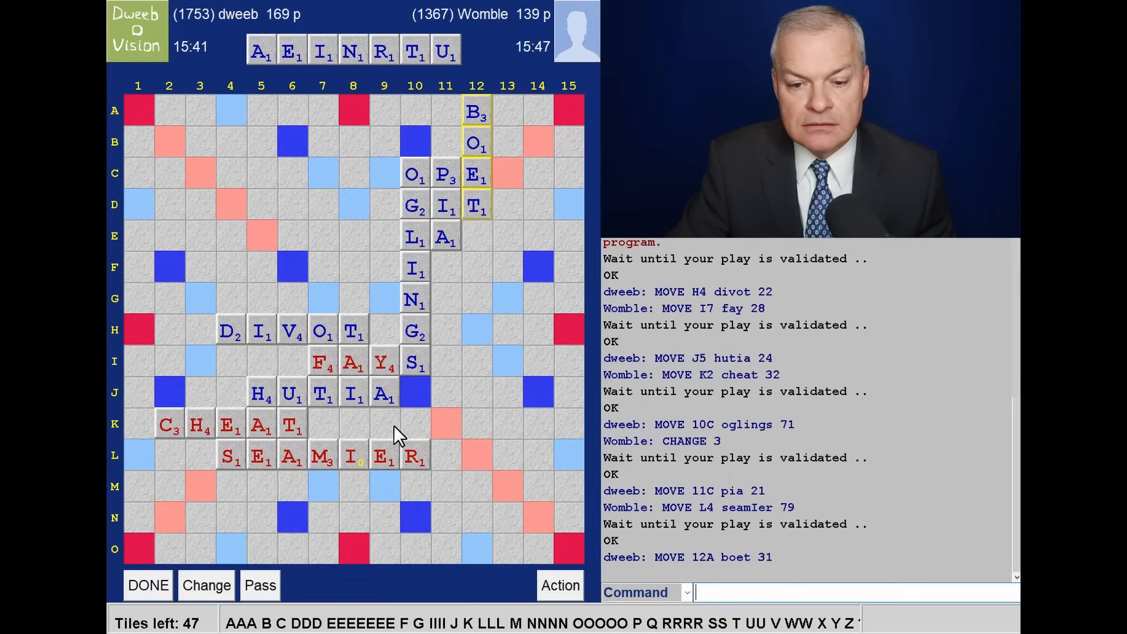
mouse_move(391, 439)
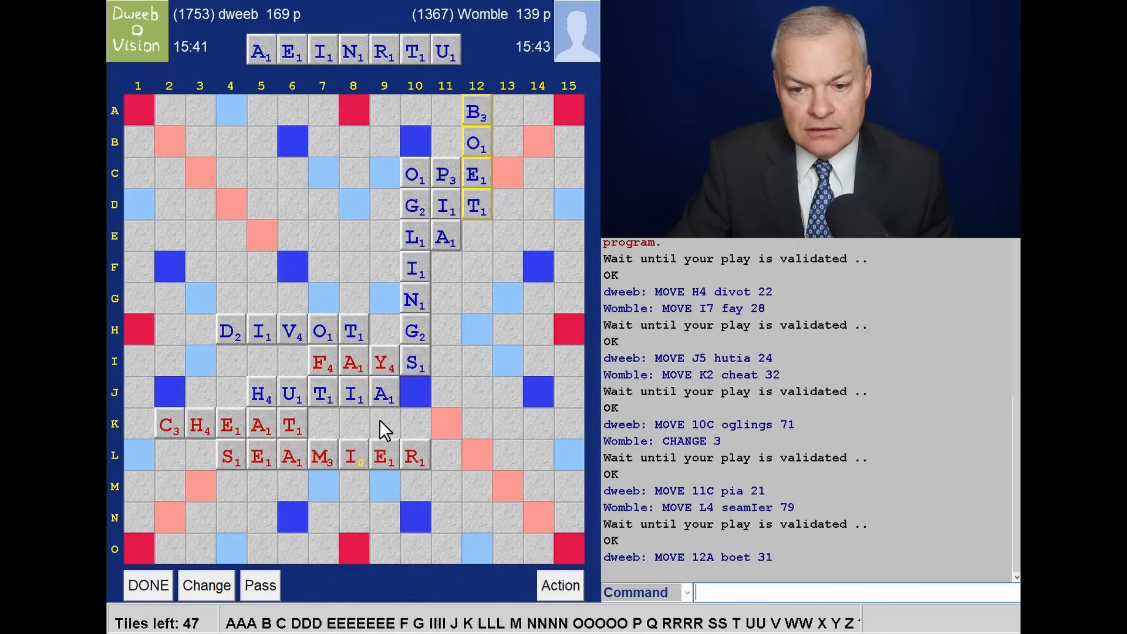
mouse_move(583, 437)
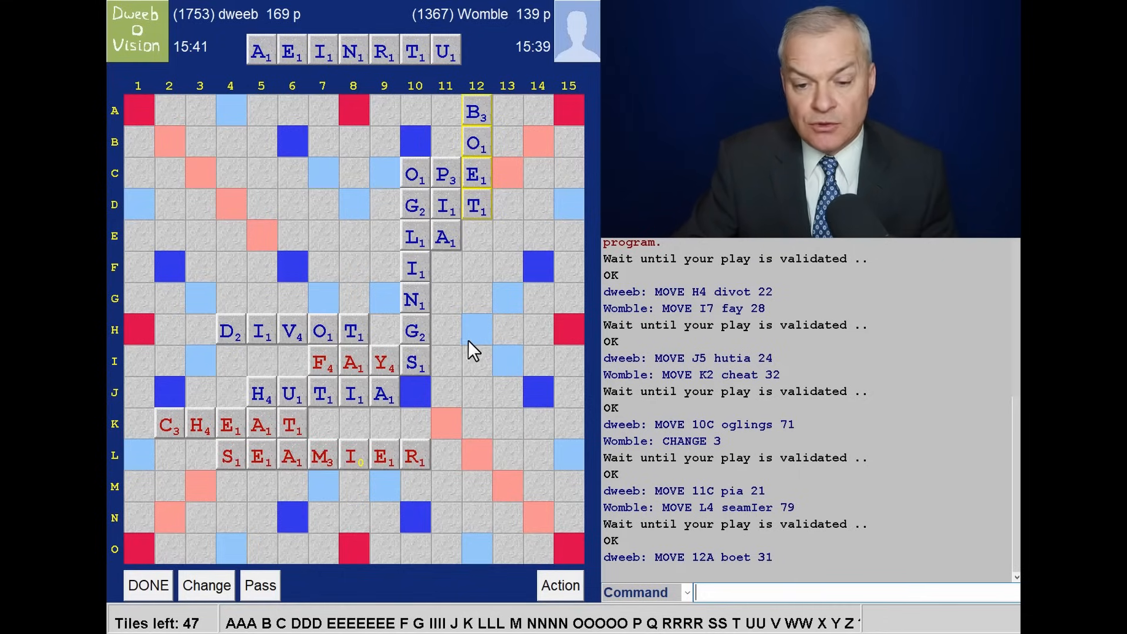
mouse_move(381, 227)
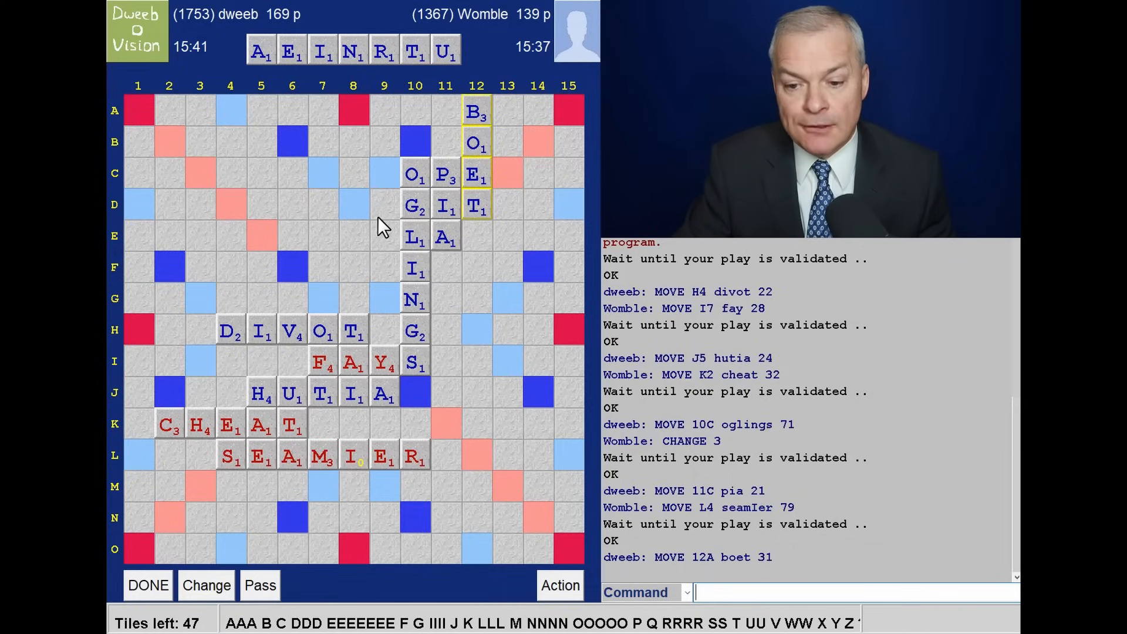
mouse_move(272, 230)
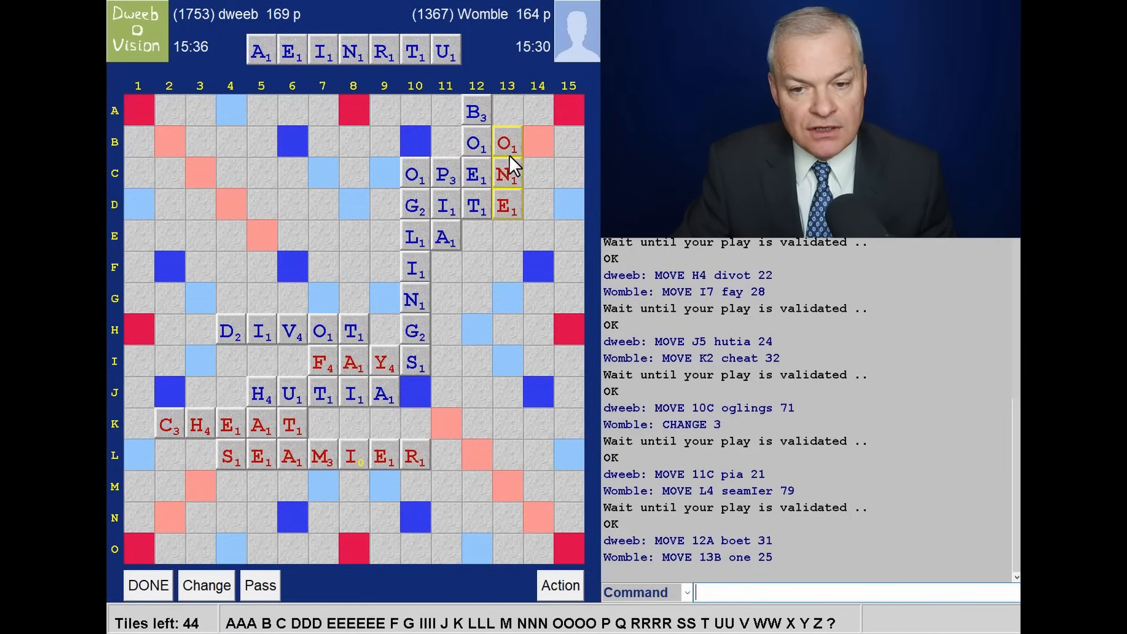
mouse_move(528, 147)
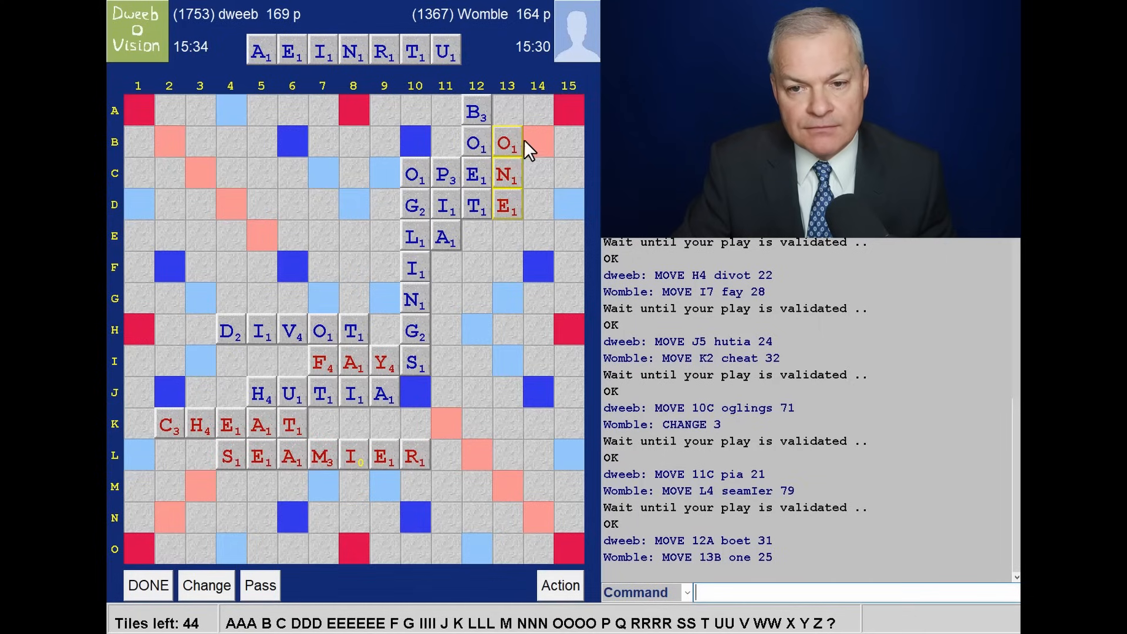
mouse_move(525, 208)
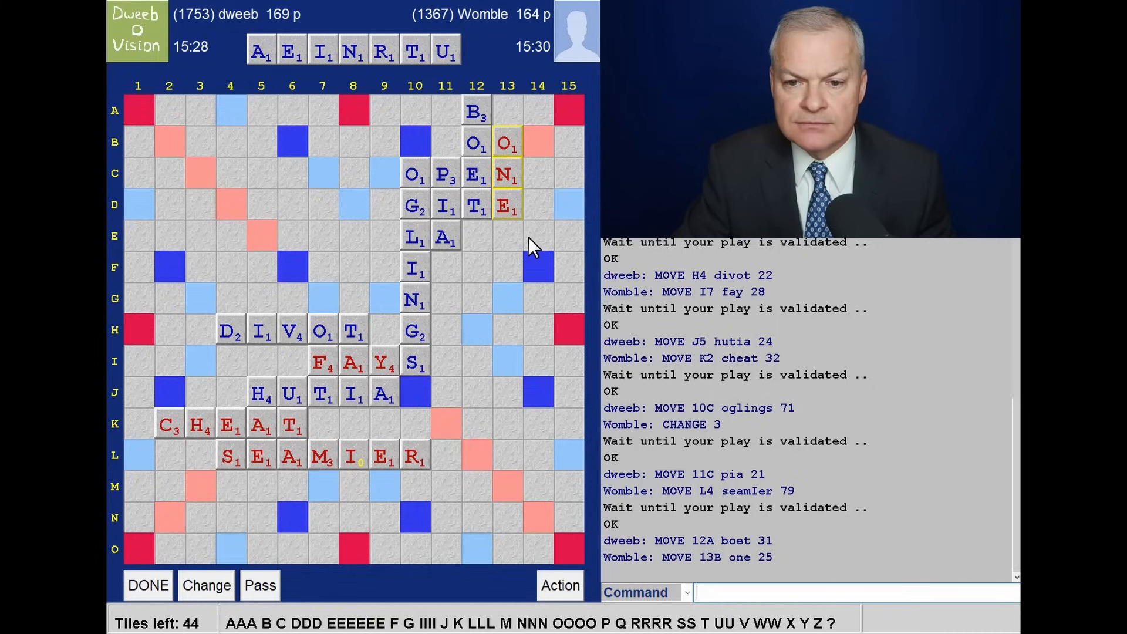
mouse_move(535, 219)
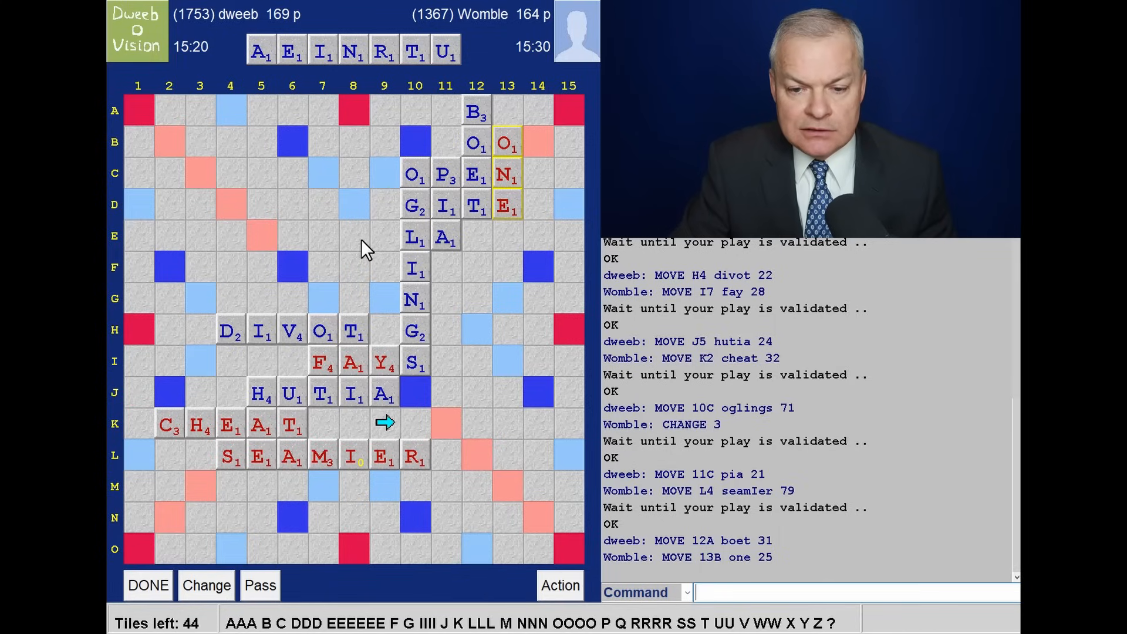
mouse_move(428, 546)
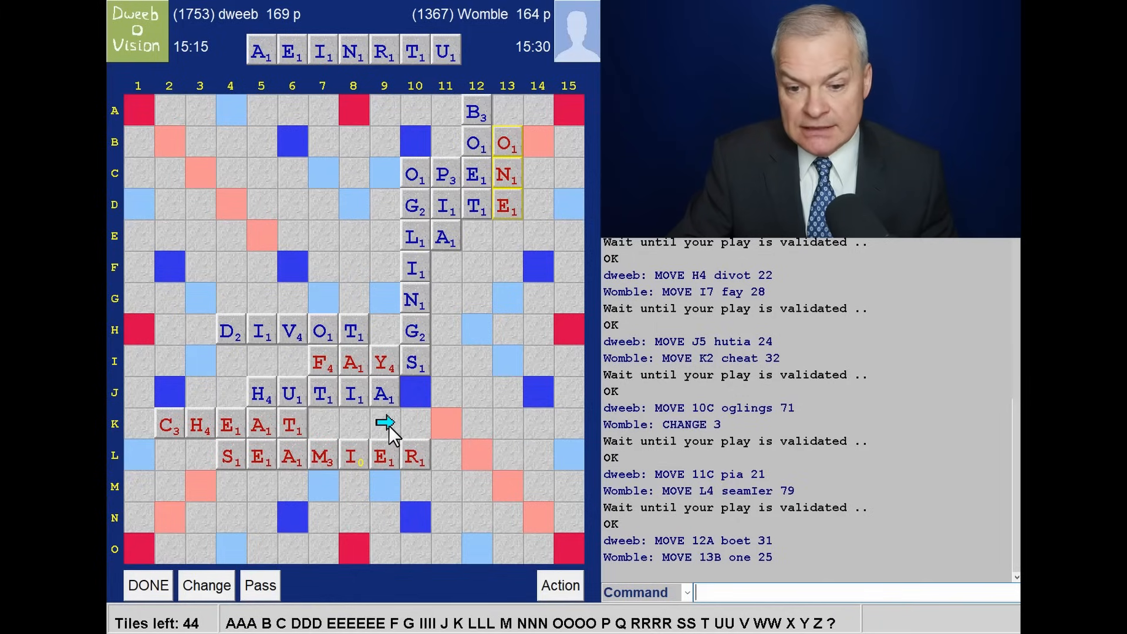
mouse_move(590, 367)
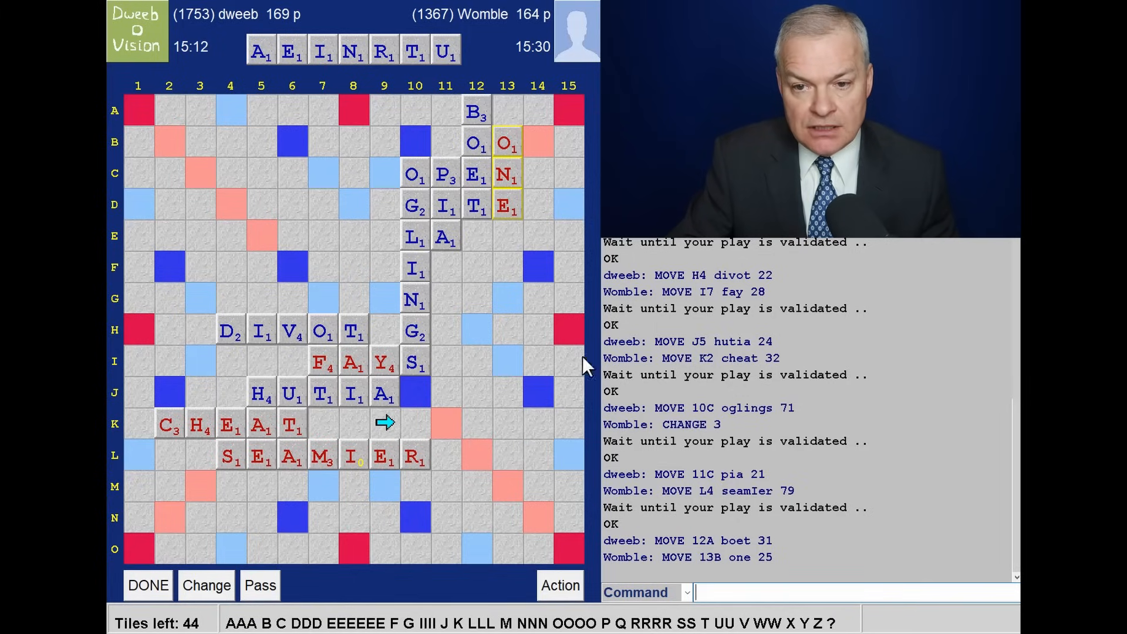
mouse_move(567, 464)
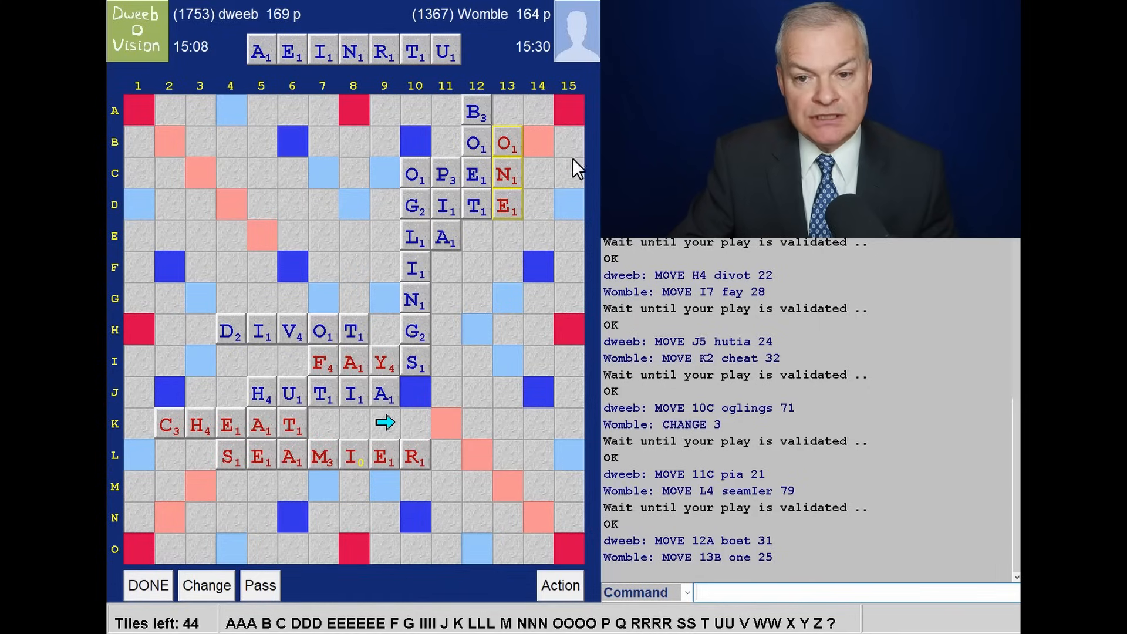
mouse_move(568, 334)
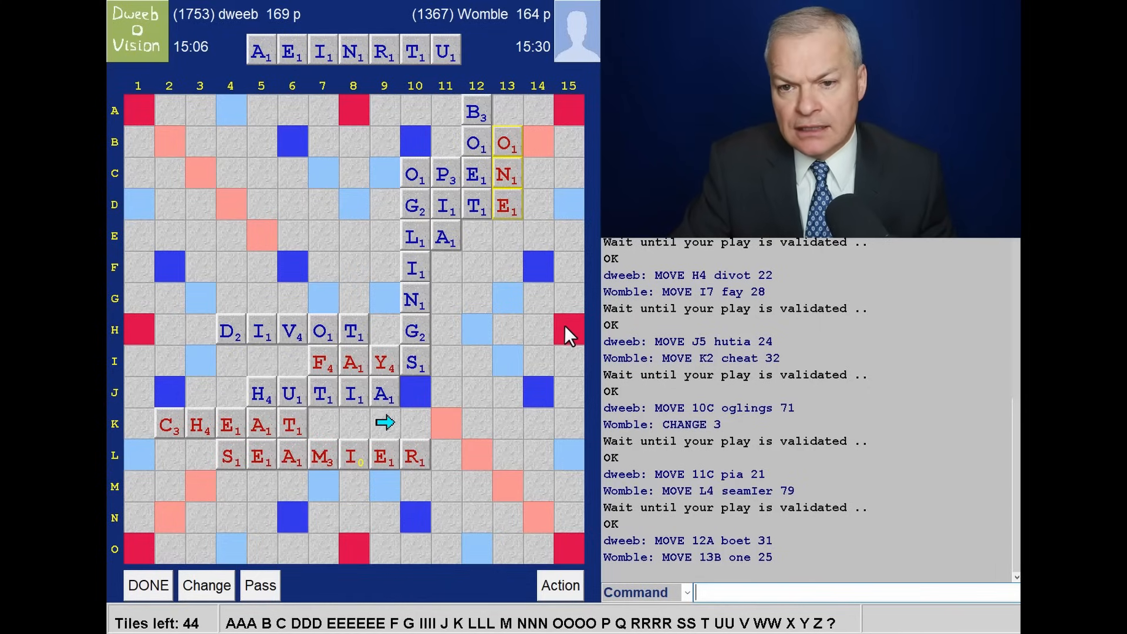
mouse_move(228, 118)
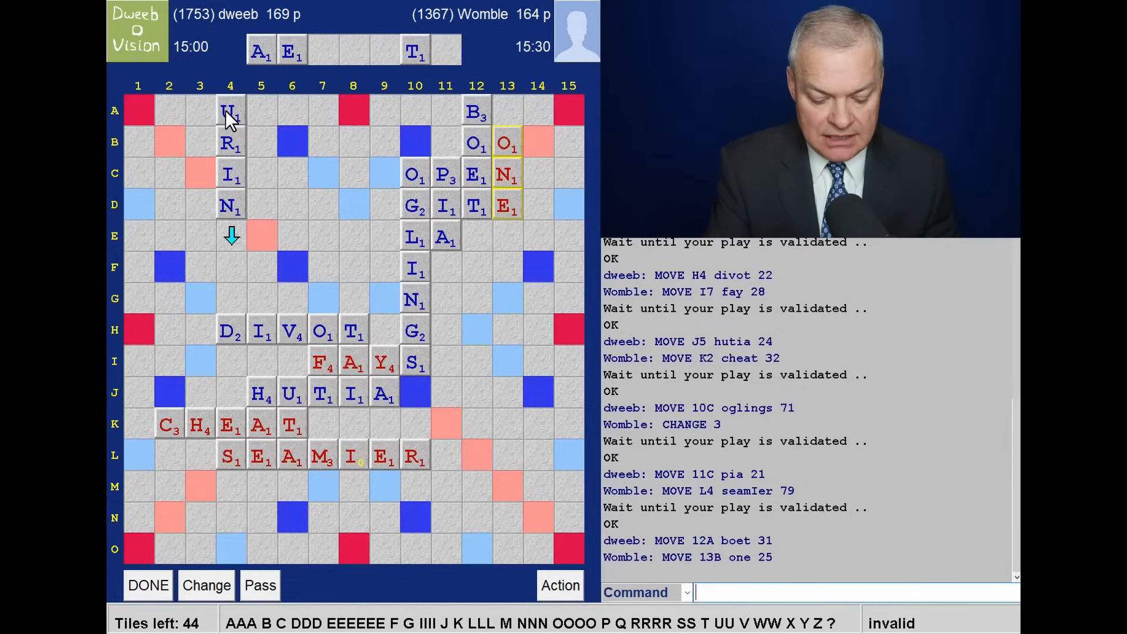
Lay URINATED down column 4 from 4A through DIVOT's D, worth 70
left_click(147, 585)
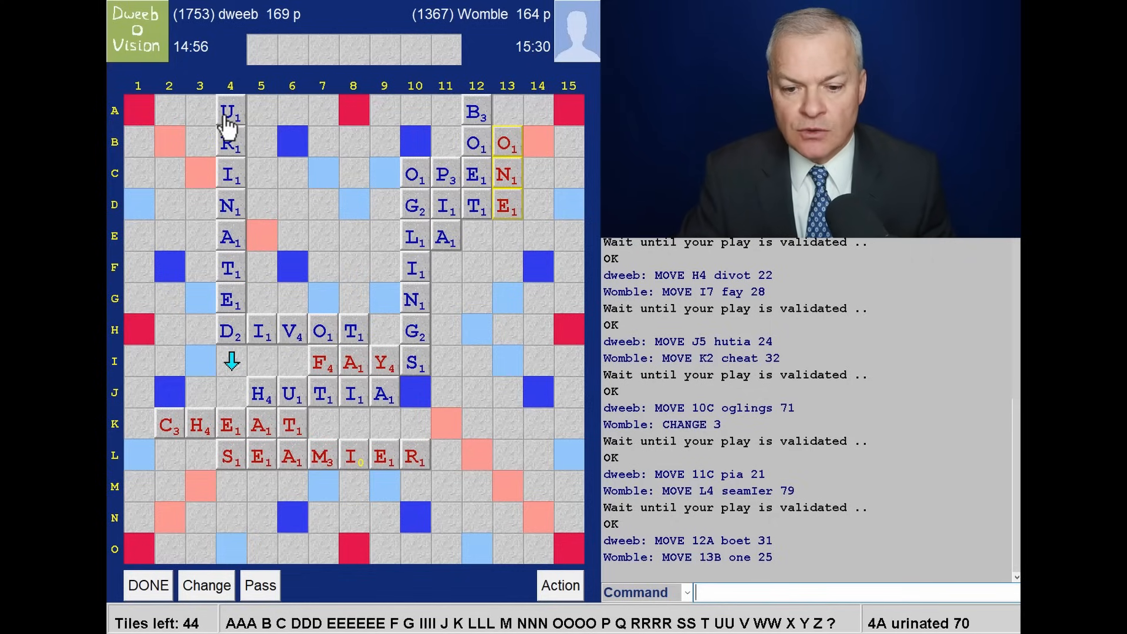
mouse_move(228, 142)
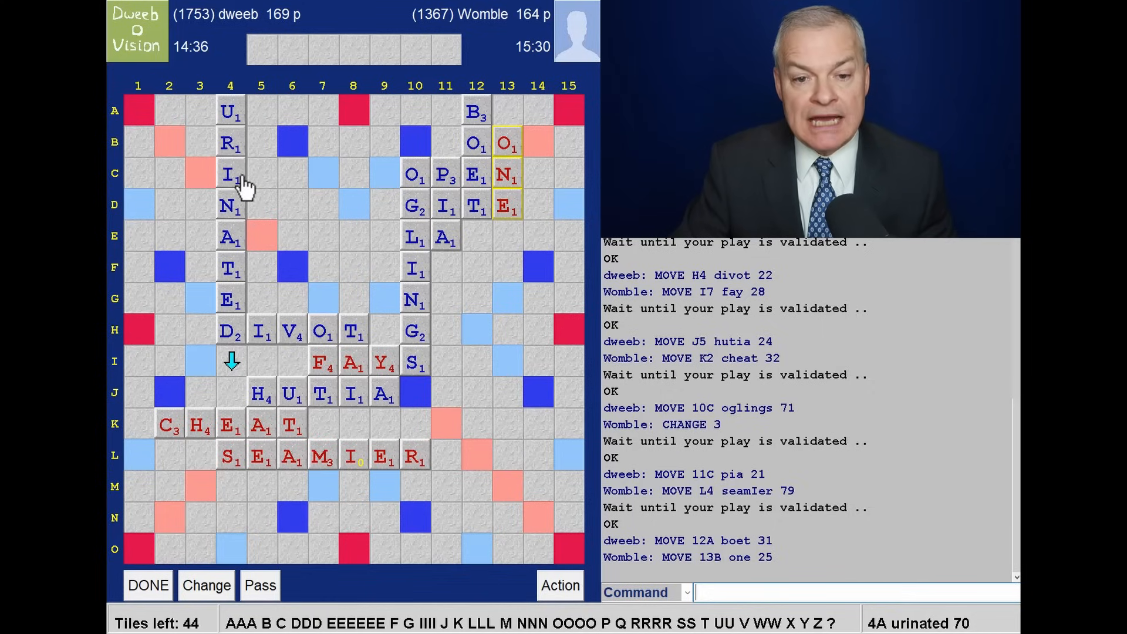
mouse_move(237, 140)
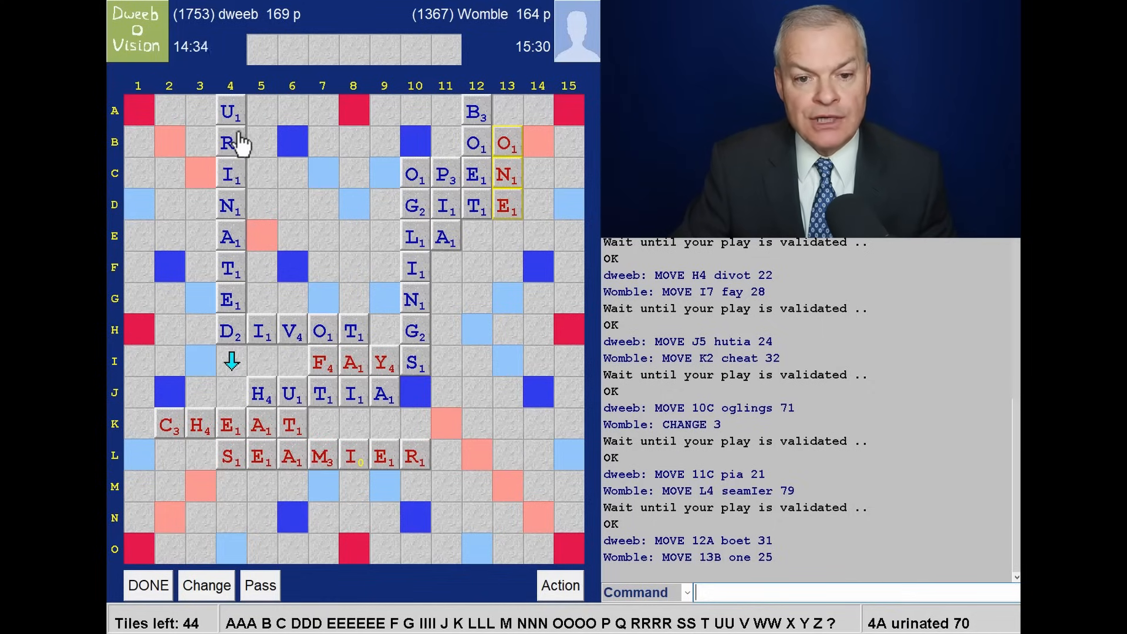
mouse_move(205, 201)
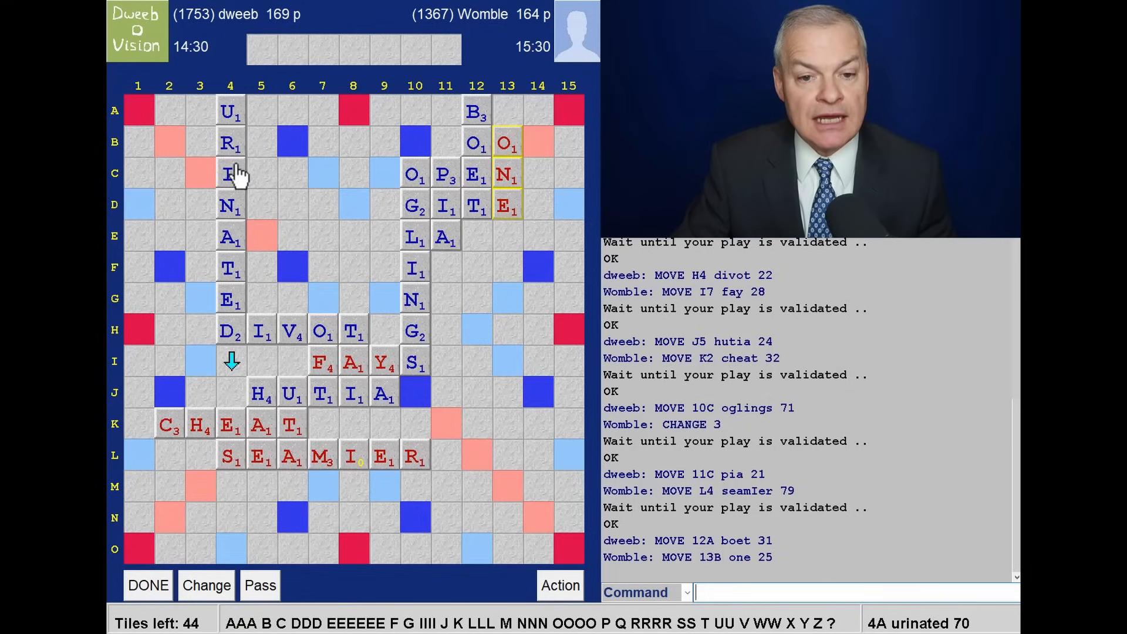
mouse_move(292, 181)
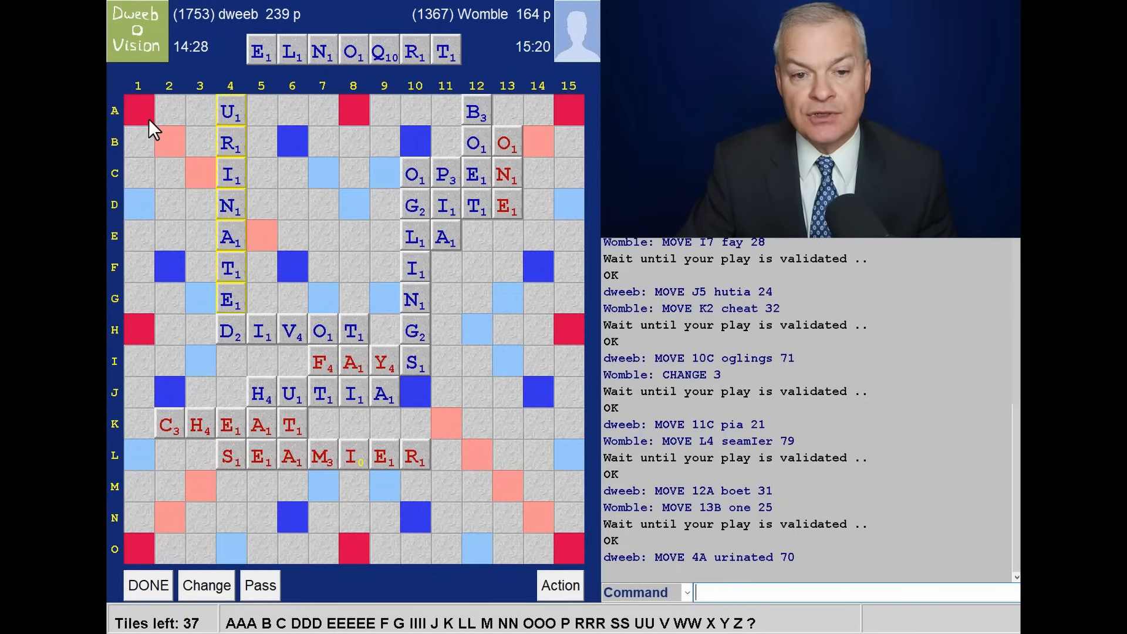
mouse_move(320, 338)
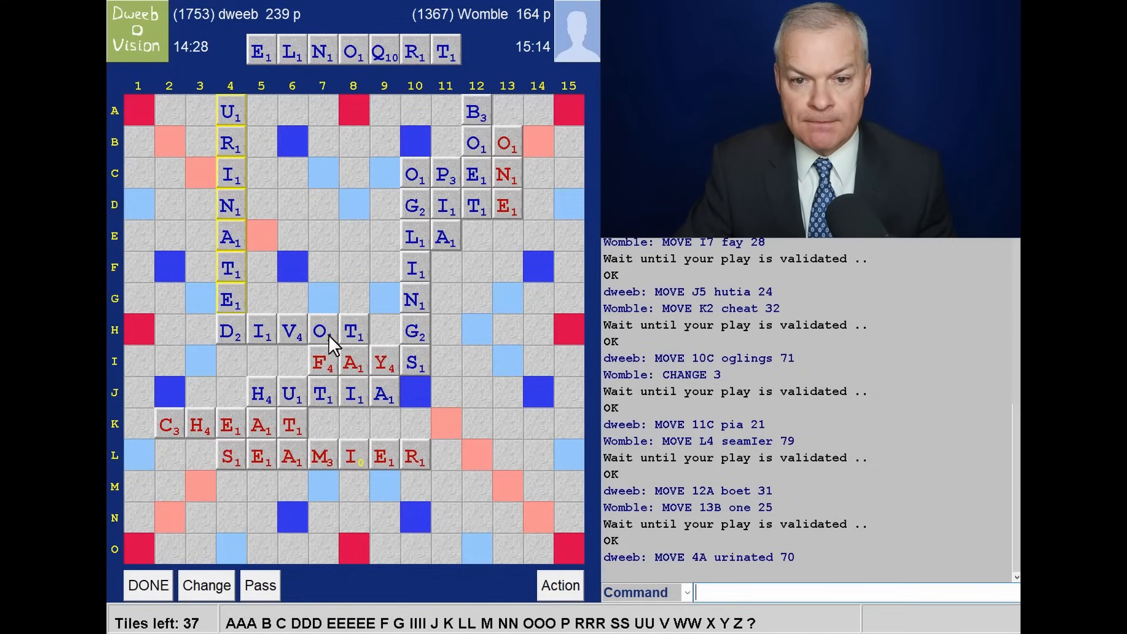
mouse_move(262, 179)
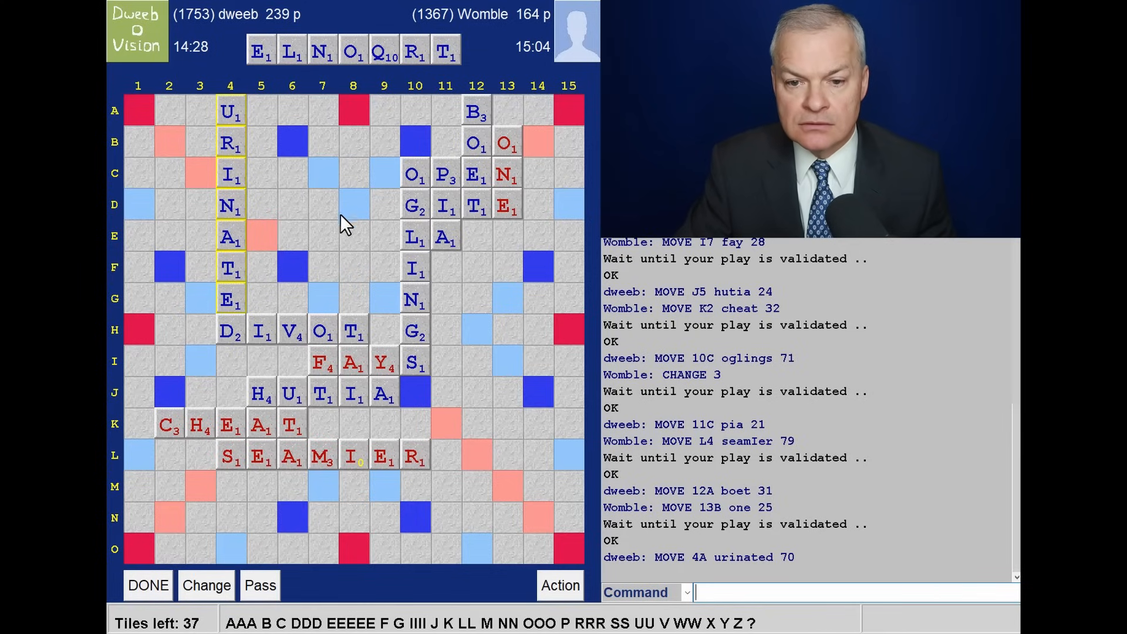
mouse_move(292, 300)
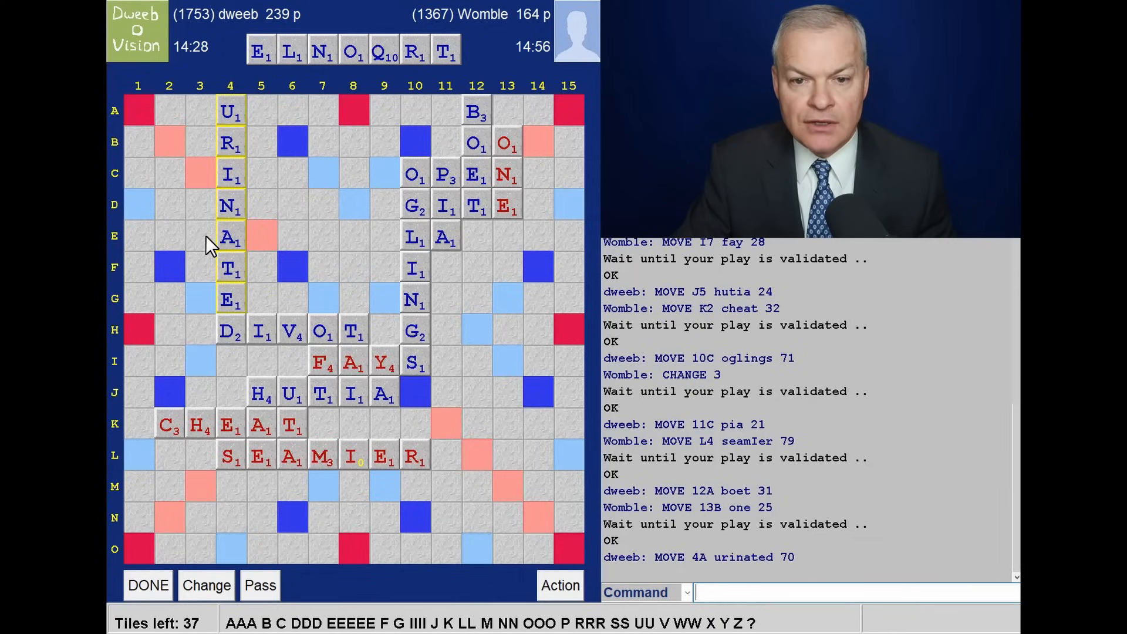
mouse_move(277, 259)
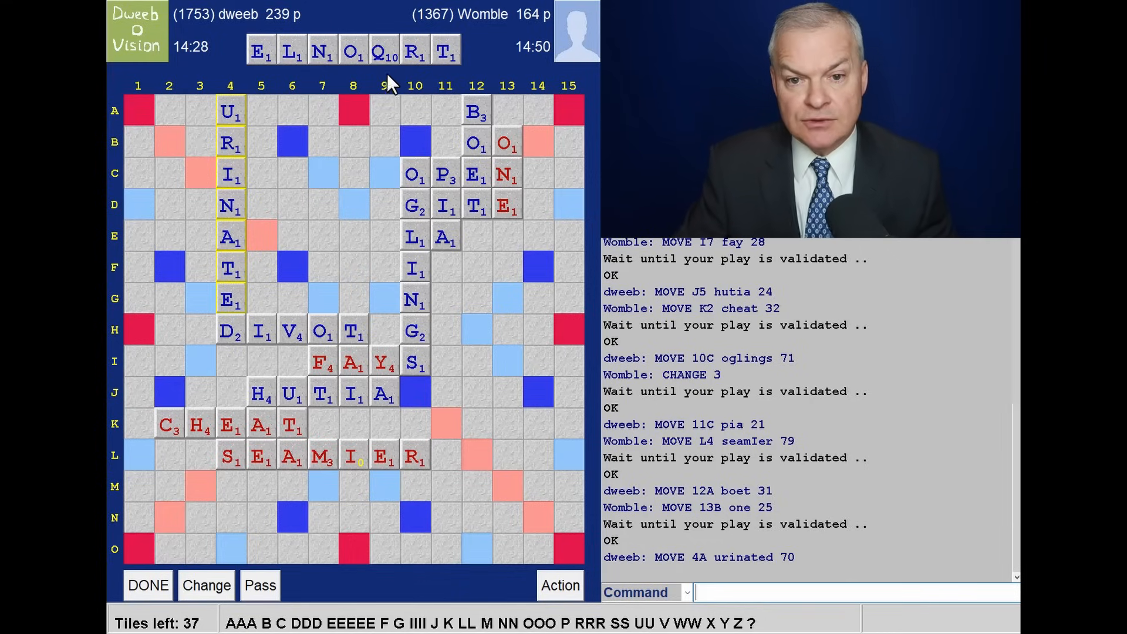
mouse_move(394, 90)
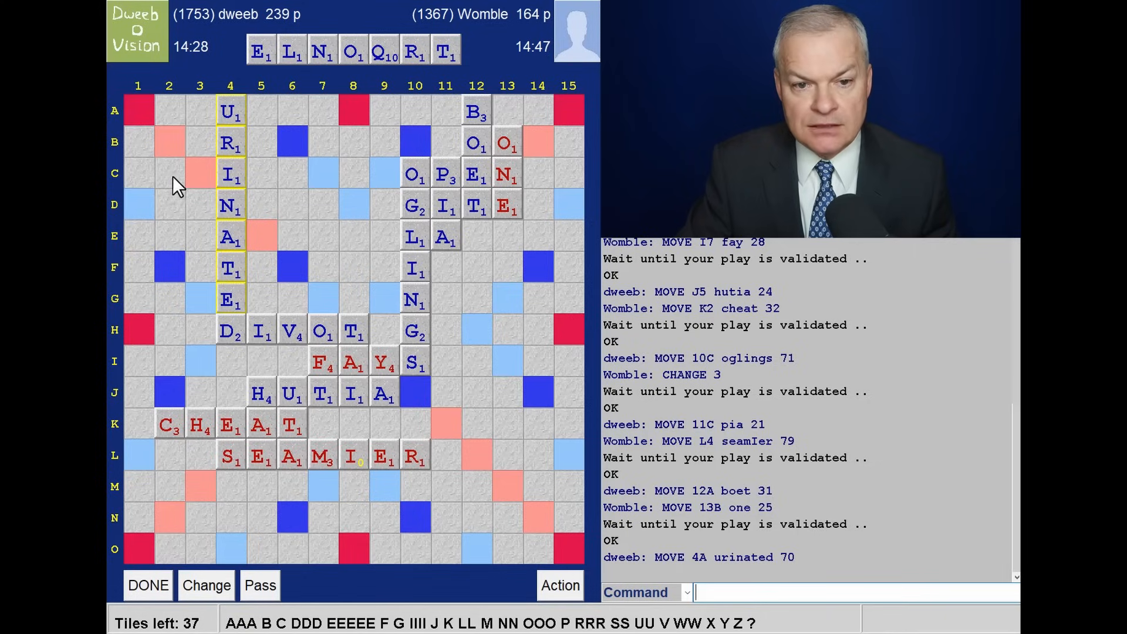
mouse_move(322, 325)
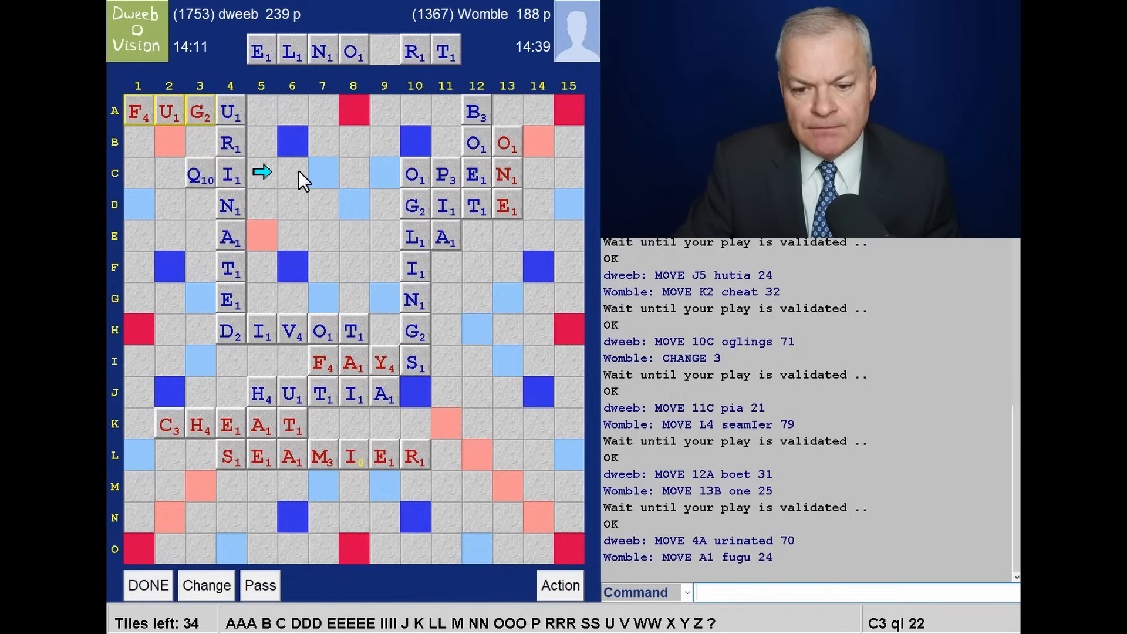
mouse_move(324, 65)
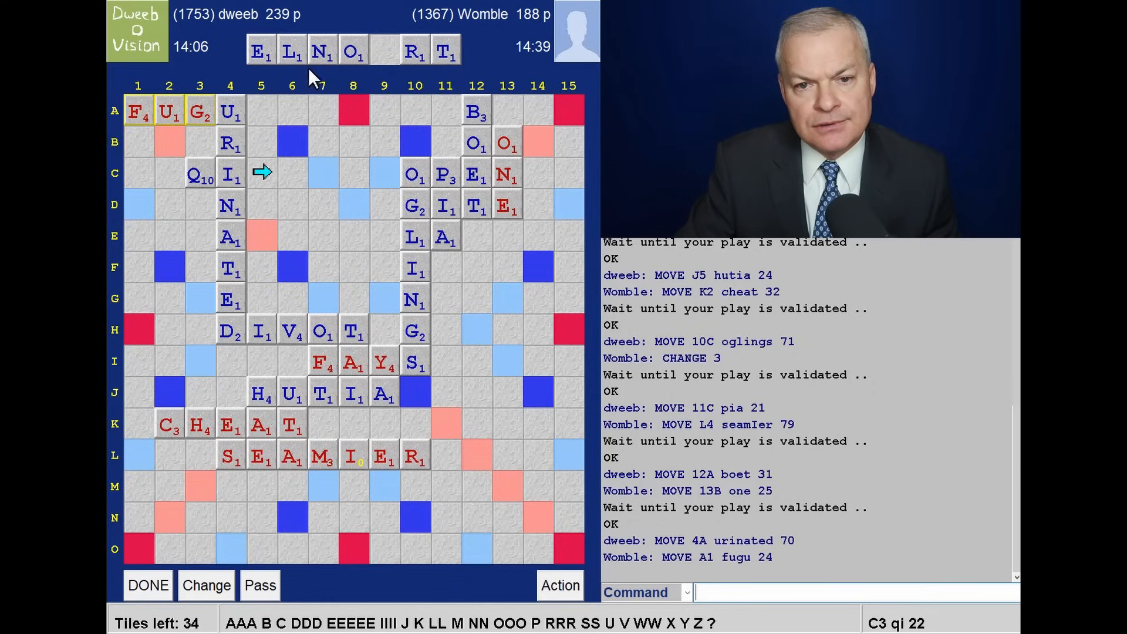
mouse_move(269, 187)
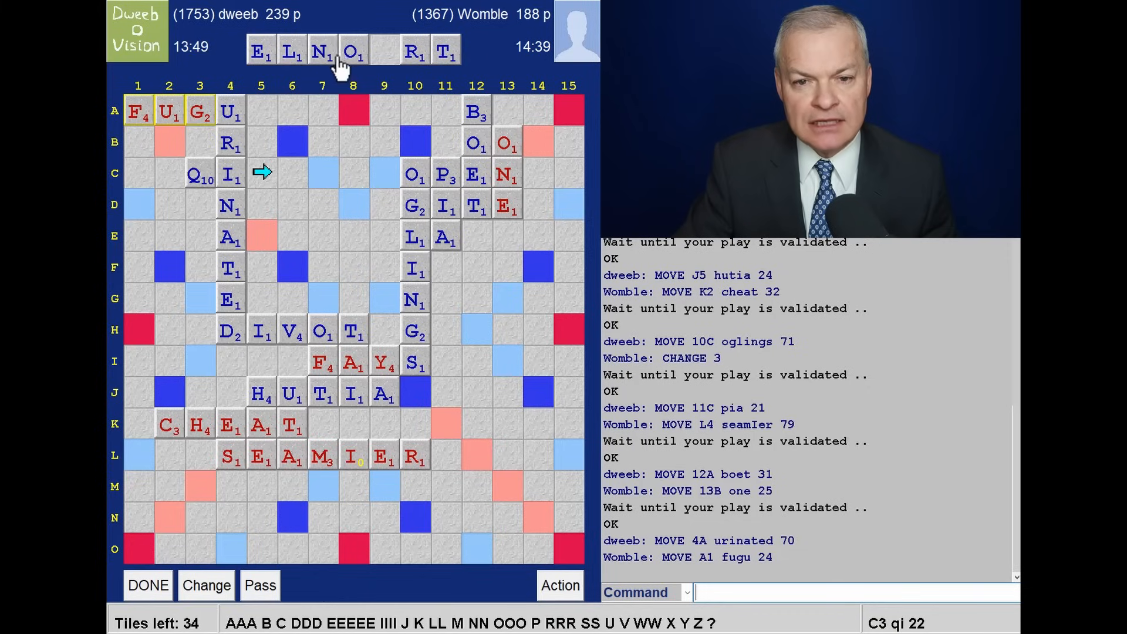
mouse_move(399, 317)
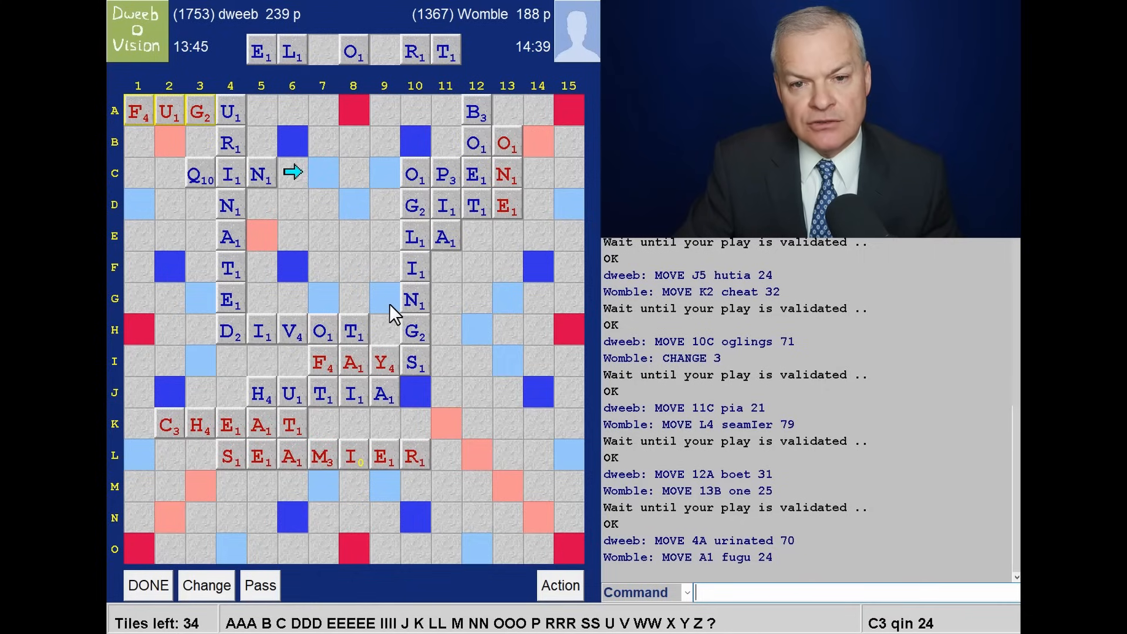
mouse_move(405, 323)
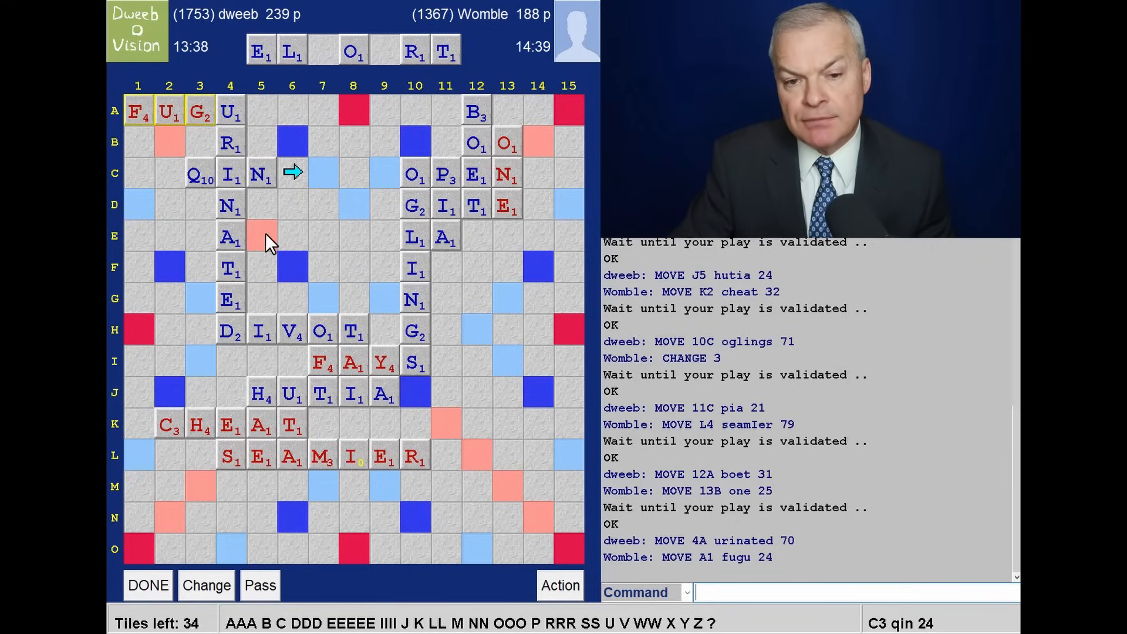
mouse_move(319, 228)
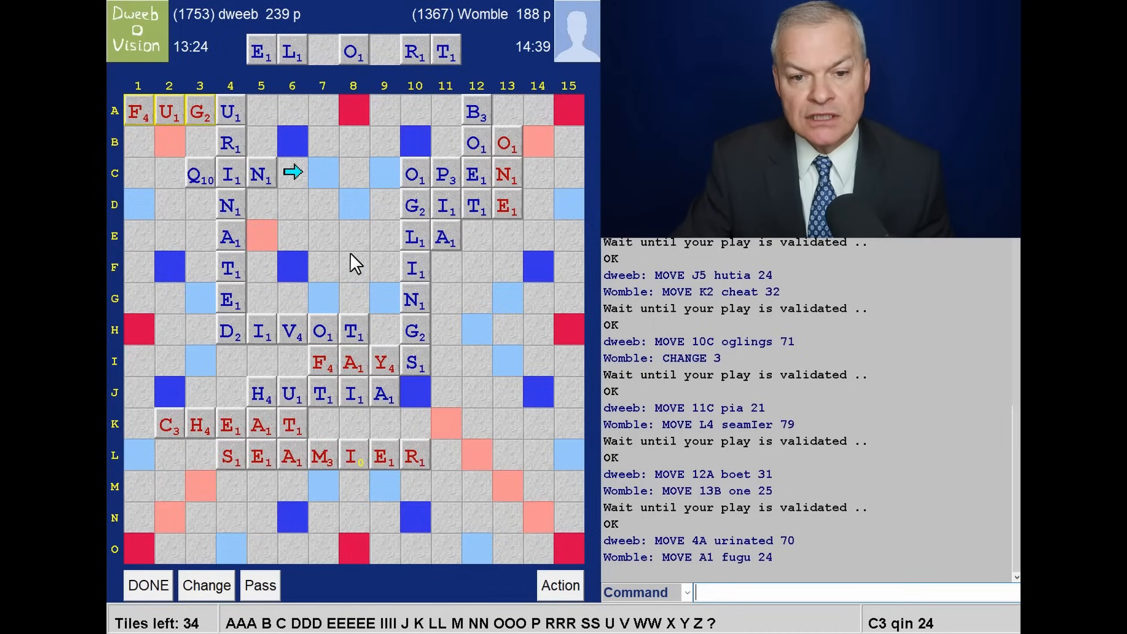
mouse_move(348, 288)
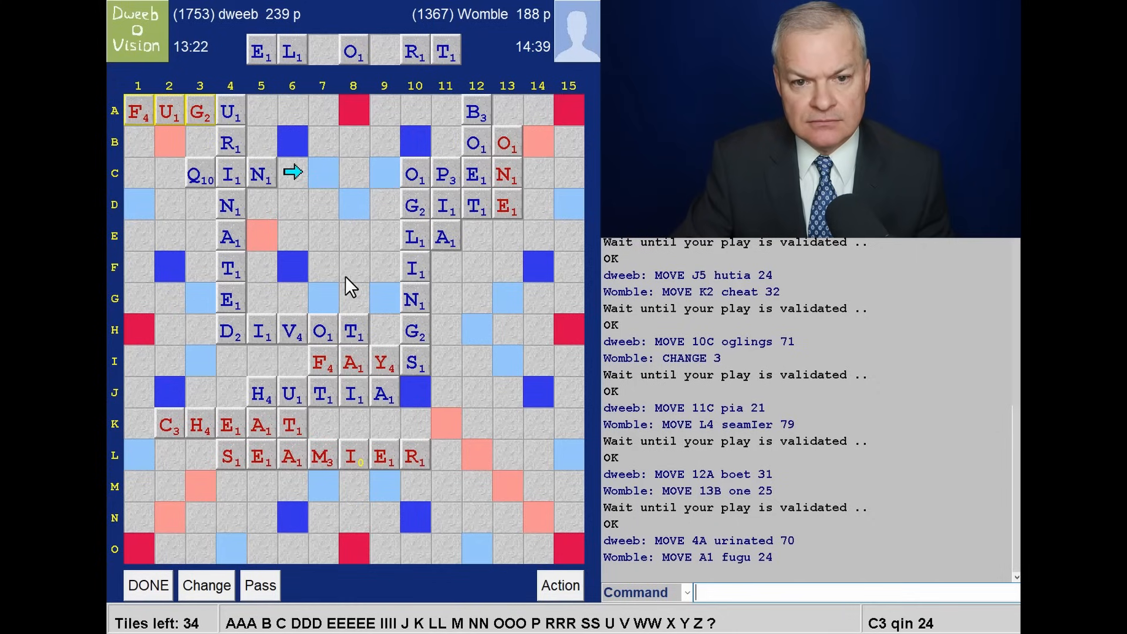
mouse_move(179, 531)
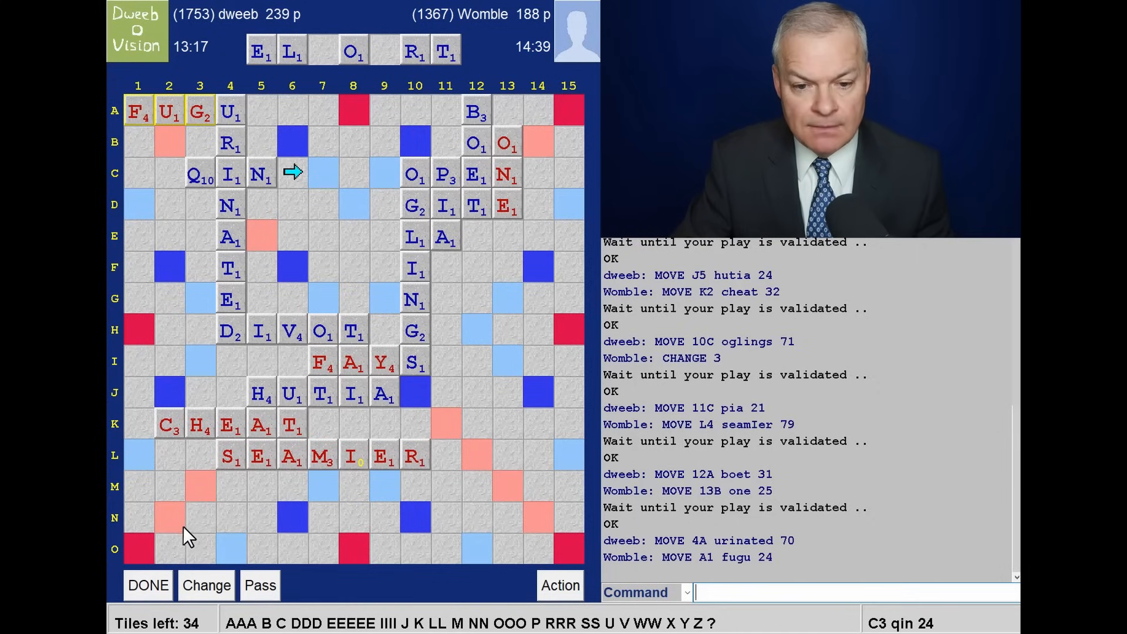
mouse_move(277, 489)
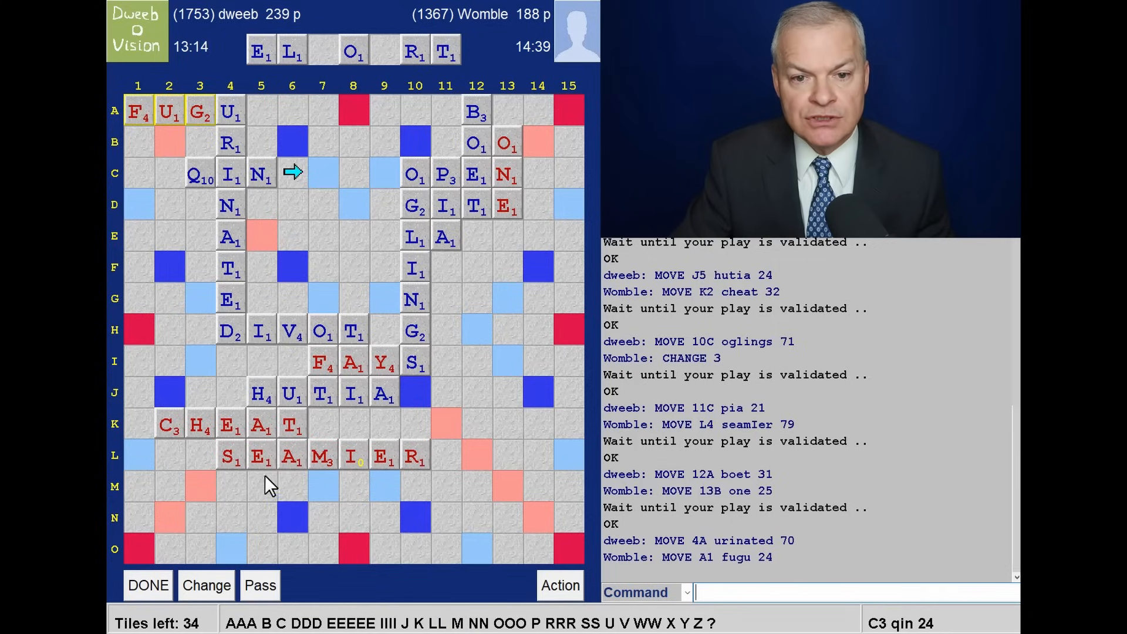
mouse_move(348, 129)
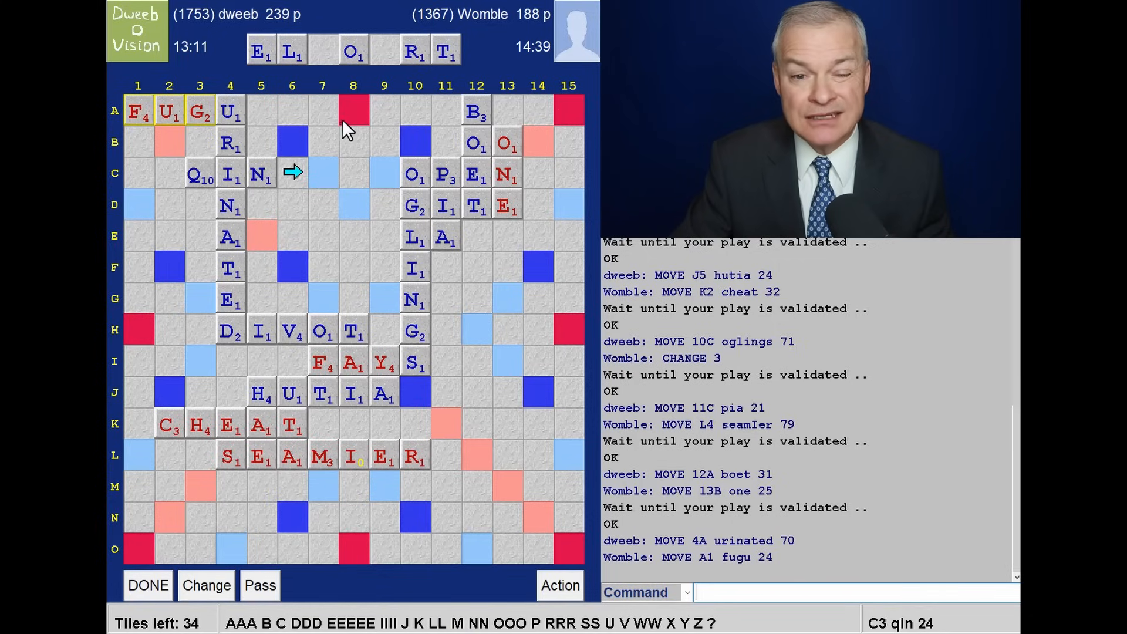
mouse_move(482, 125)
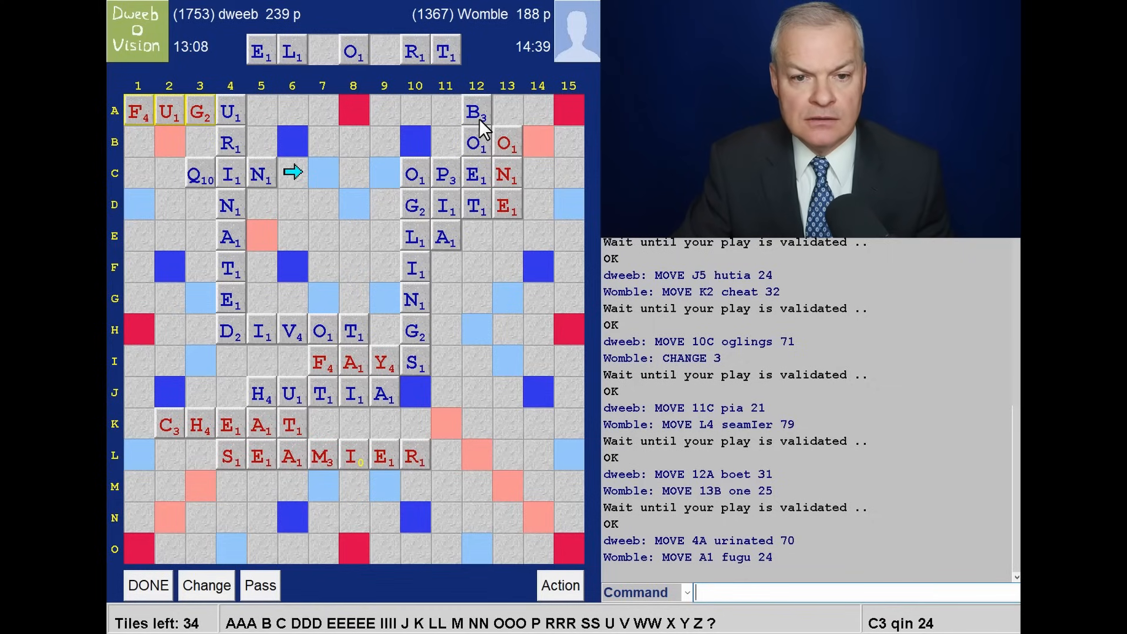
mouse_move(348, 263)
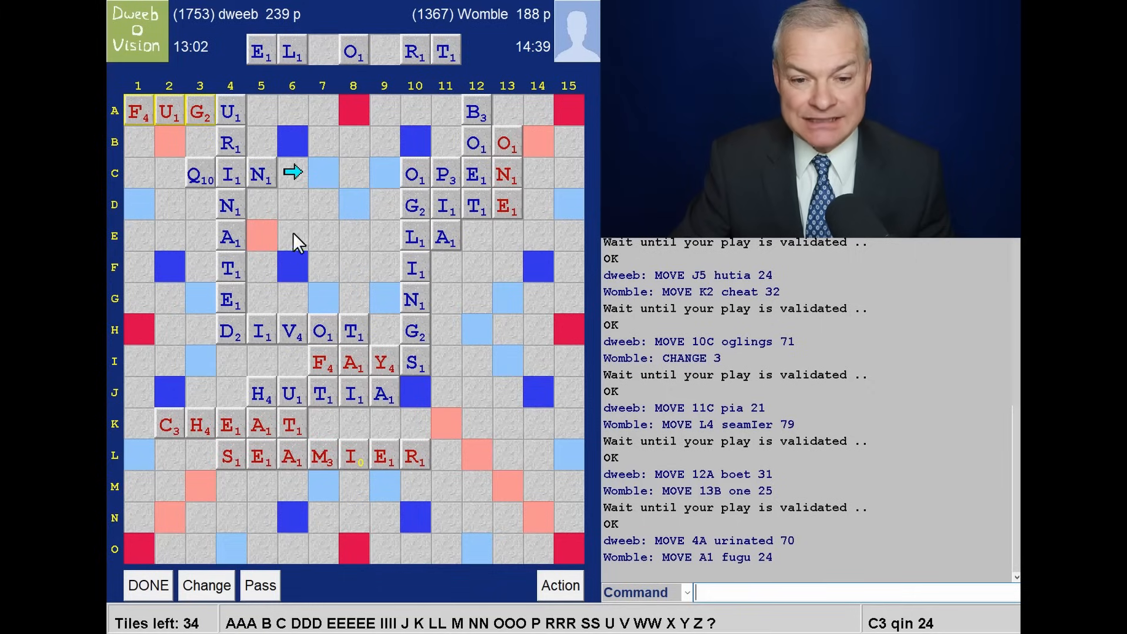
mouse_move(333, 235)
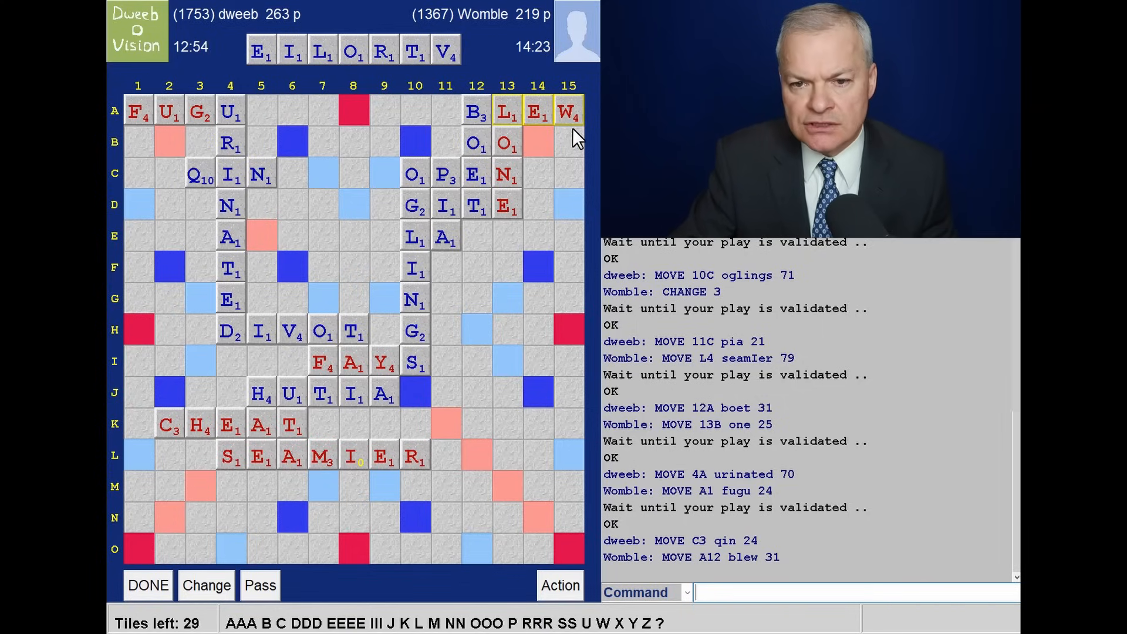
mouse_move(542, 429)
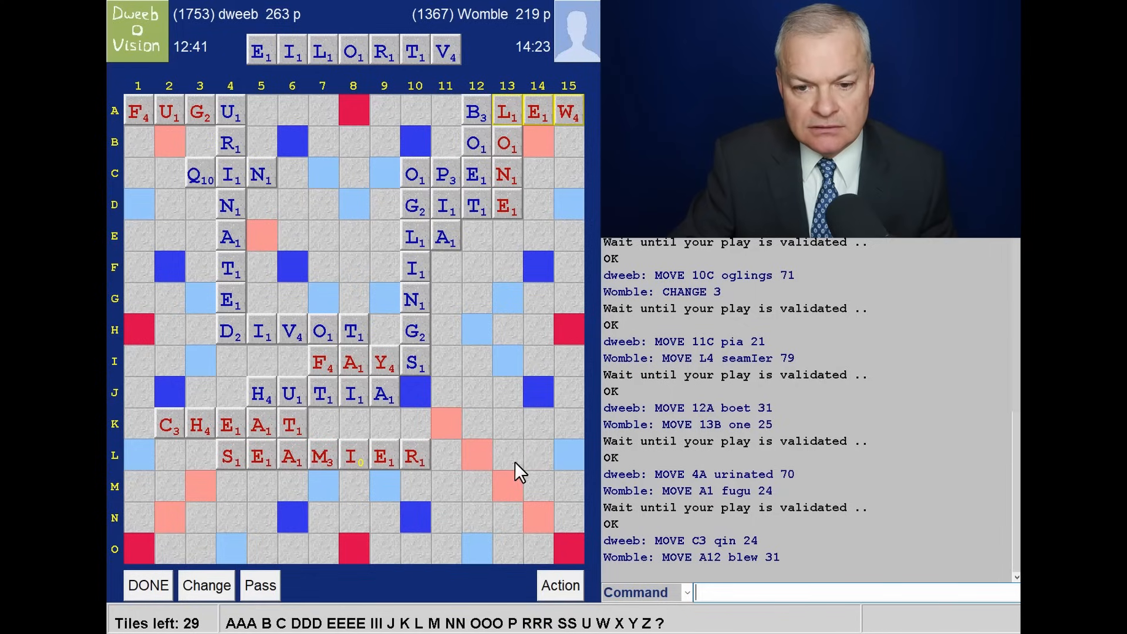
mouse_move(543, 451)
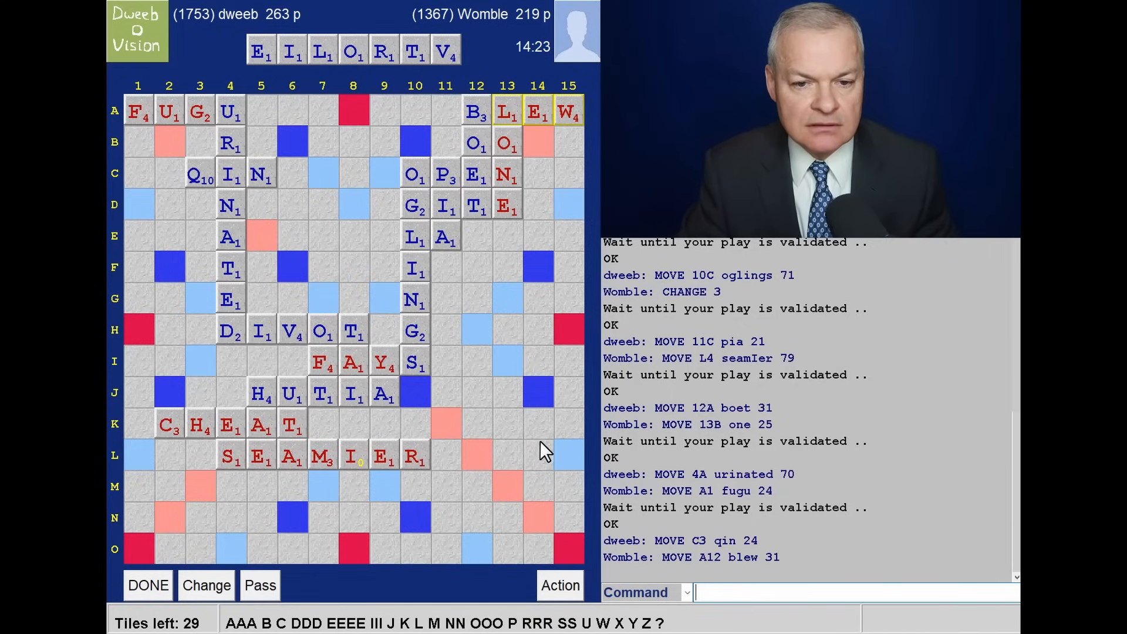
mouse_move(352, 231)
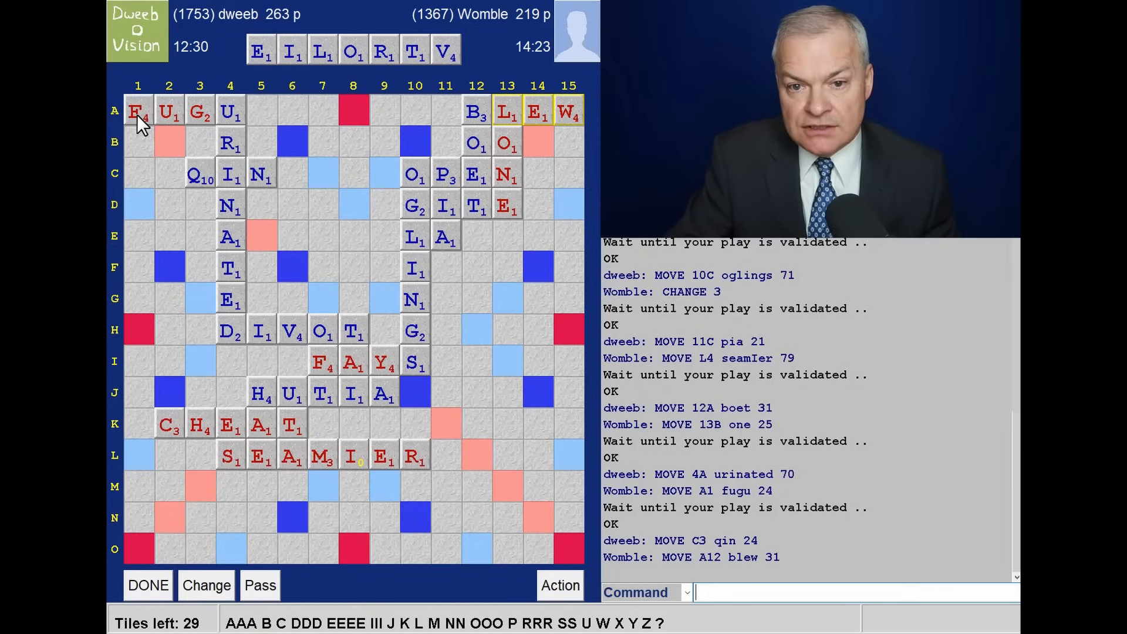
mouse_move(426, 80)
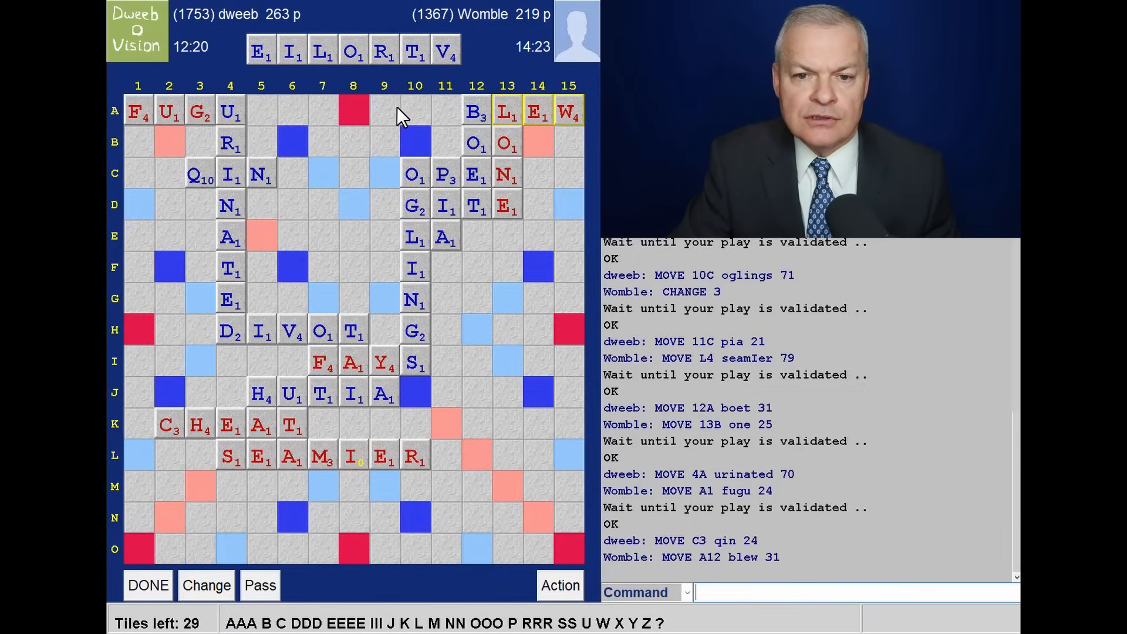
mouse_move(241, 265)
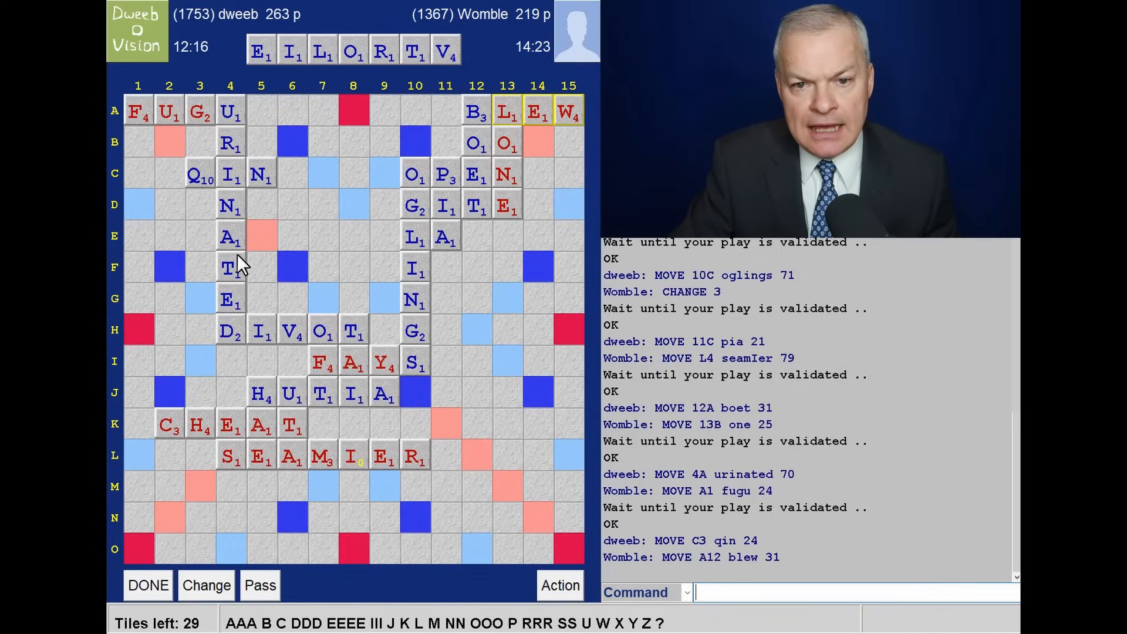
mouse_move(234, 285)
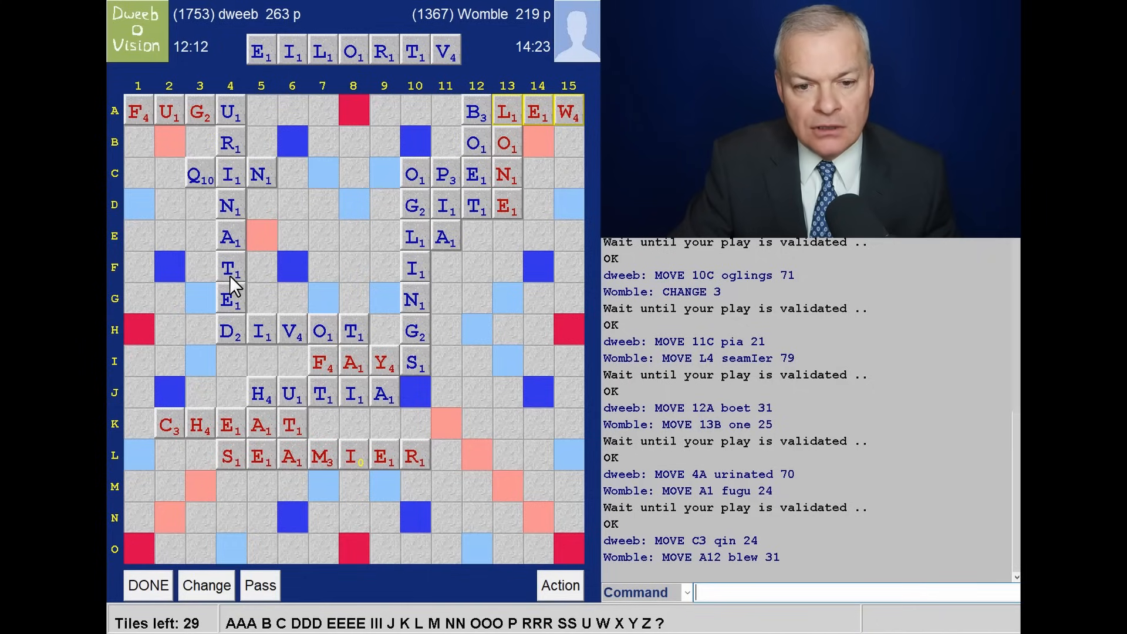
mouse_move(181, 451)
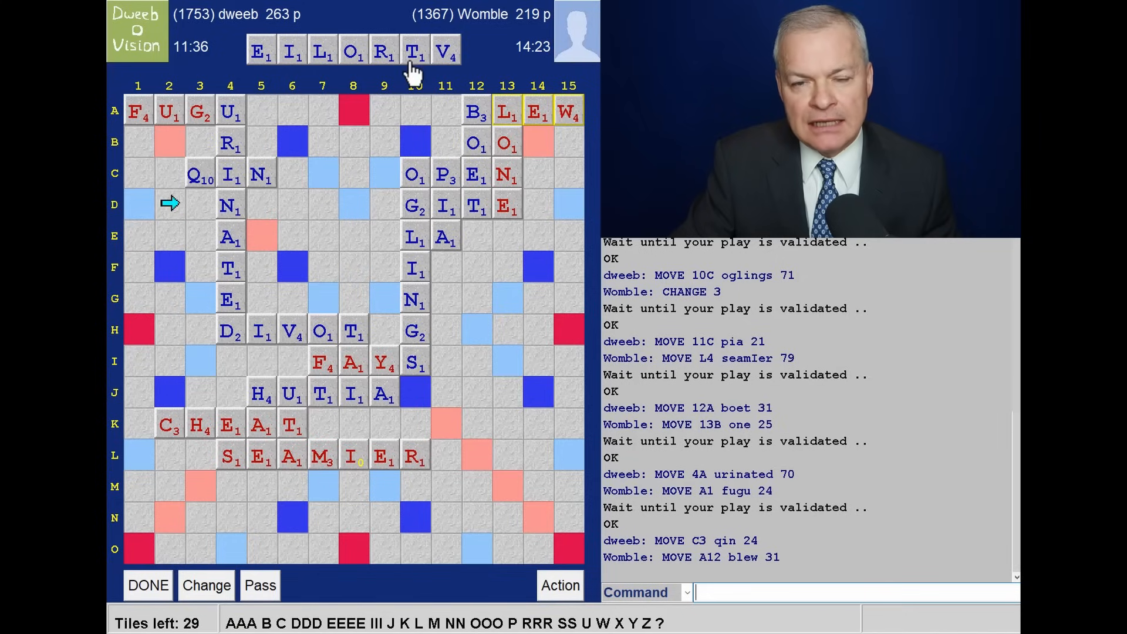
mouse_move(397, 77)
type("VICTOR")
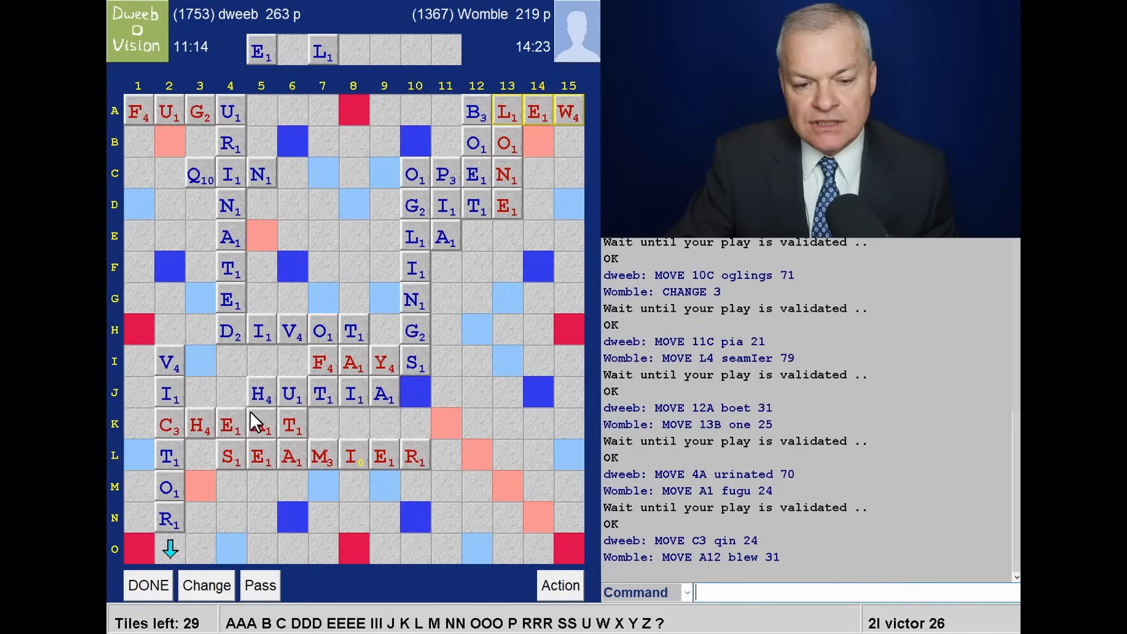
mouse_move(169, 385)
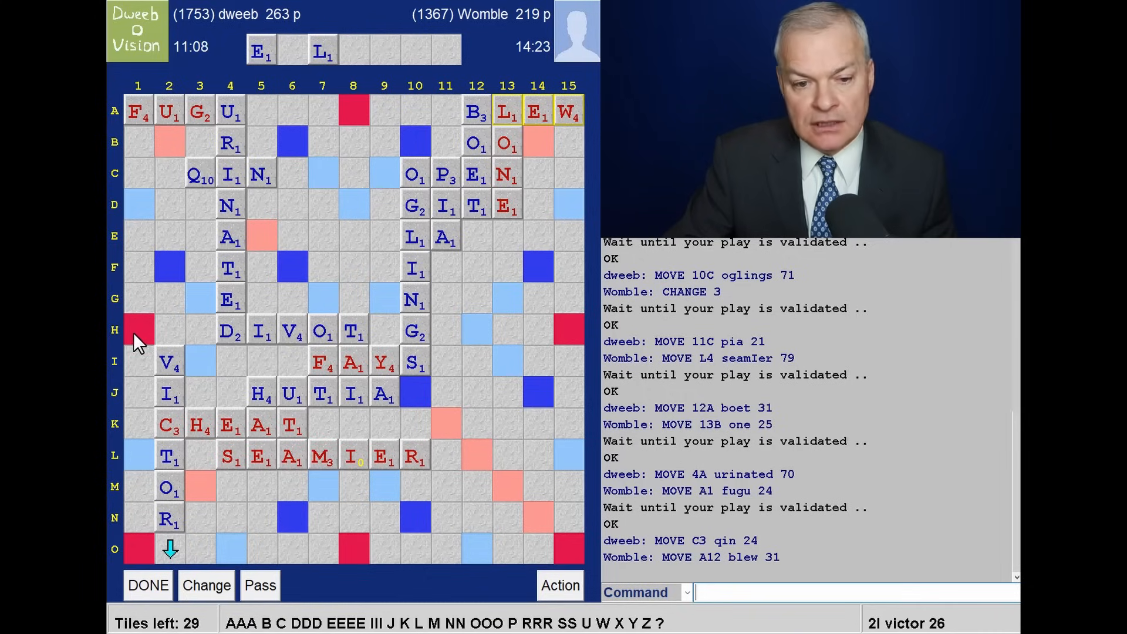
mouse_move(167, 339)
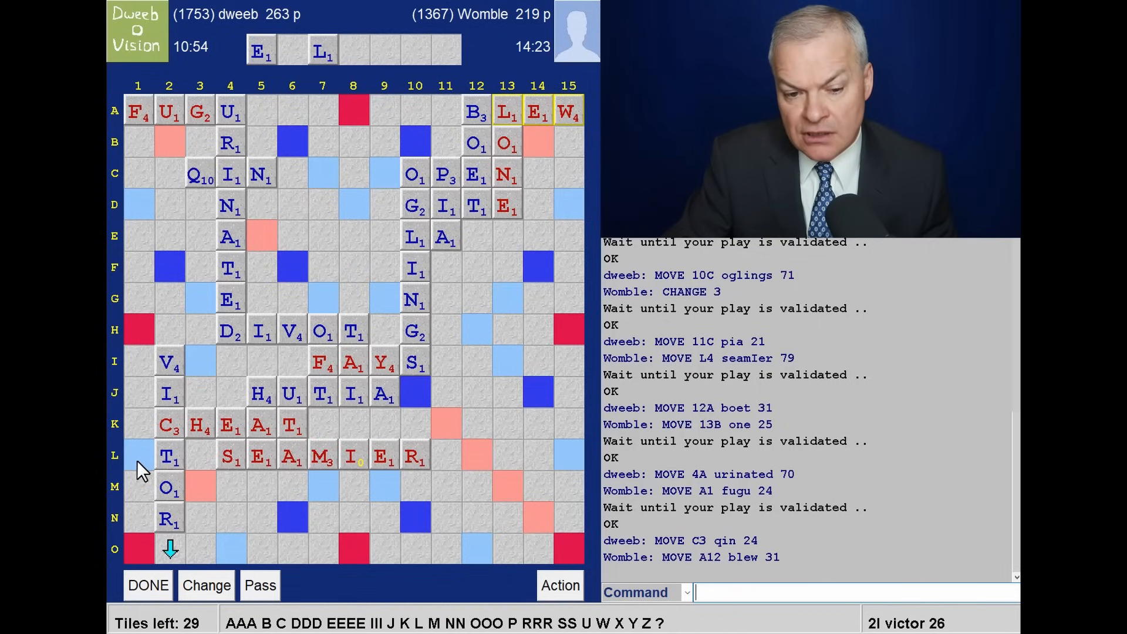
mouse_move(164, 521)
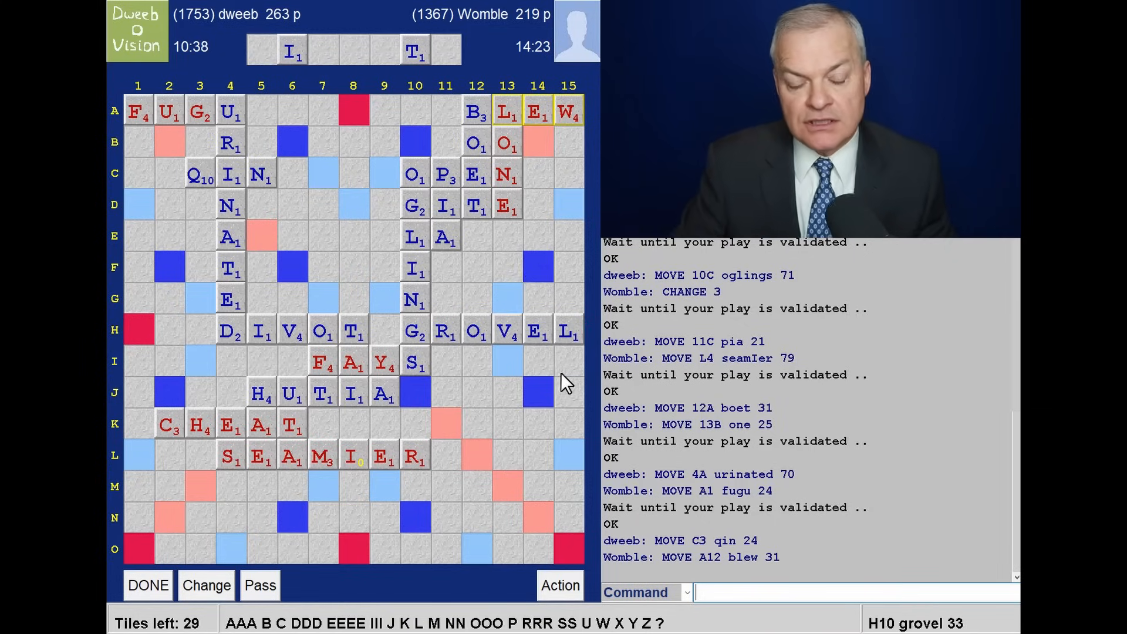
mouse_move(172, 459)
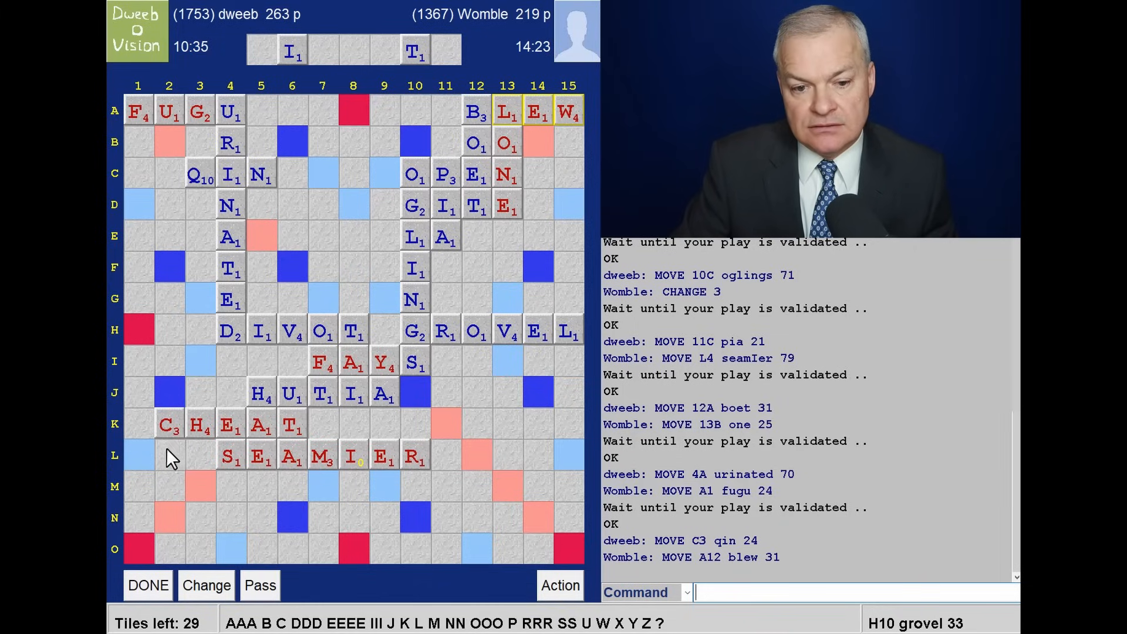
mouse_move(572, 363)
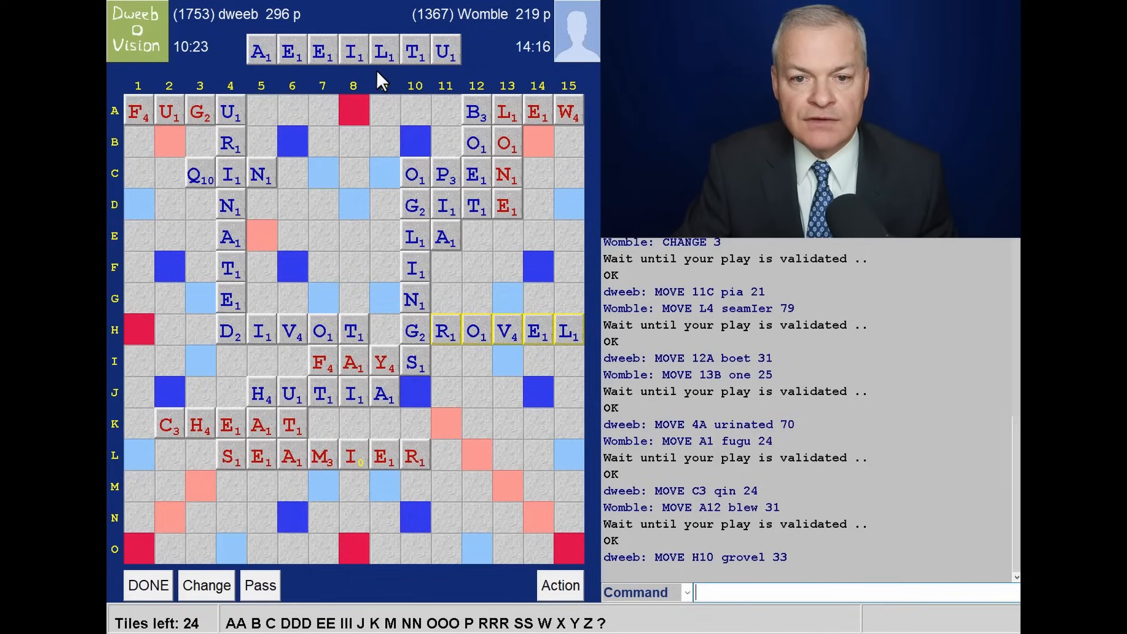
mouse_move(401, 75)
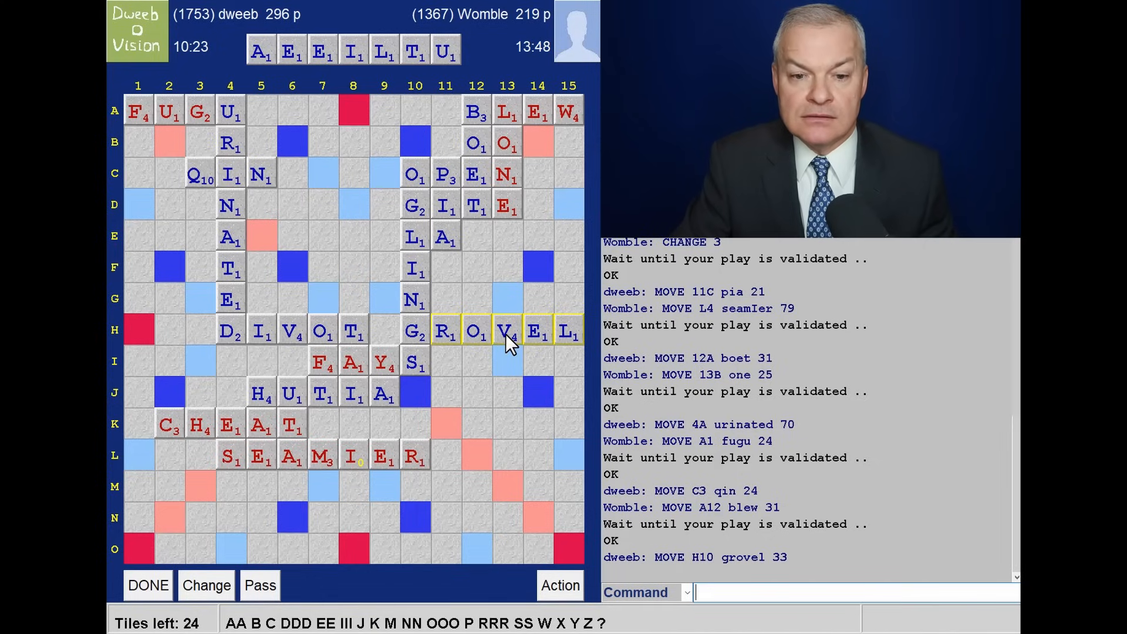
mouse_move(227, 310)
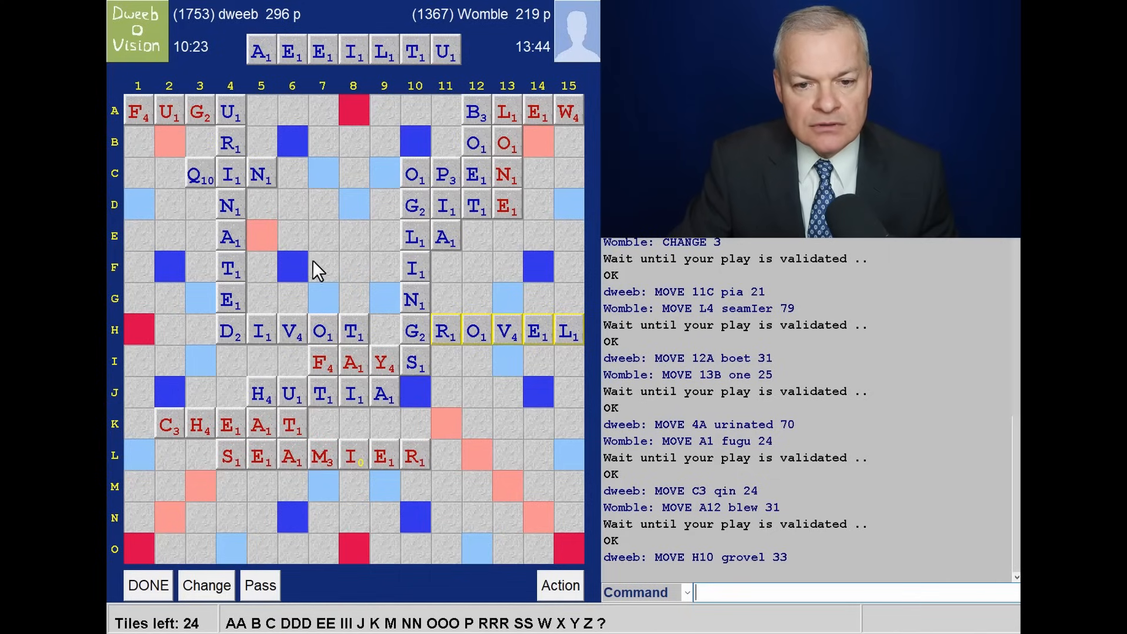
mouse_move(248, 287)
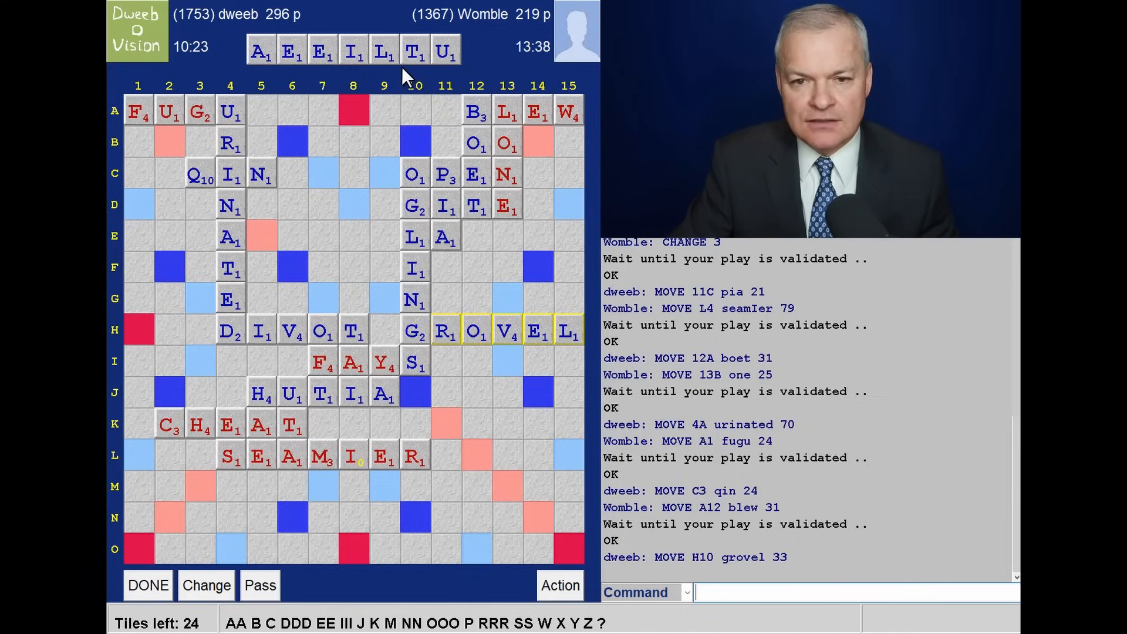
mouse_move(375, 153)
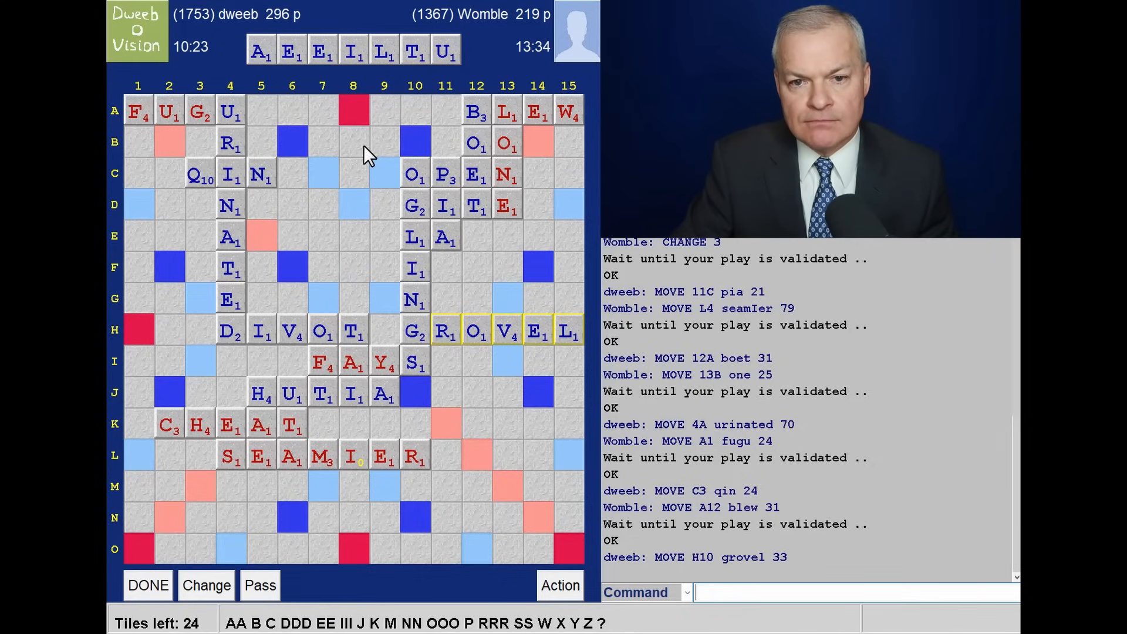
mouse_move(360, 157)
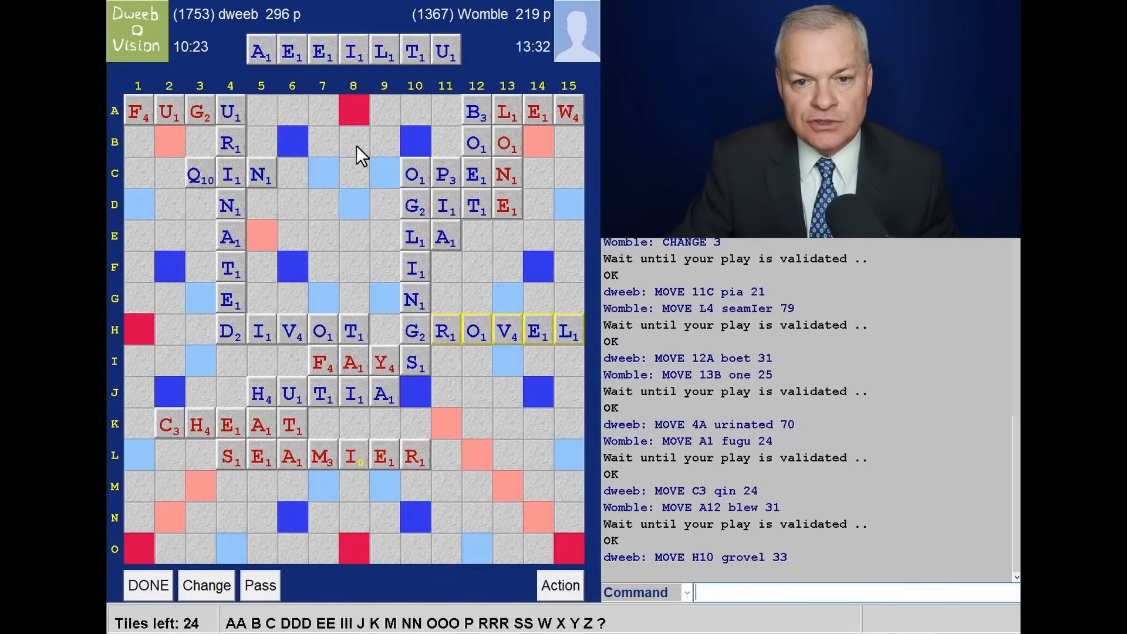
mouse_move(347, 160)
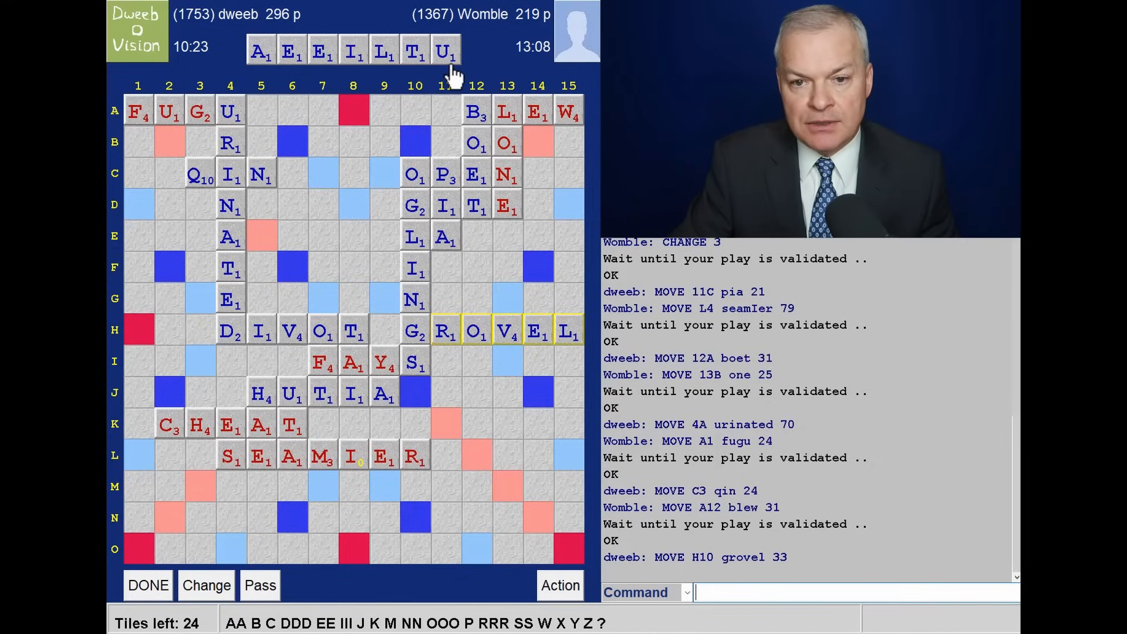
mouse_move(198, 219)
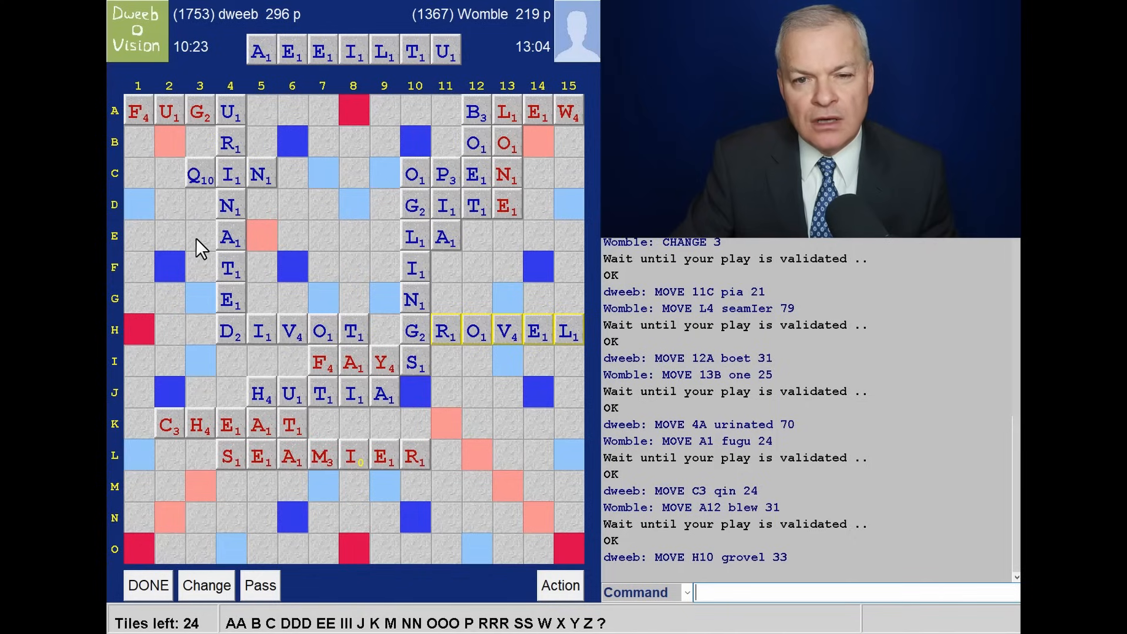
mouse_move(202, 269)
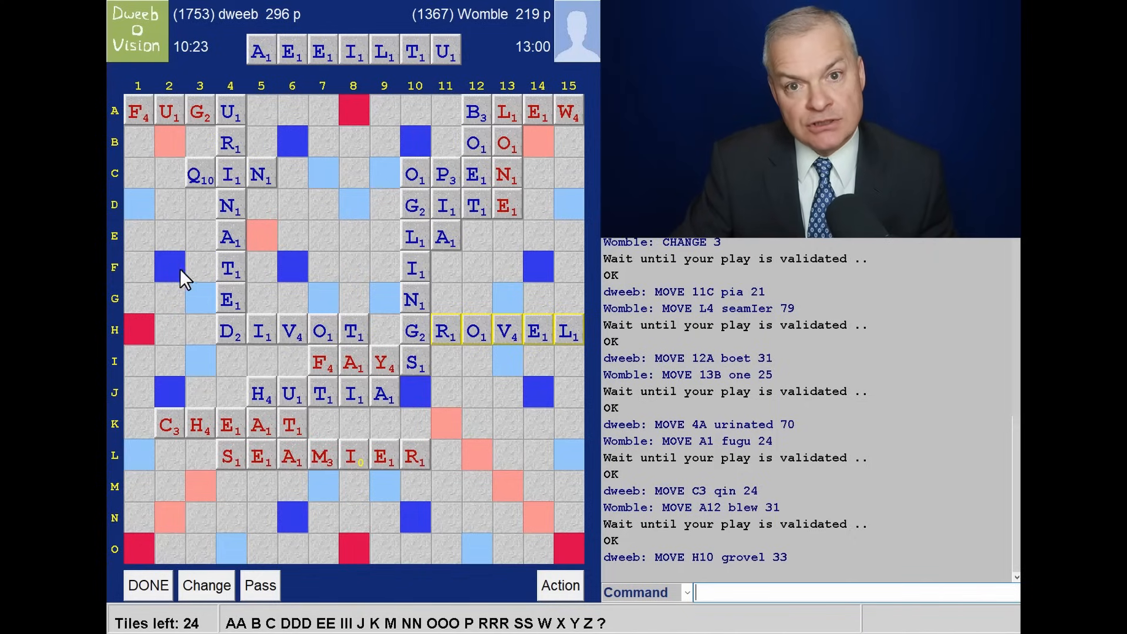
mouse_move(202, 212)
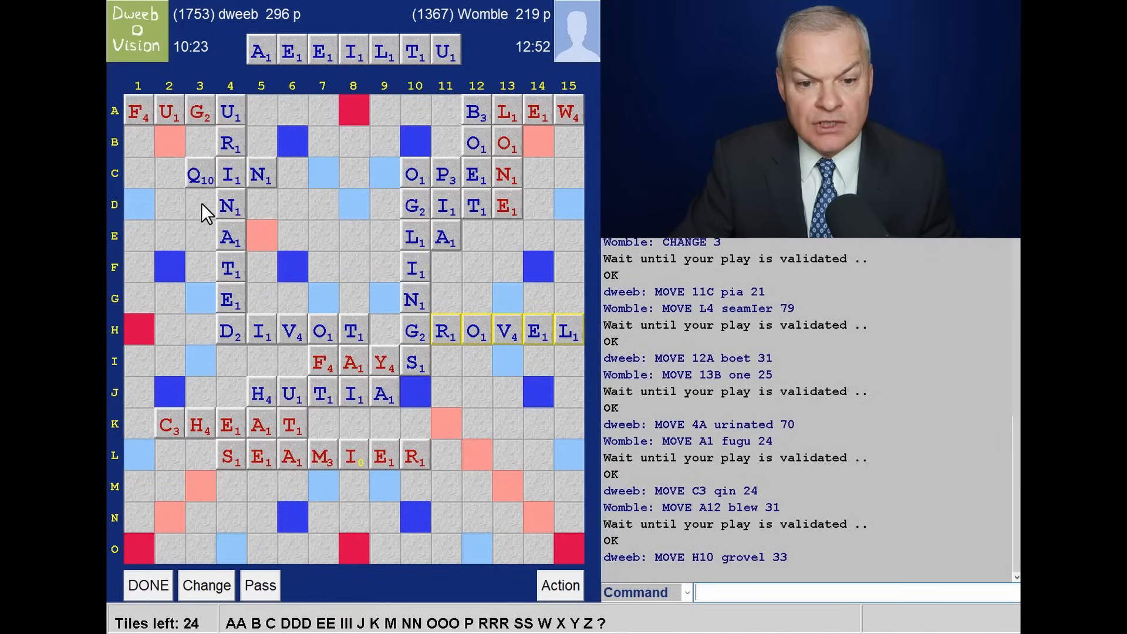
mouse_move(202, 310)
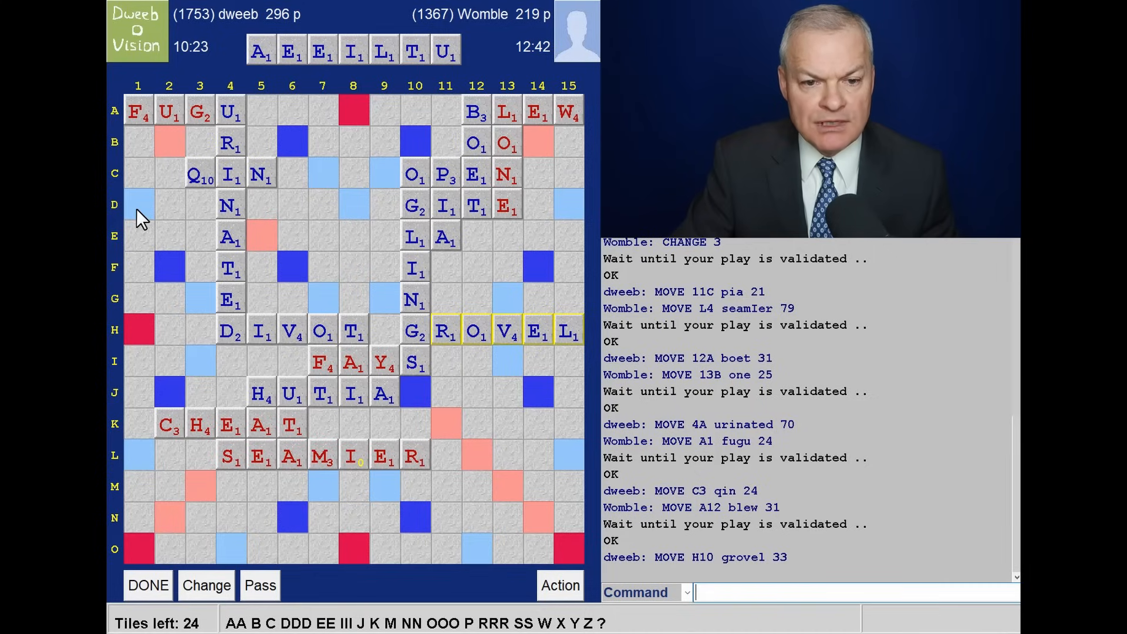
mouse_move(284, 219)
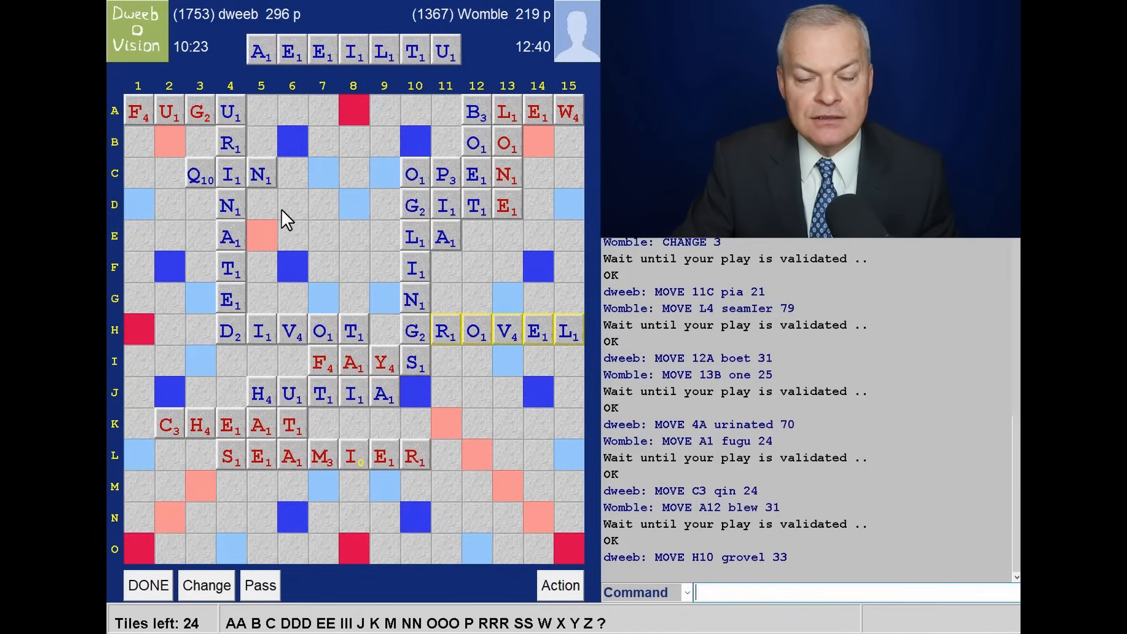
mouse_move(209, 214)
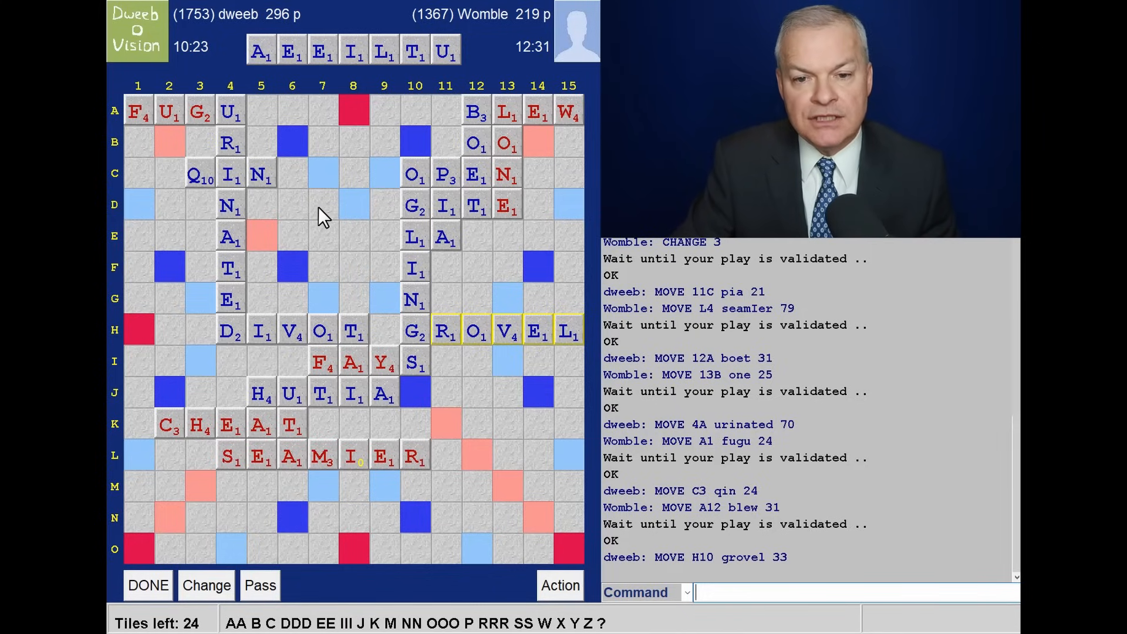
mouse_move(352, 151)
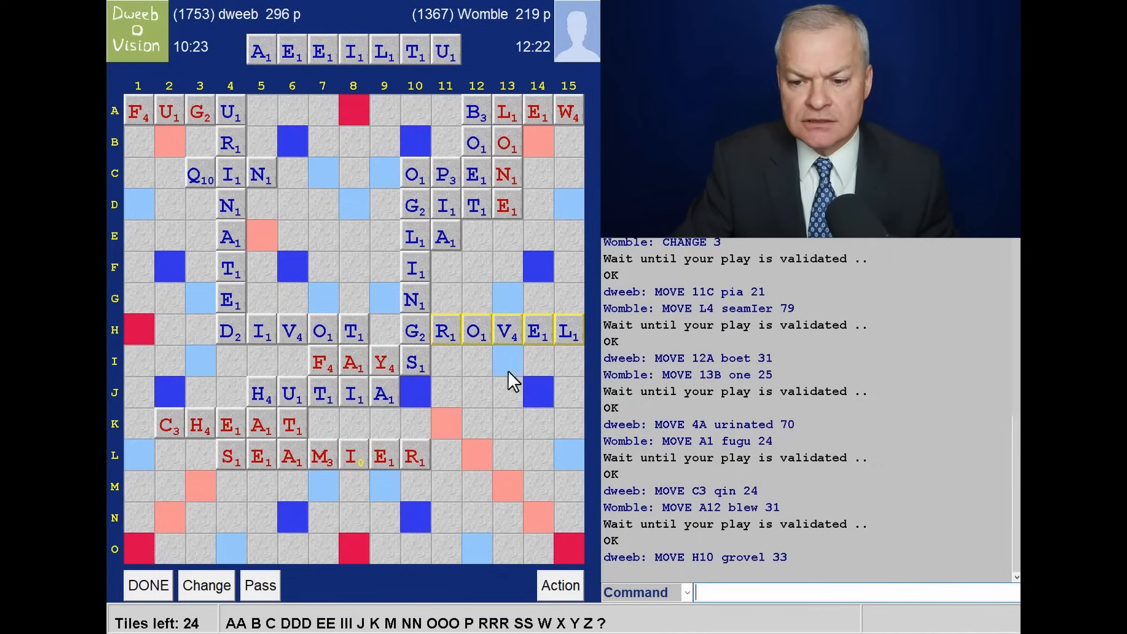
Enter CHECK inulae, which reports INULAE as invalid in CSW
type("ch")
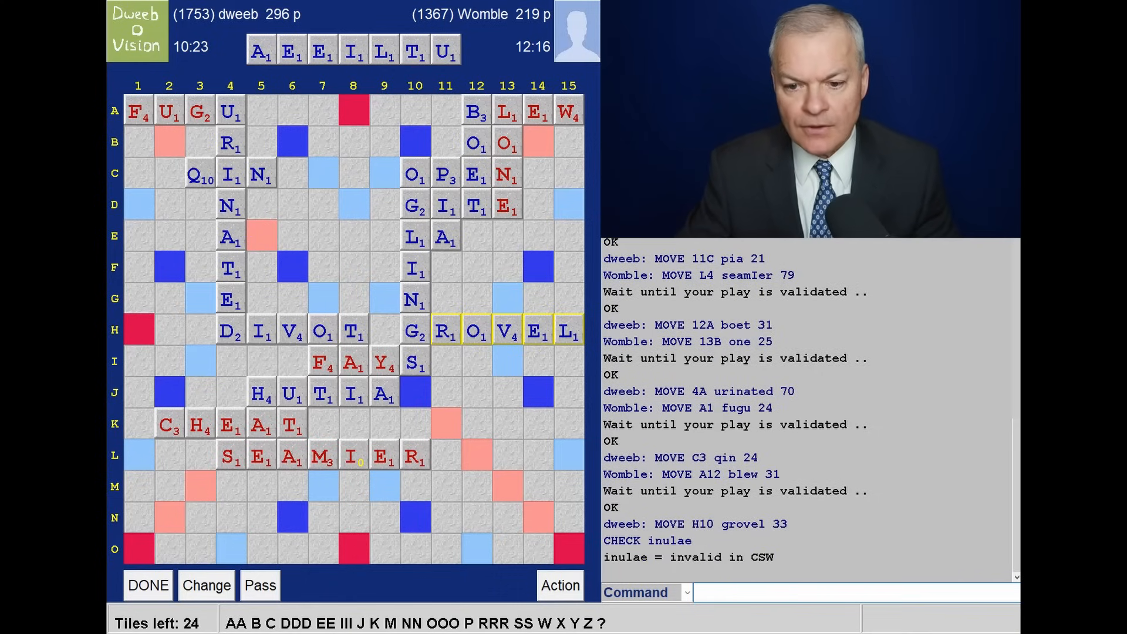
mouse_move(314, 211)
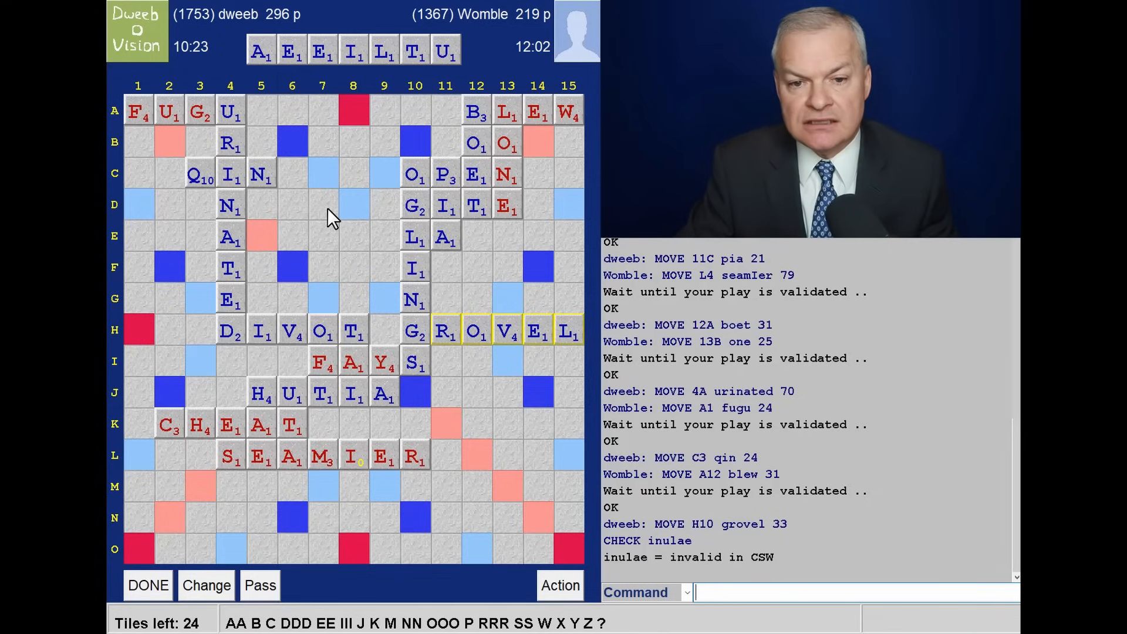
mouse_move(295, 204)
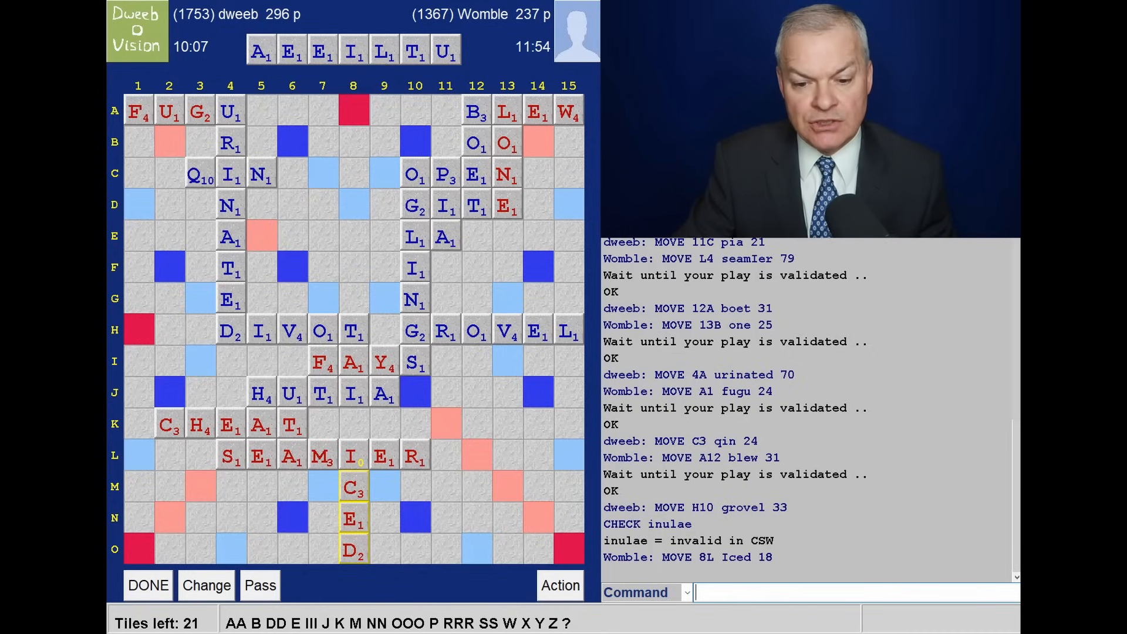
mouse_move(550, 615)
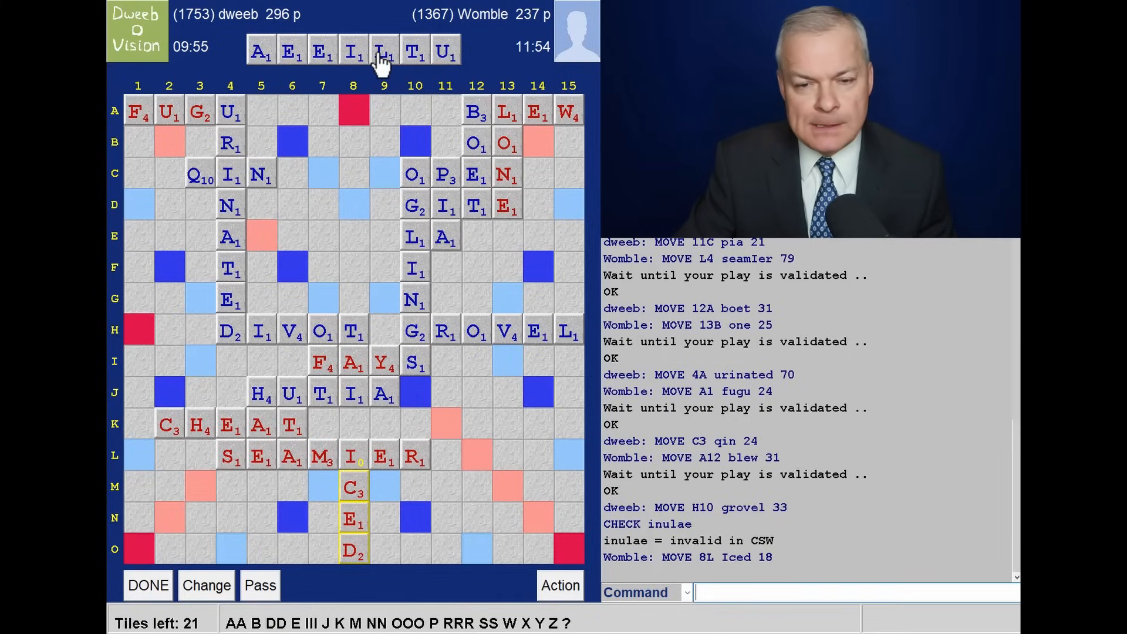
mouse_move(356, 65)
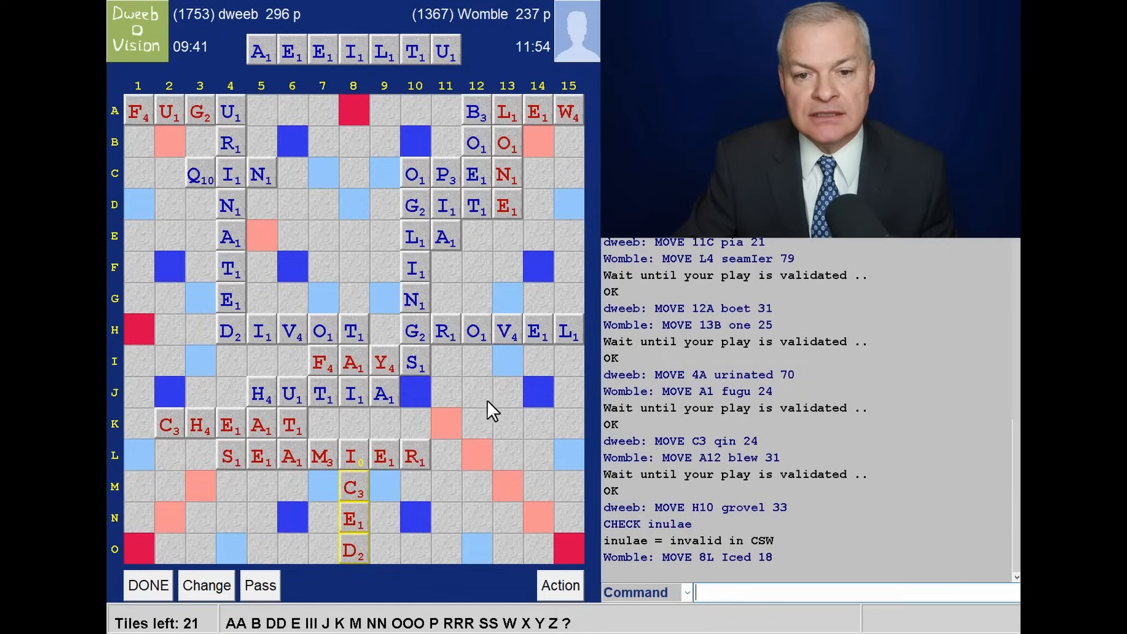
mouse_move(432, 402)
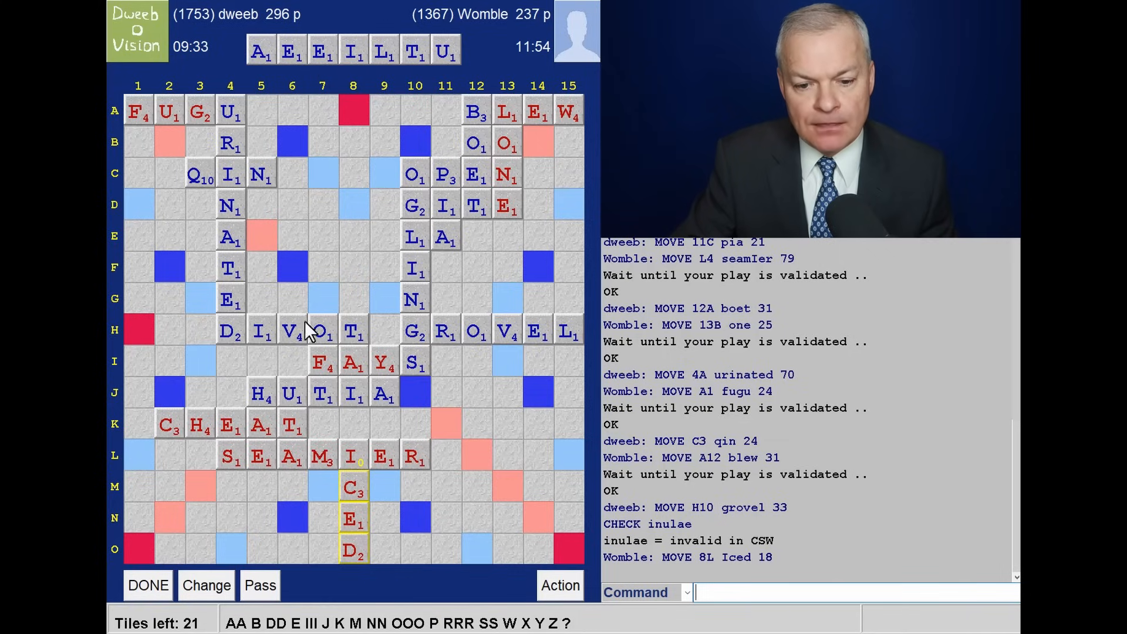
mouse_move(353, 231)
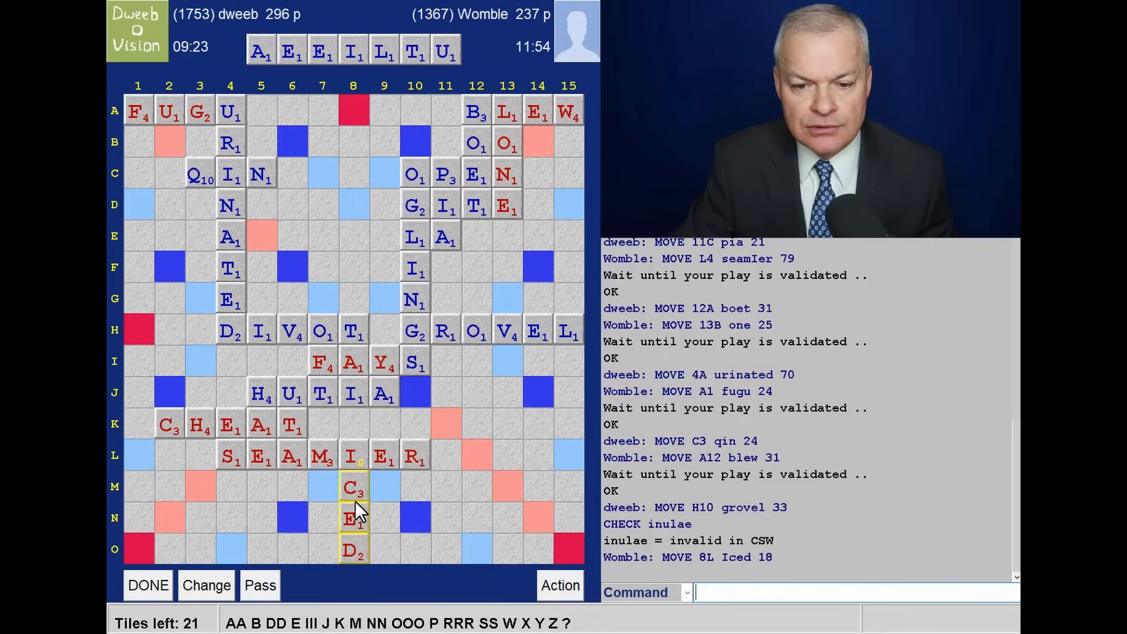
mouse_move(388, 500)
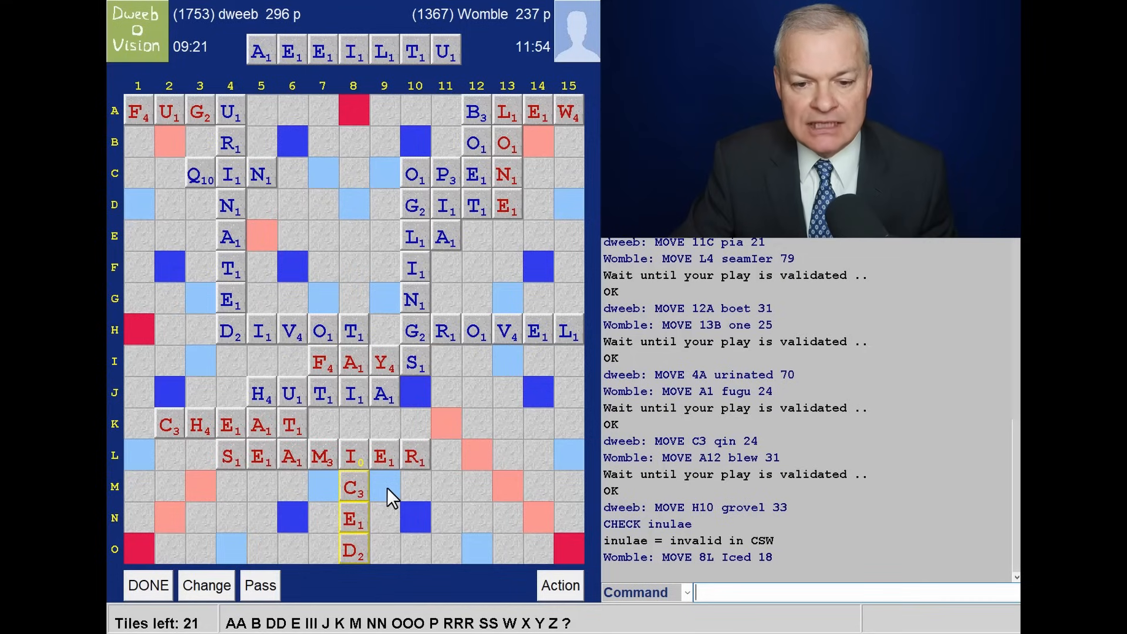
mouse_move(374, 449)
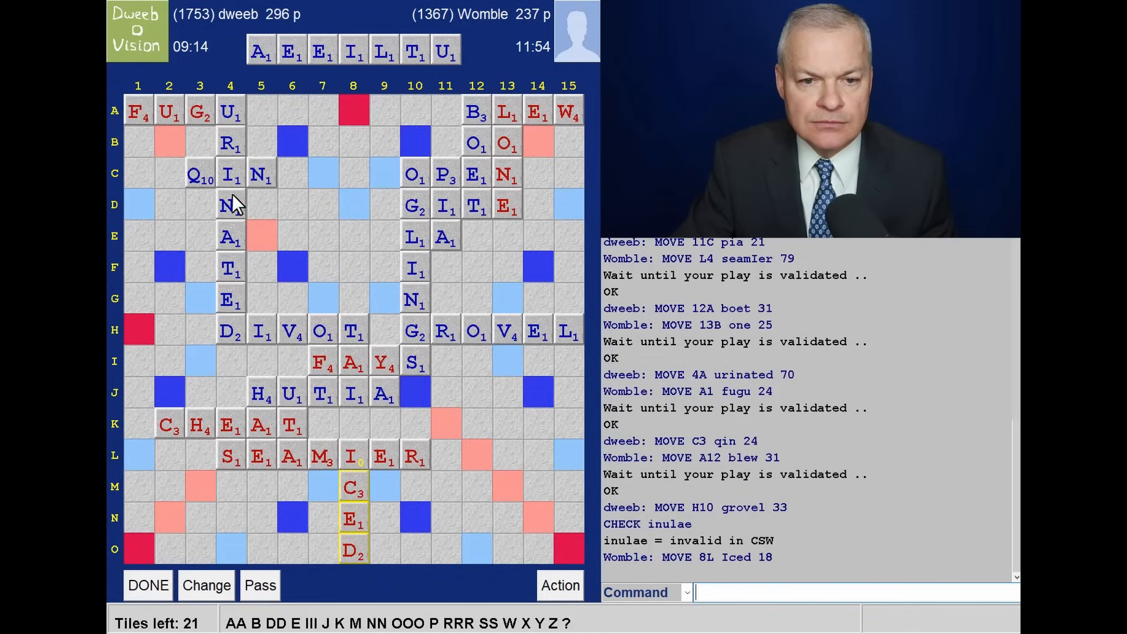
mouse_move(188, 380)
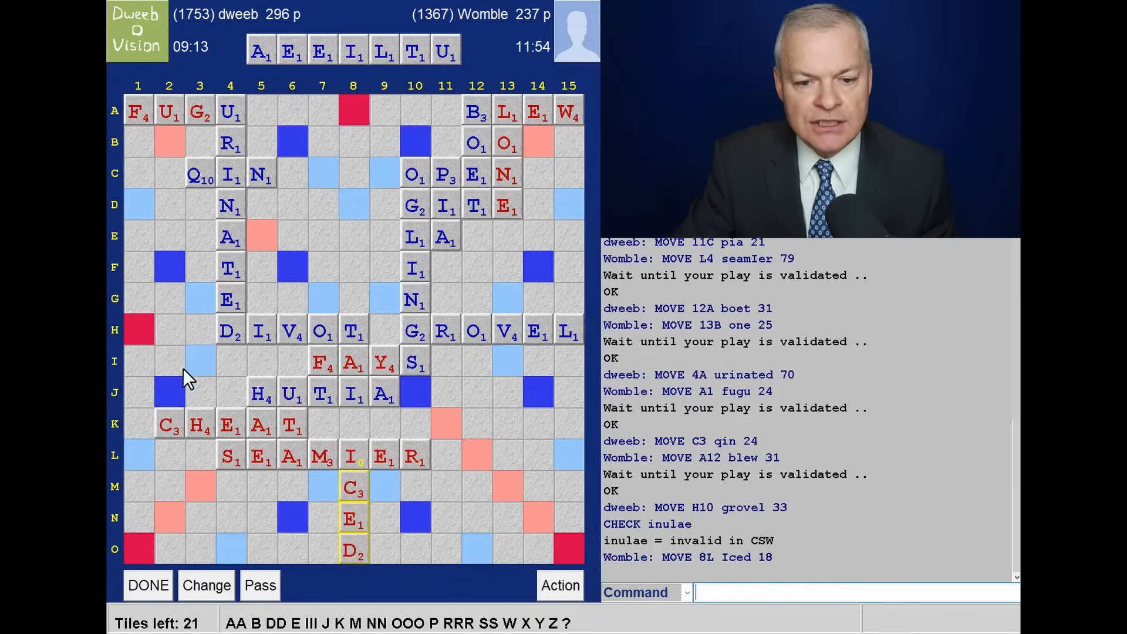
mouse_move(424, 316)
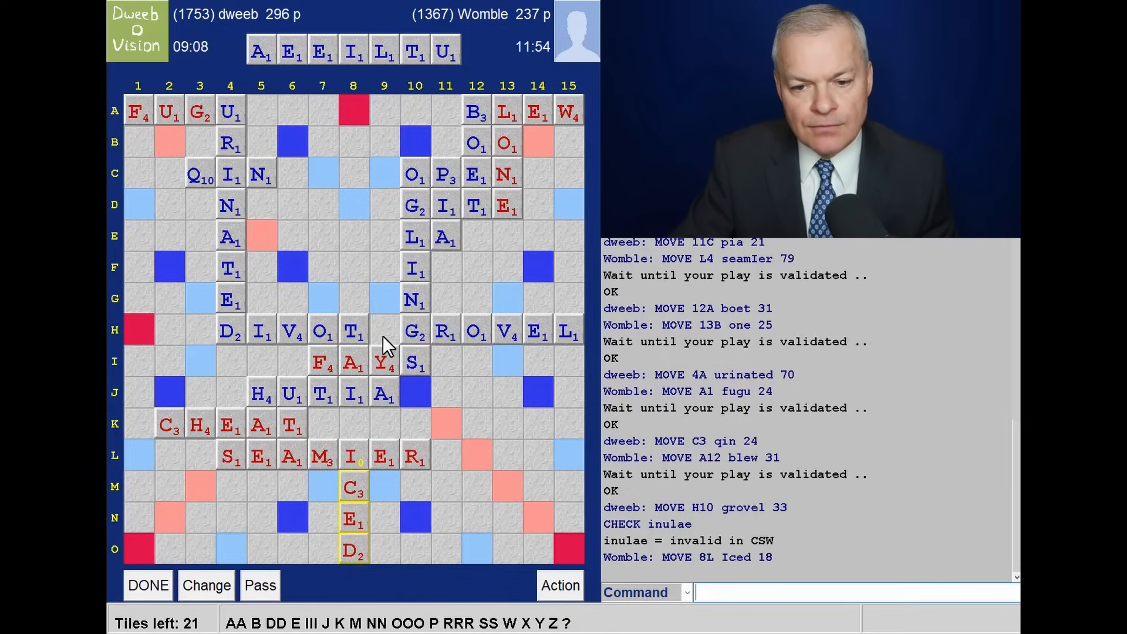
mouse_move(355, 478)
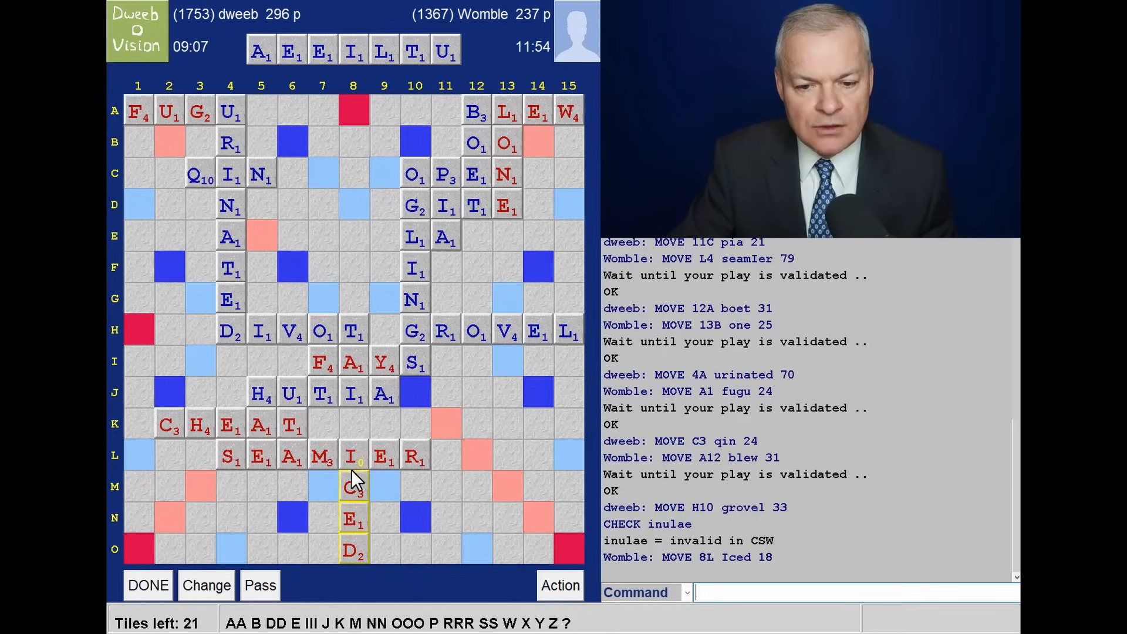
mouse_move(356, 506)
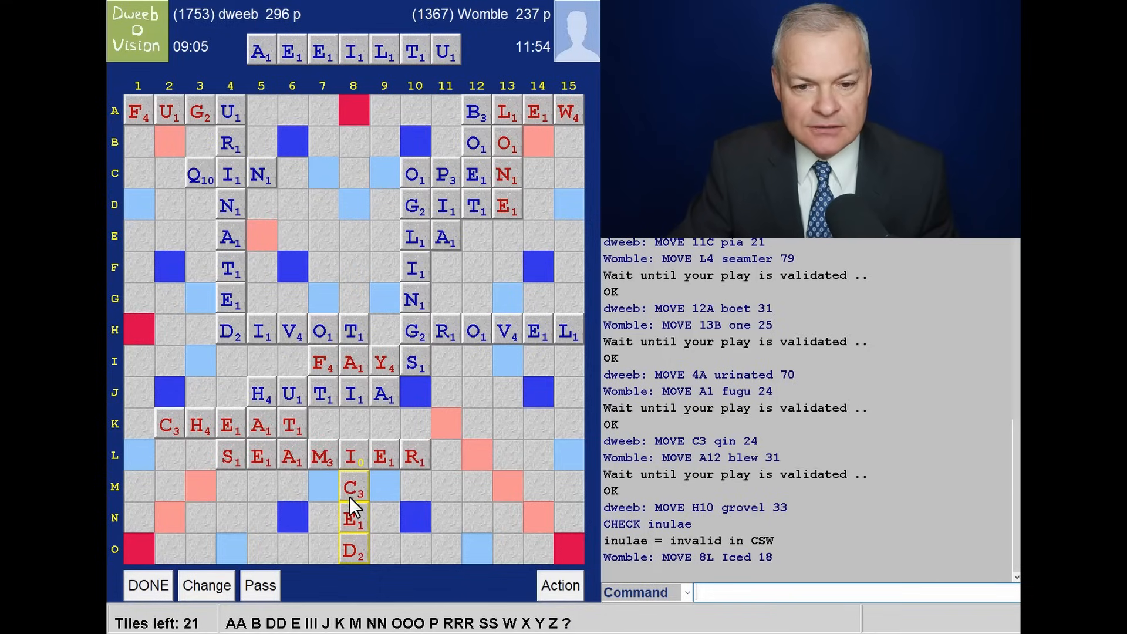
mouse_move(291, 334)
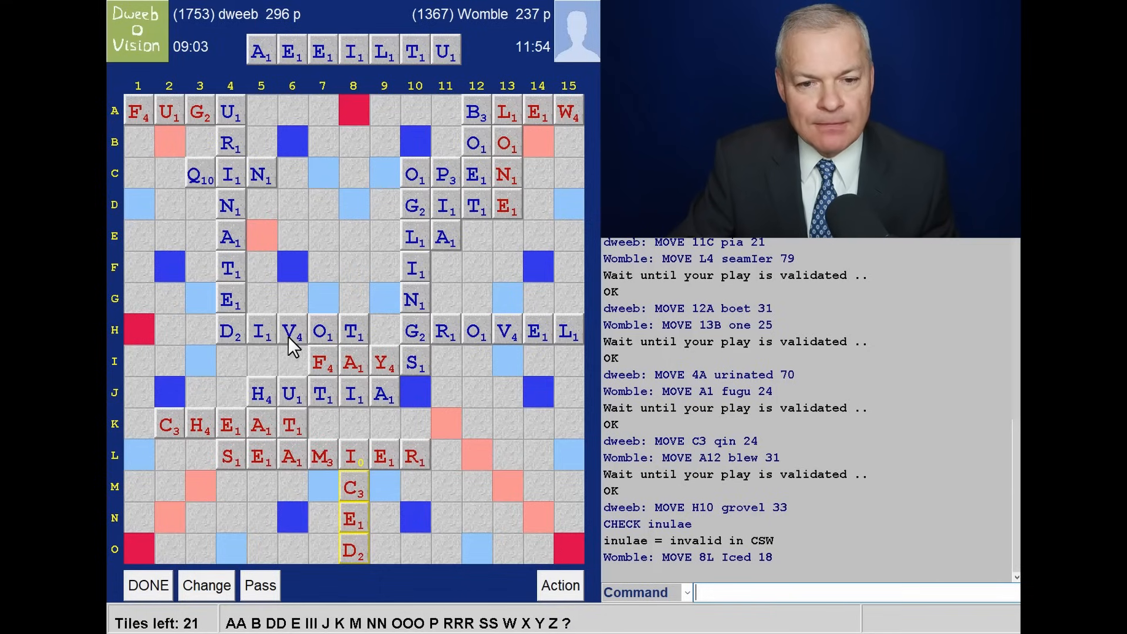
mouse_move(270, 277)
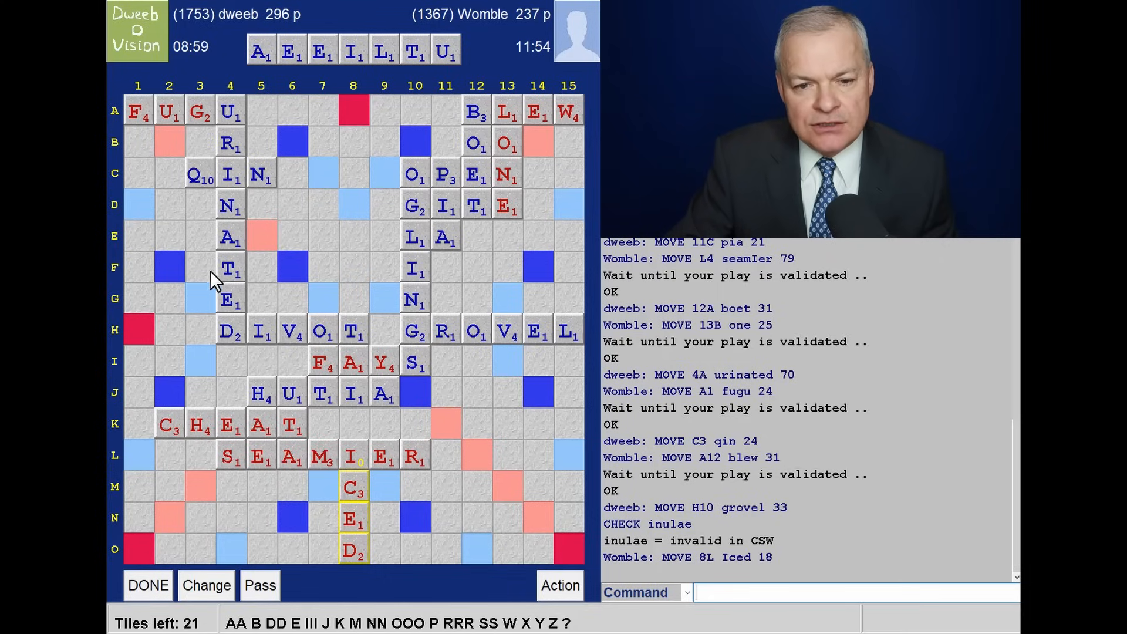
mouse_move(255, 277)
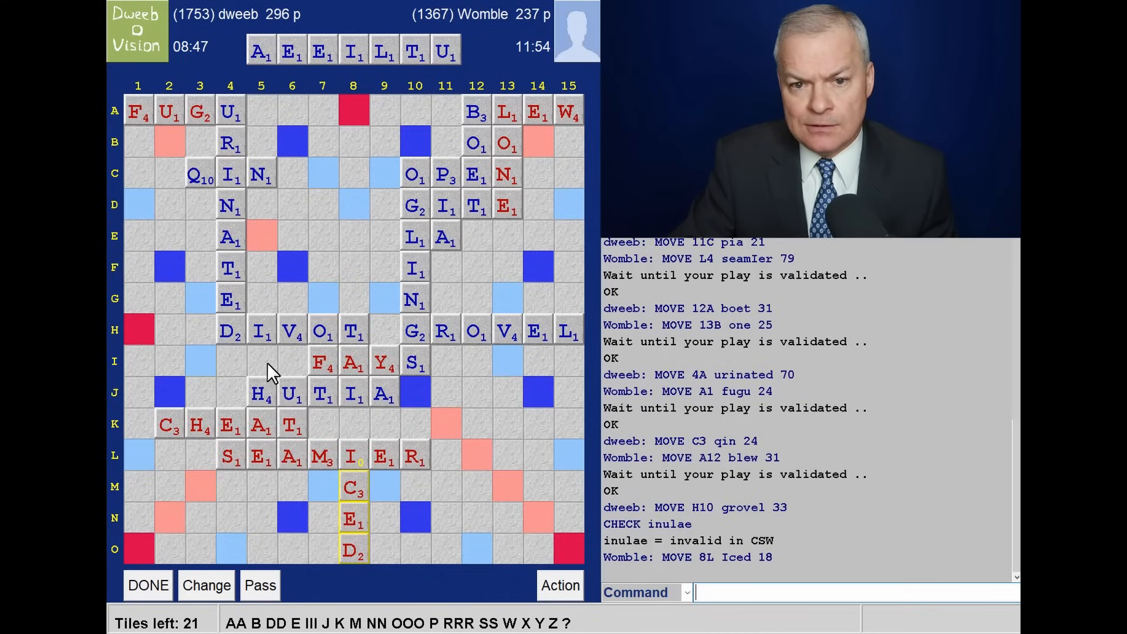
mouse_move(276, 244)
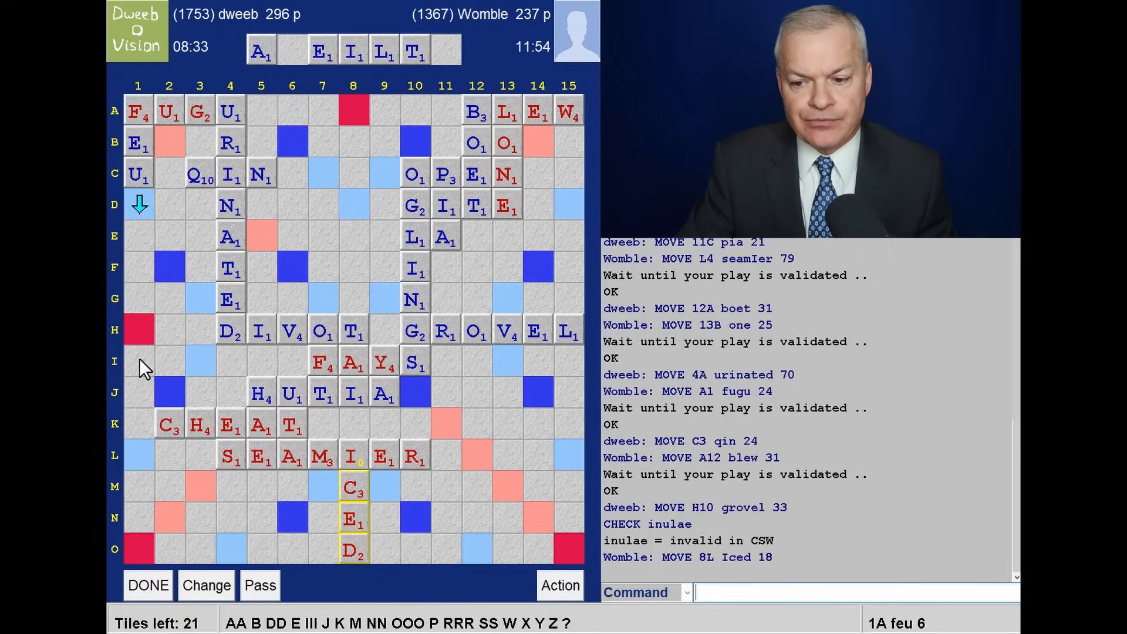
mouse_move(348, 171)
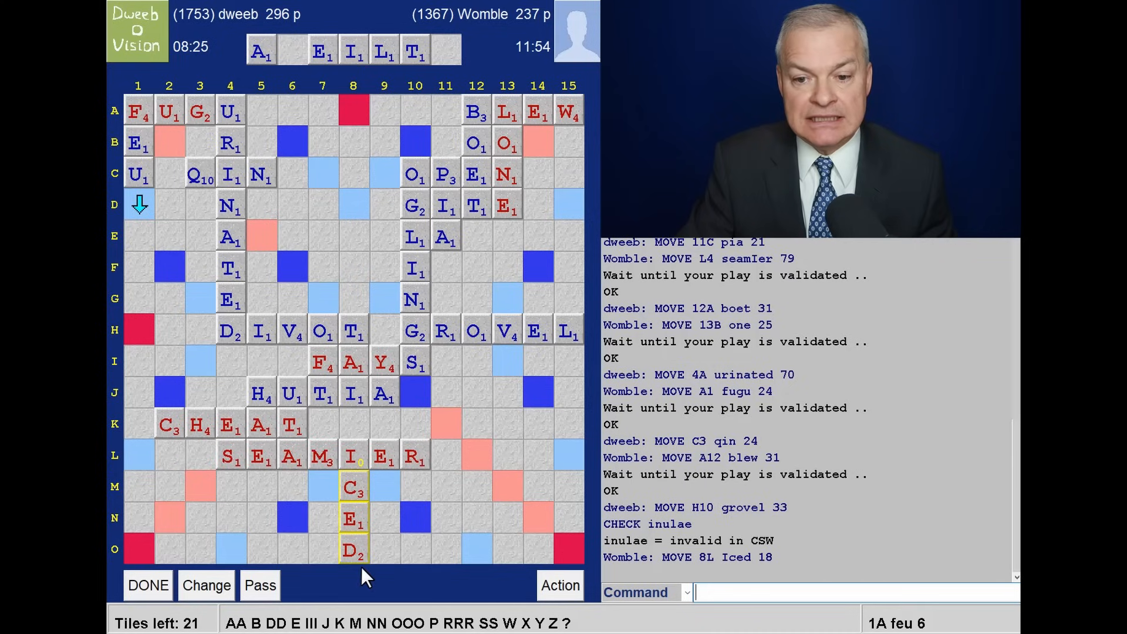
mouse_move(329, 246)
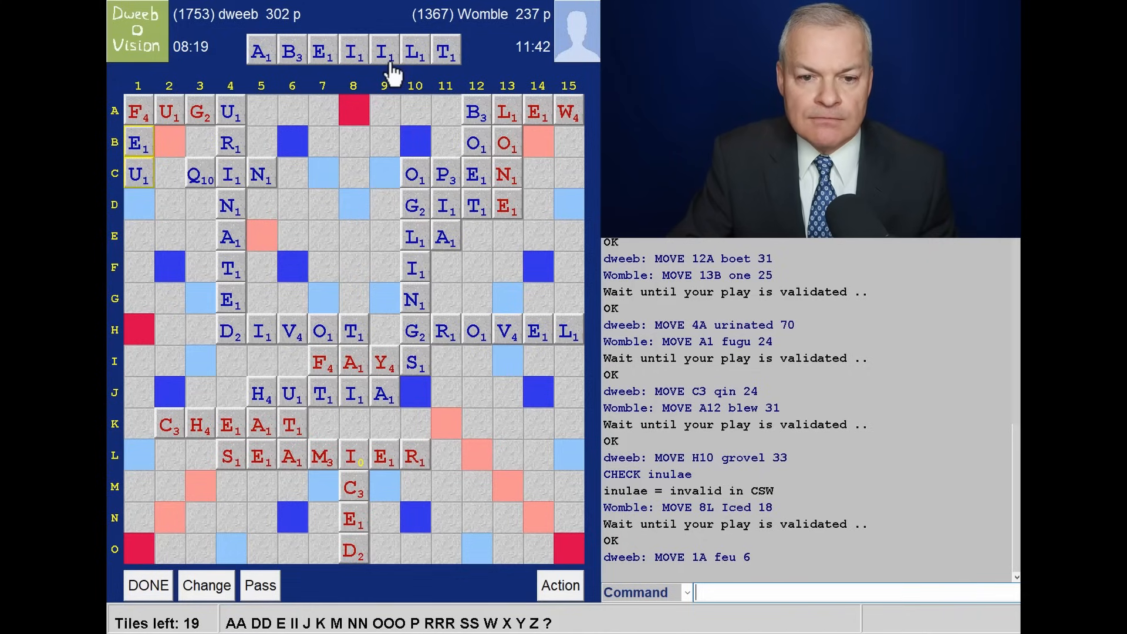
mouse_move(189, 448)
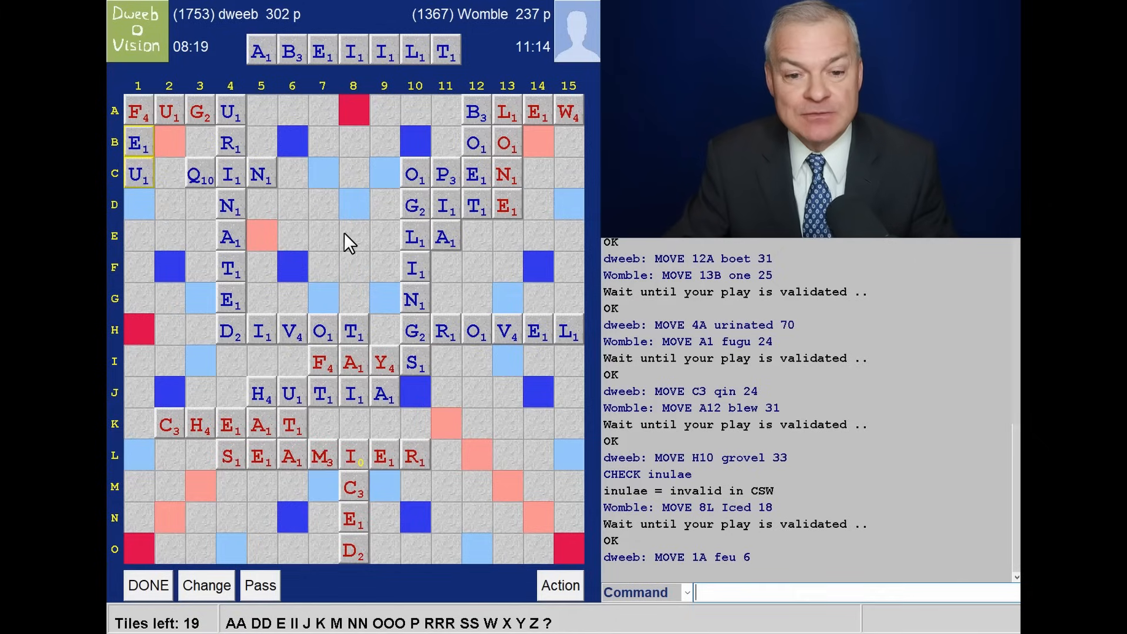
mouse_move(342, 196)
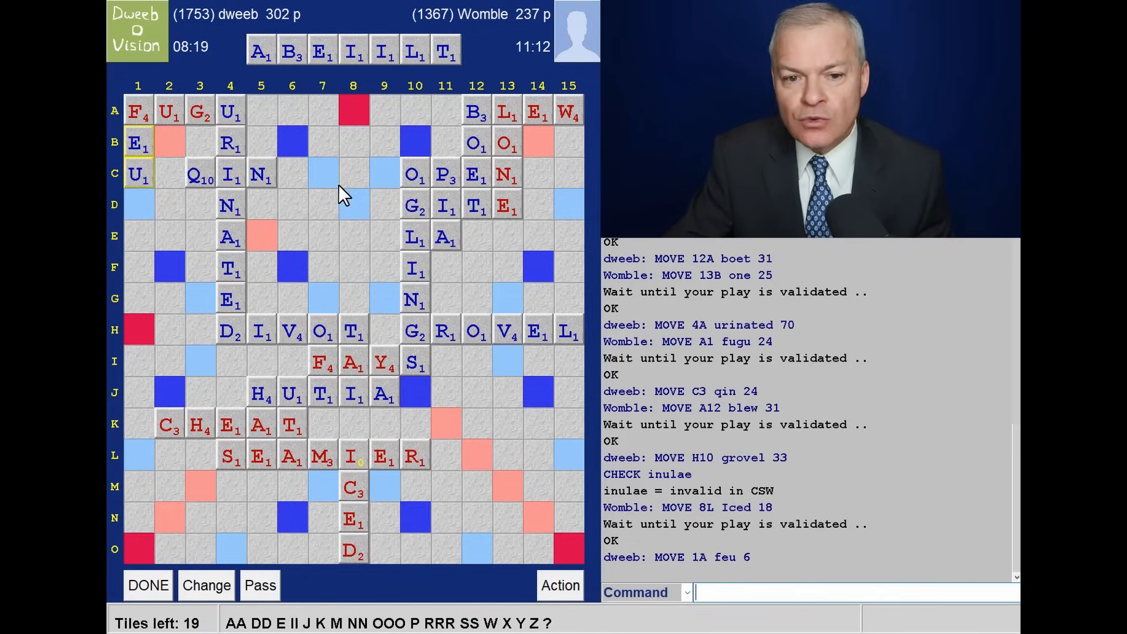
mouse_move(216, 155)
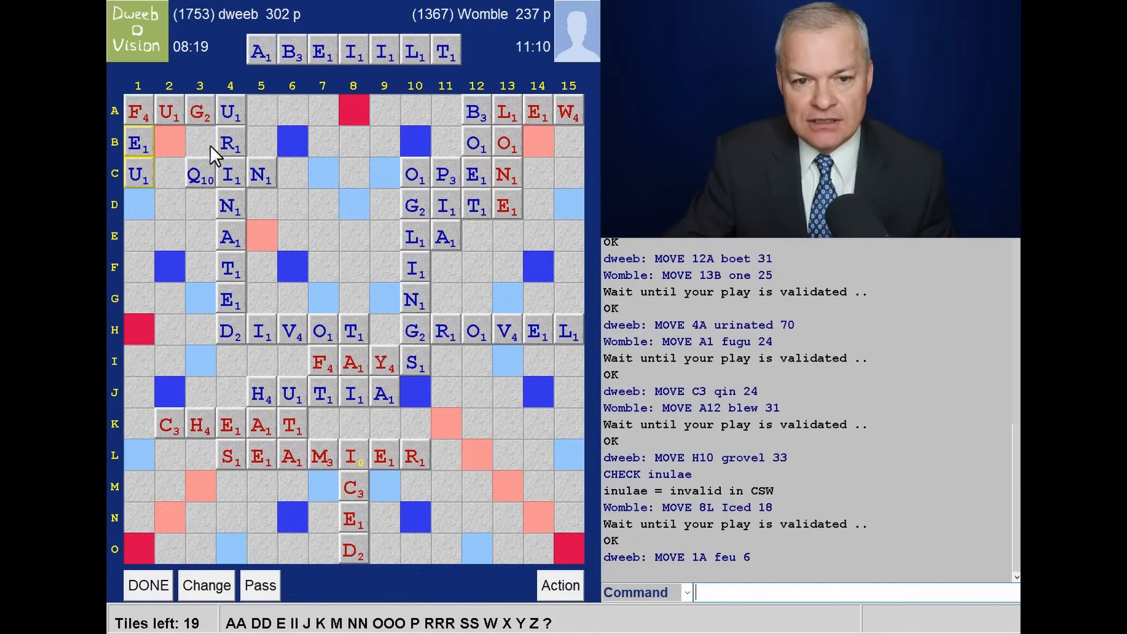
mouse_move(273, 308)
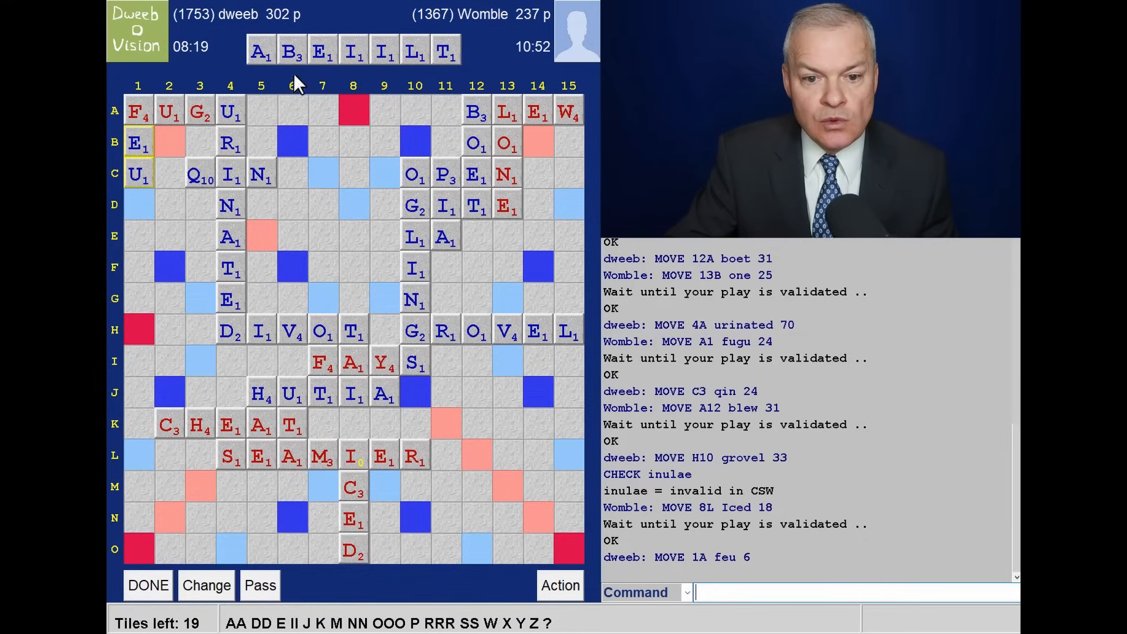
mouse_move(241, 288)
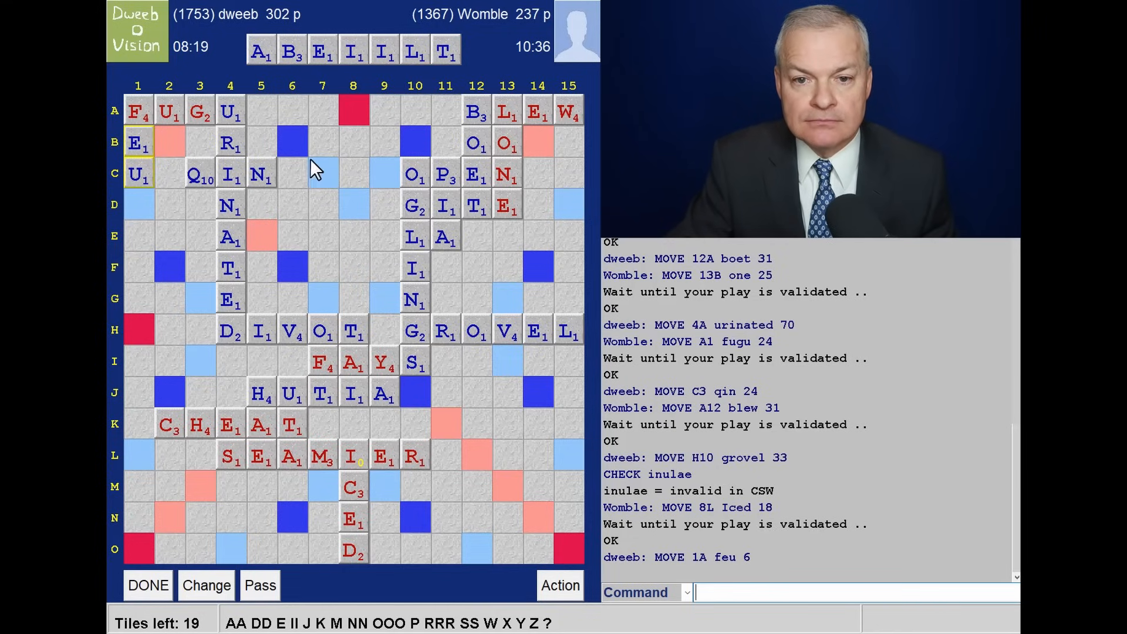
mouse_move(302, 164)
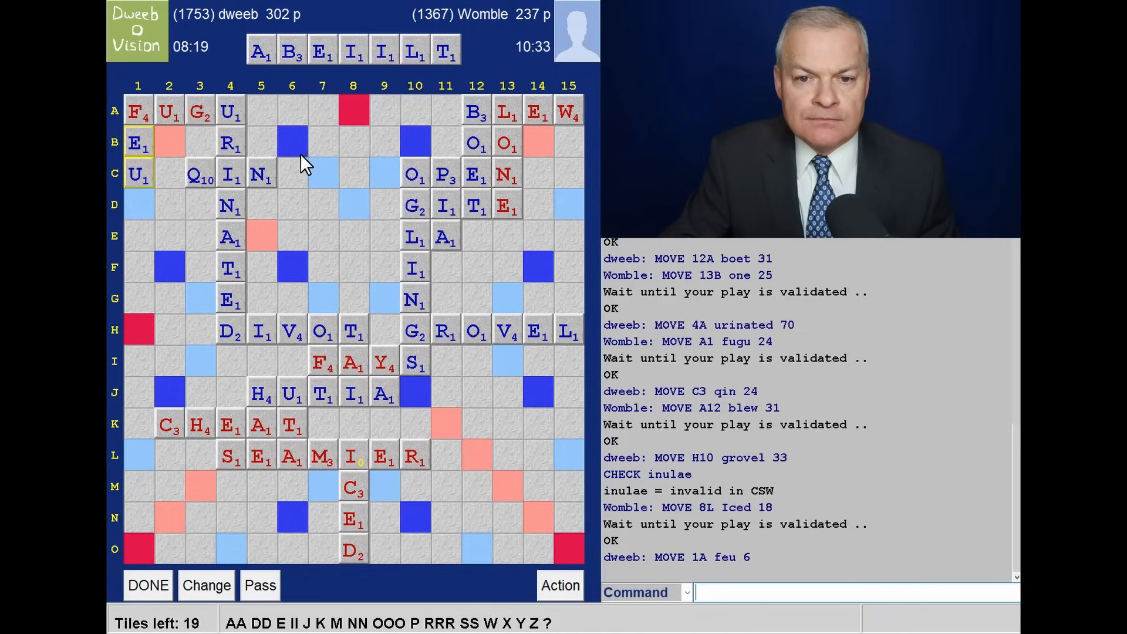
mouse_move(177, 446)
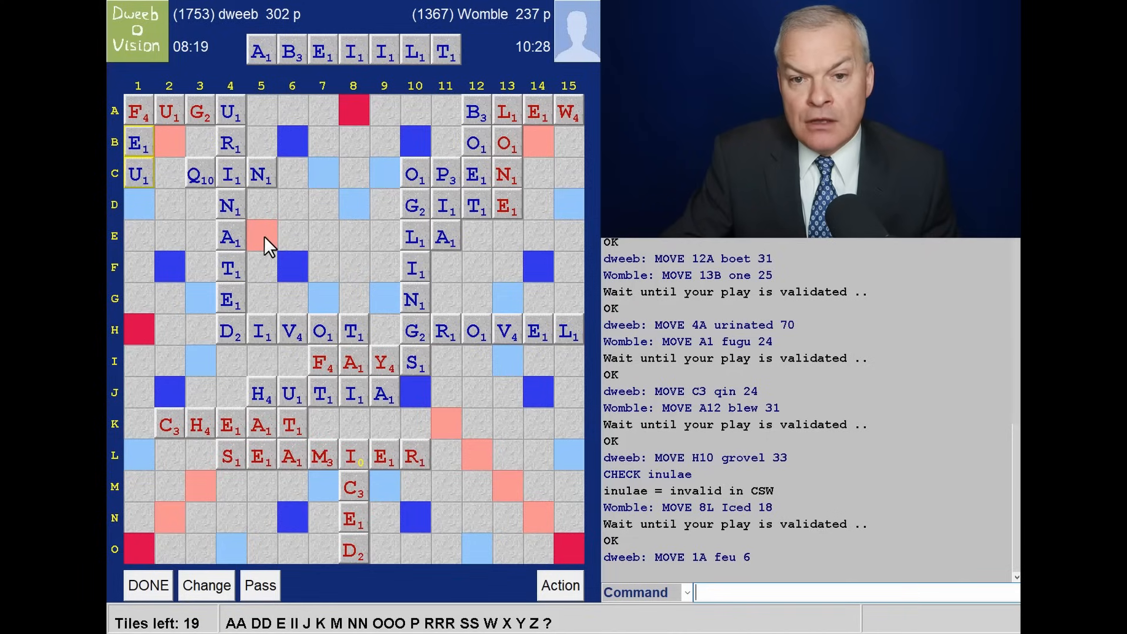
mouse_move(331, 149)
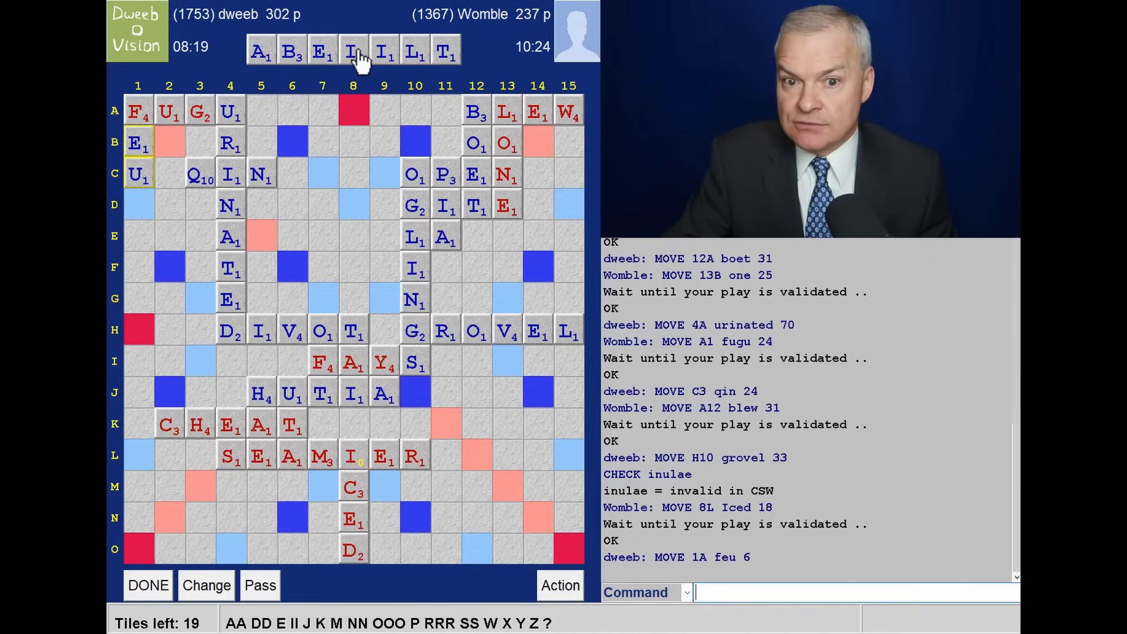
mouse_move(230, 223)
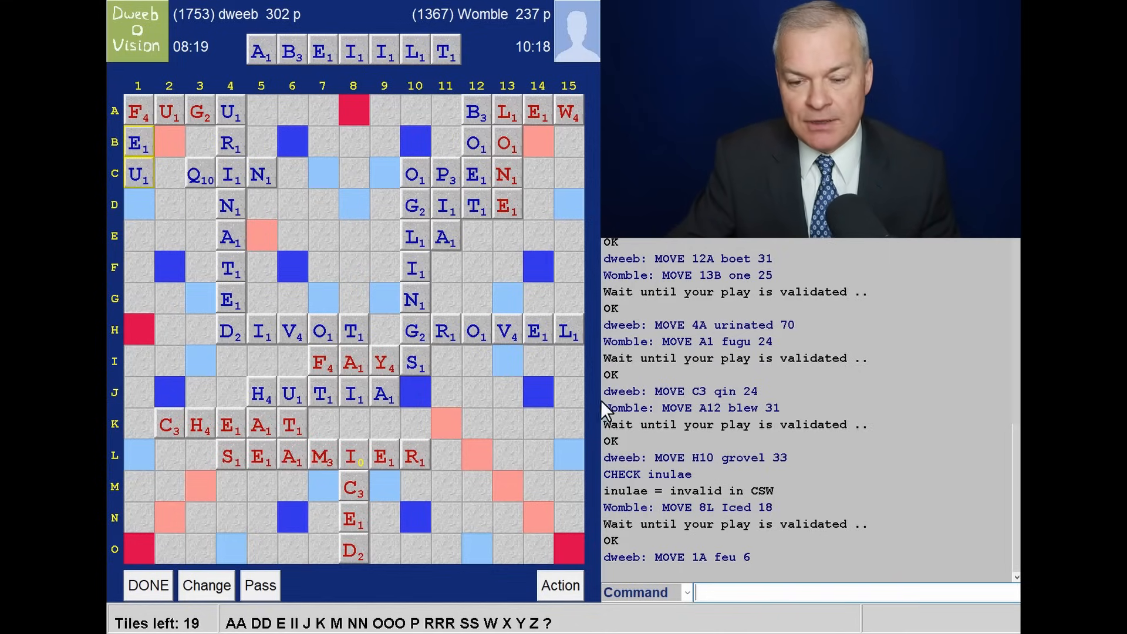
mouse_move(273, 216)
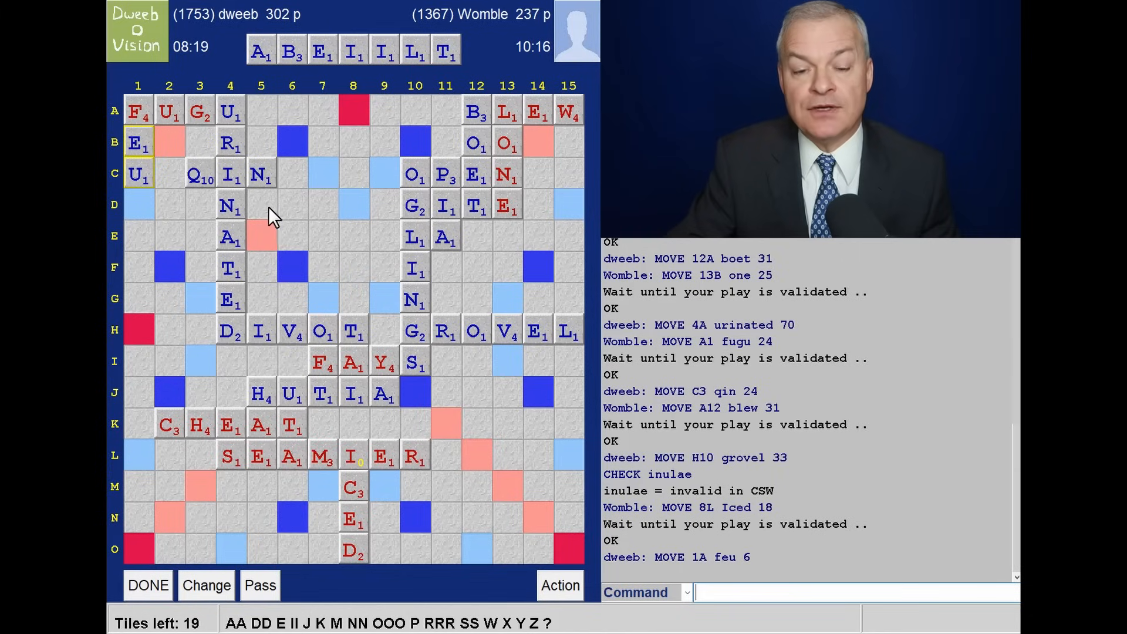
mouse_move(321, 186)
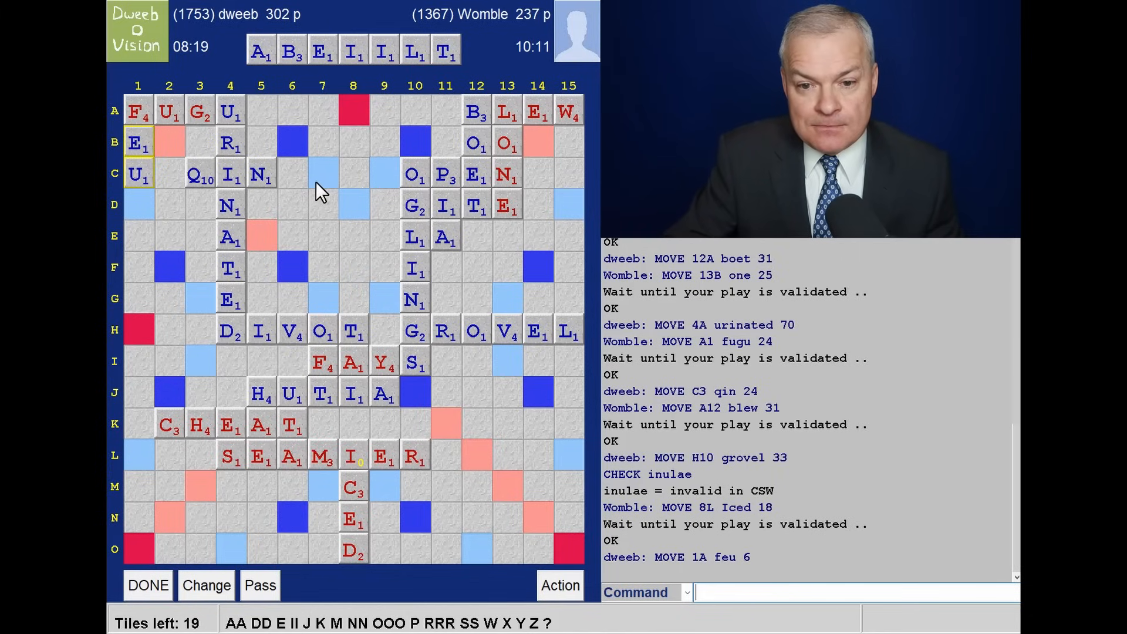
mouse_move(302, 288)
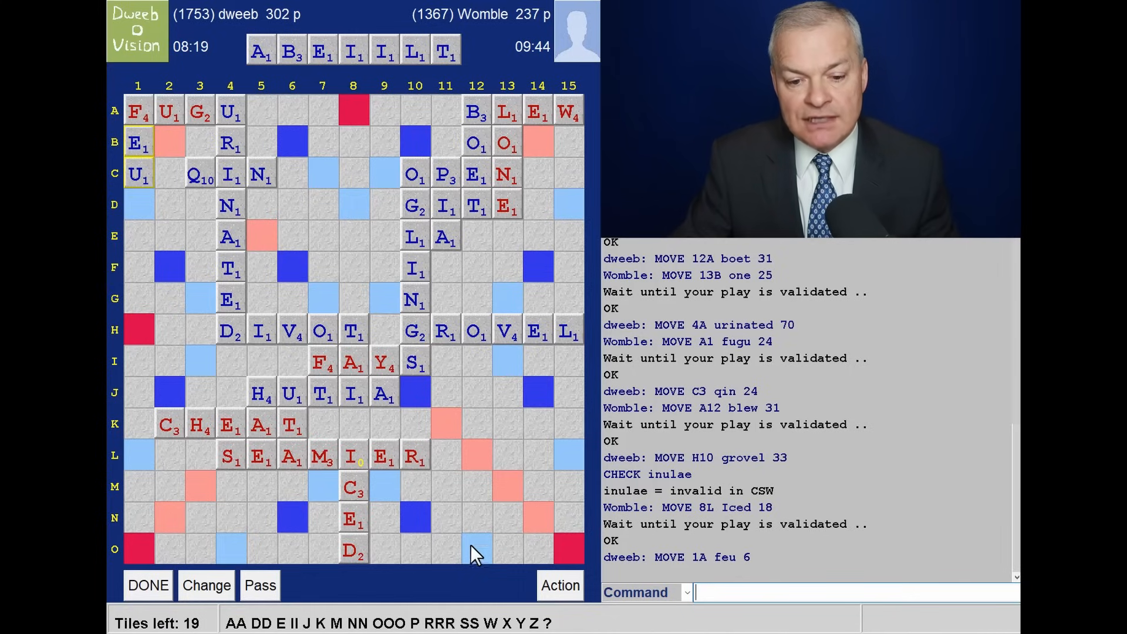
mouse_move(442, 619)
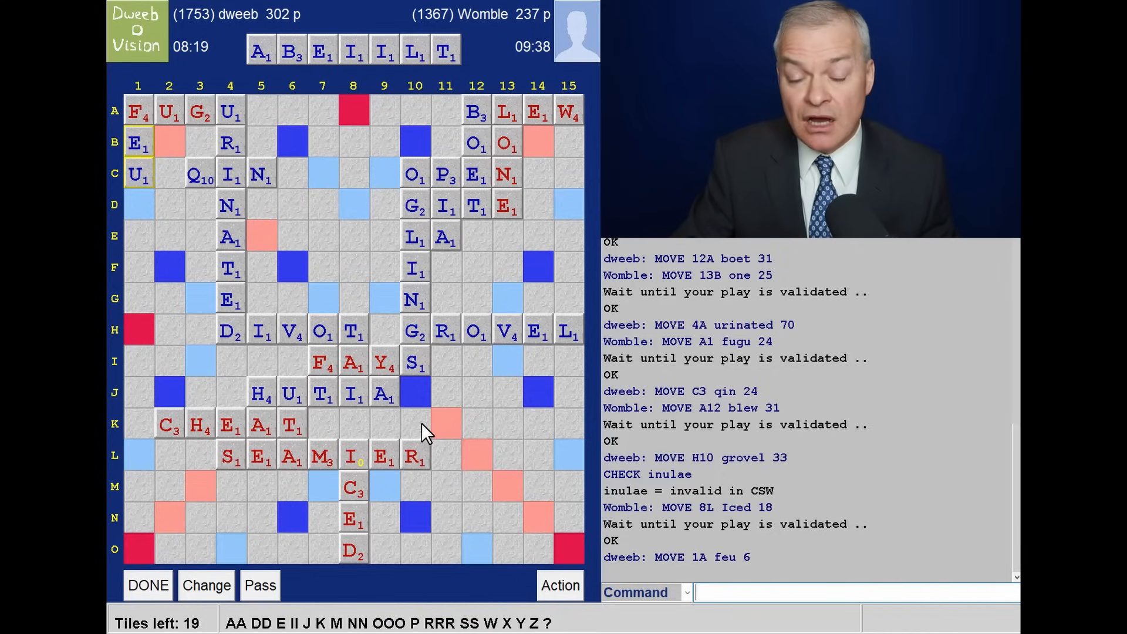
mouse_move(443, 87)
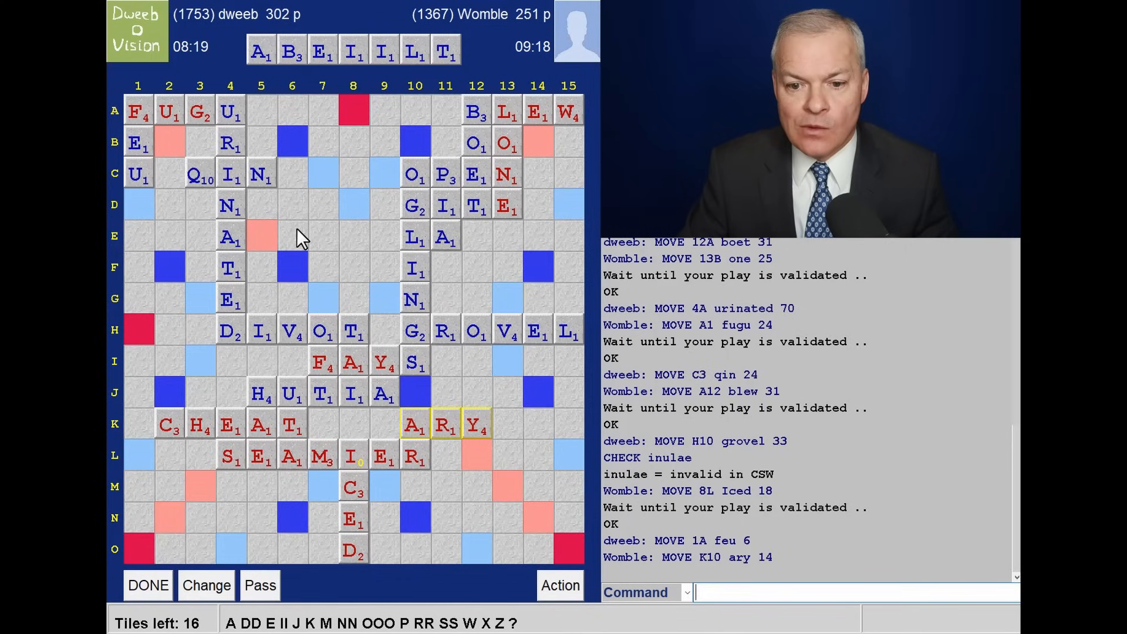
mouse_move(512, 447)
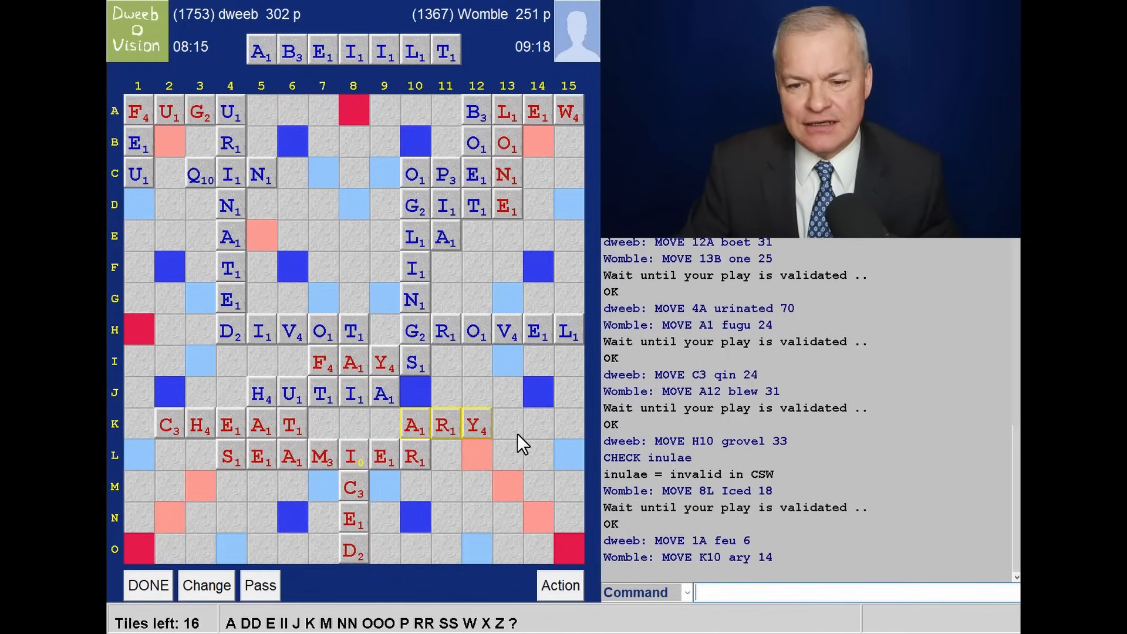
mouse_move(489, 445)
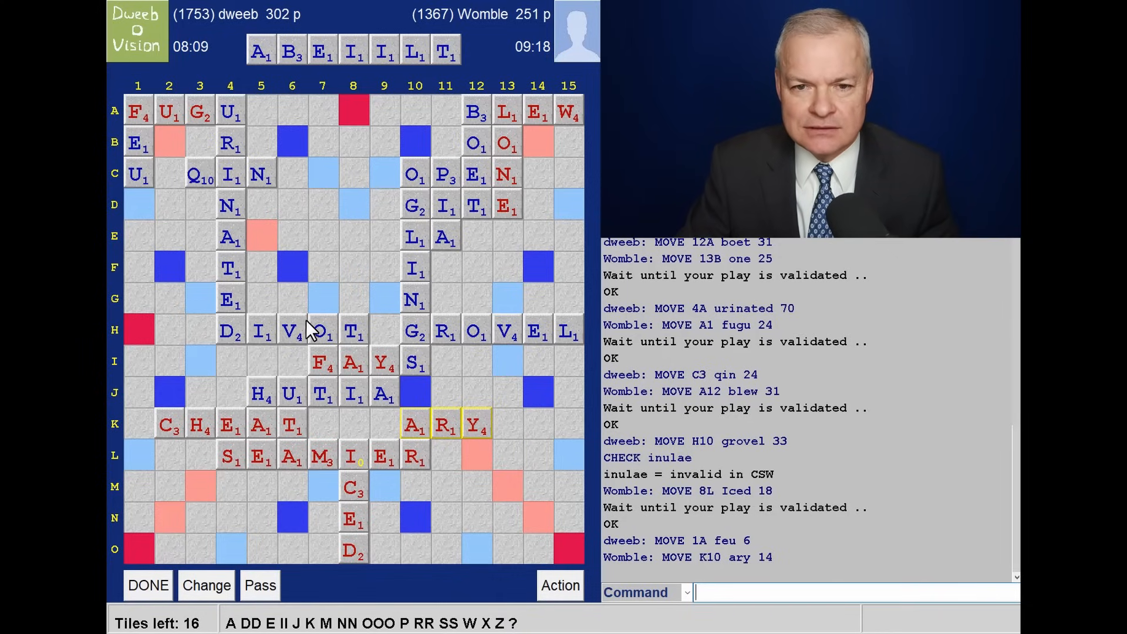
mouse_move(263, 200)
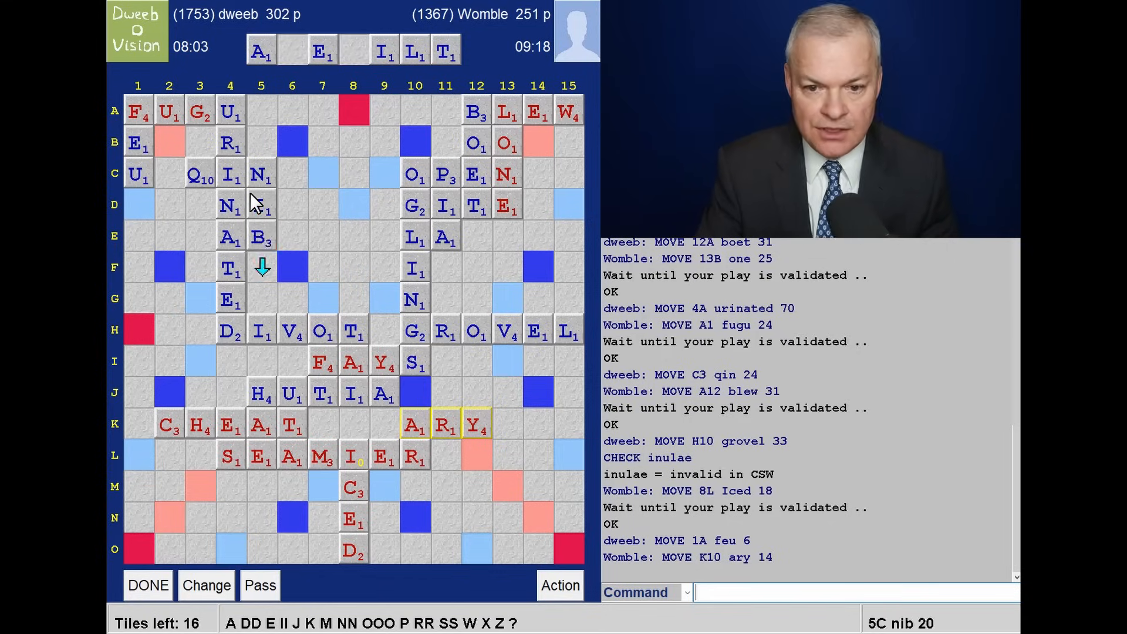
mouse_move(429, 580)
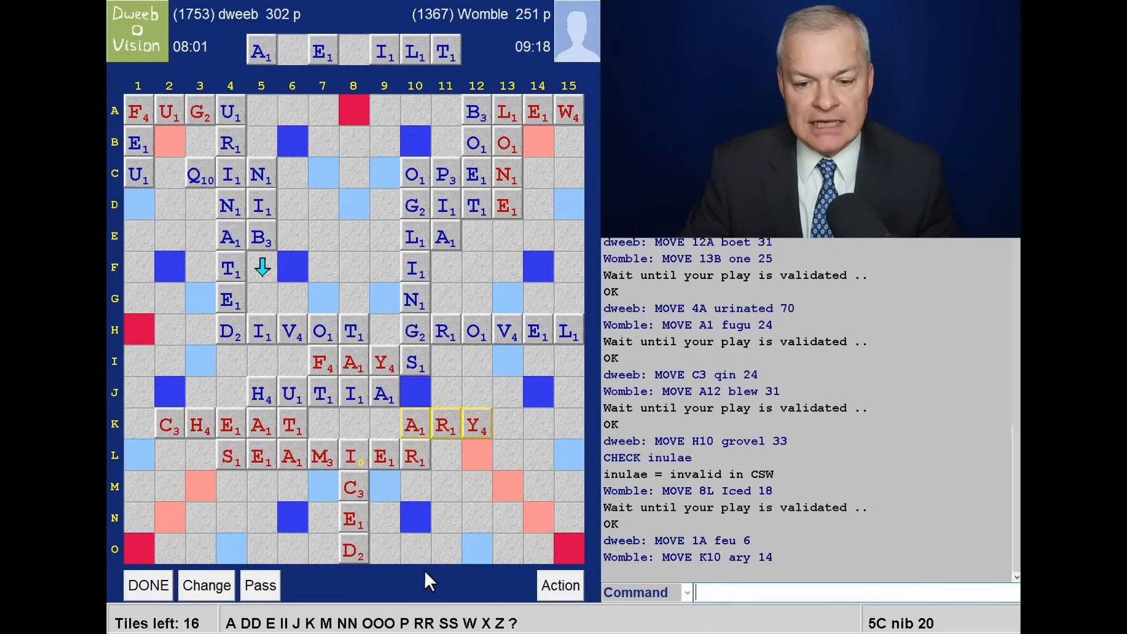
mouse_move(378, 44)
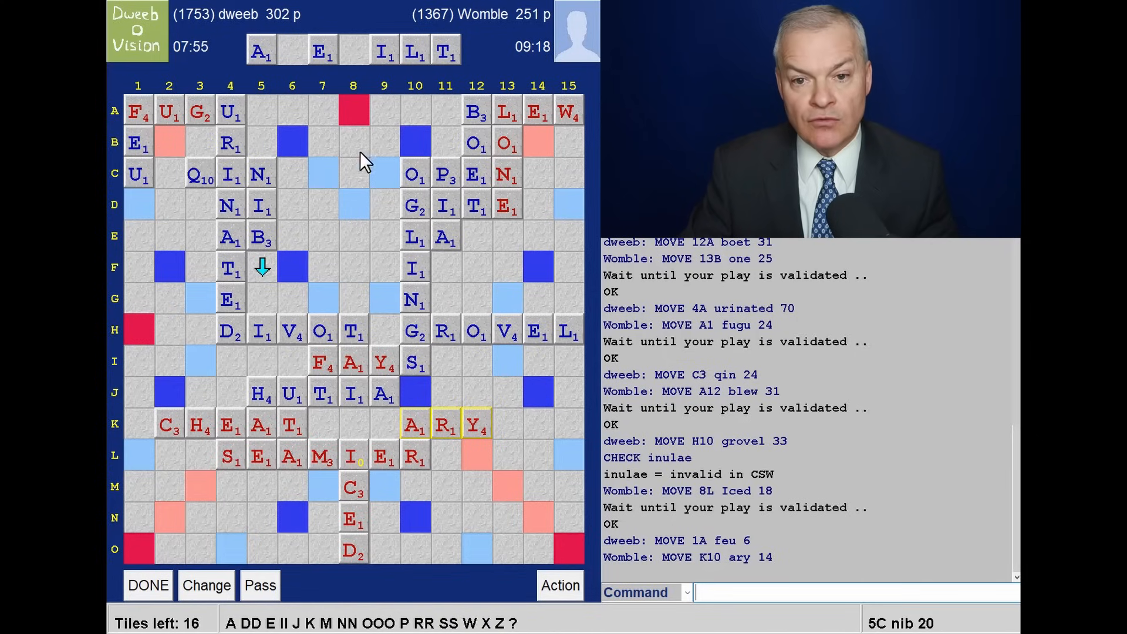
mouse_move(340, 199)
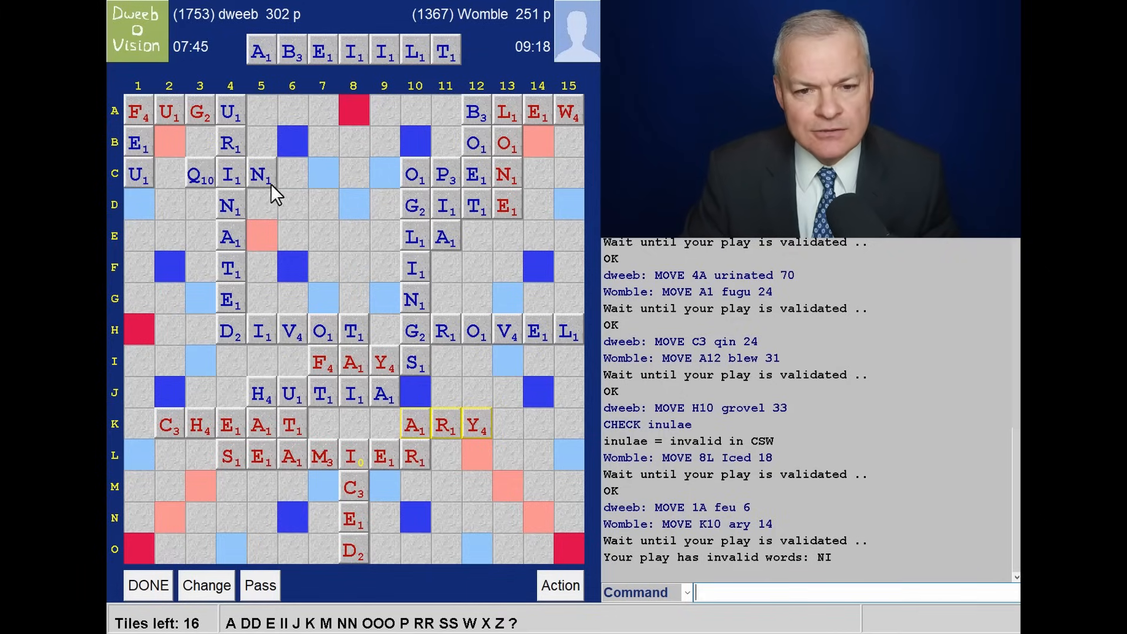
mouse_move(279, 250)
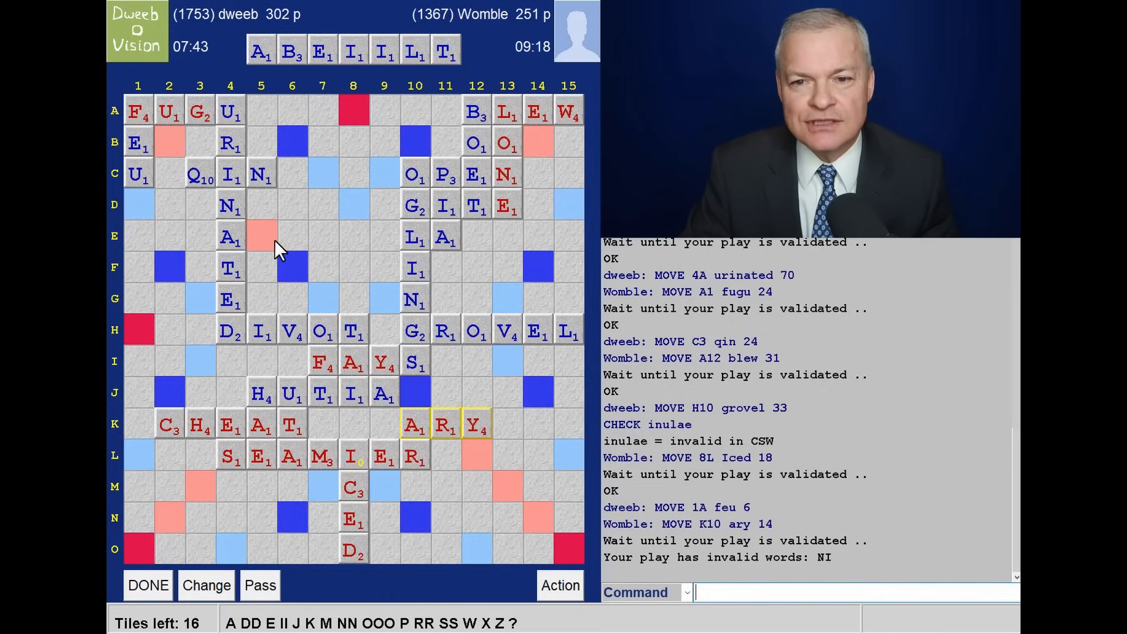
mouse_move(372, 339)
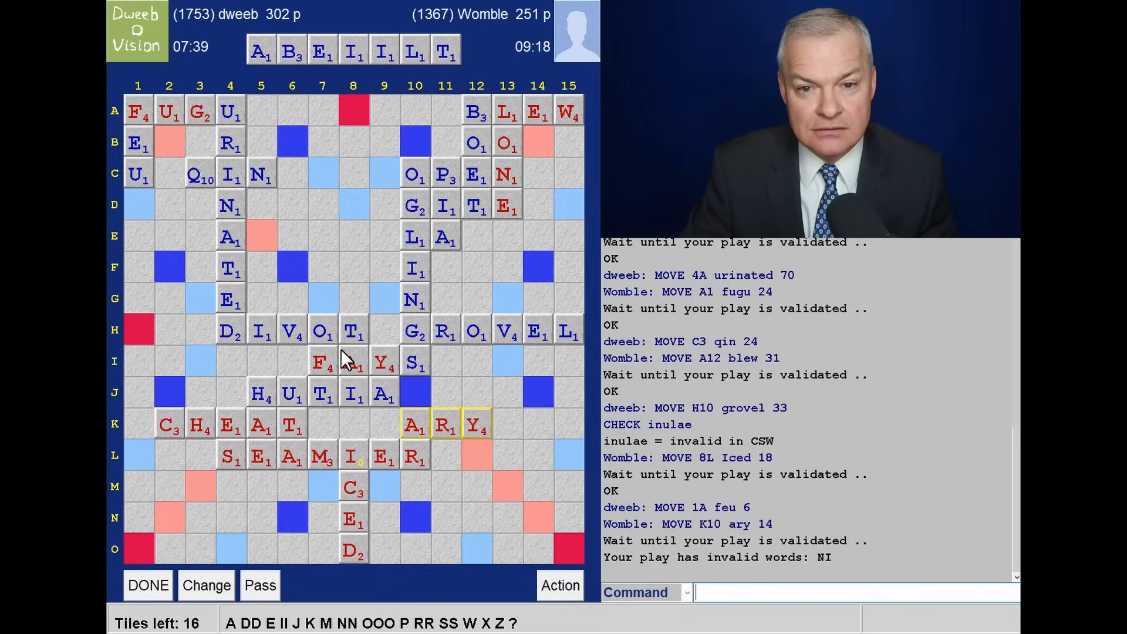
mouse_move(309, 403)
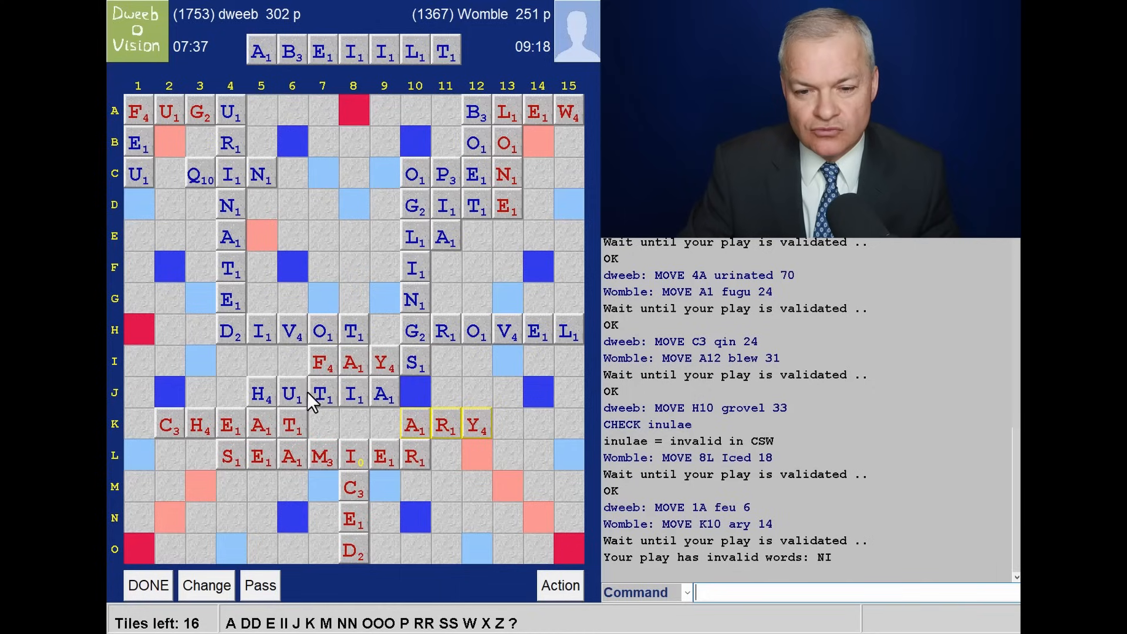
mouse_move(478, 471)
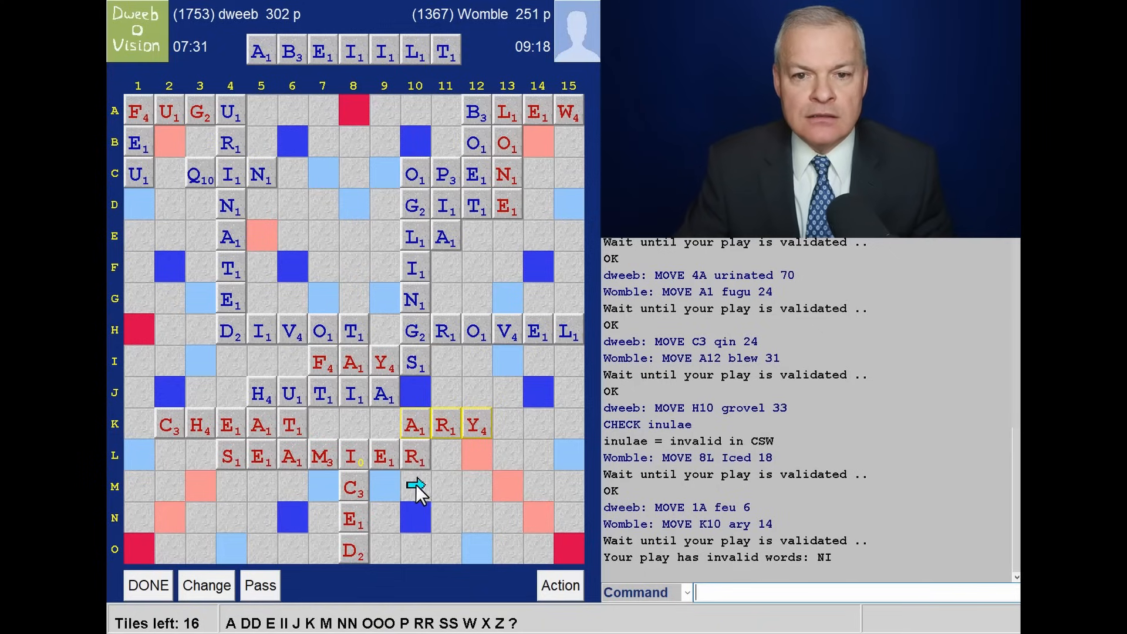
mouse_move(321, 190)
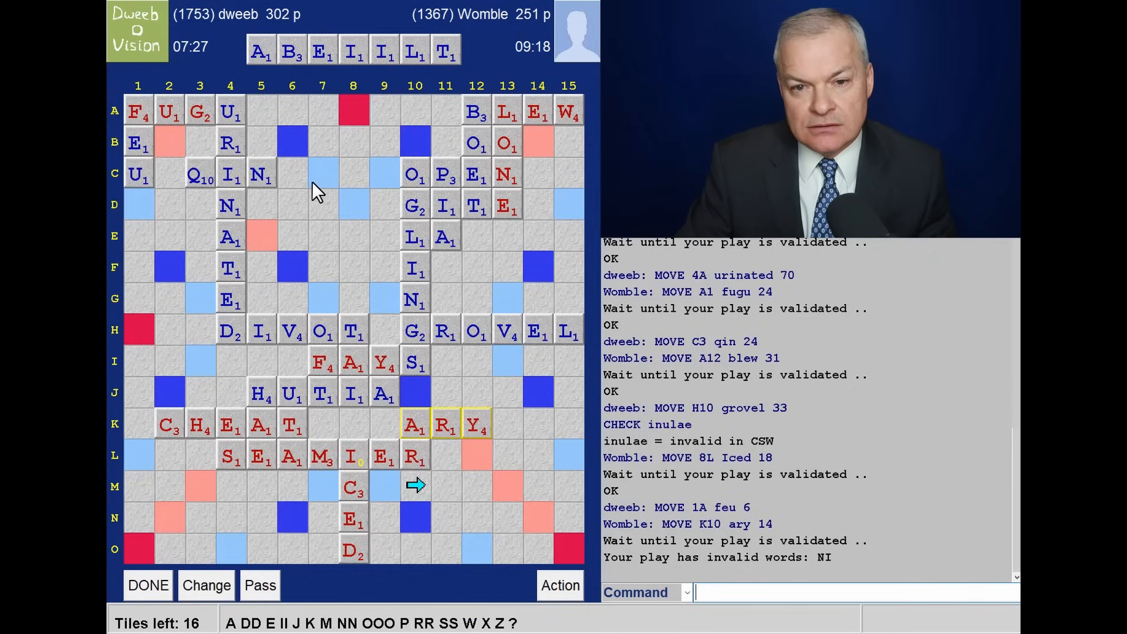
mouse_move(388, 436)
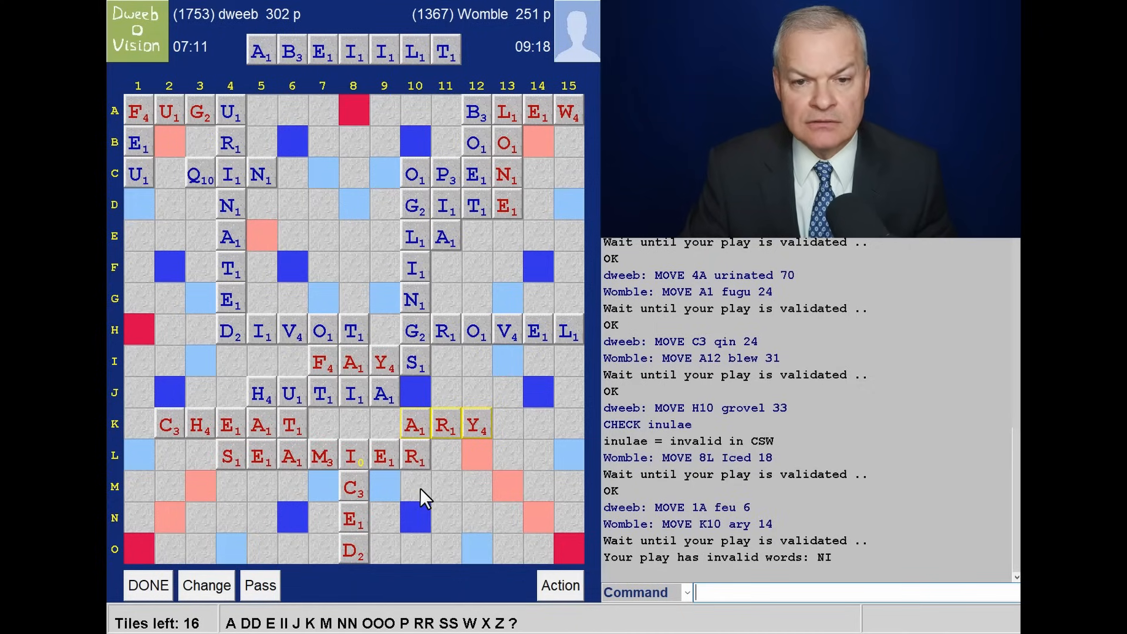
mouse_move(392, 140)
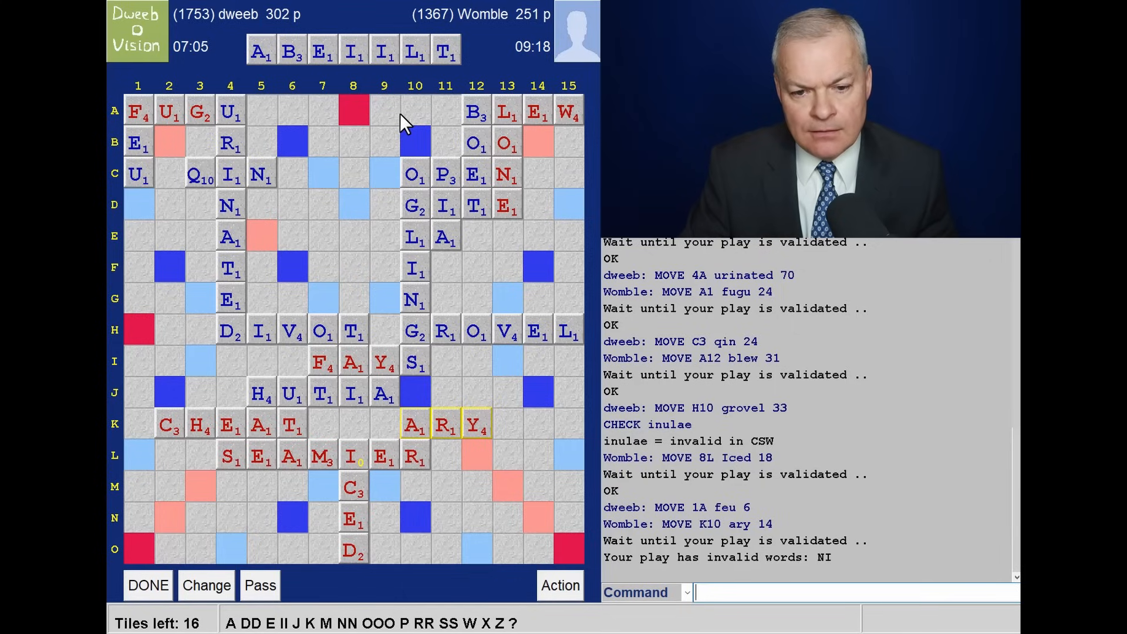
mouse_move(397, 496)
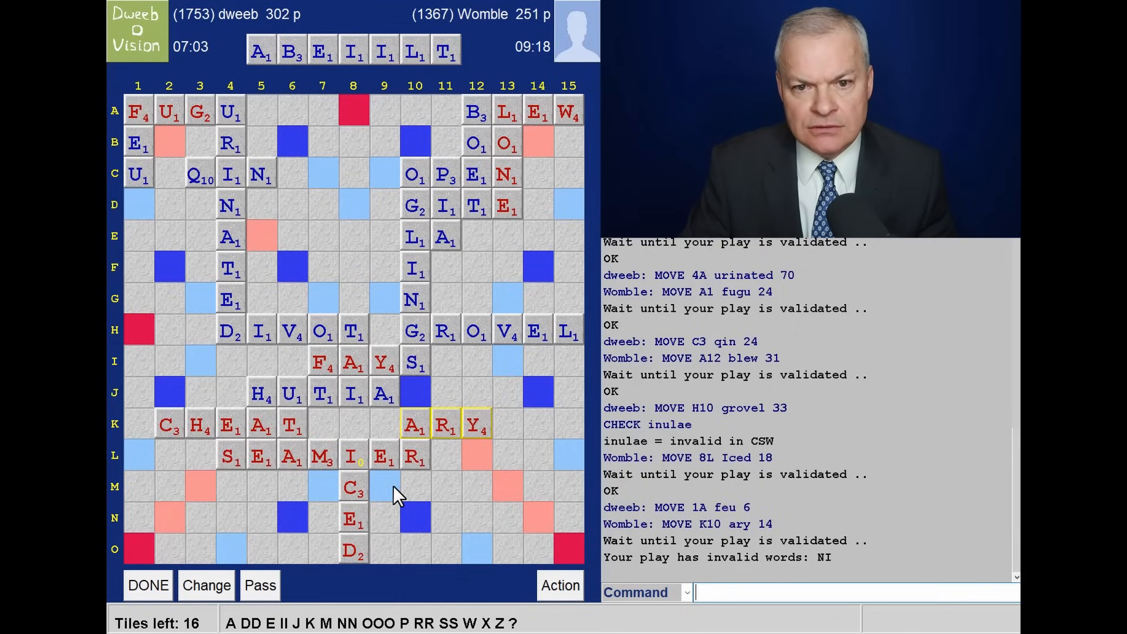
mouse_move(426, 500)
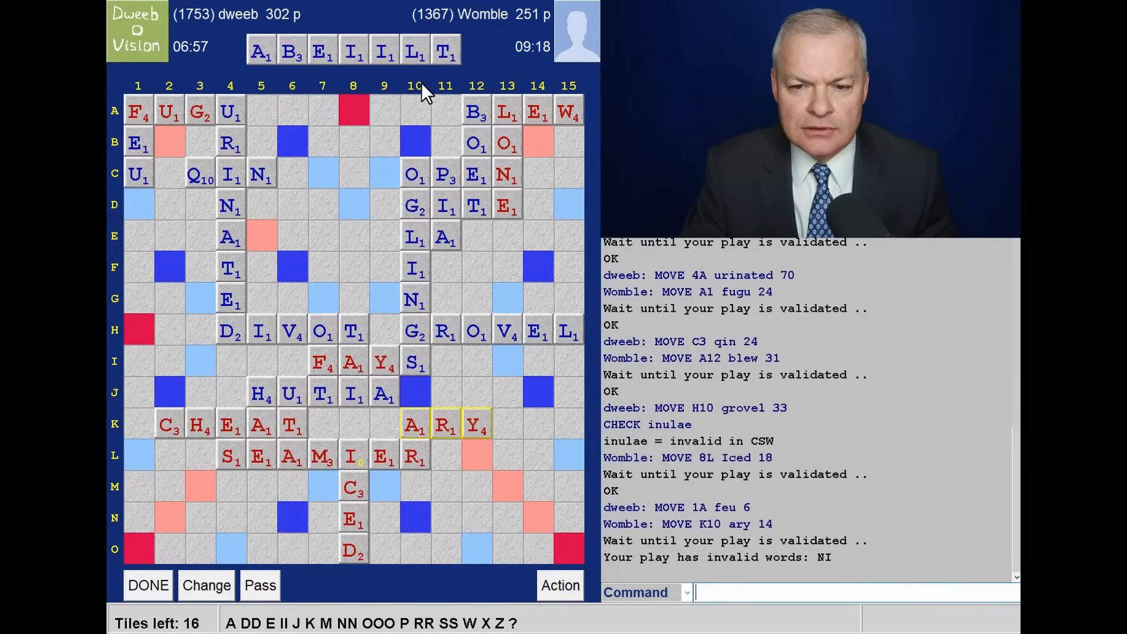
mouse_move(464, 403)
type("LIB")
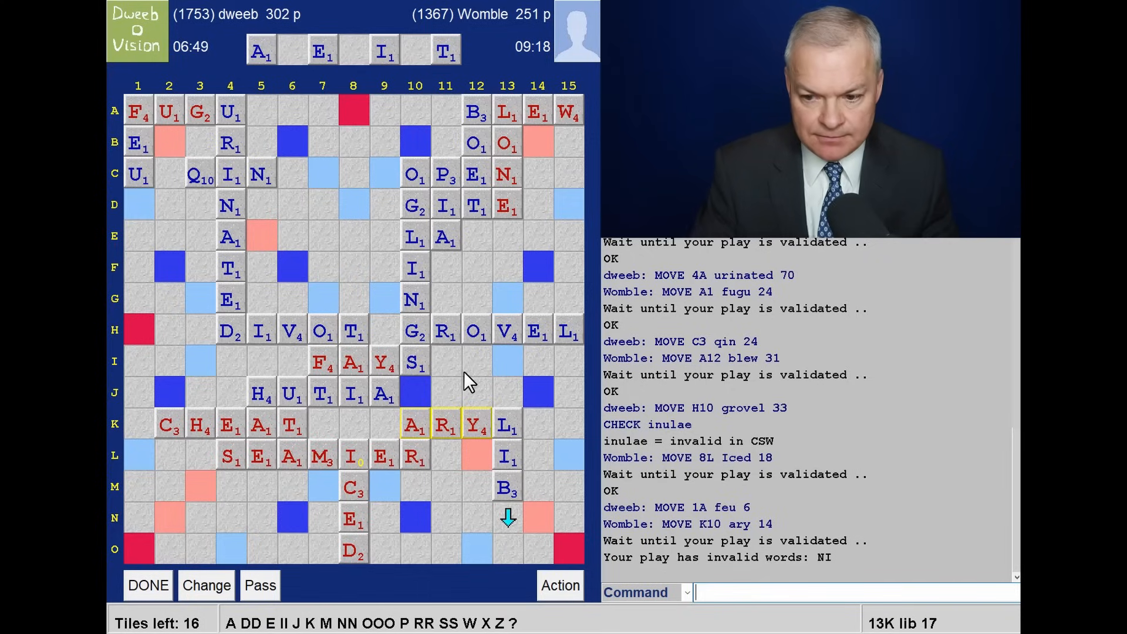
mouse_move(486, 411)
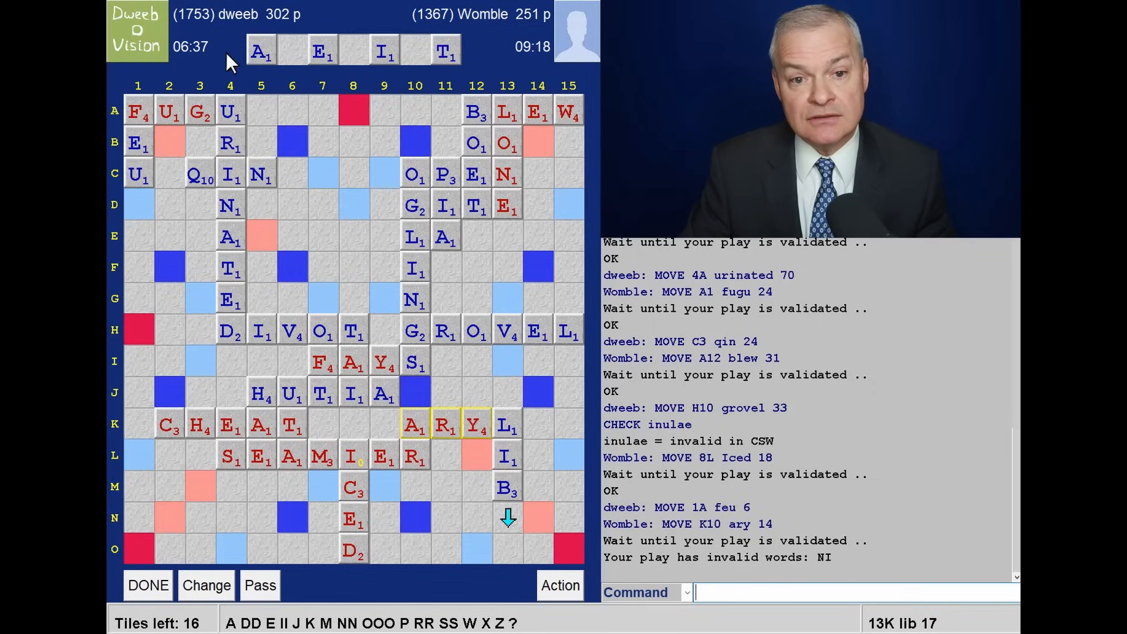
mouse_move(292, 263)
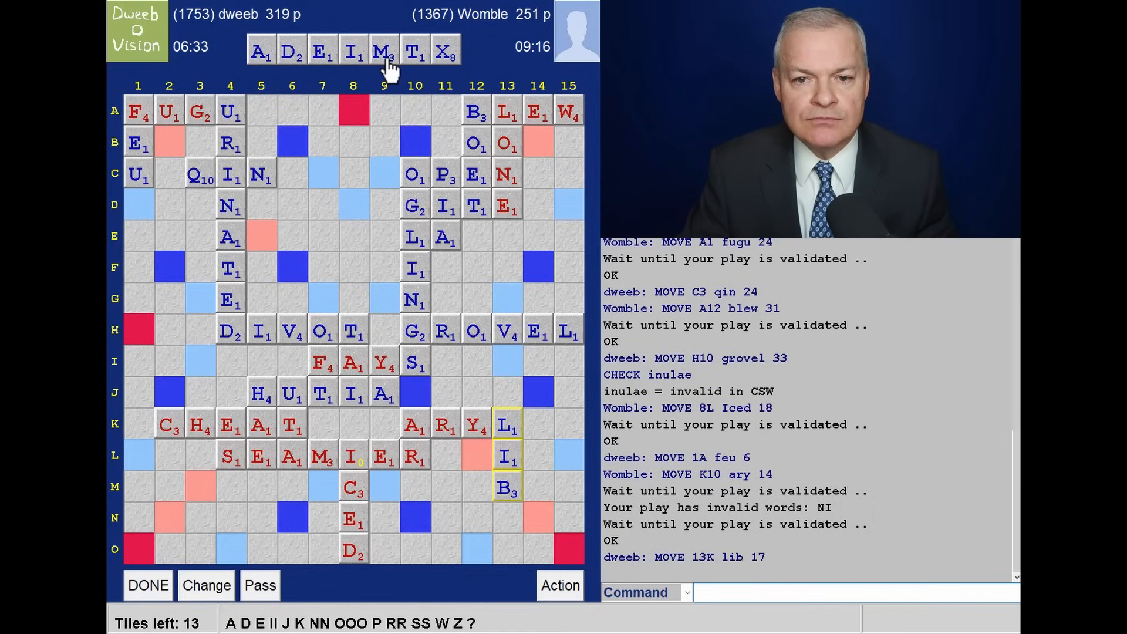
mouse_move(359, 75)
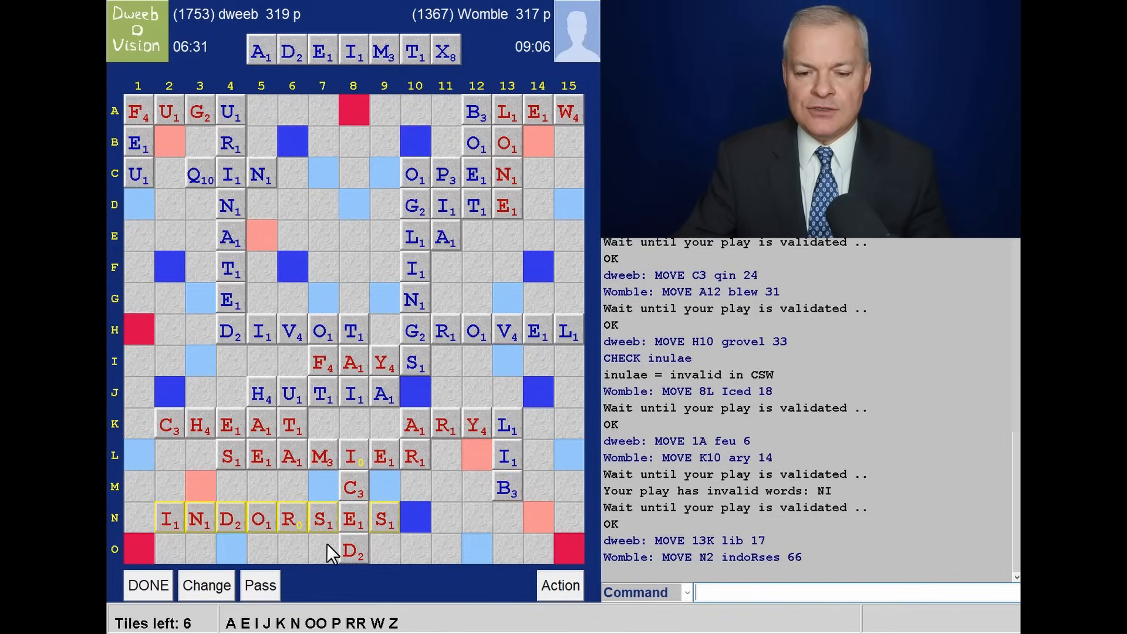
mouse_move(353, 568)
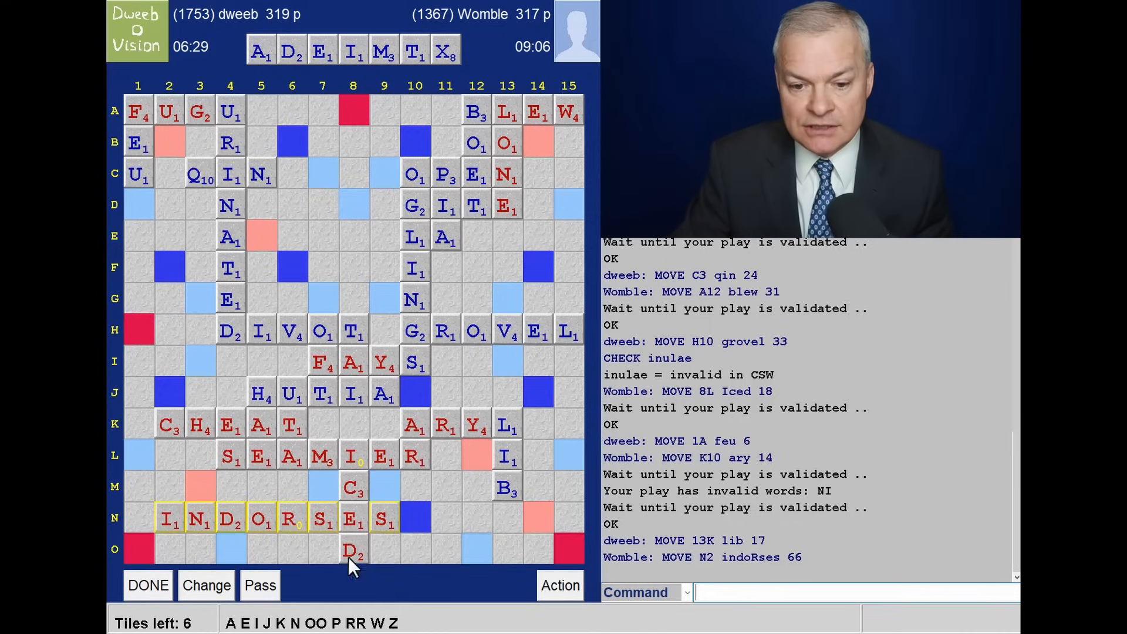
mouse_move(441, 539)
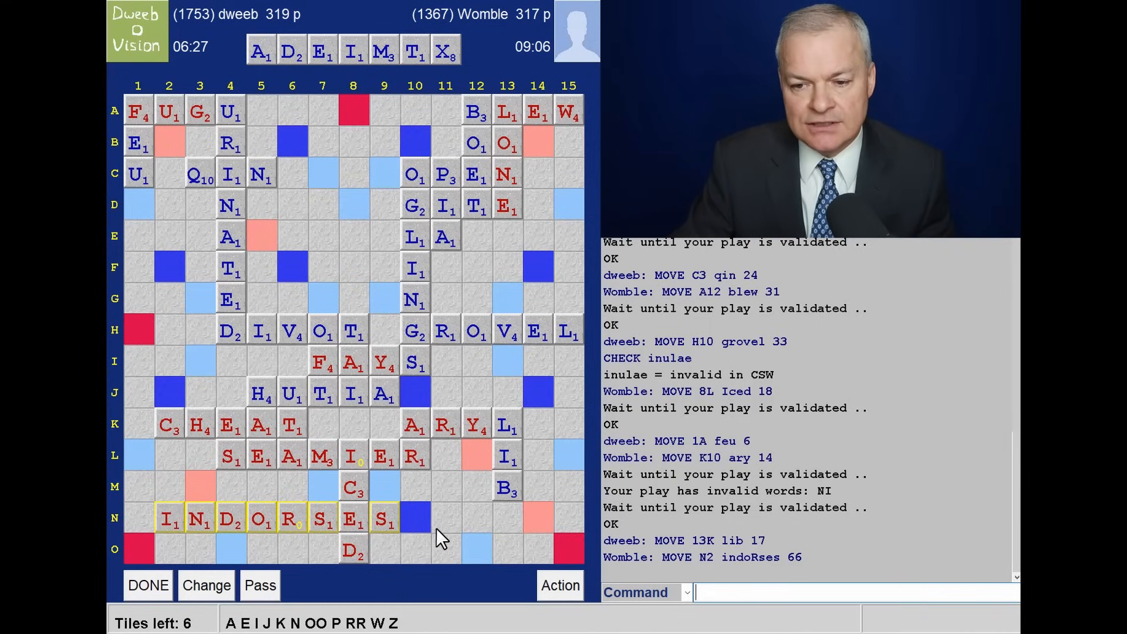
mouse_move(334, 208)
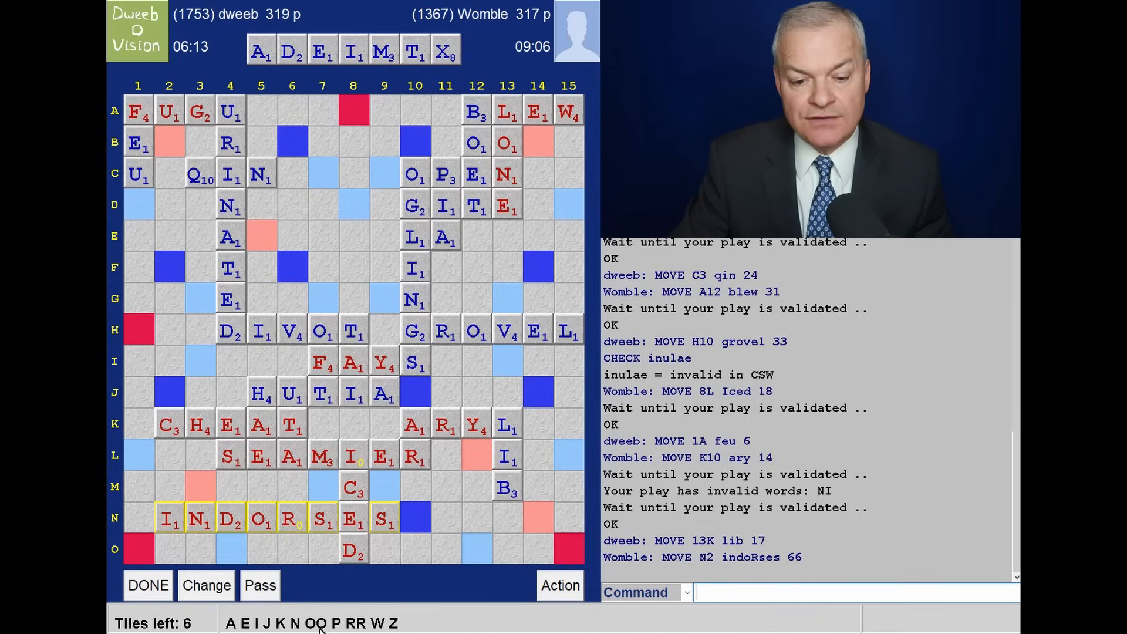
mouse_move(379, 151)
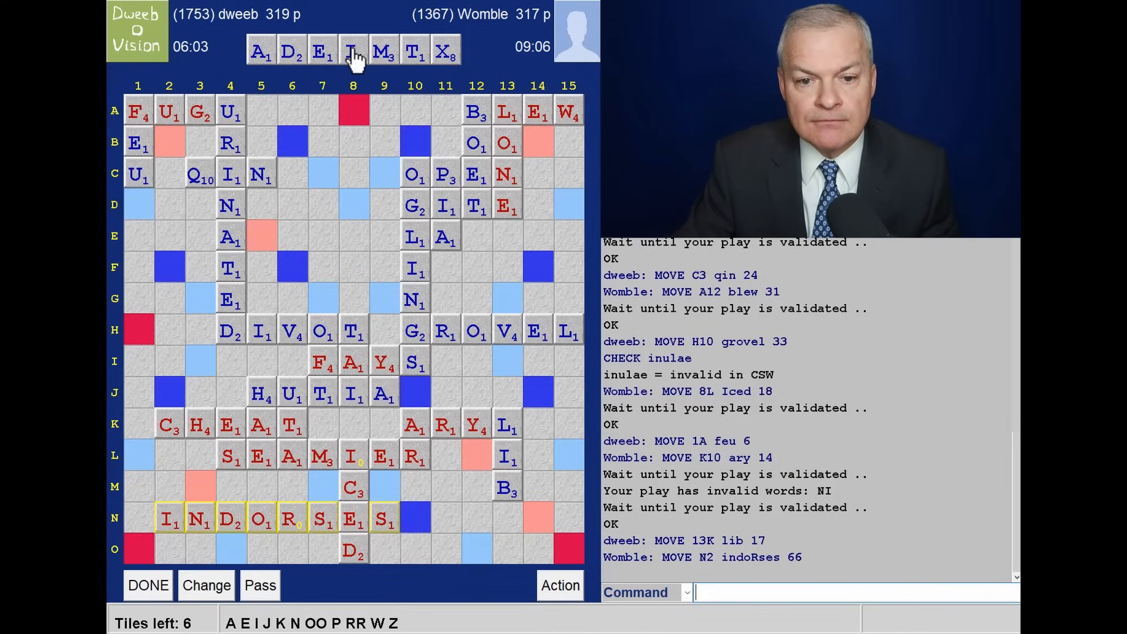
mouse_move(262, 212)
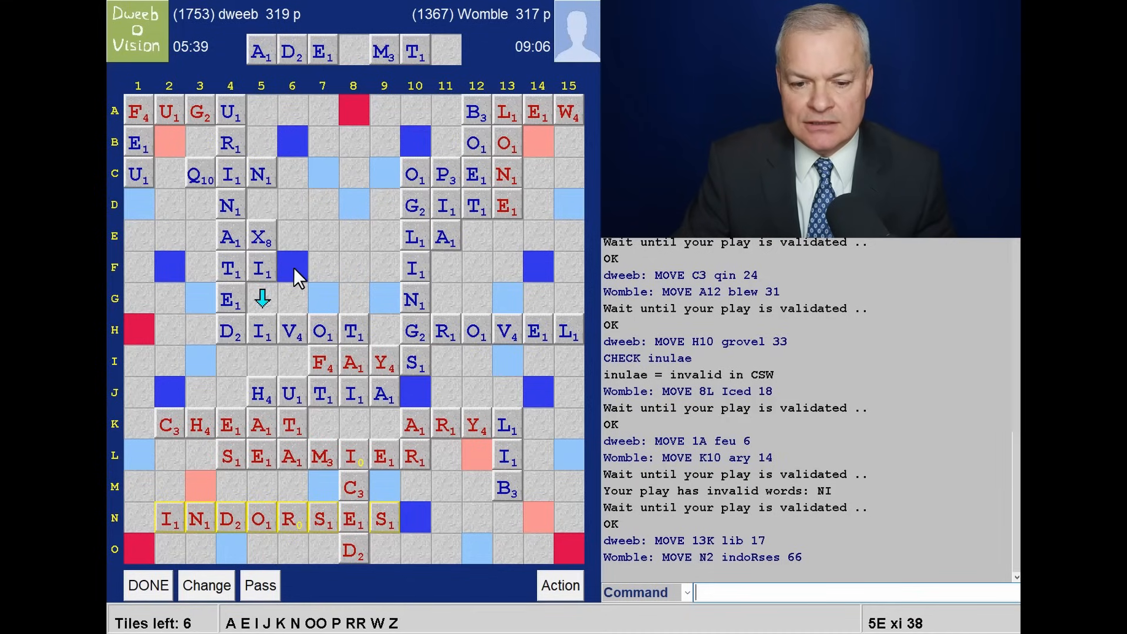
mouse_move(287, 241)
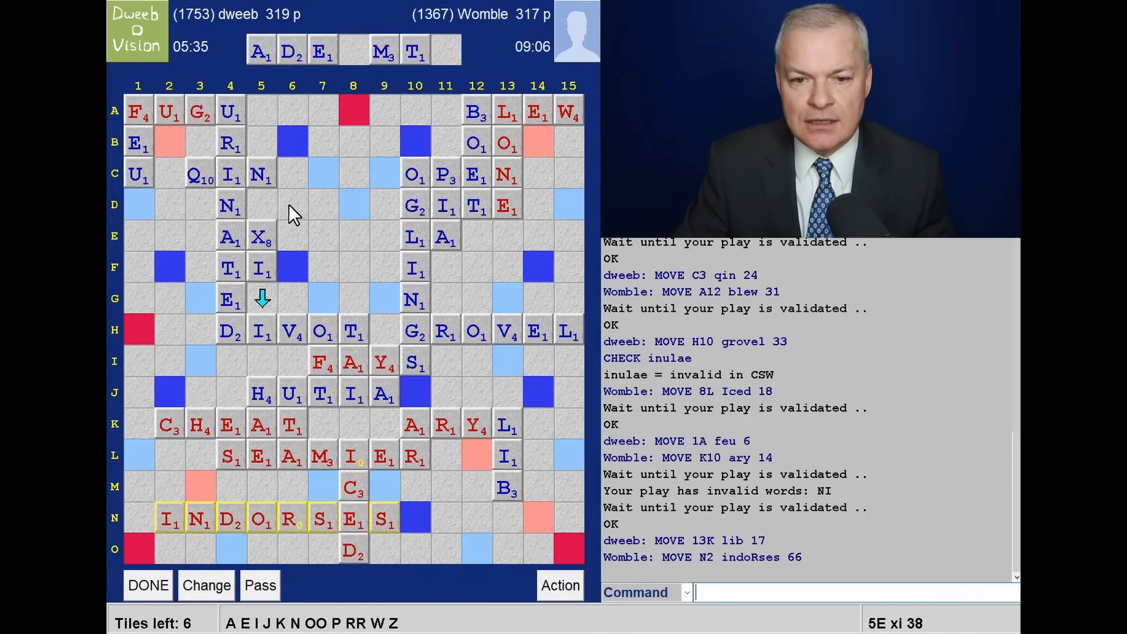
mouse_move(298, 289)
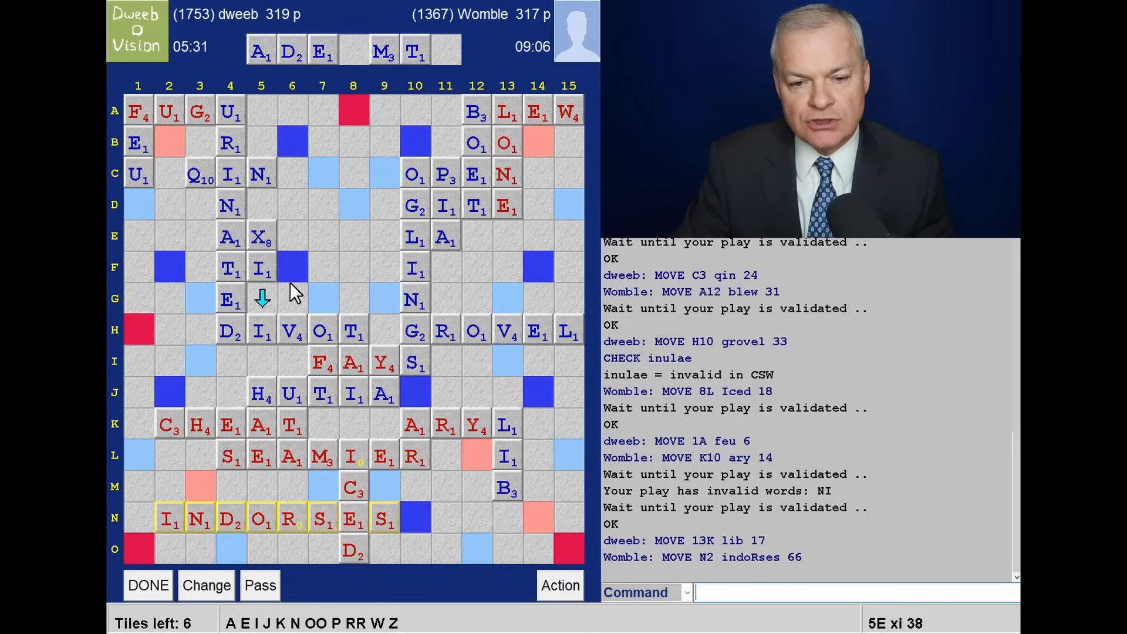
mouse_move(307, 214)
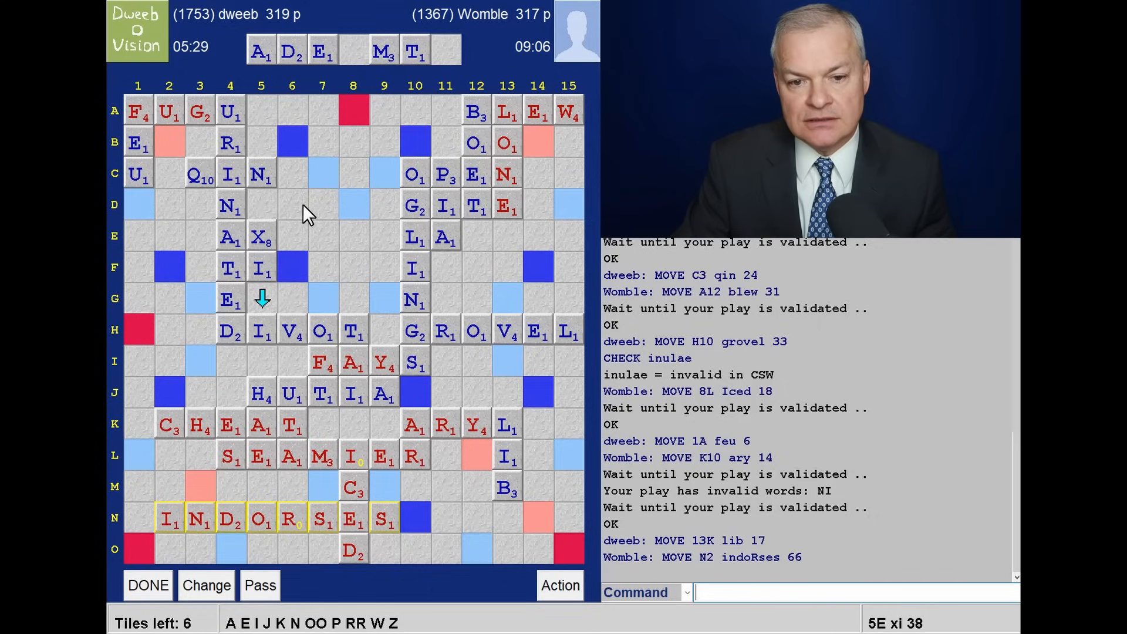
mouse_move(205, 61)
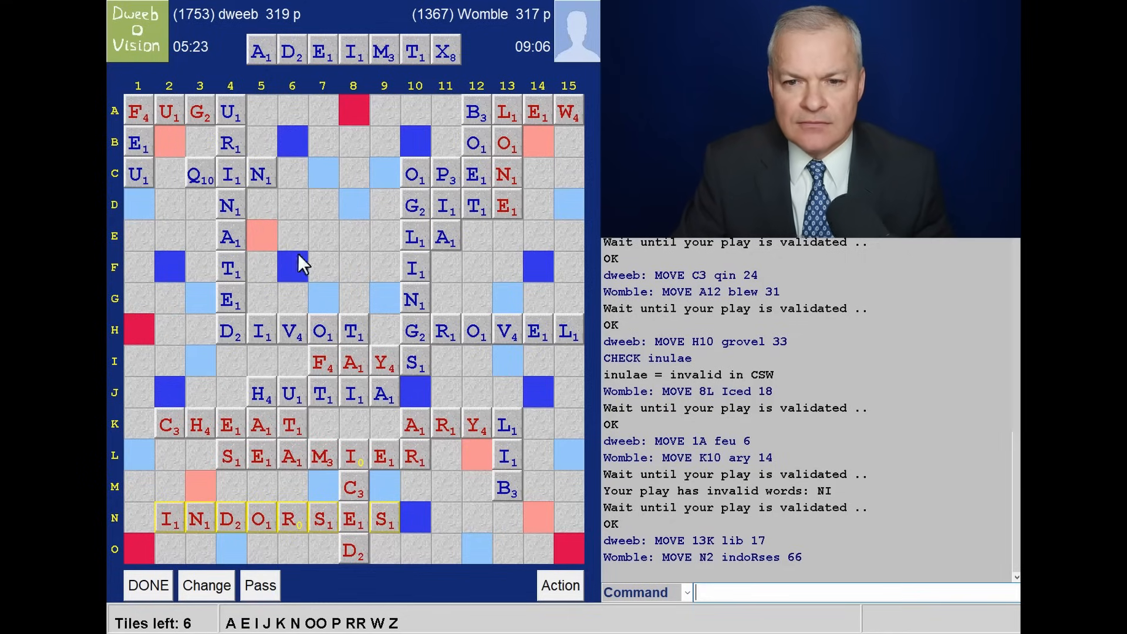
mouse_move(387, 286)
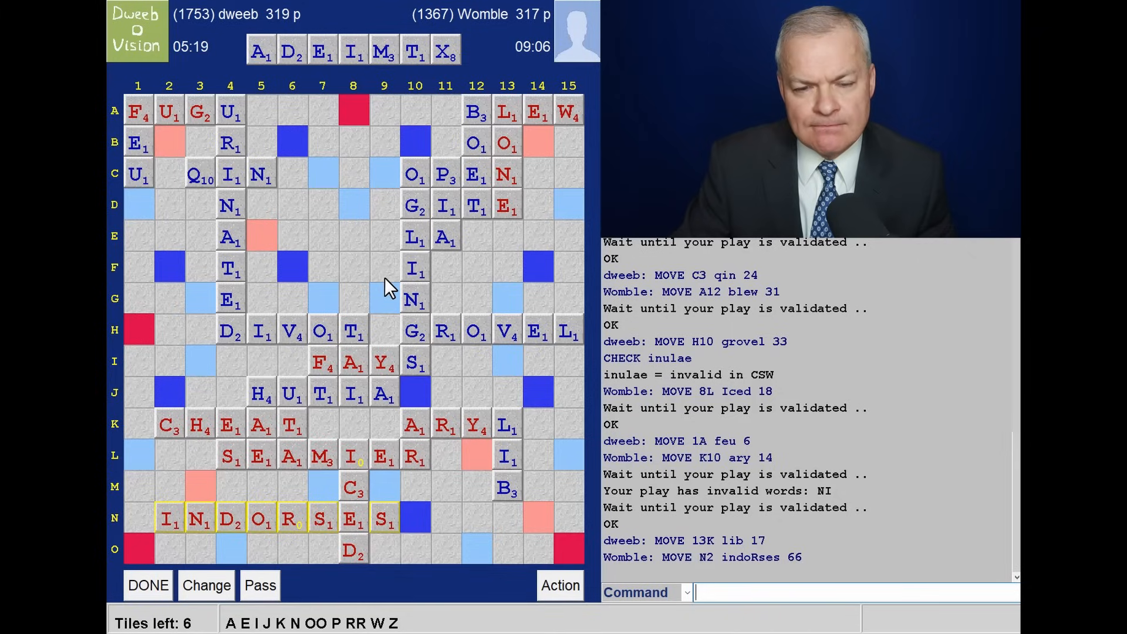
mouse_move(268, 205)
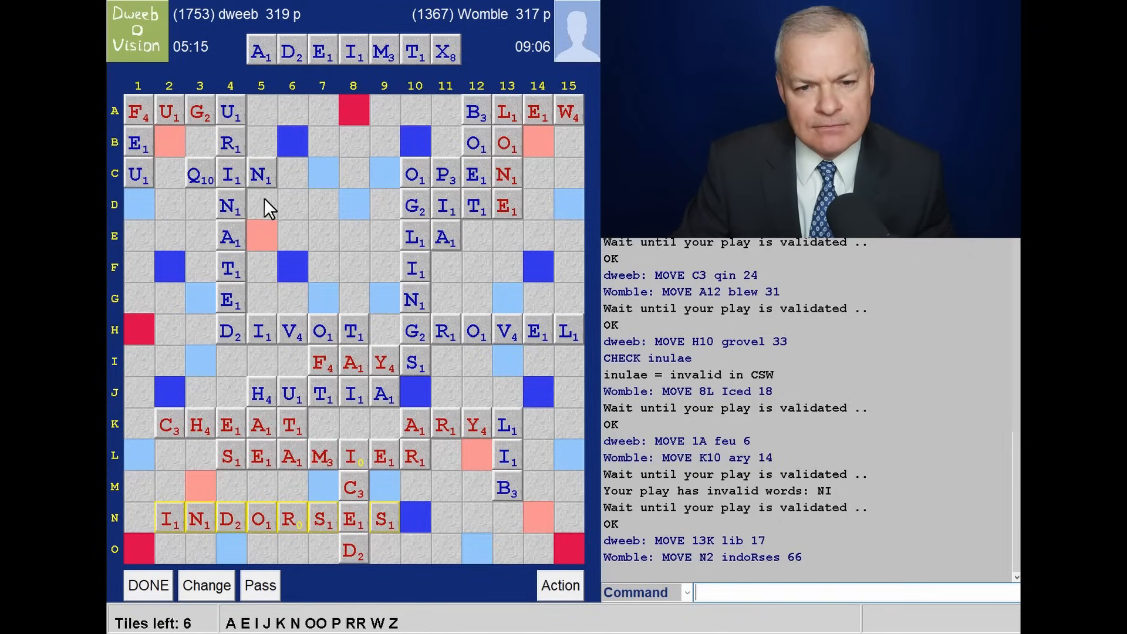
mouse_move(266, 237)
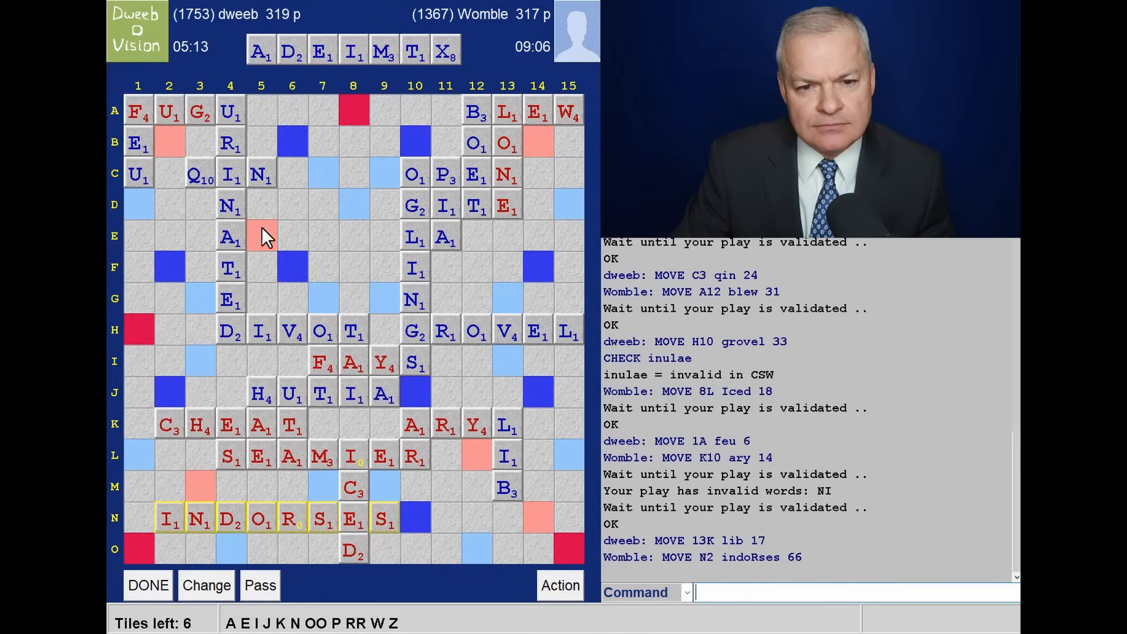
mouse_move(201, 230)
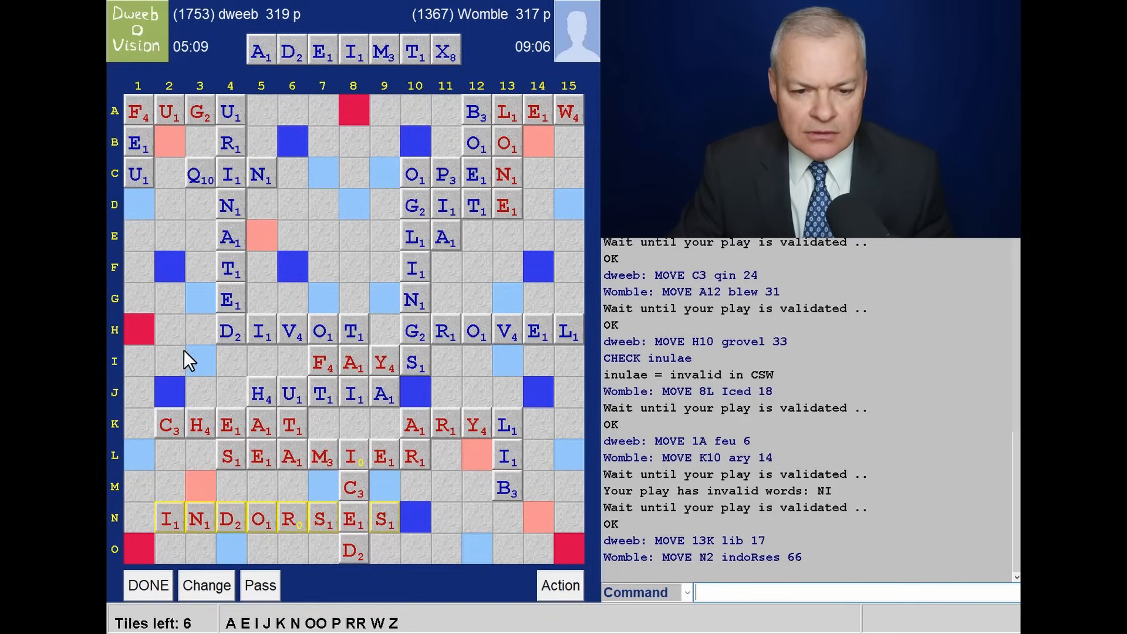
mouse_move(284, 553)
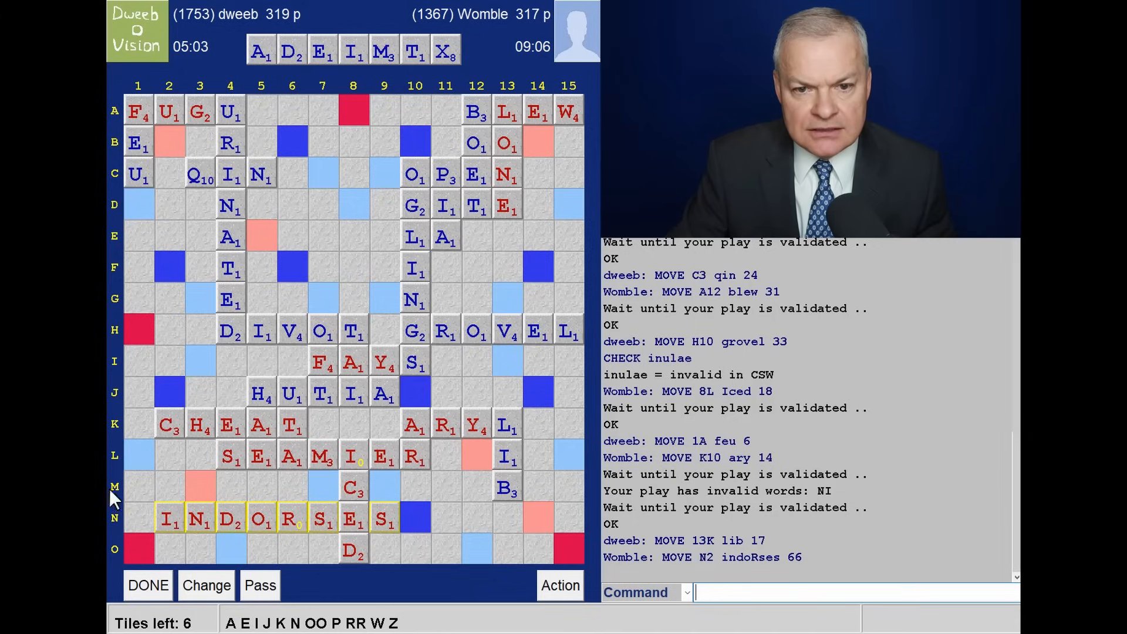
mouse_move(157, 499)
type("AXE")
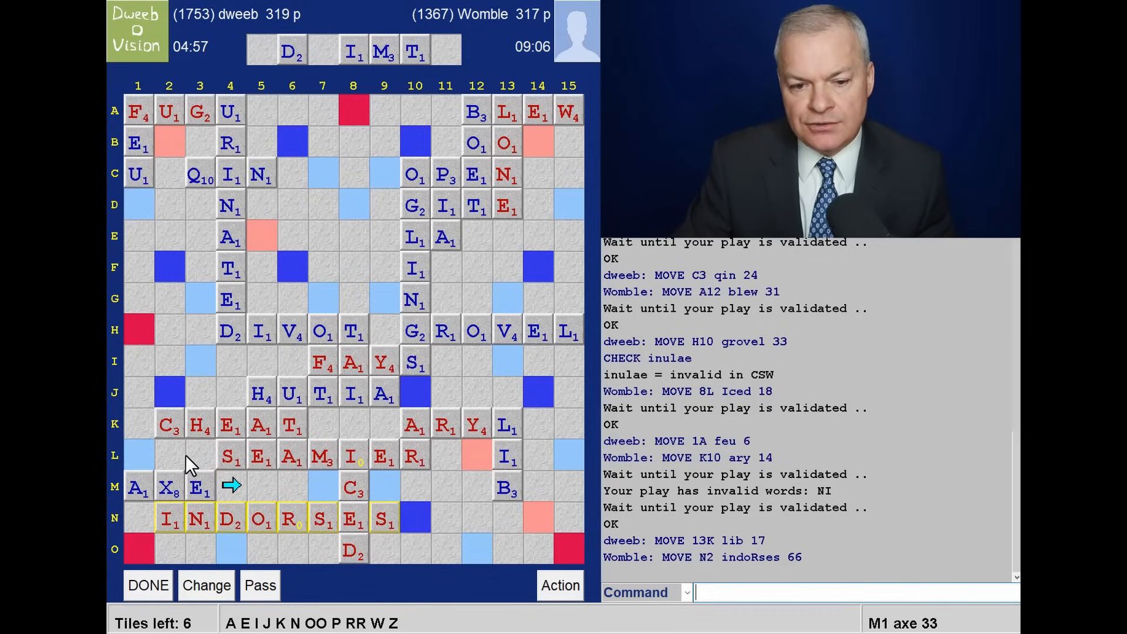
mouse_move(279, 384)
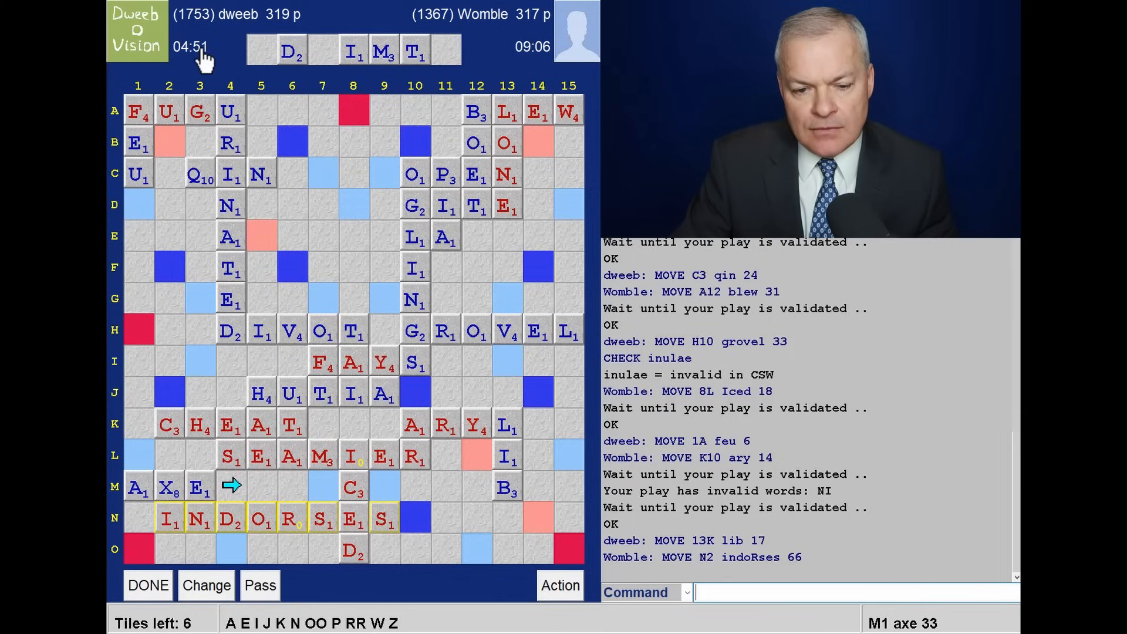
mouse_move(329, 330)
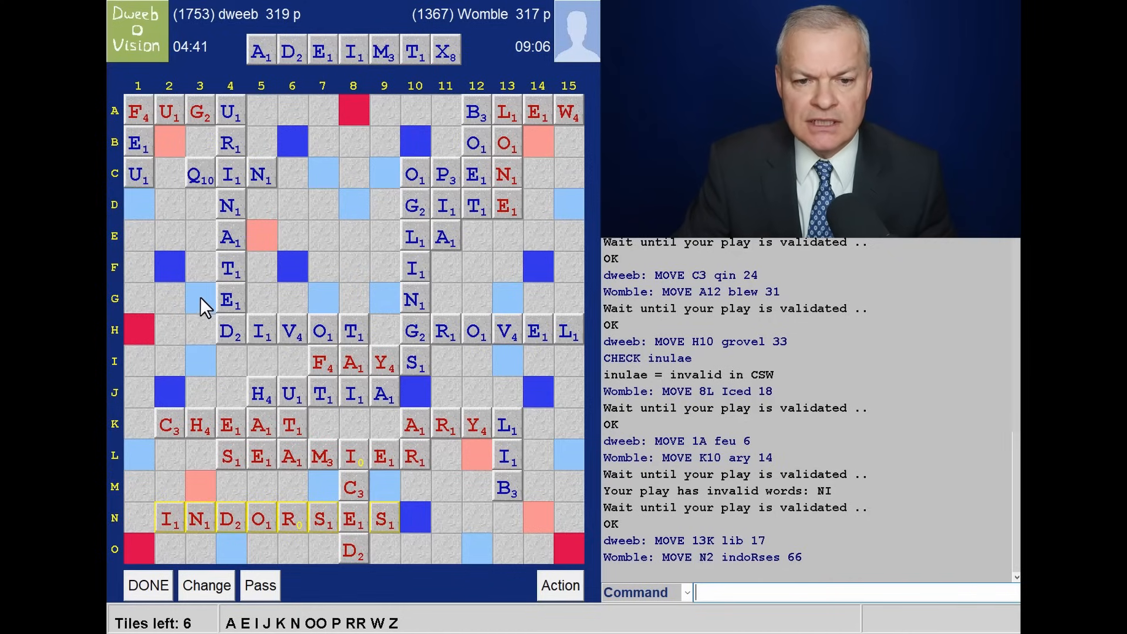
mouse_move(212, 307)
type("XI")
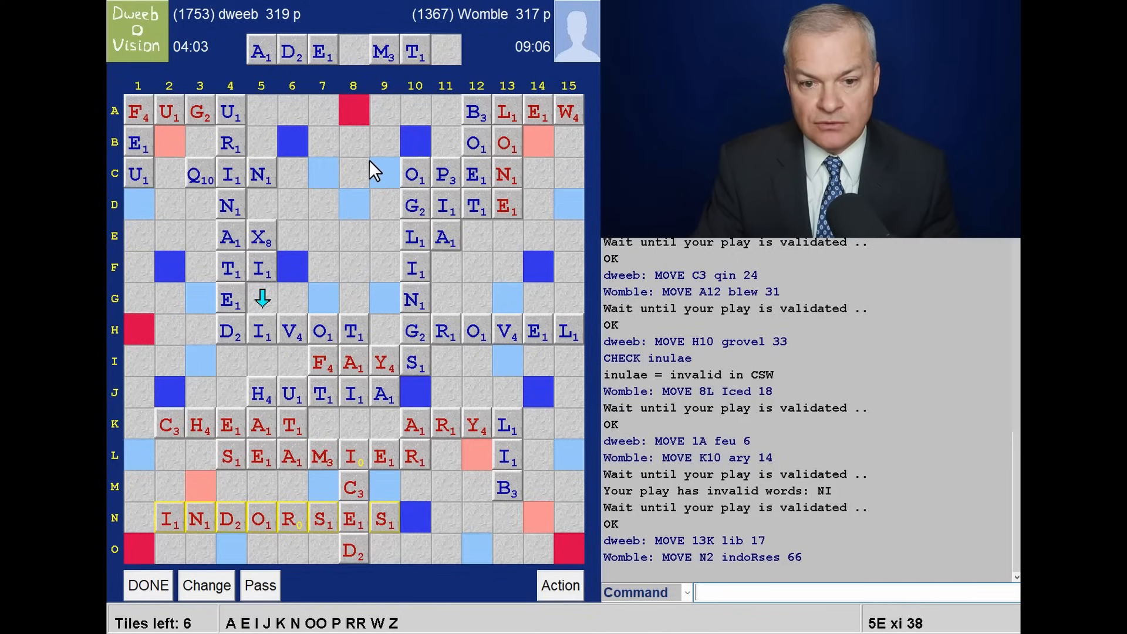
Submit XI at 5E for 38, going ahead 357–317 before Womble's REZ
left_click(148, 585)
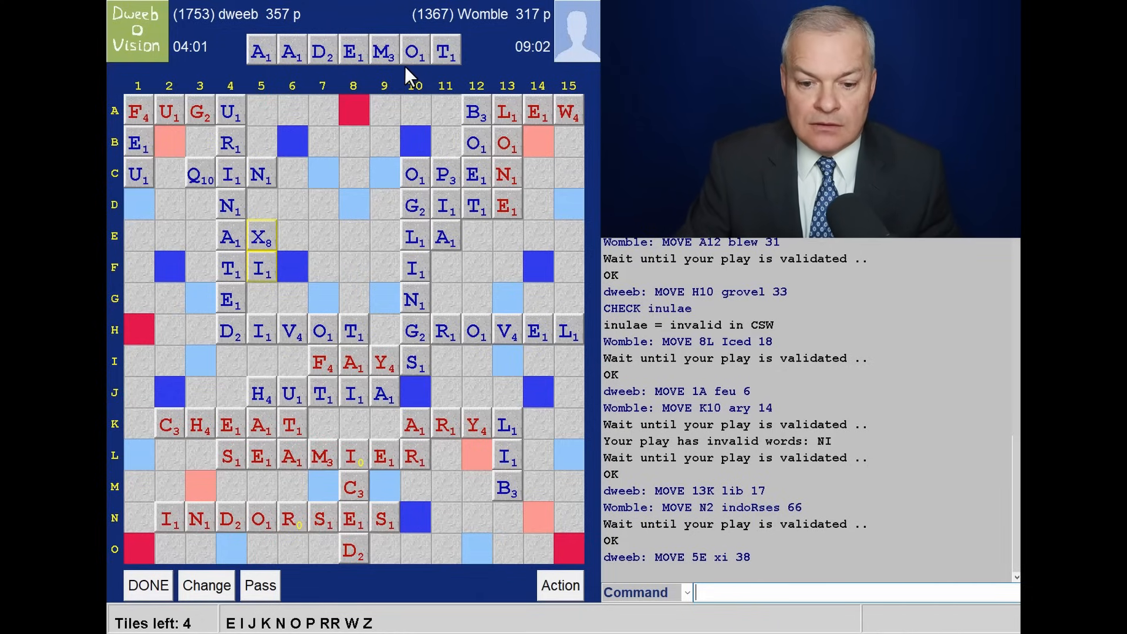
mouse_move(299, 204)
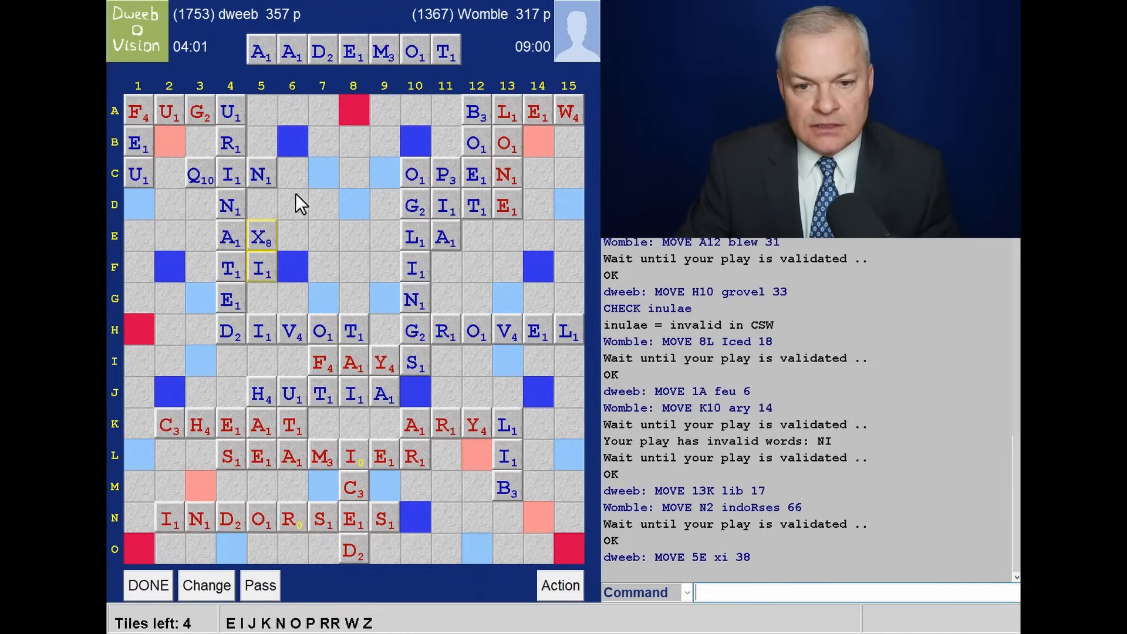
mouse_move(321, 211)
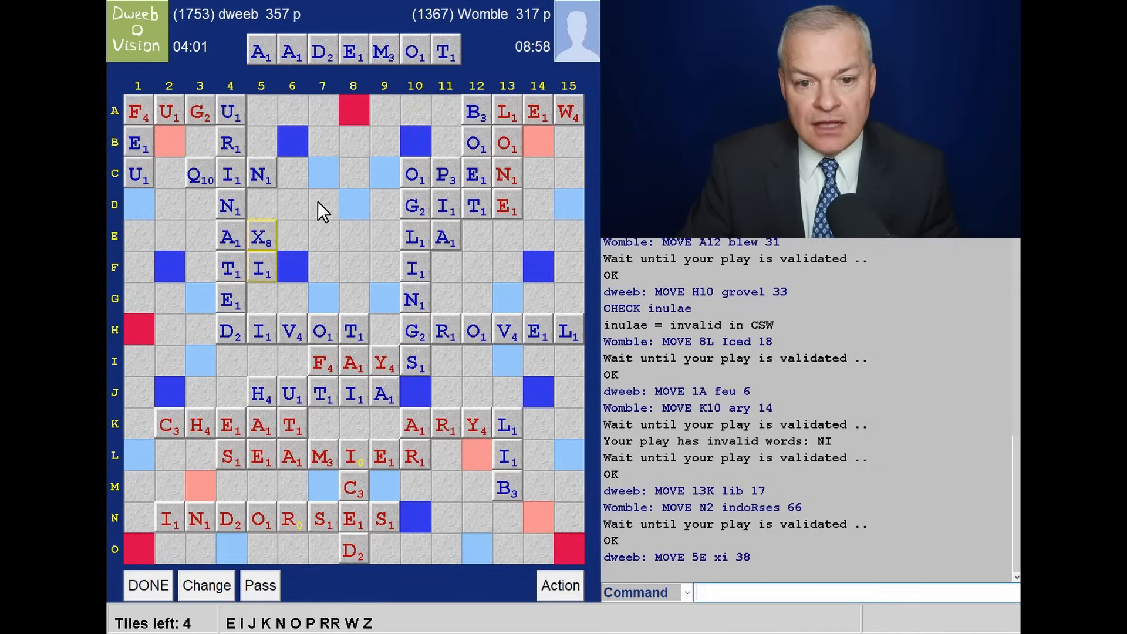
mouse_move(366, 121)
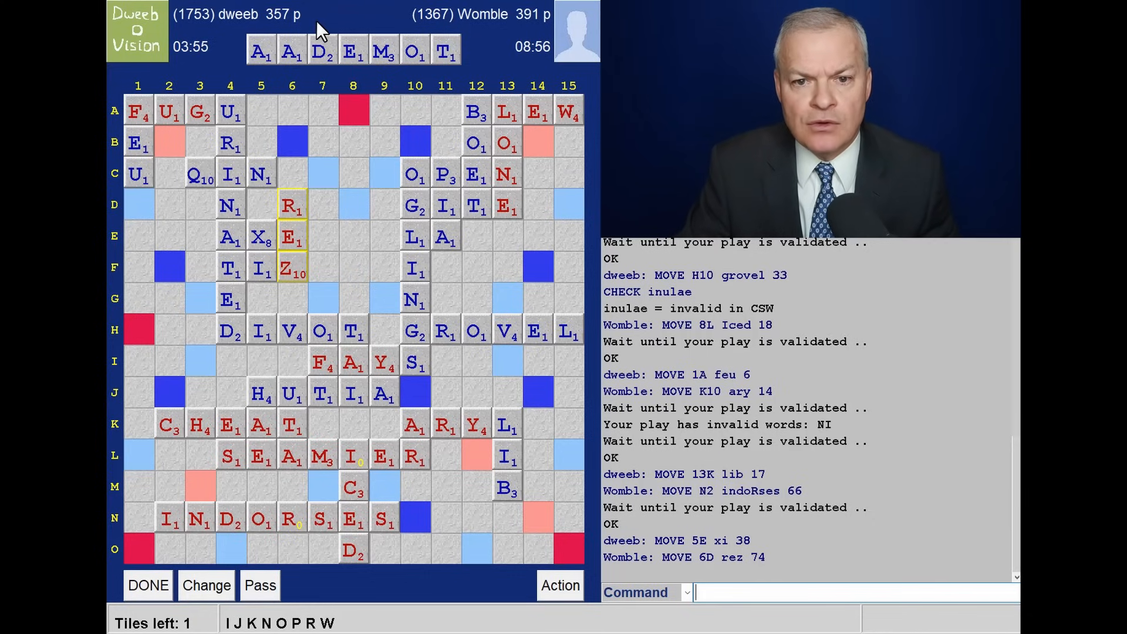
mouse_move(415, 63)
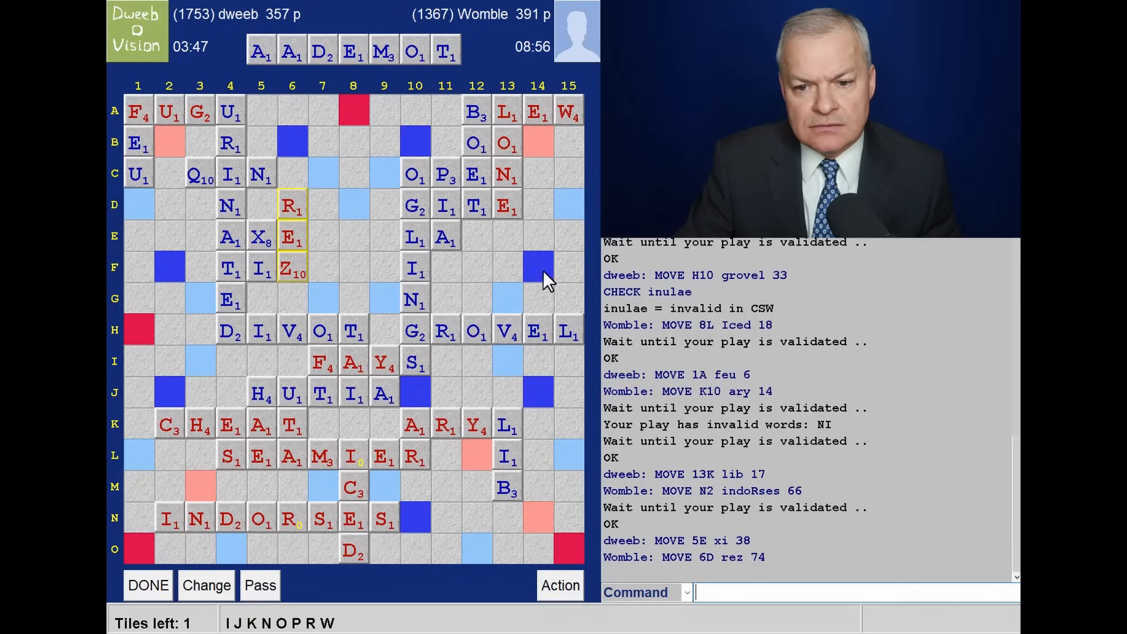
mouse_move(548, 476)
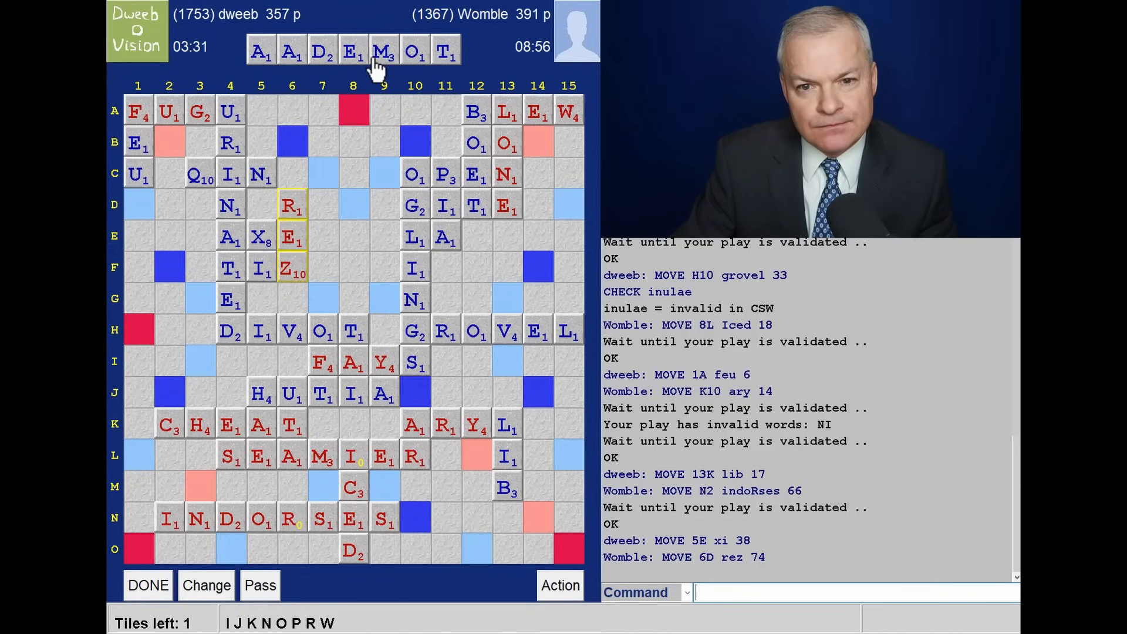
mouse_move(384, 80)
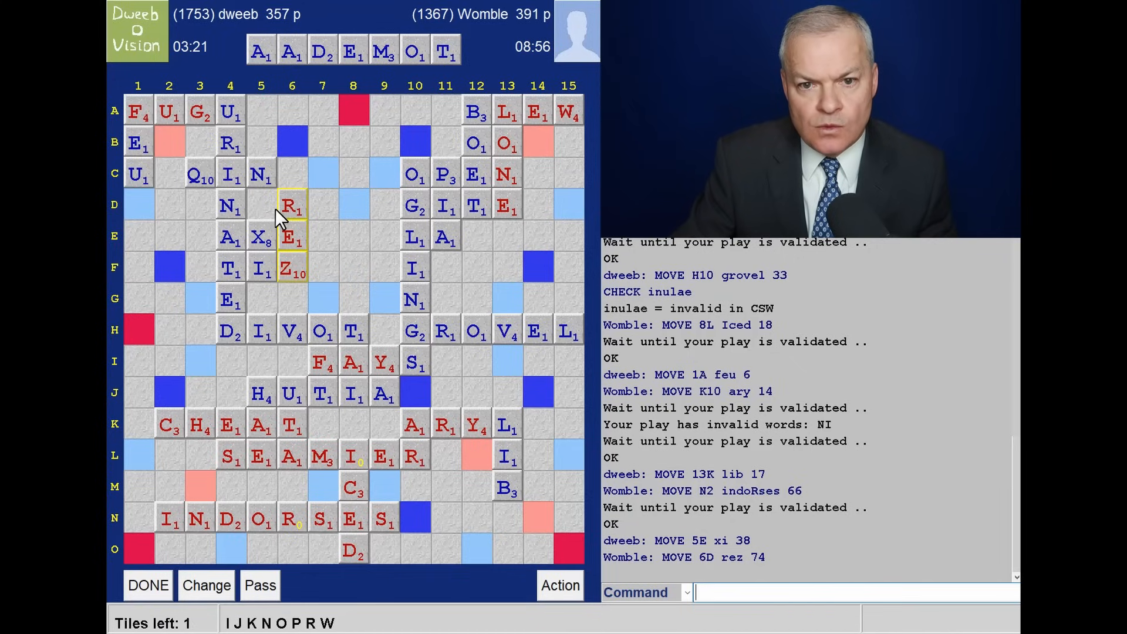
mouse_move(370, 79)
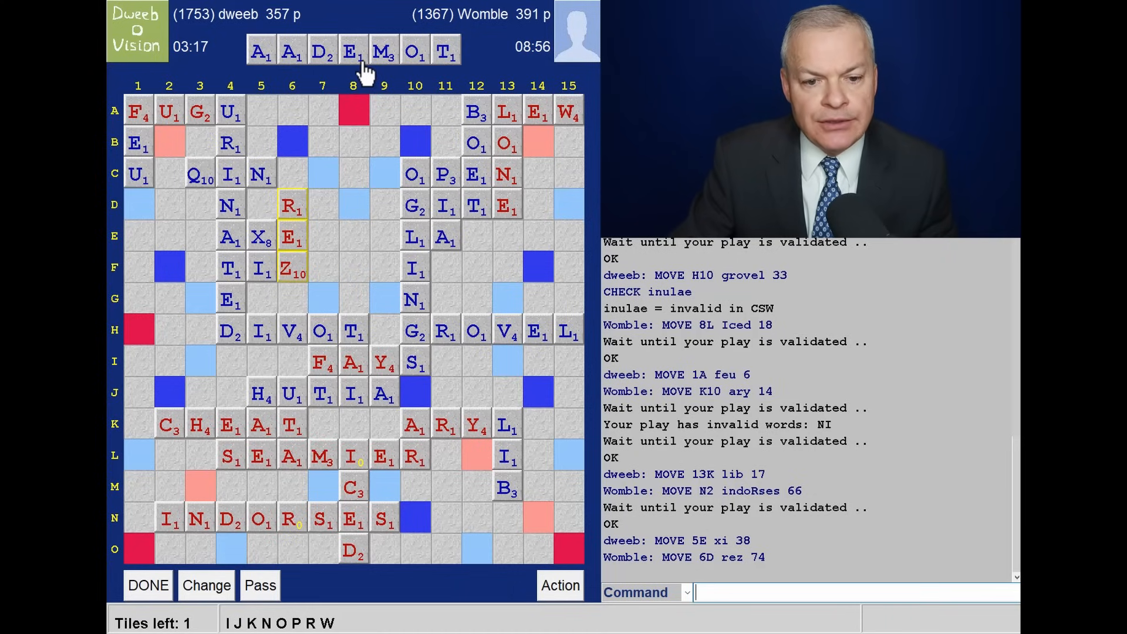
mouse_move(246, 384)
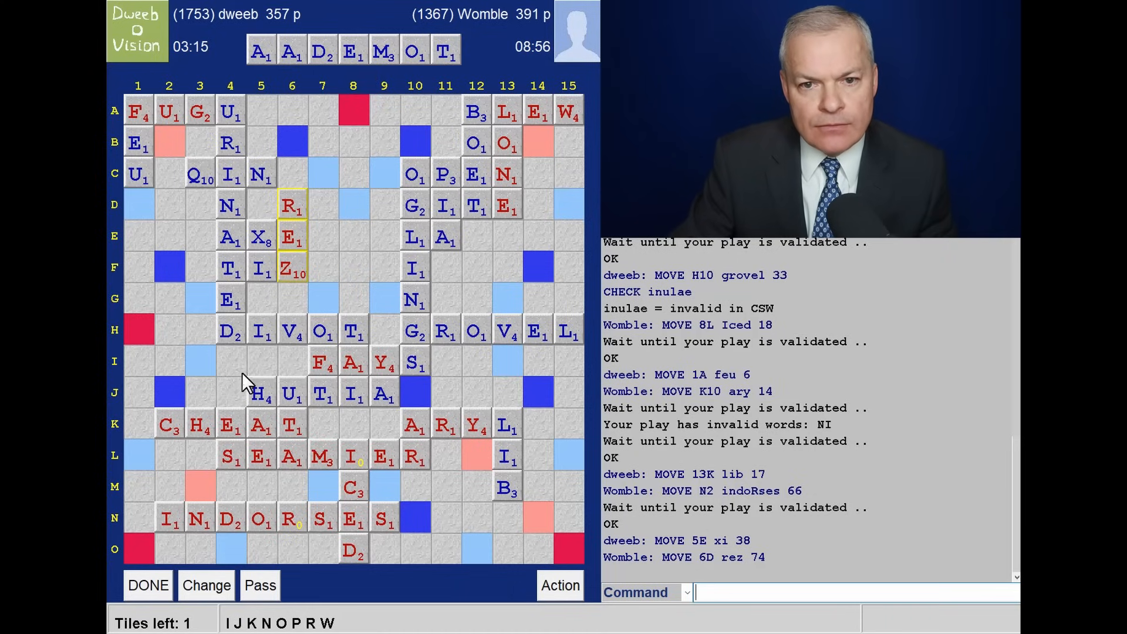
mouse_move(166, 564)
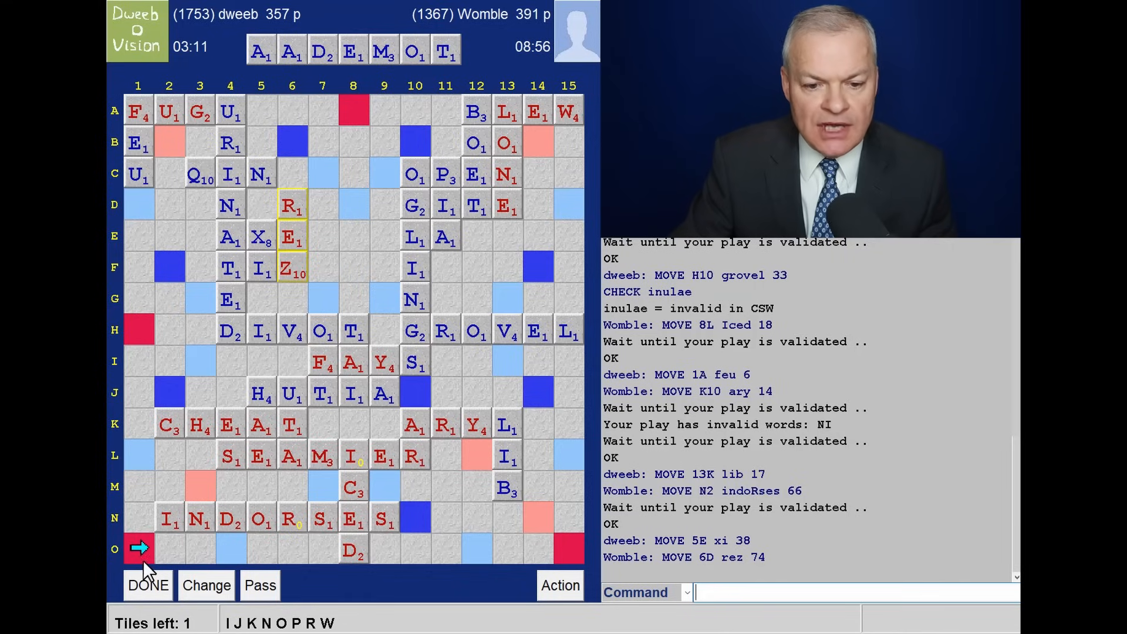
mouse_move(313, 554)
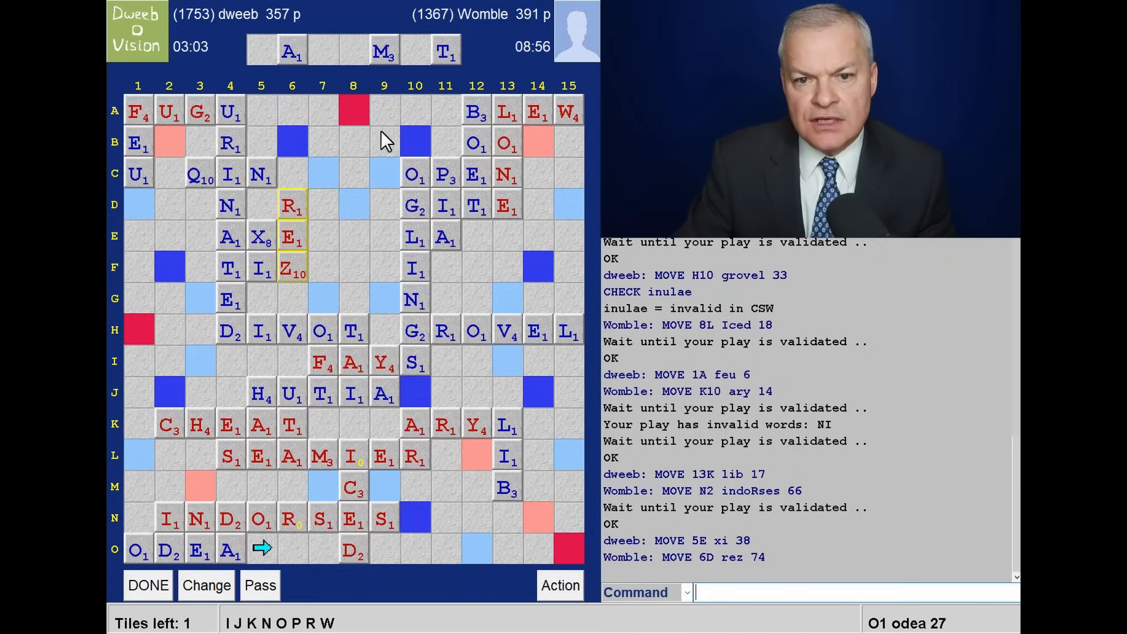
mouse_move(328, 113)
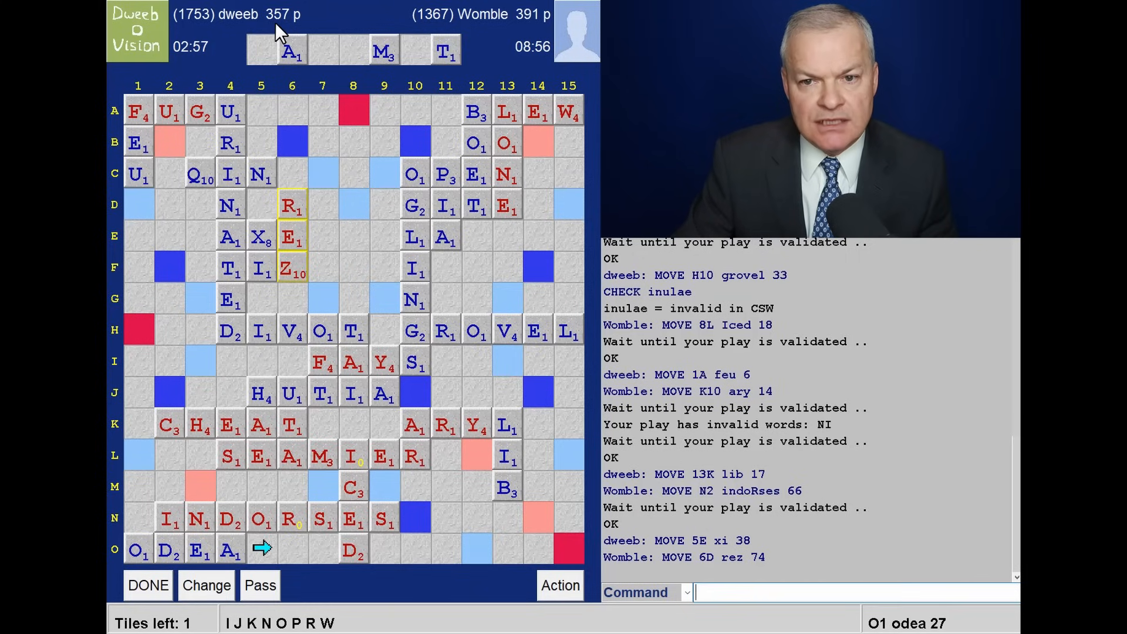
mouse_move(529, 29)
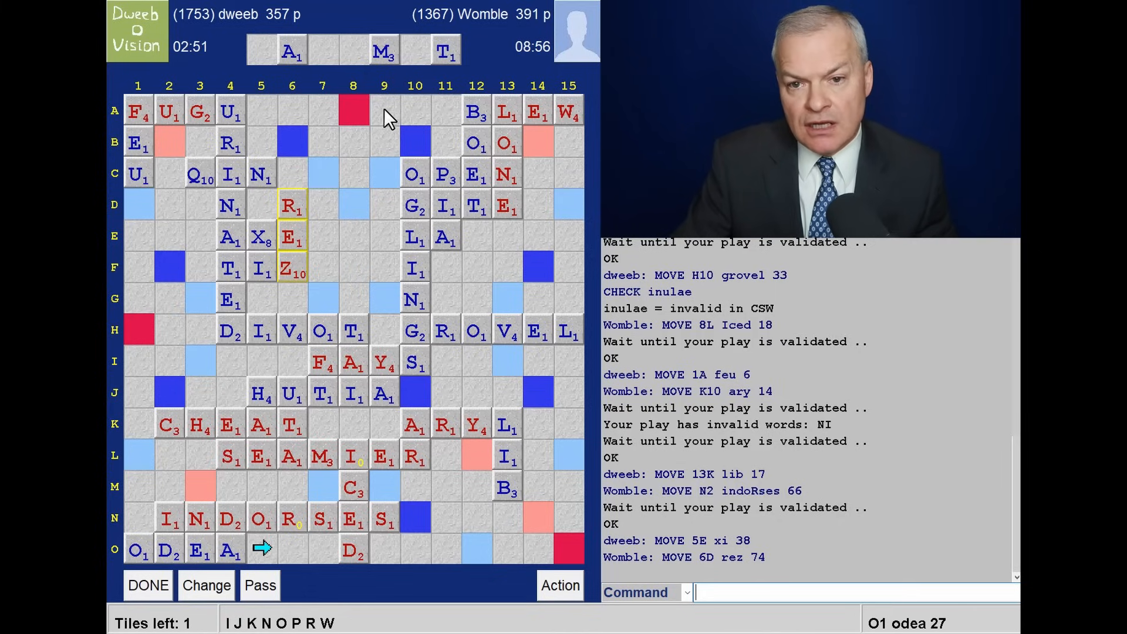
mouse_move(286, 79)
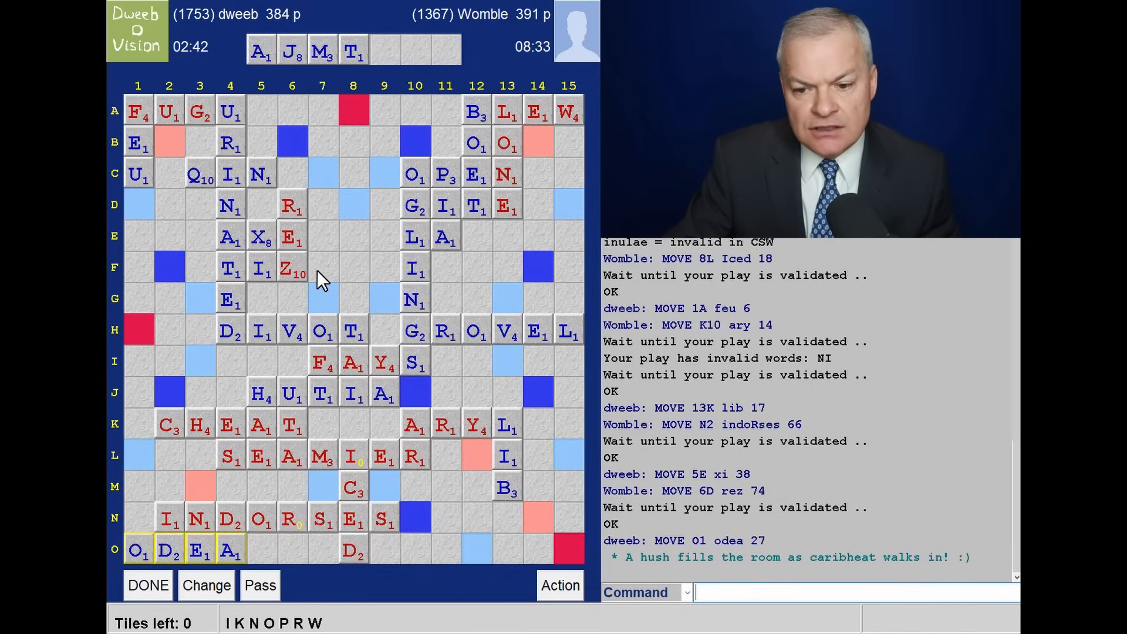
mouse_move(359, 177)
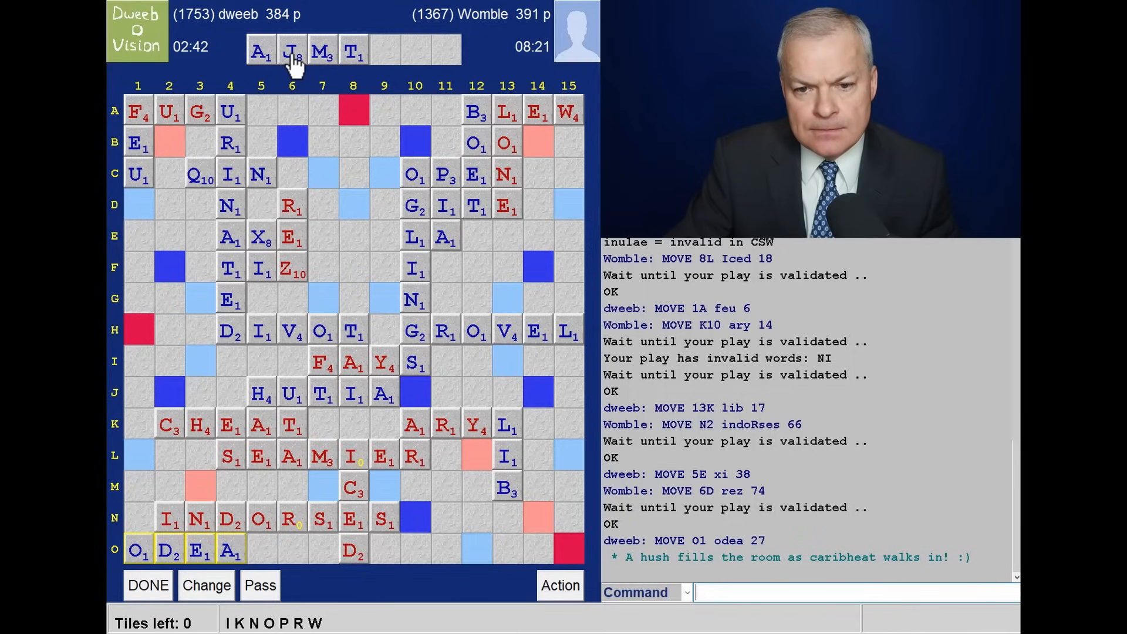
mouse_move(311, 124)
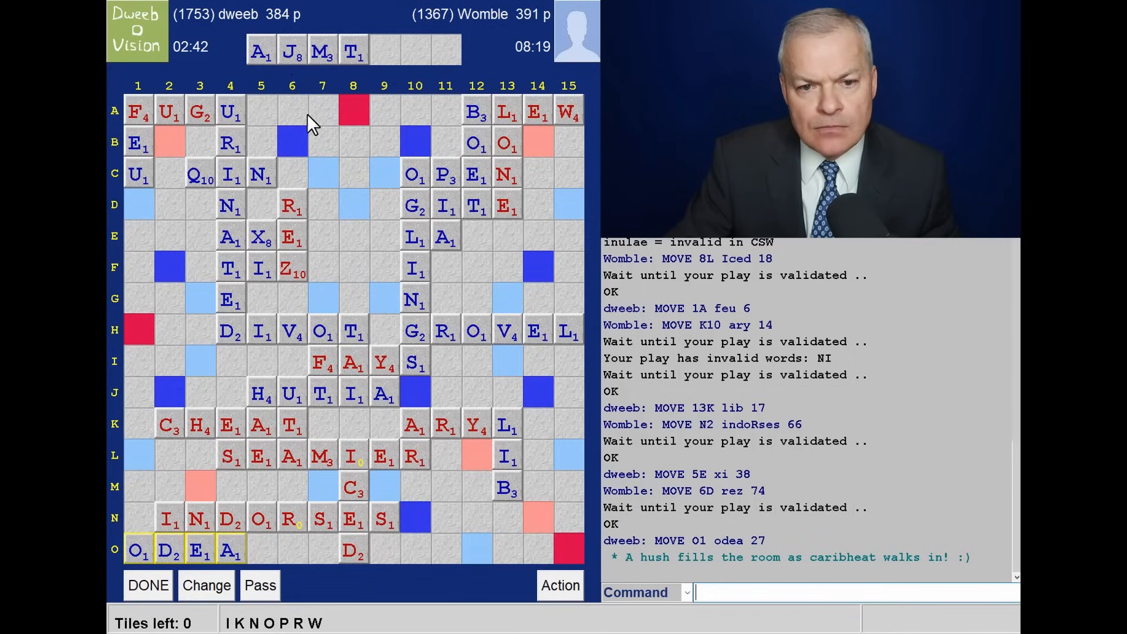
mouse_move(320, 137)
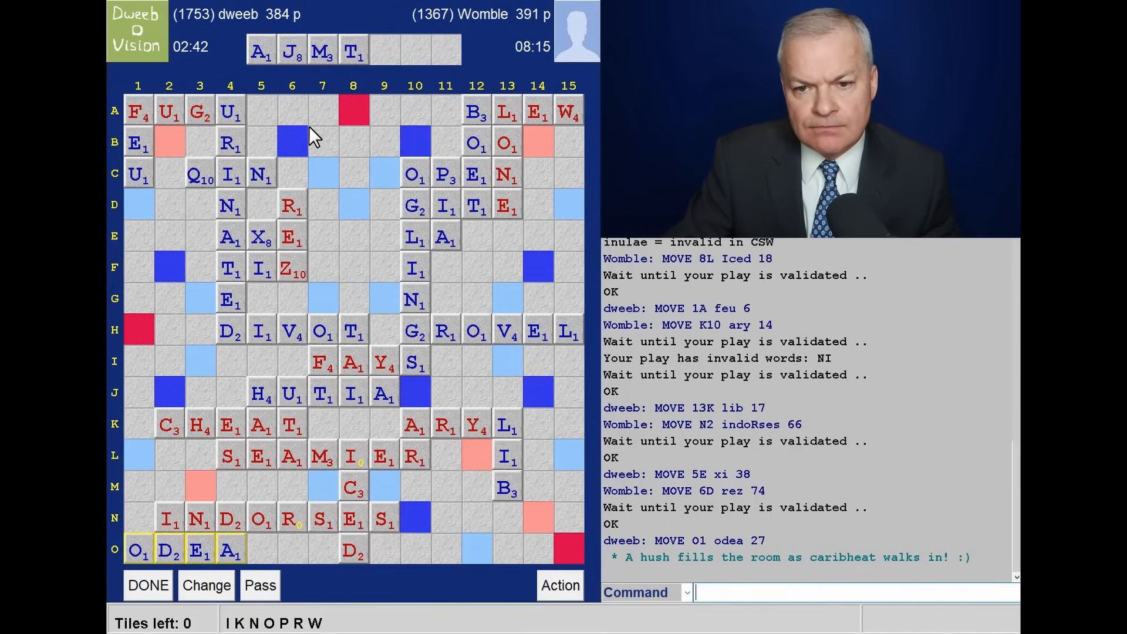
mouse_move(298, 160)
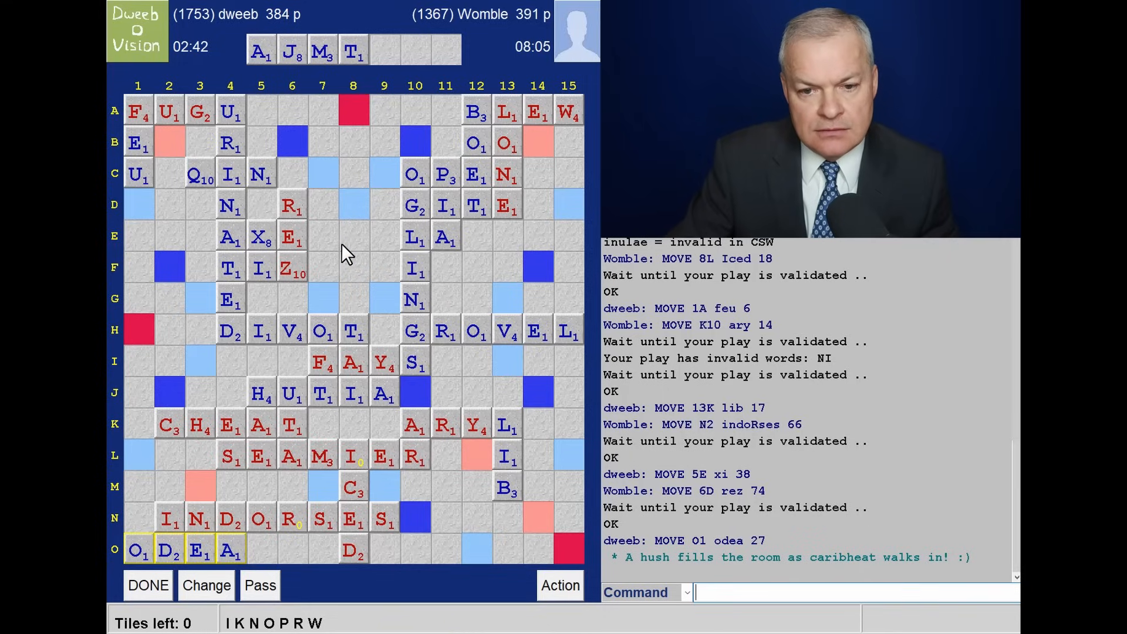
mouse_move(385, 284)
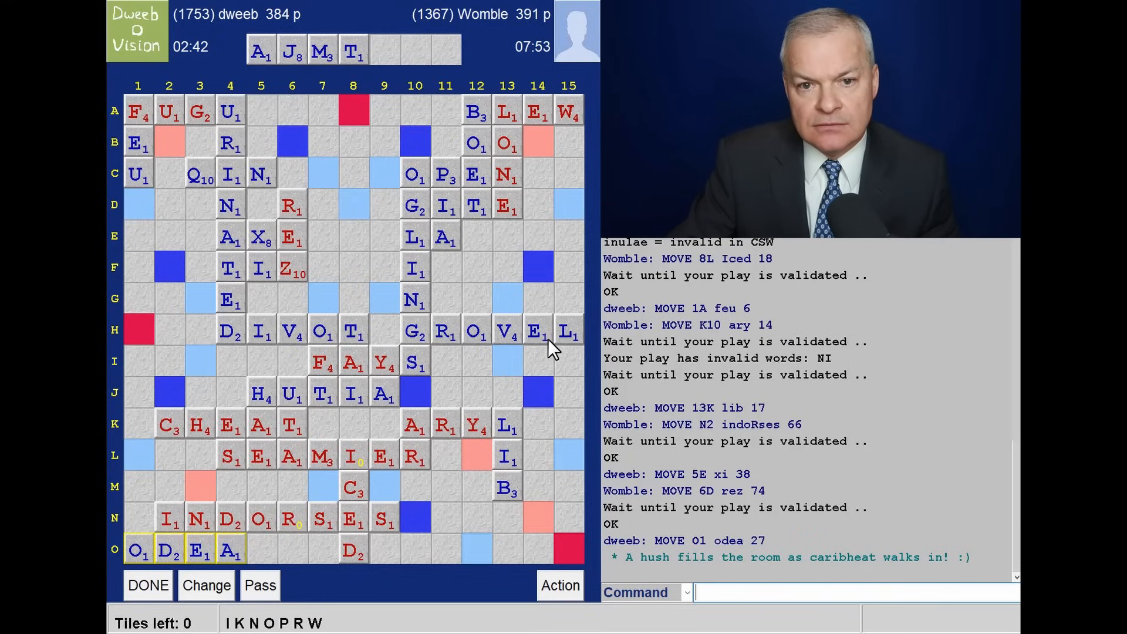
mouse_move(548, 371)
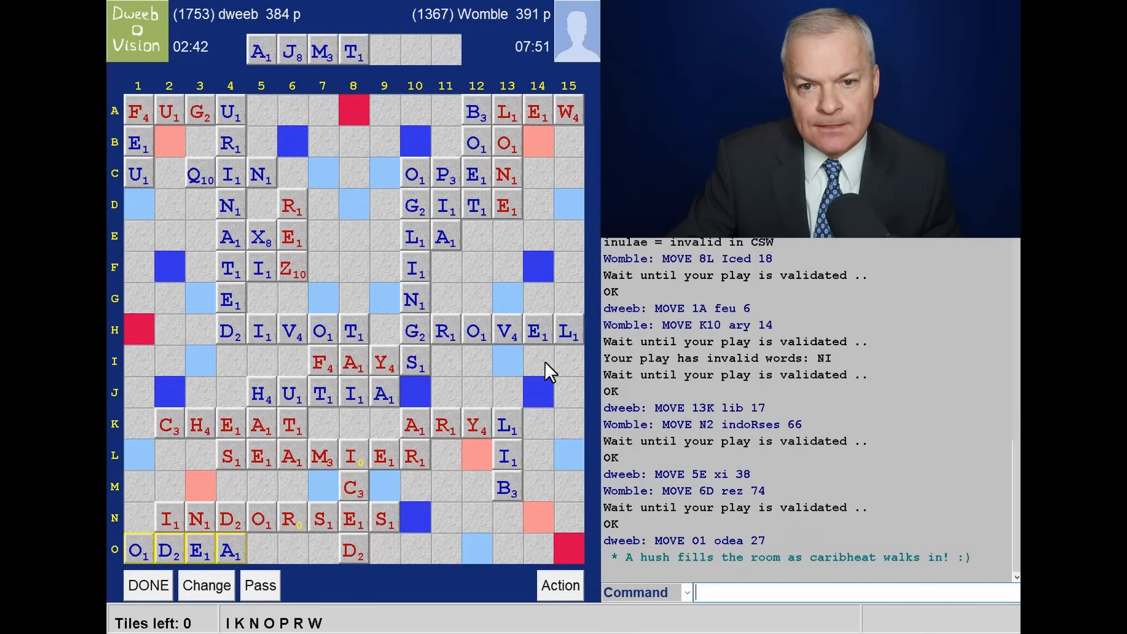
mouse_move(552, 403)
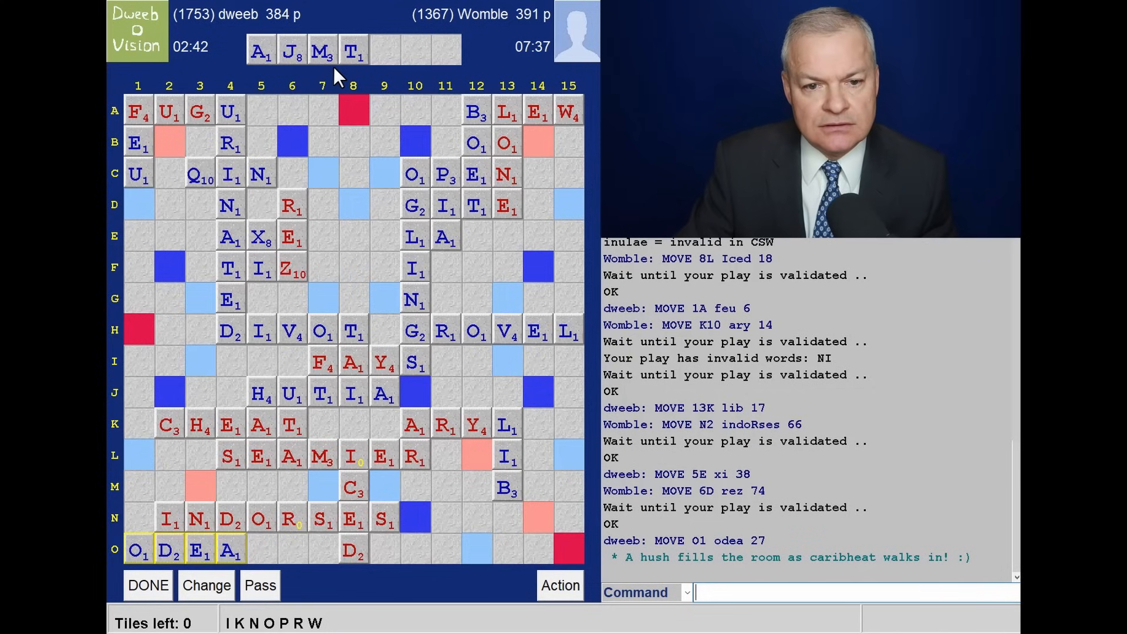
mouse_move(310, 72)
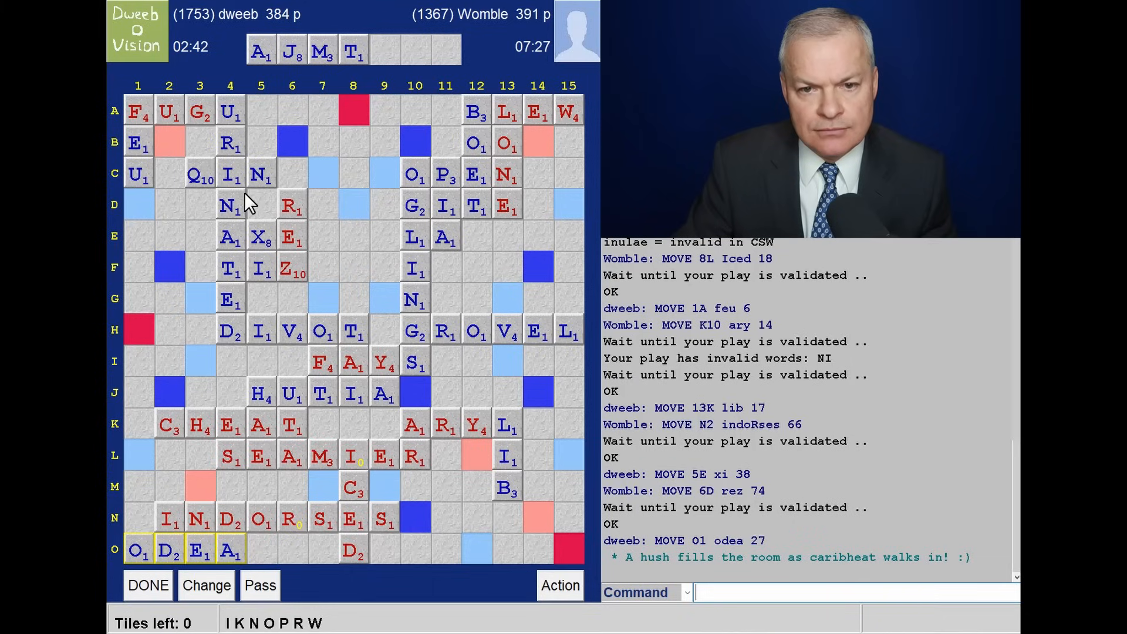
mouse_move(288, 198)
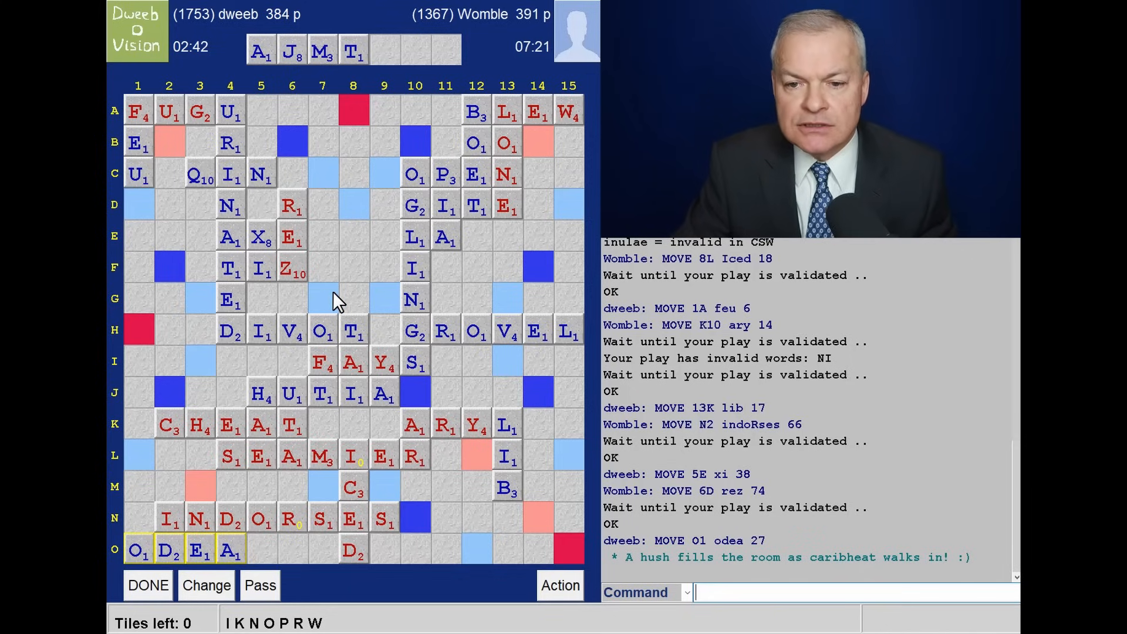
mouse_move(325, 291)
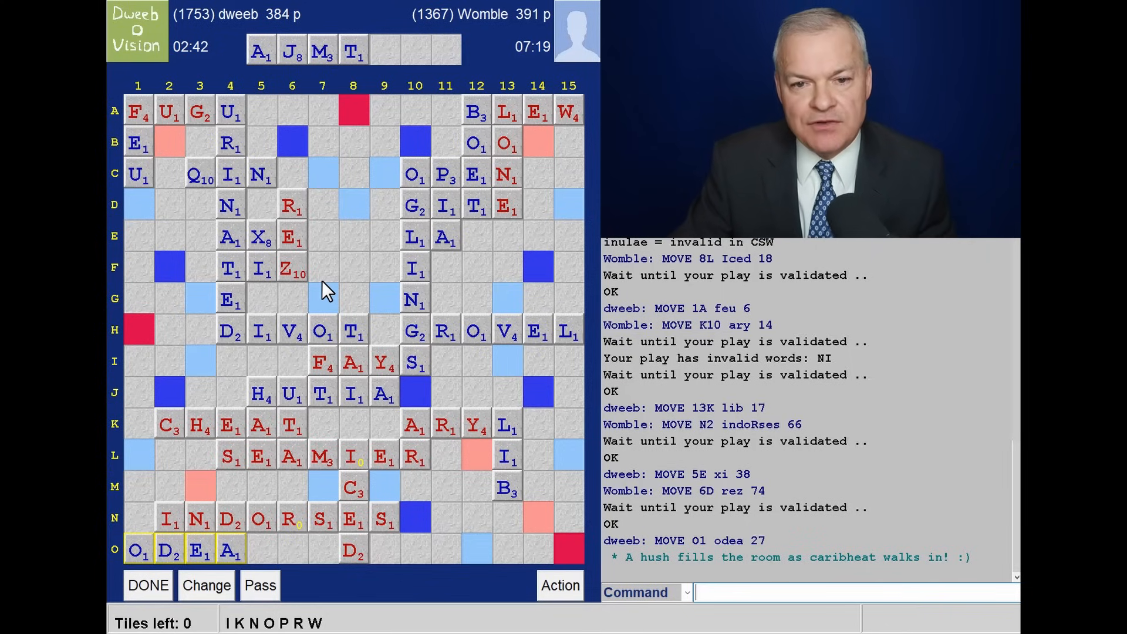
mouse_move(554, 378)
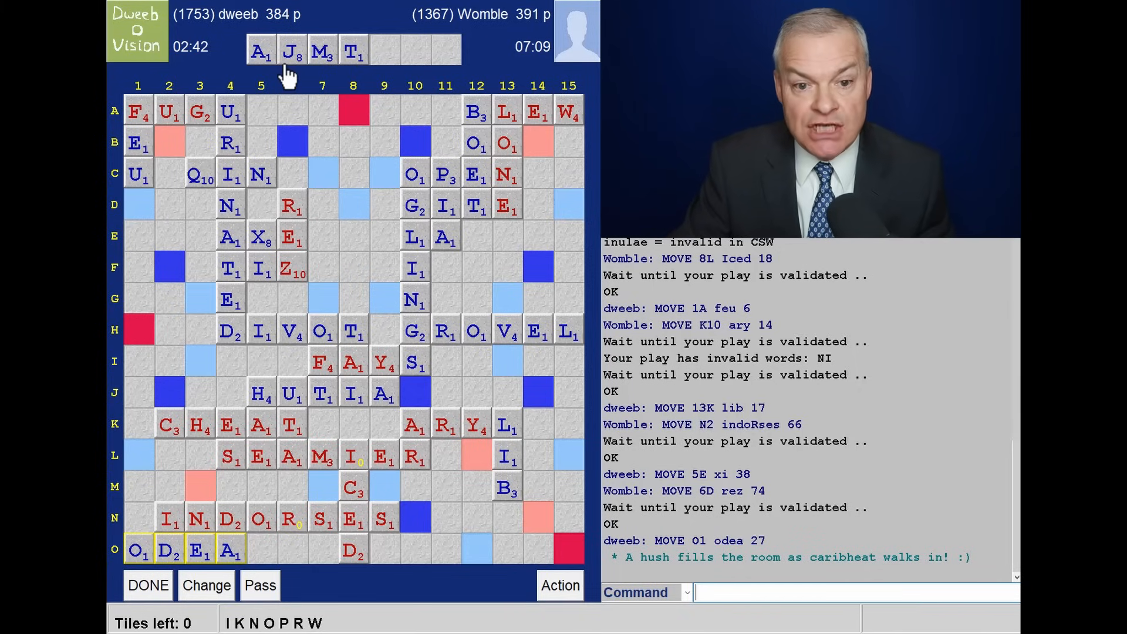
mouse_move(261, 97)
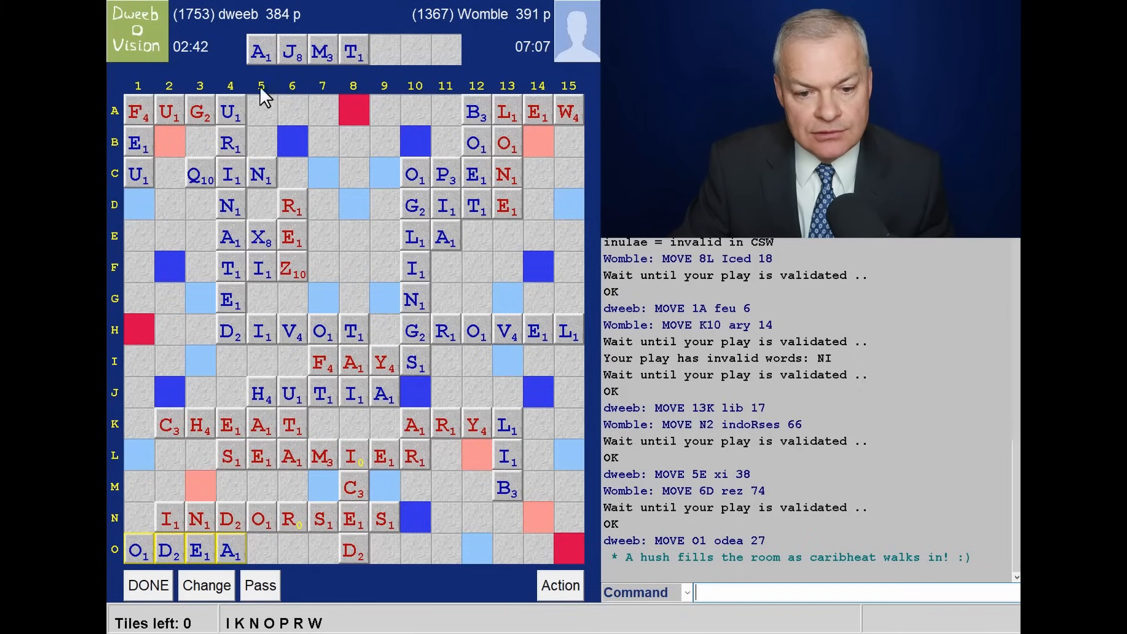
mouse_move(181, 535)
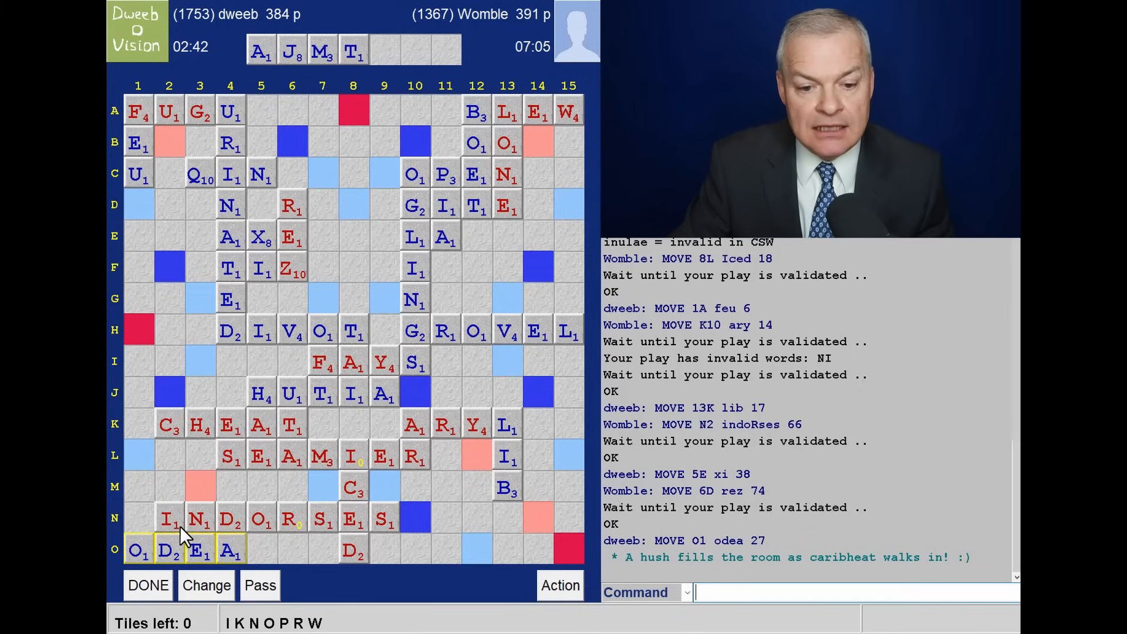
mouse_move(295, 564)
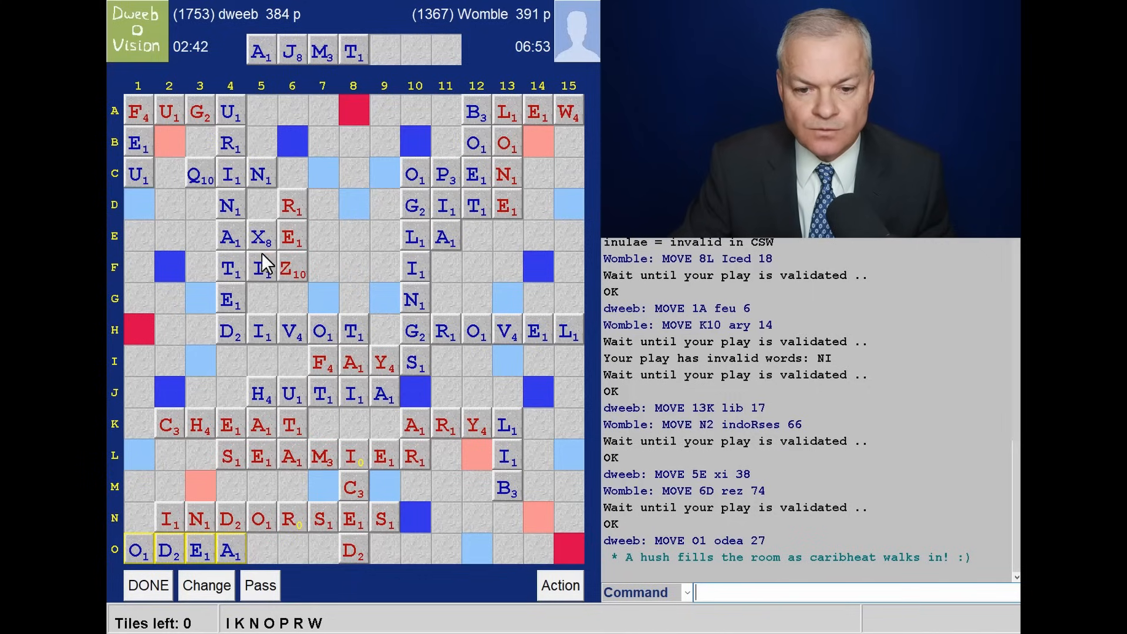
mouse_move(413, 485)
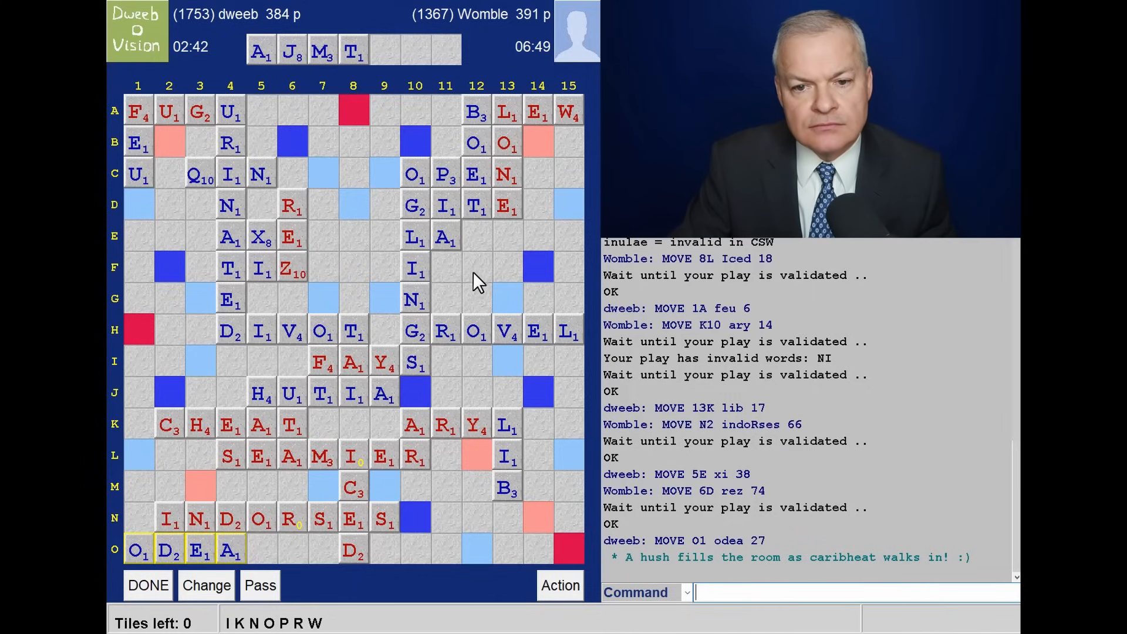
mouse_move(330, 220)
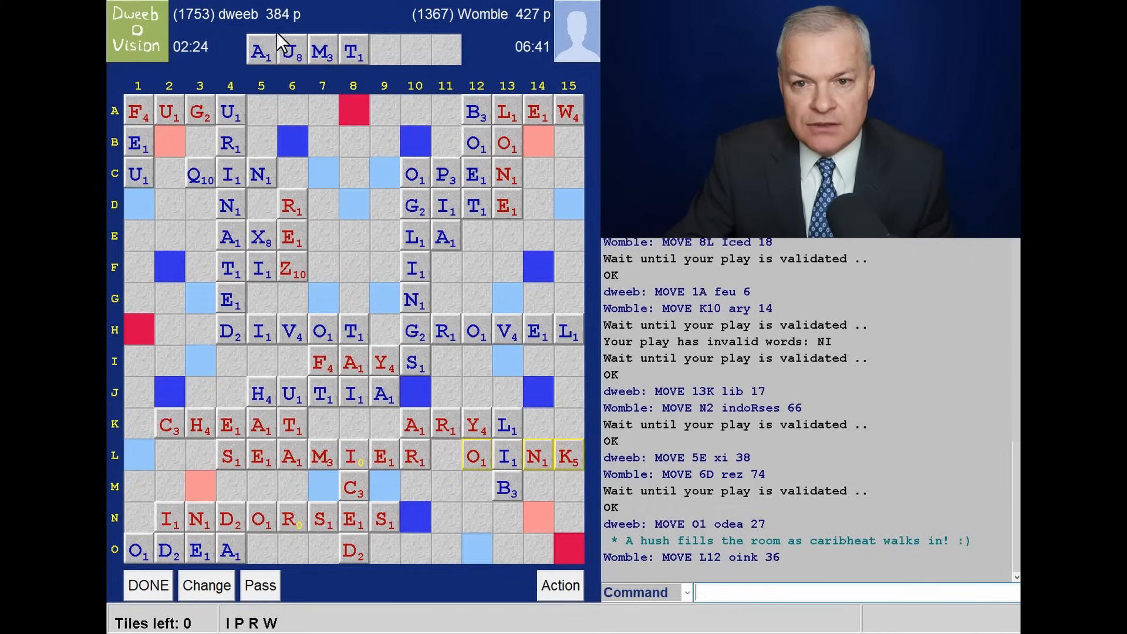
mouse_move(552, 29)
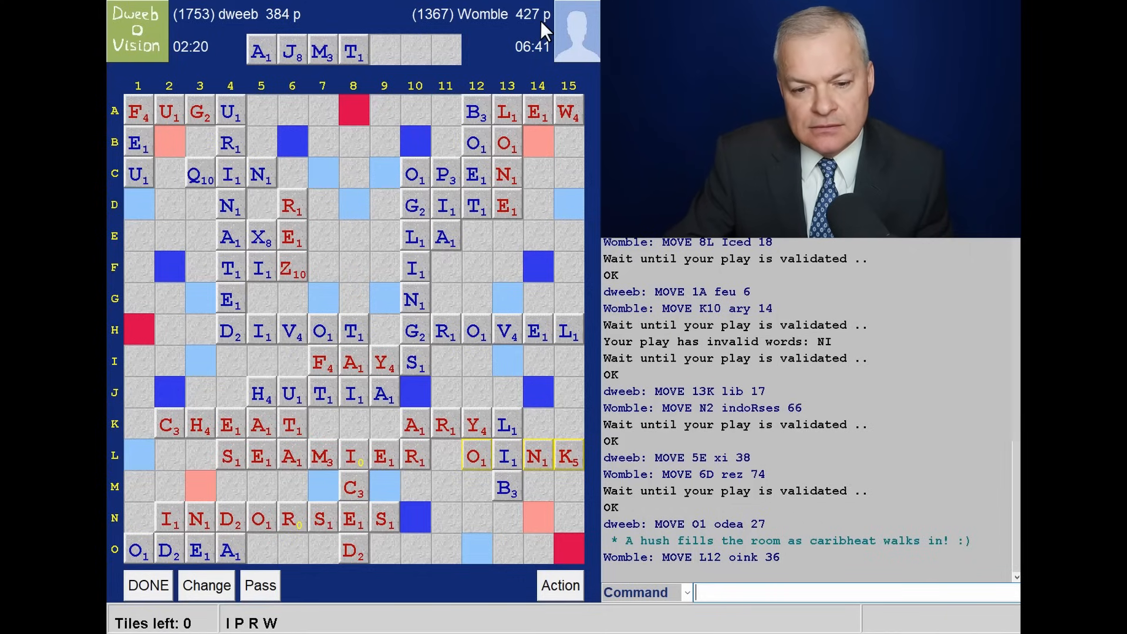
mouse_move(189, 56)
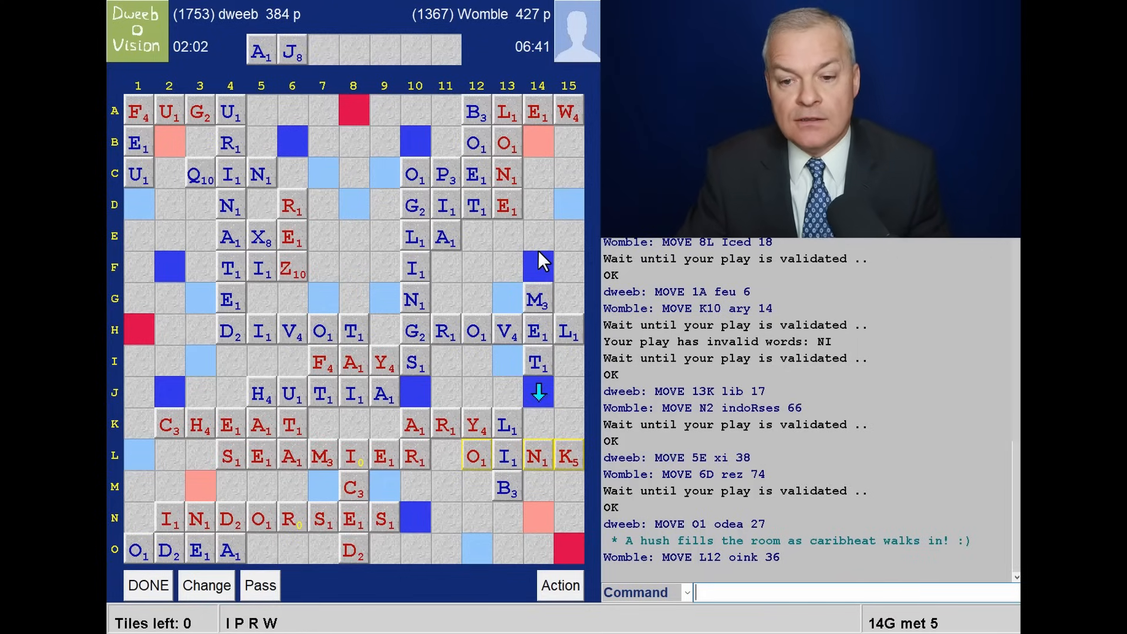
mouse_move(275, 621)
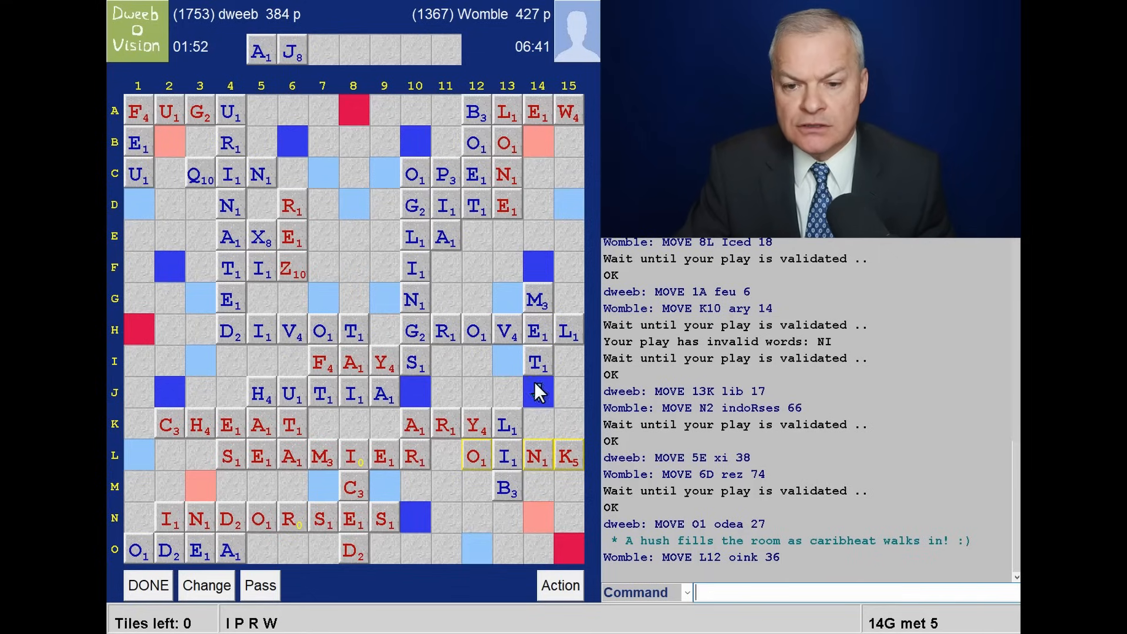
mouse_move(431, 363)
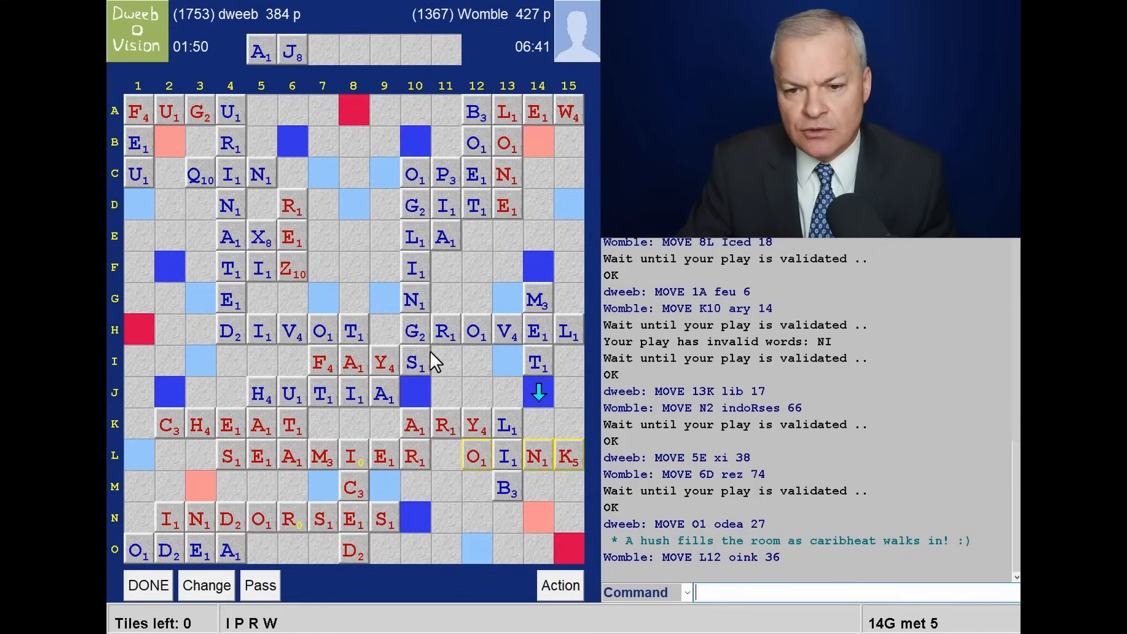
mouse_move(541, 389)
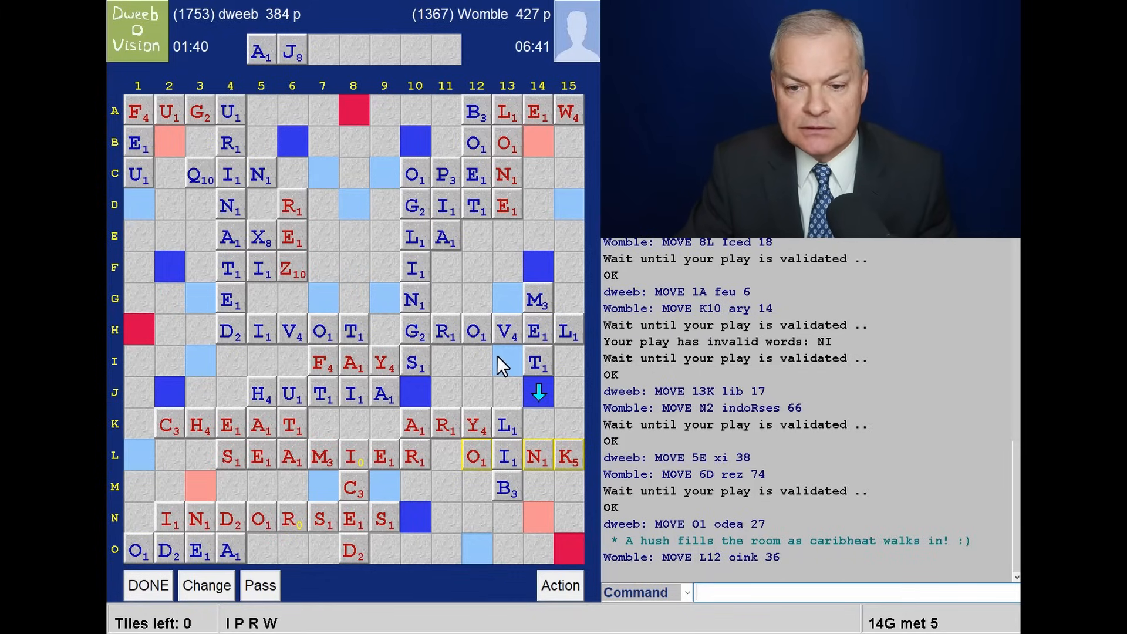
mouse_move(531, 337)
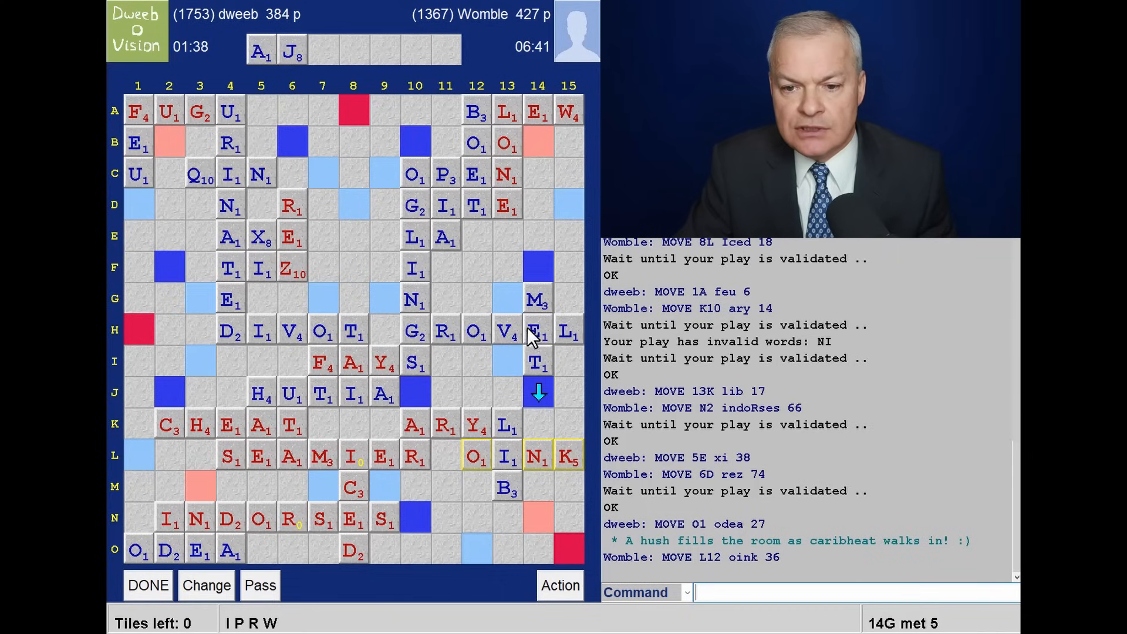
mouse_move(542, 313)
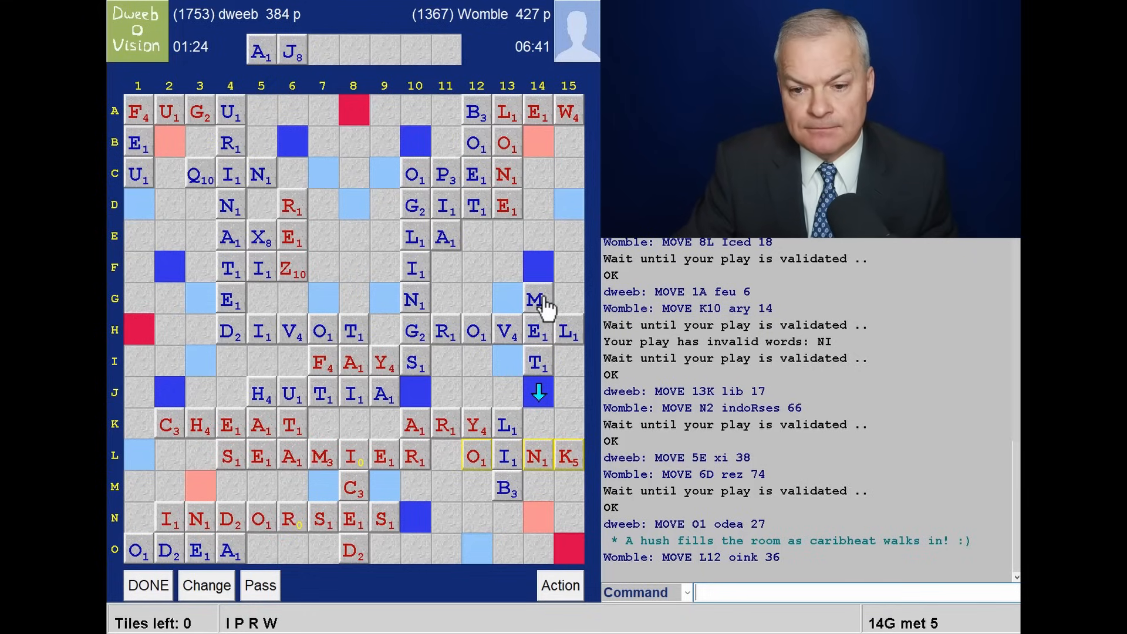
mouse_move(291, 202)
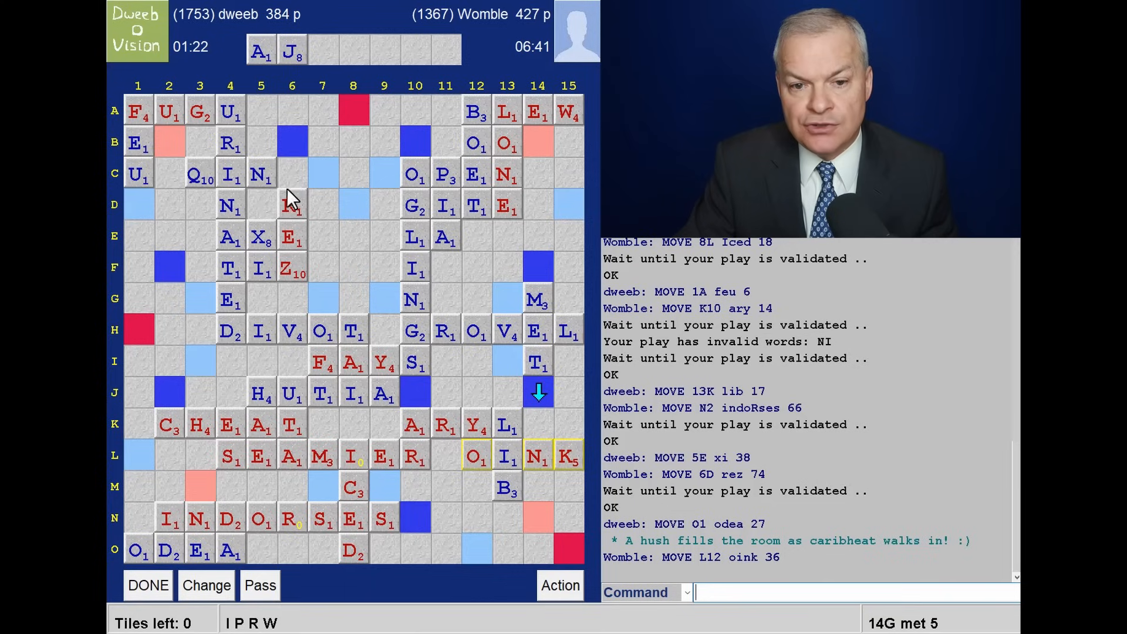
mouse_move(342, 227)
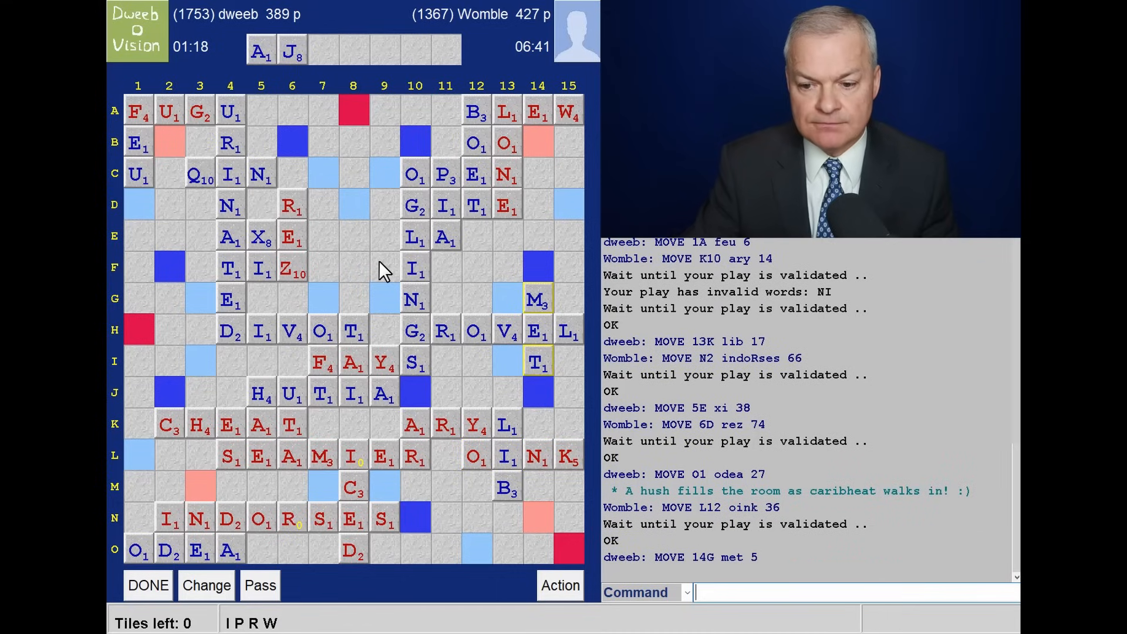
mouse_move(547, 363)
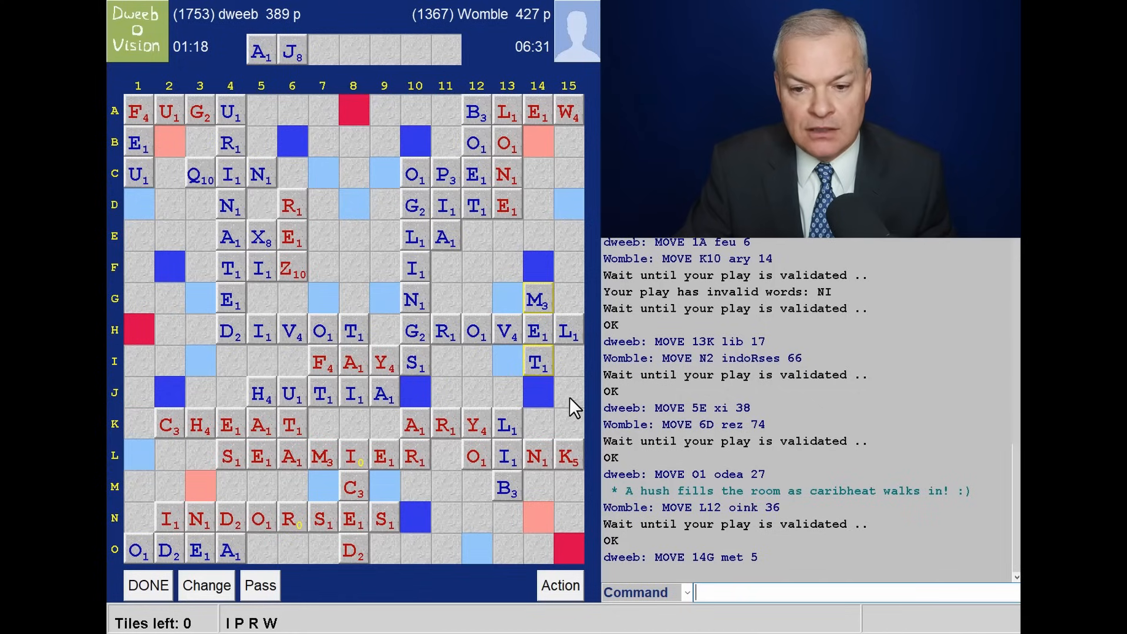
mouse_move(564, 392)
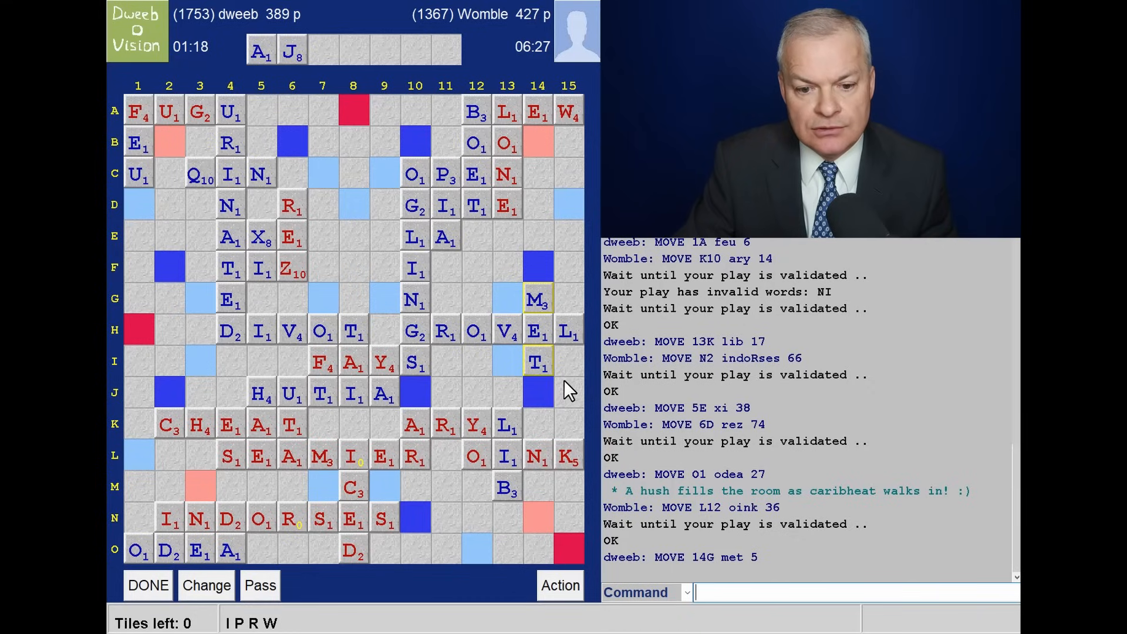
mouse_move(438, 385)
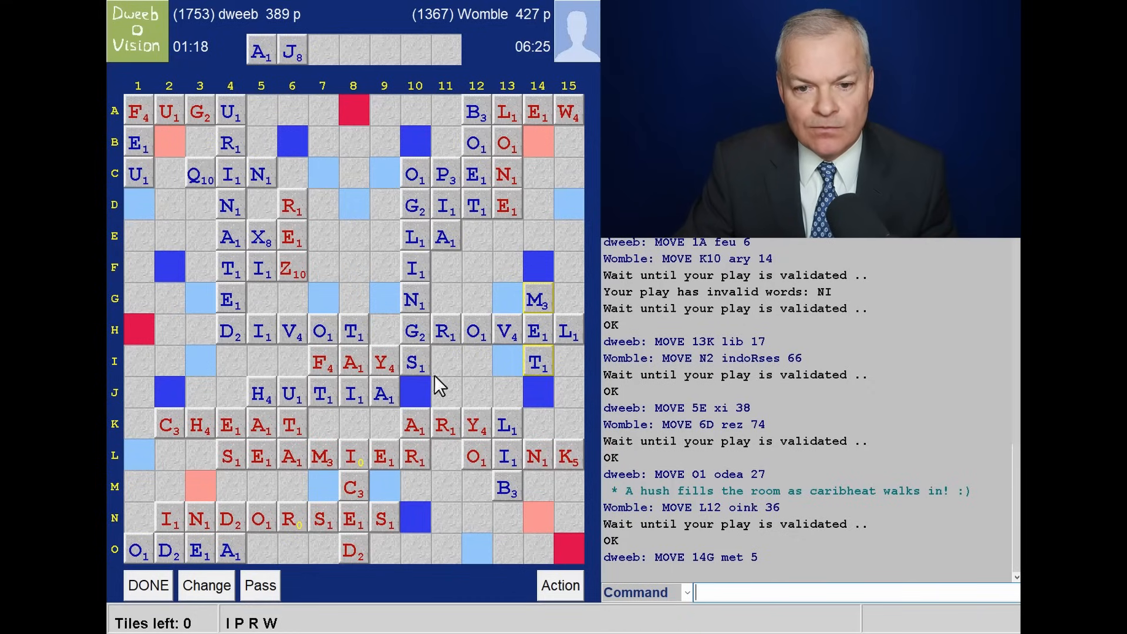
mouse_move(361, 259)
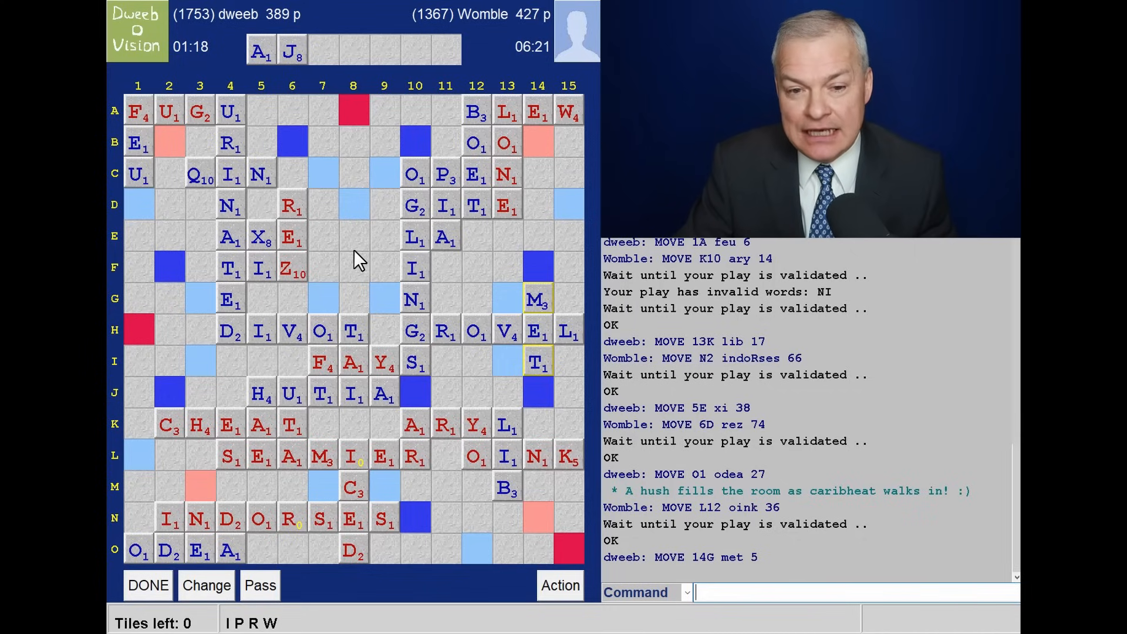
mouse_move(299, 284)
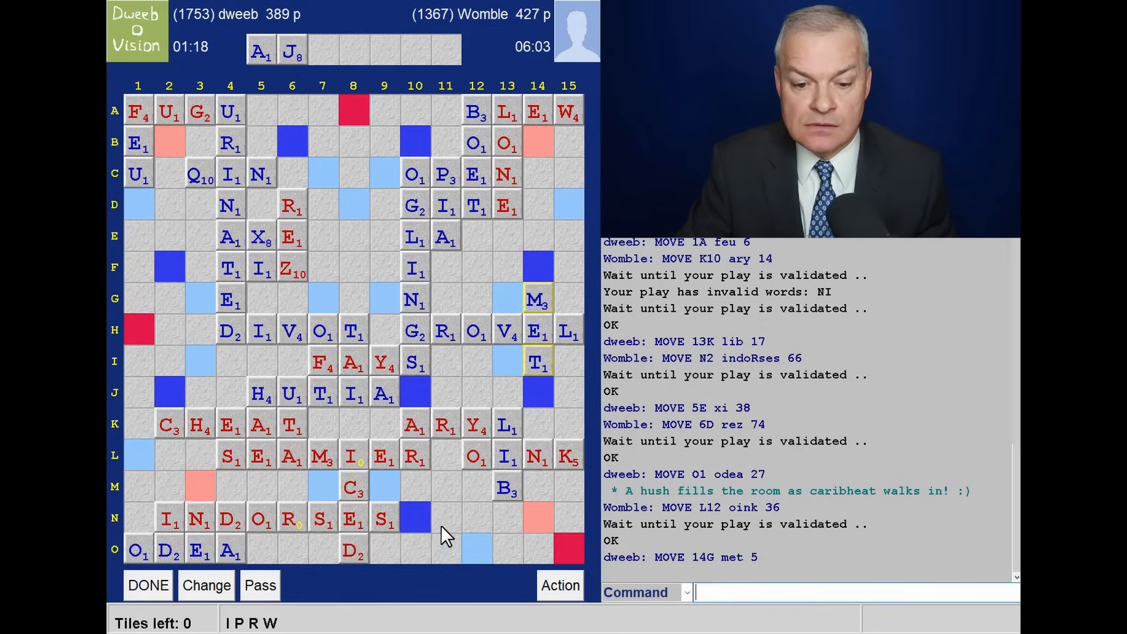
mouse_move(432, 503)
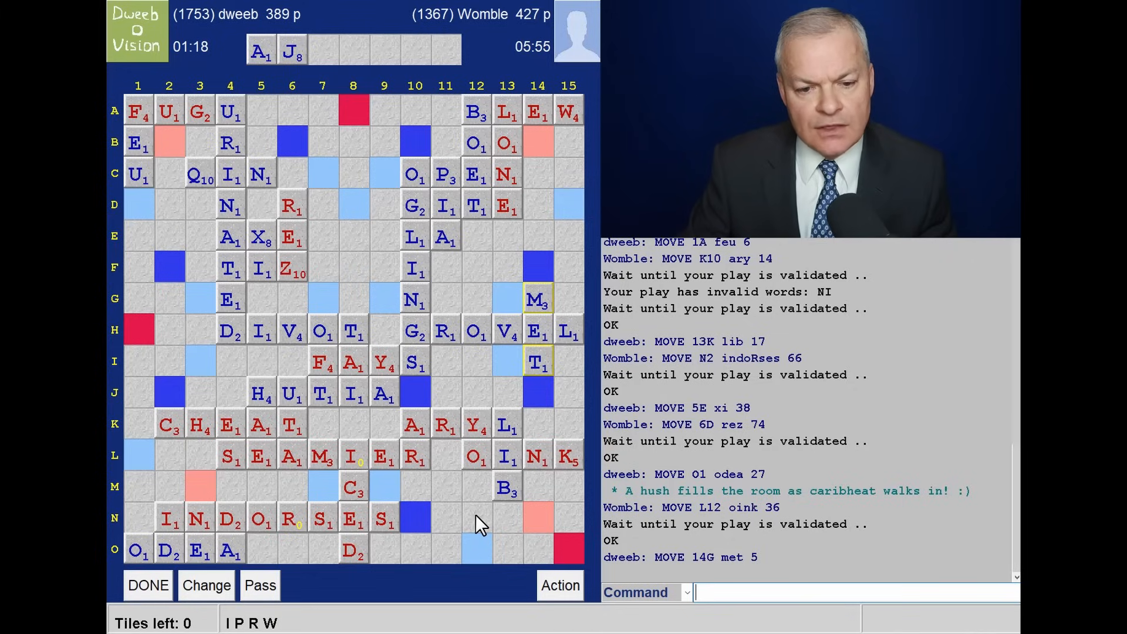
mouse_move(338, 175)
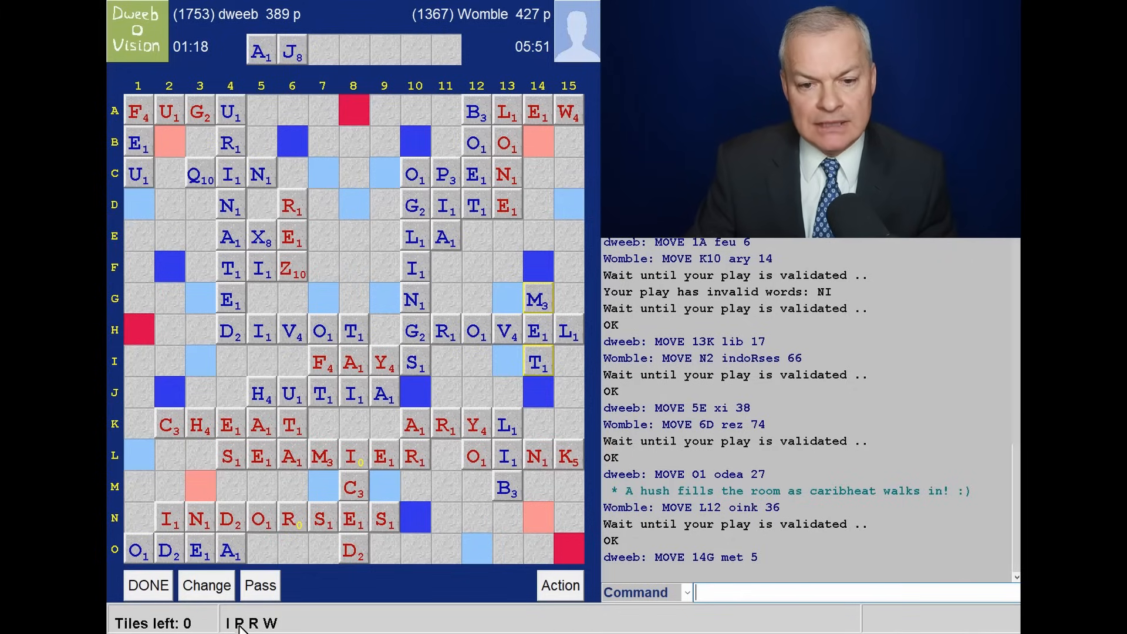
mouse_move(154, 378)
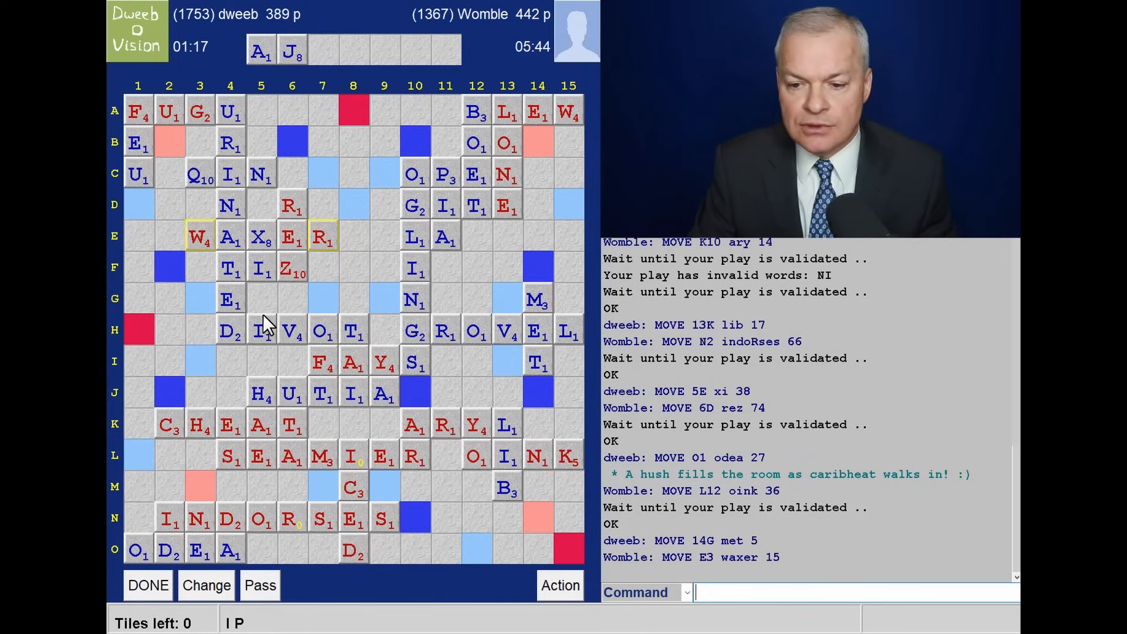
mouse_move(279, 153)
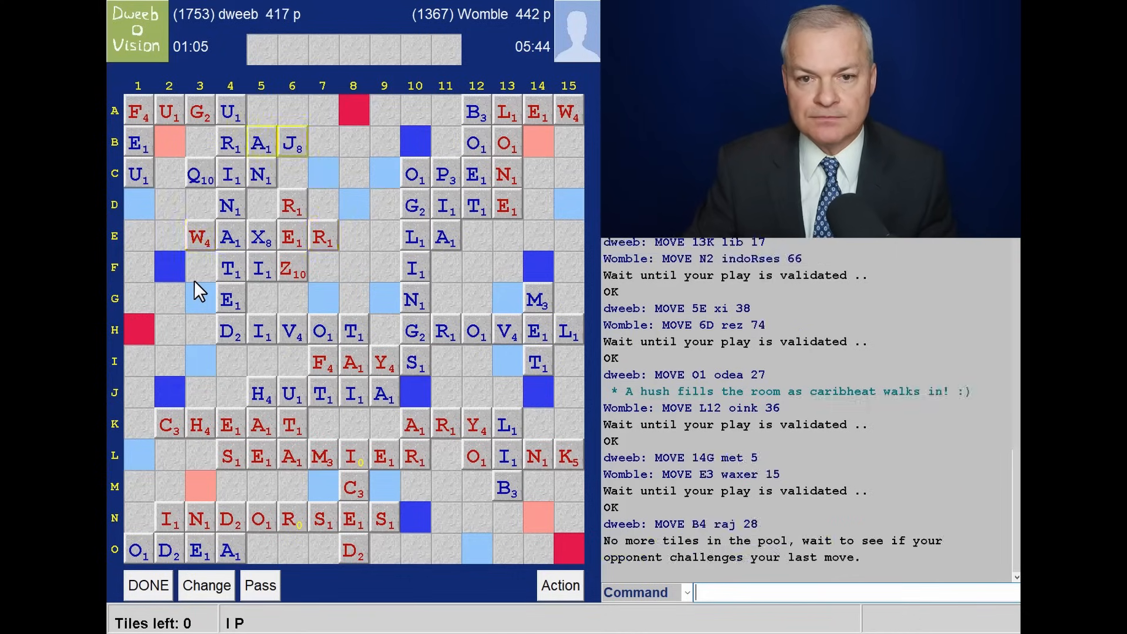
Send 'say tygg' to Womble after RAJ at B4 ends the game 425–442
type("sa")
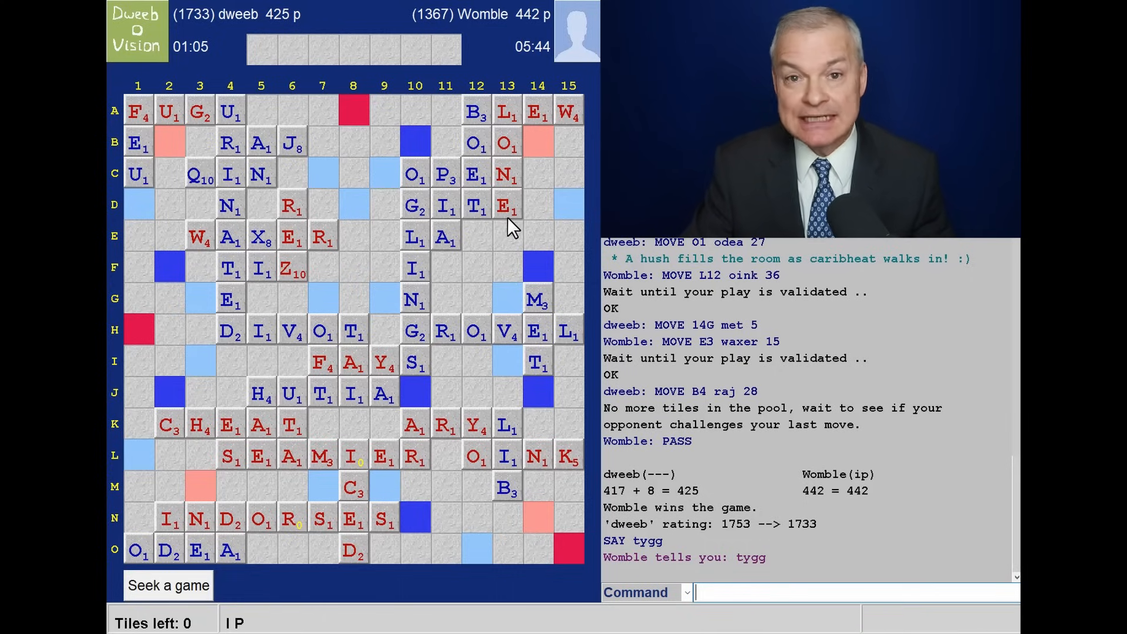
Run HISTORY and examine the latest game vs Womble, starting from the DHINOTV rack
type("h")
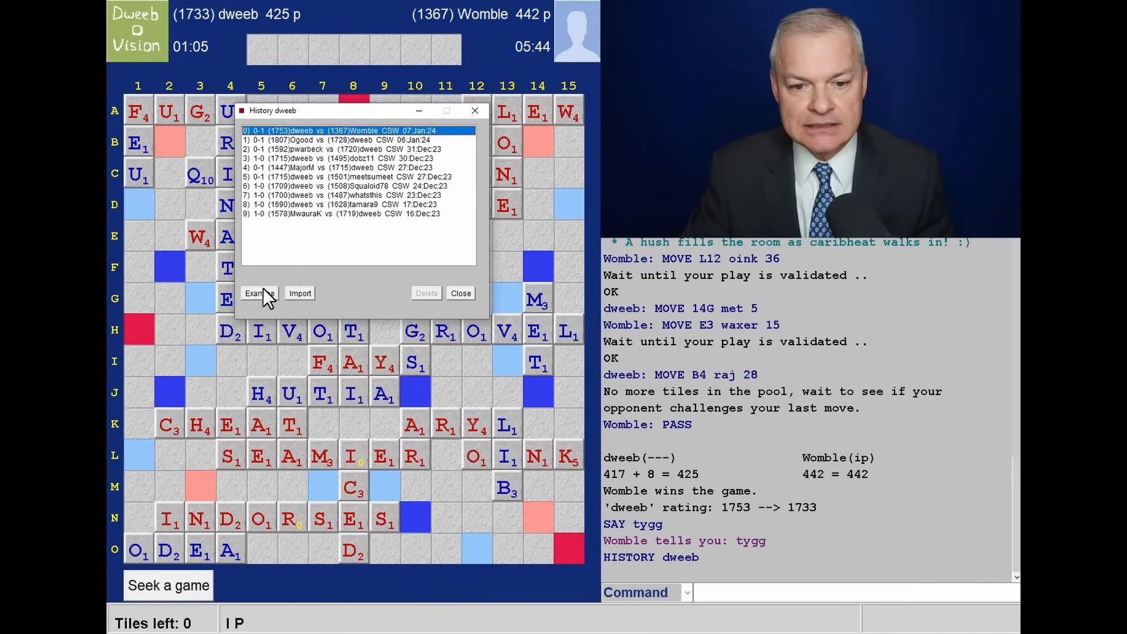
left_click(256, 292)
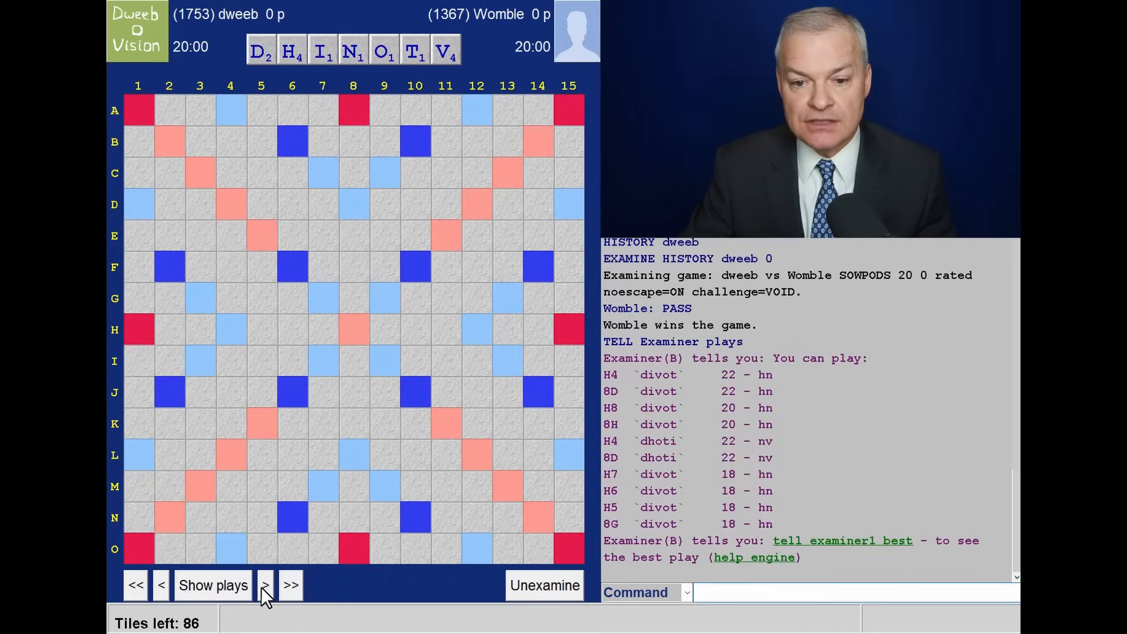
Advance the review two moves to Womble's exchange at 117–60, PITIABLE suggested
left_click(265, 584)
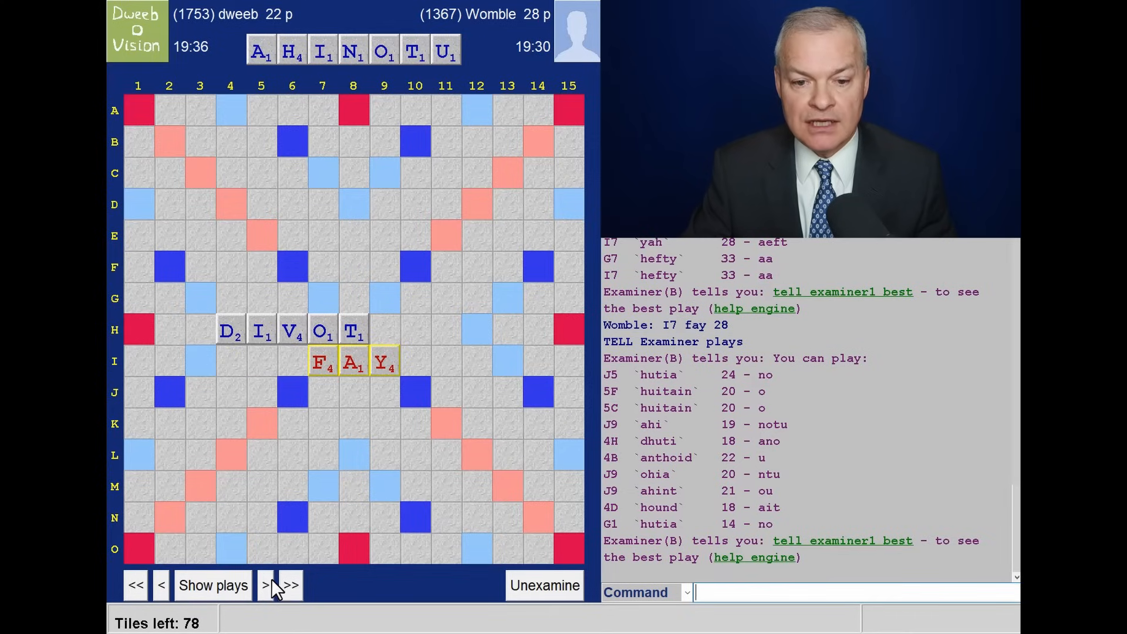
left_click(264, 585)
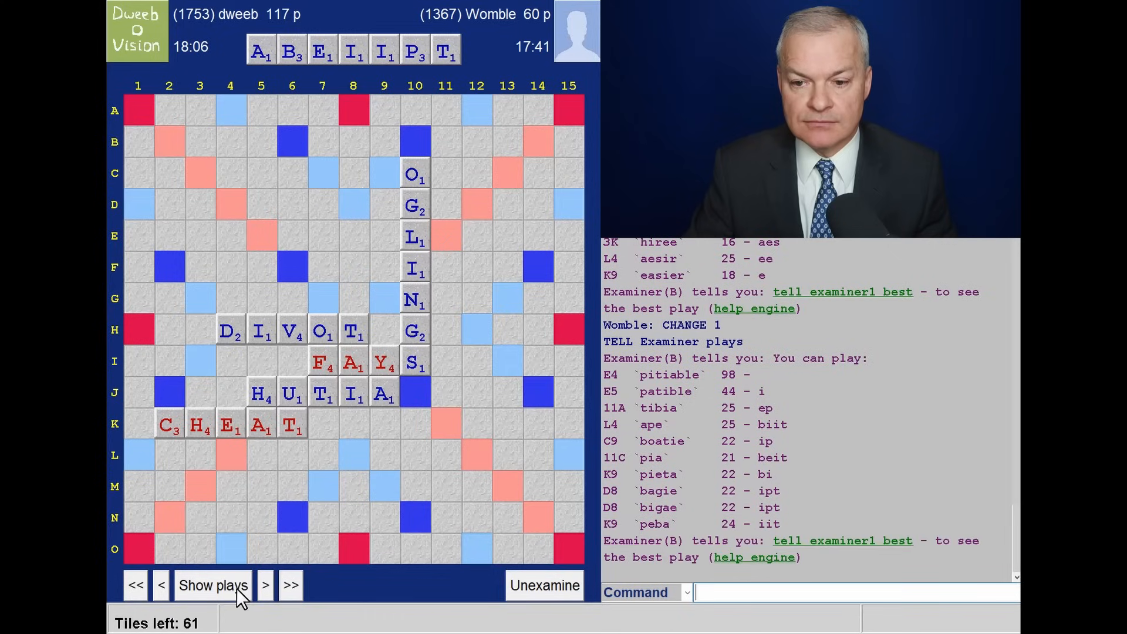
mouse_move(670, 430)
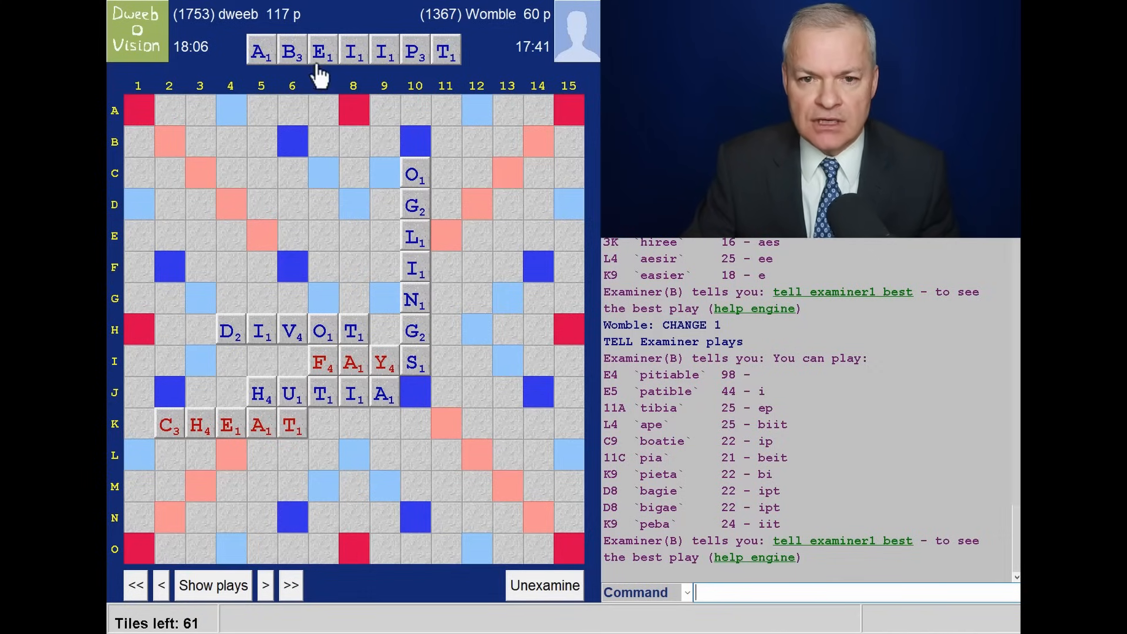
mouse_move(371, 68)
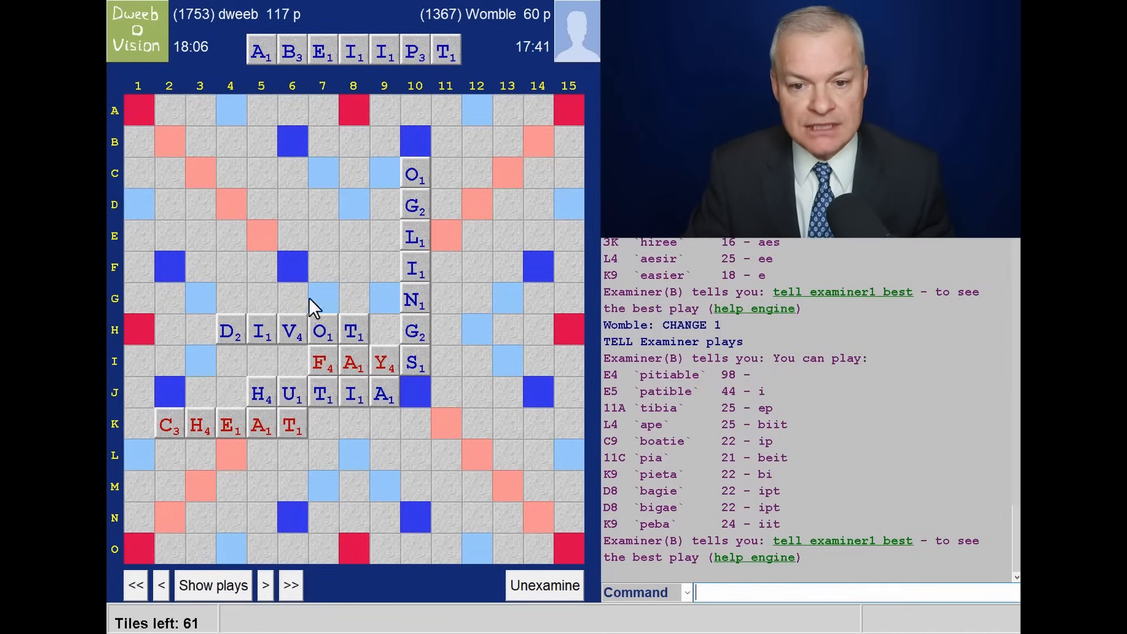
mouse_move(776, 408)
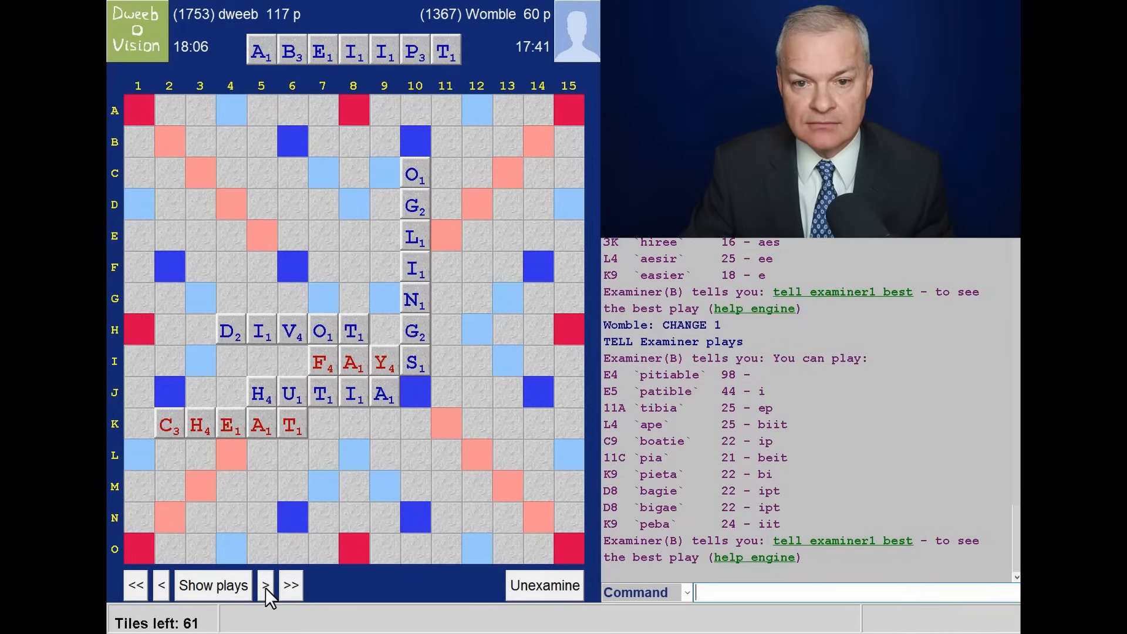
Replay BOET at 12A, list engine plays, and reach Womble's ONE at 13B (169–164)
left_click(265, 585)
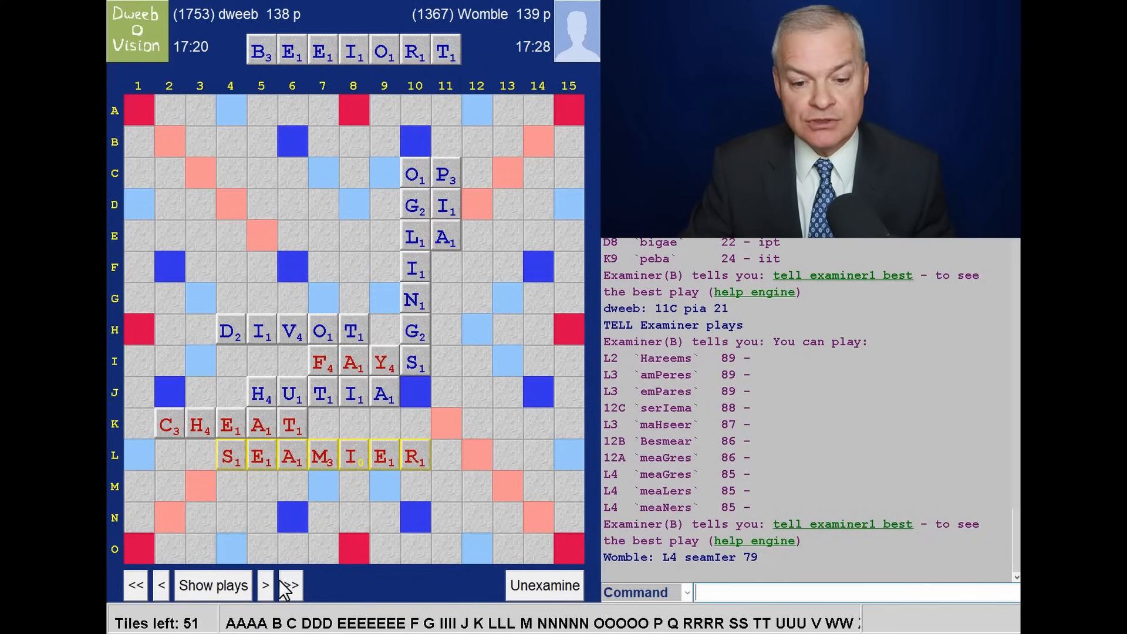
left_click(266, 585)
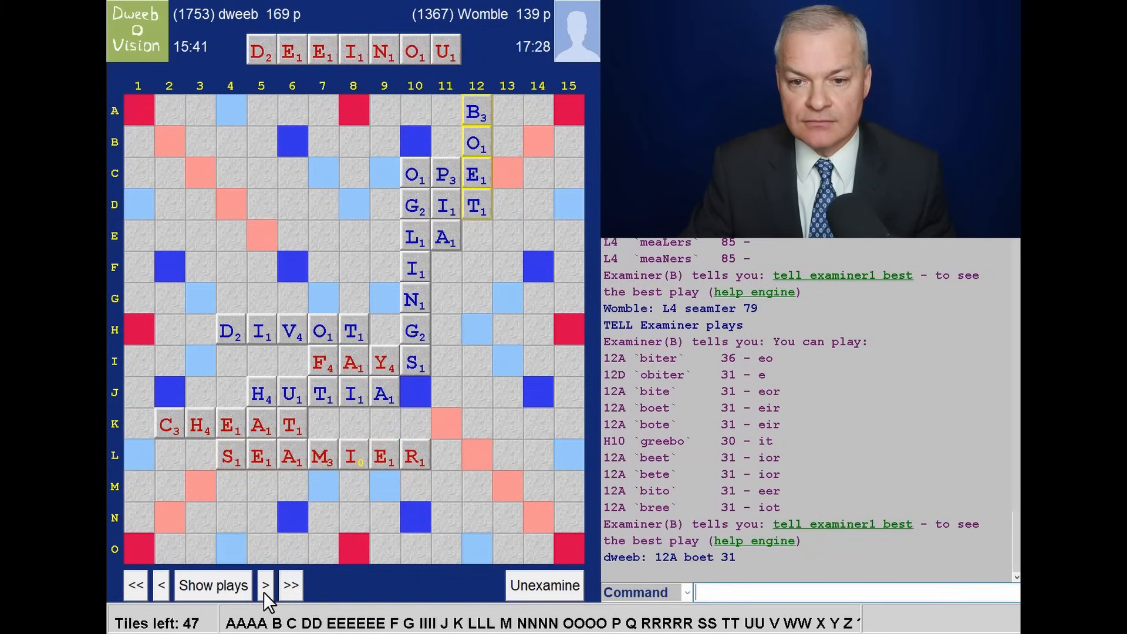
mouse_move(680, 460)
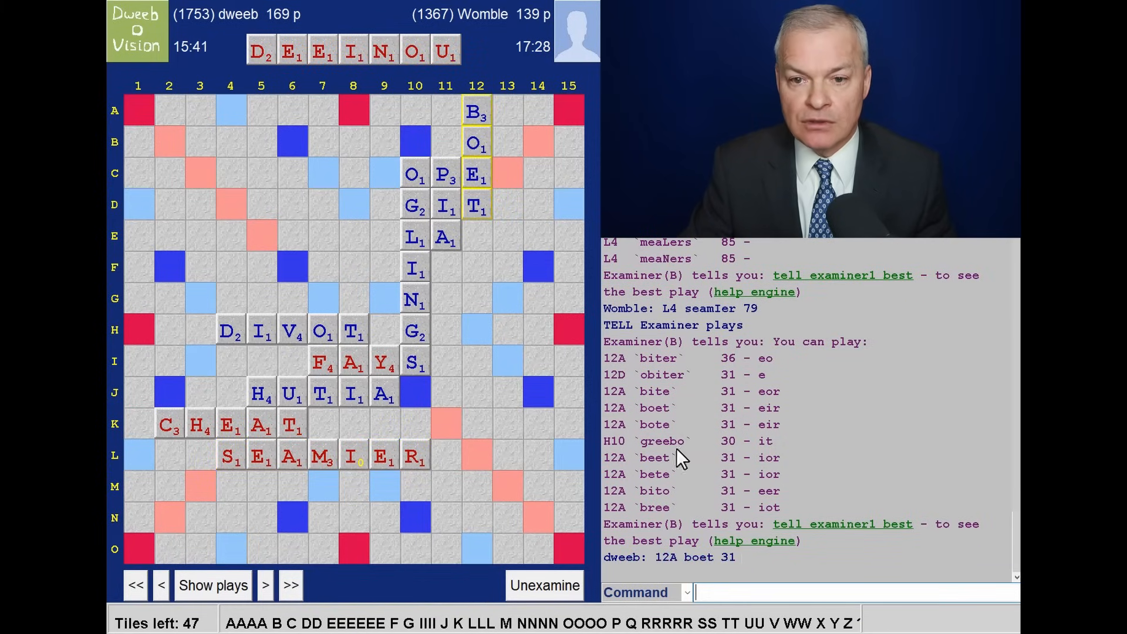
mouse_move(500, 226)
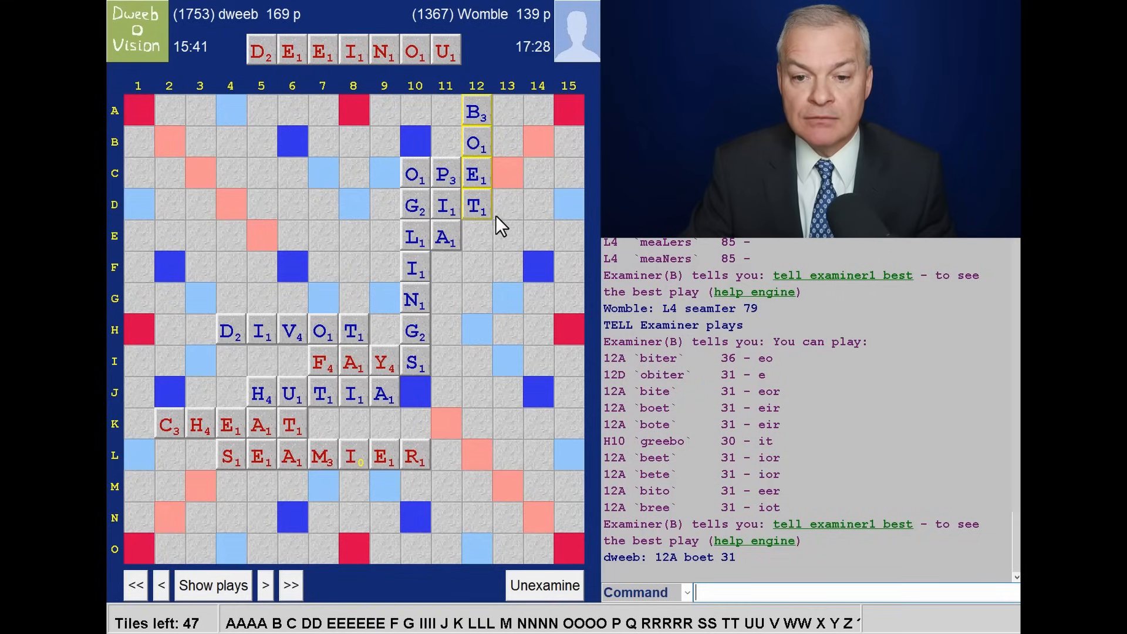
mouse_move(732, 374)
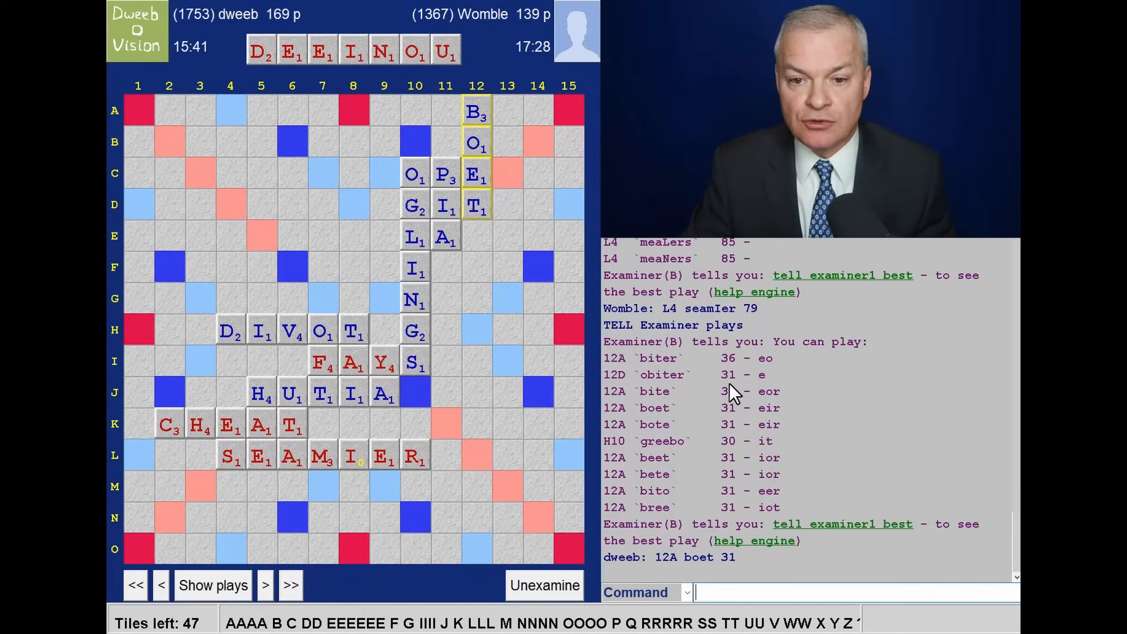
mouse_move(669, 403)
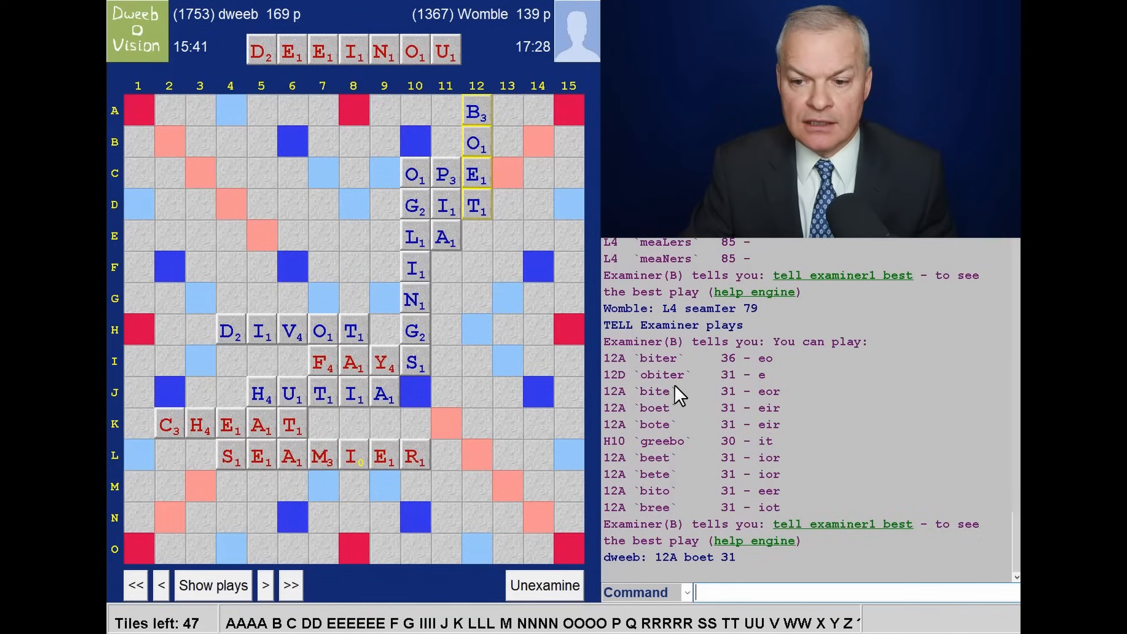
mouse_move(734, 388)
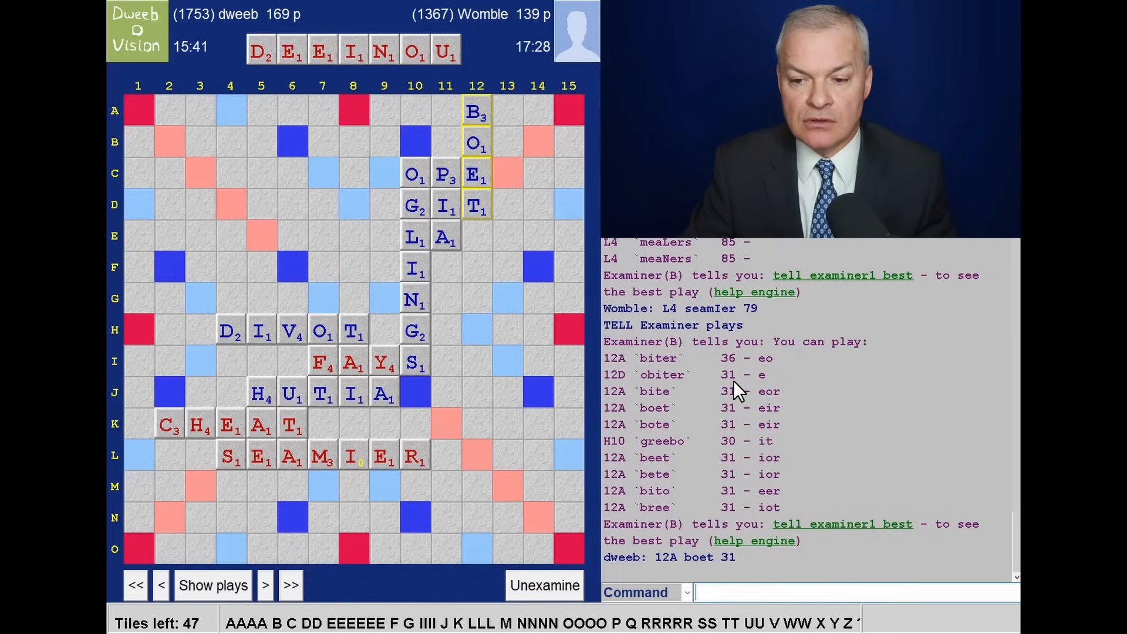
mouse_move(503, 195)
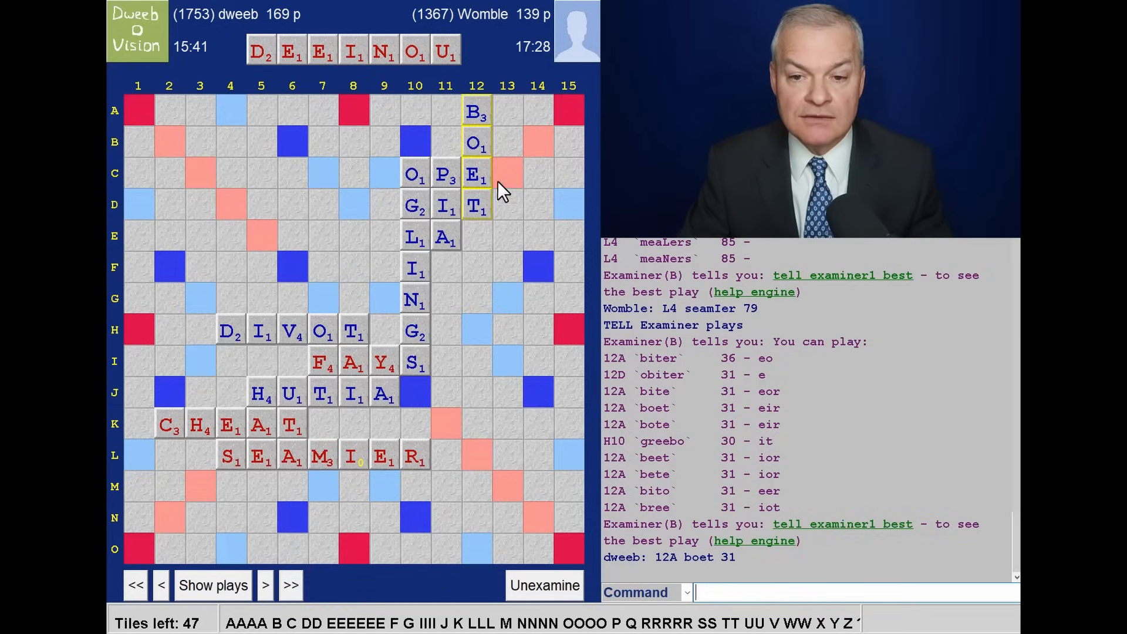
mouse_move(486, 228)
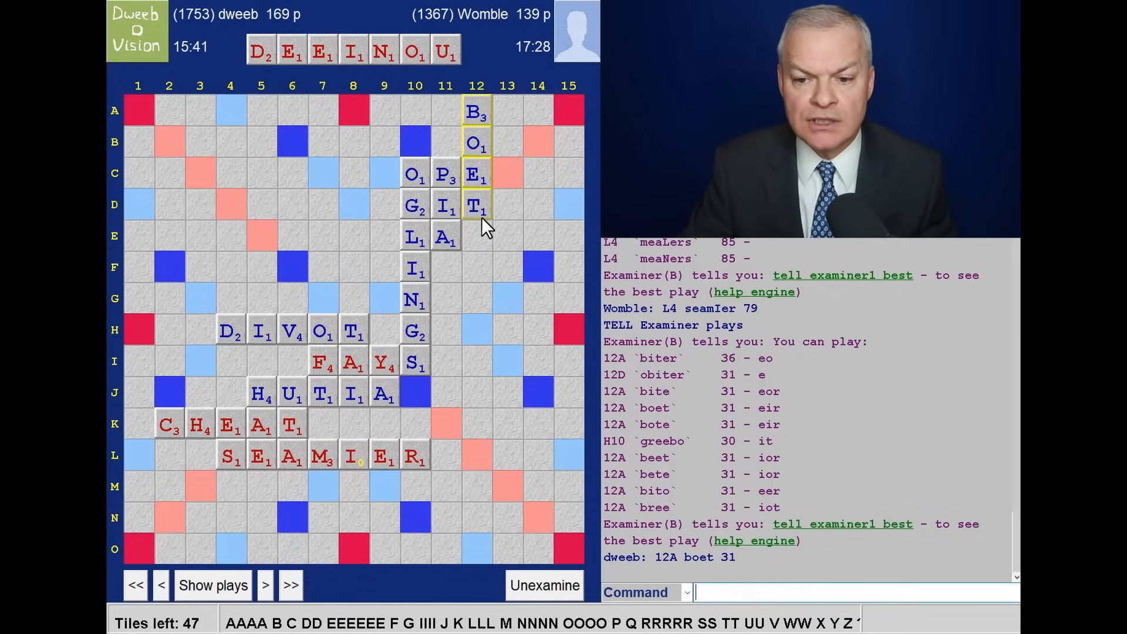
left_click(265, 585)
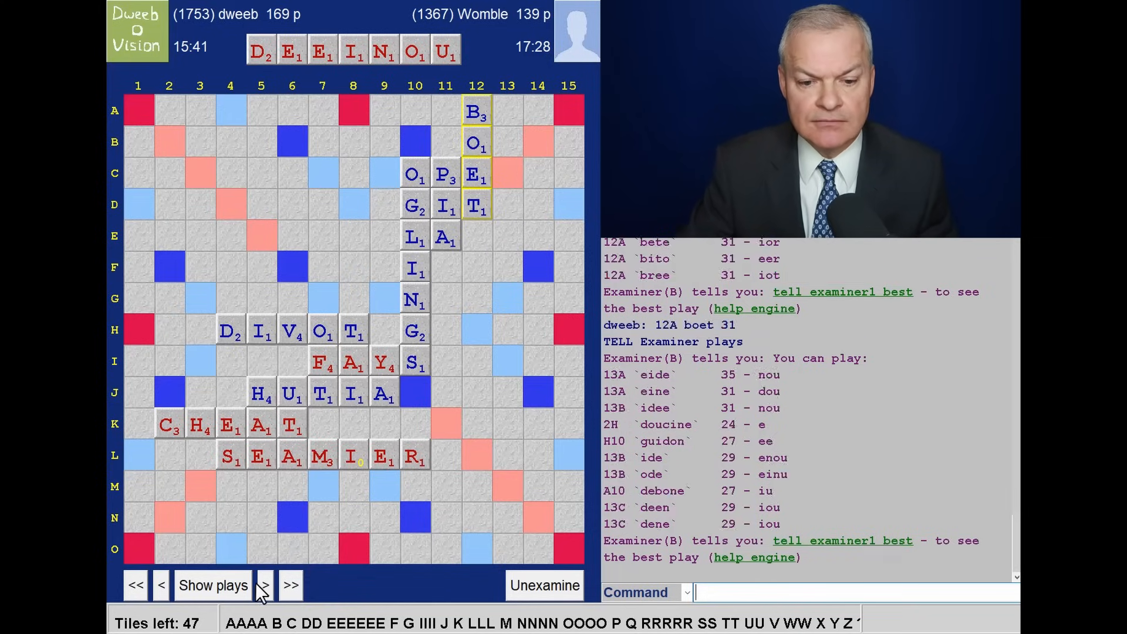
left_click(263, 585)
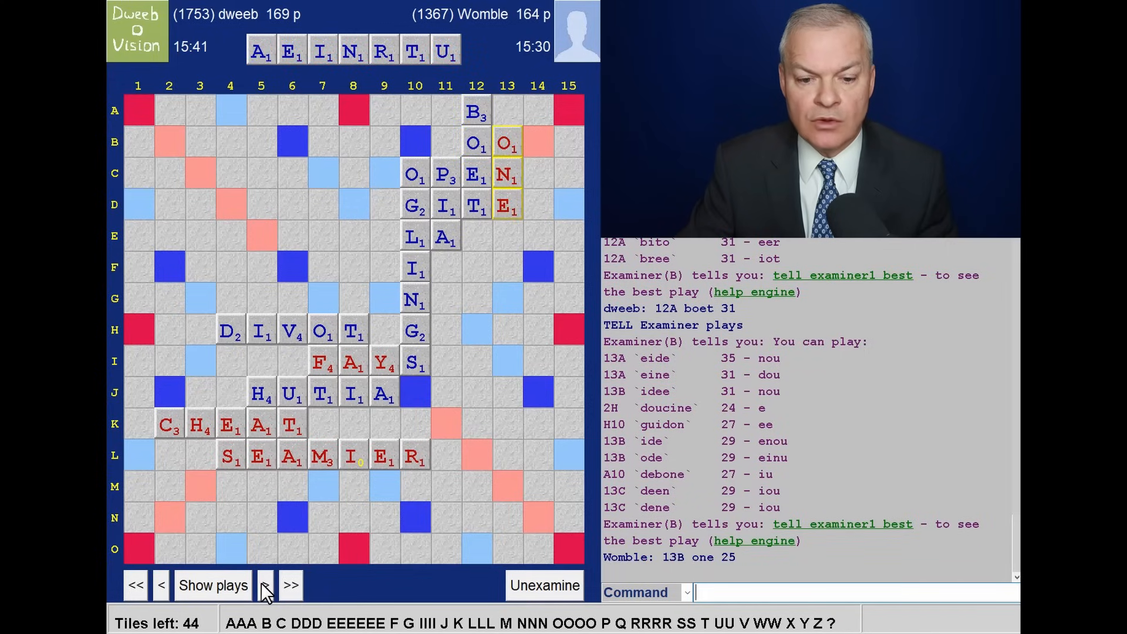
List engine plays and step through URINATED, Womble's FUGU, and QIN at C3
left_click(265, 585)
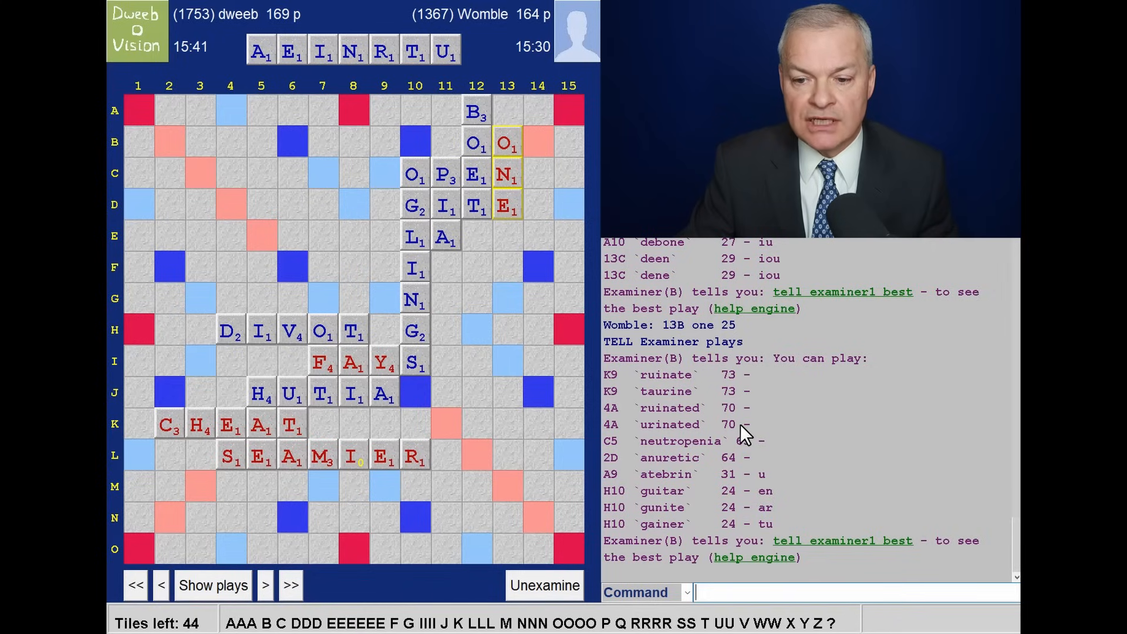
mouse_move(672, 395)
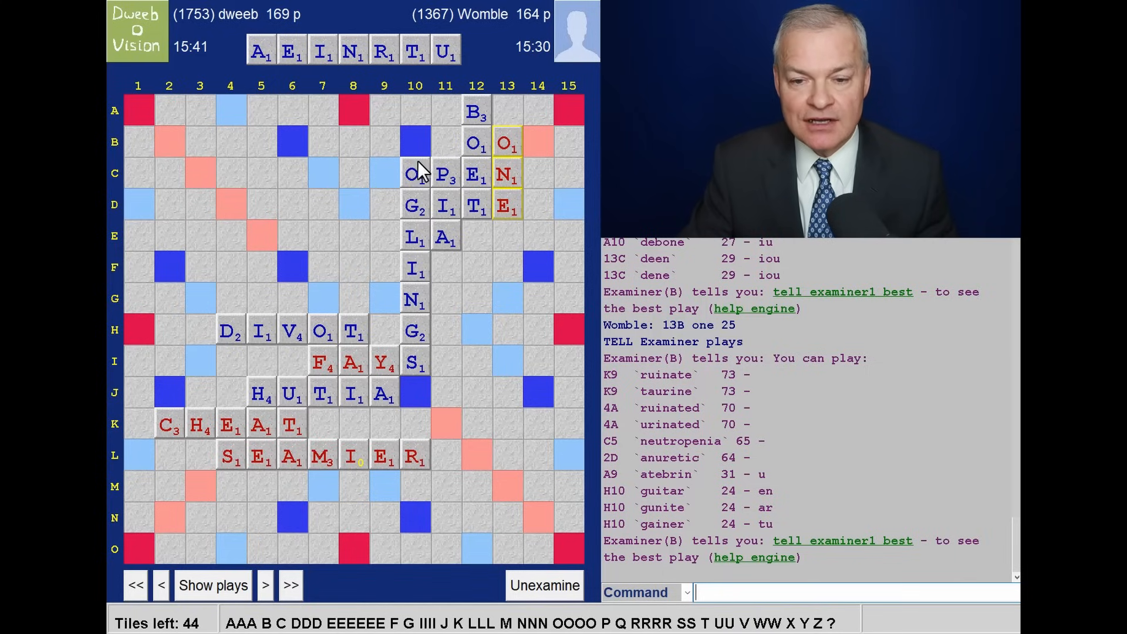
mouse_move(510, 199)
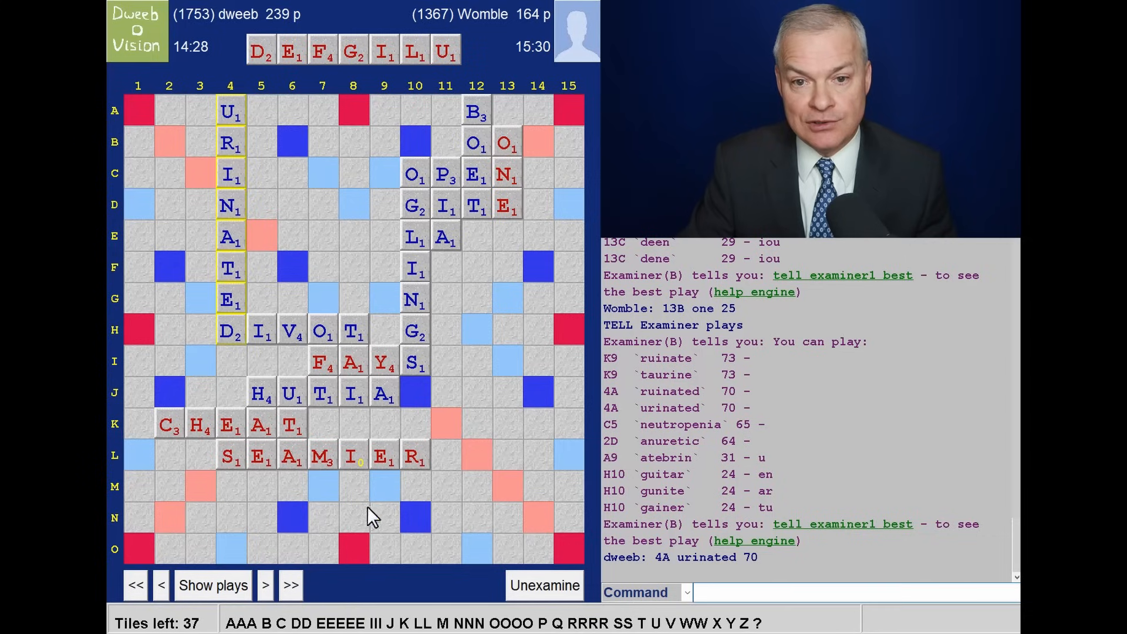
left_click(213, 585)
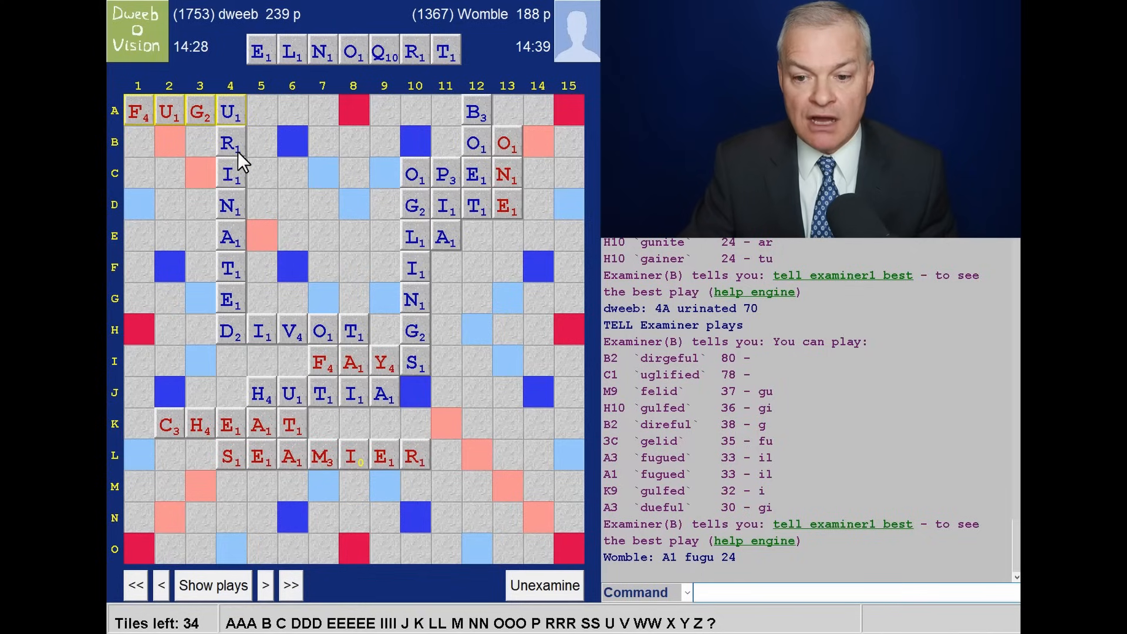
mouse_move(234, 183)
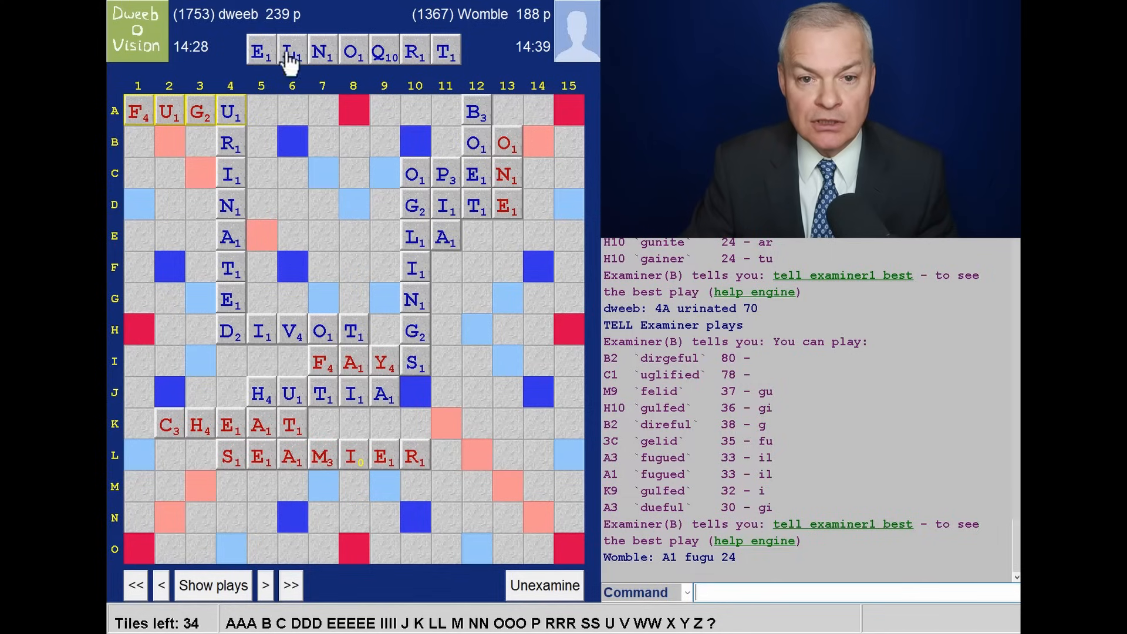
mouse_move(273, 29)
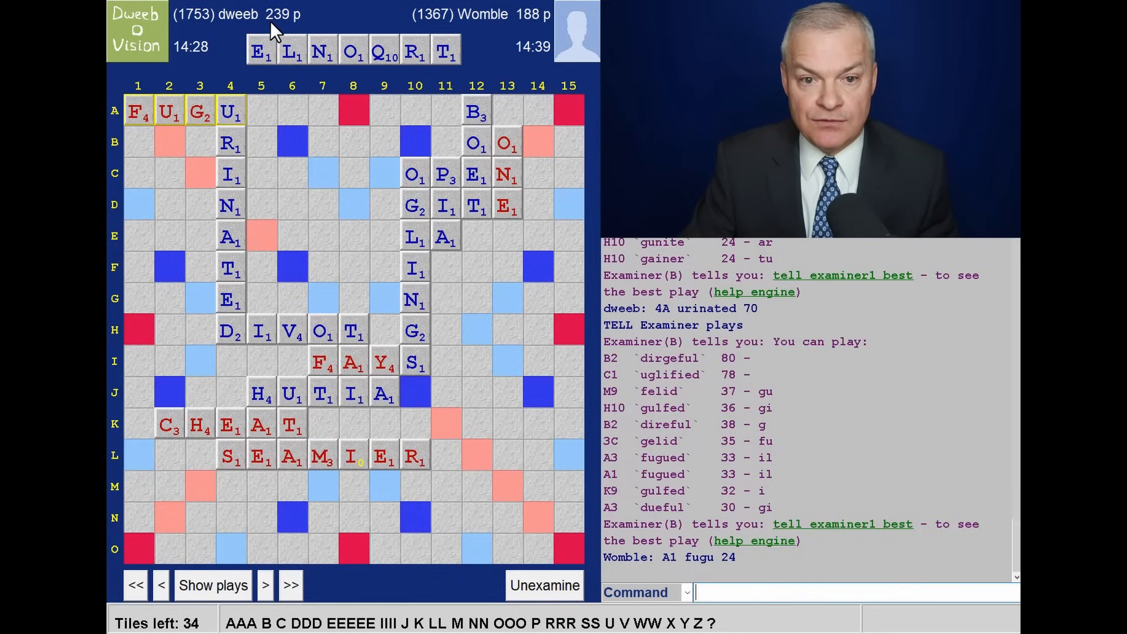
mouse_move(259, 544)
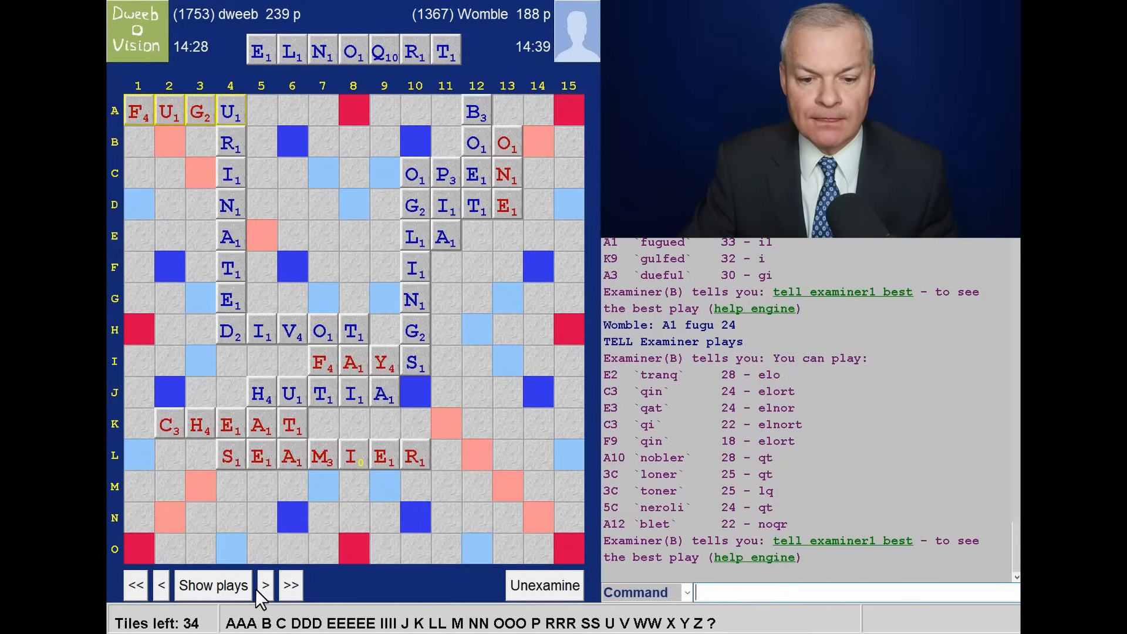
left_click(265, 585)
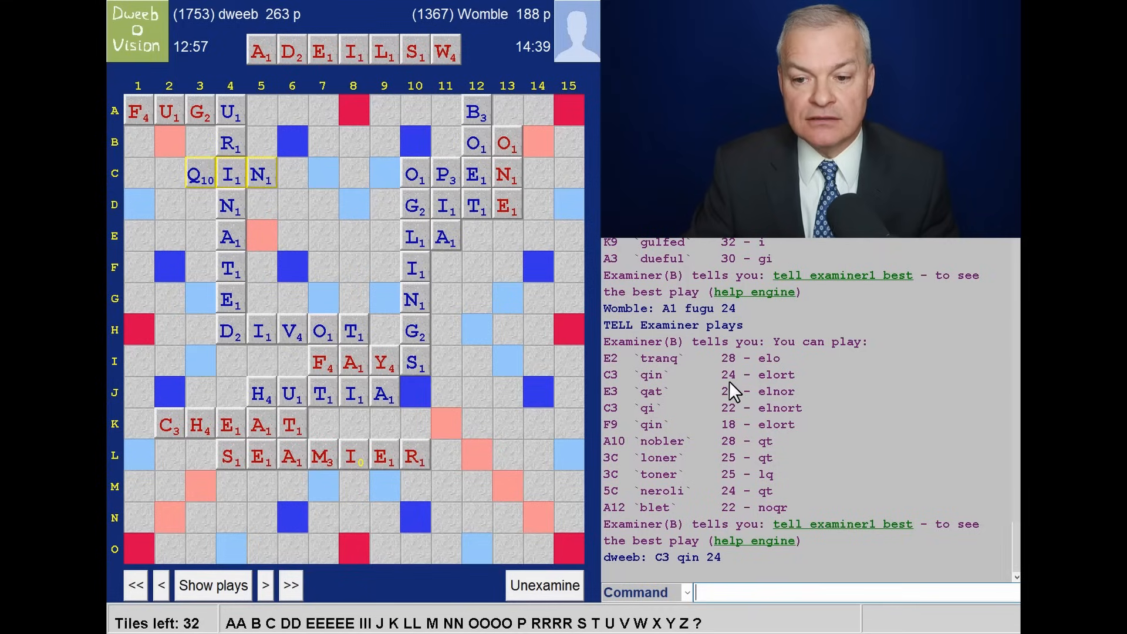
mouse_move(669, 395)
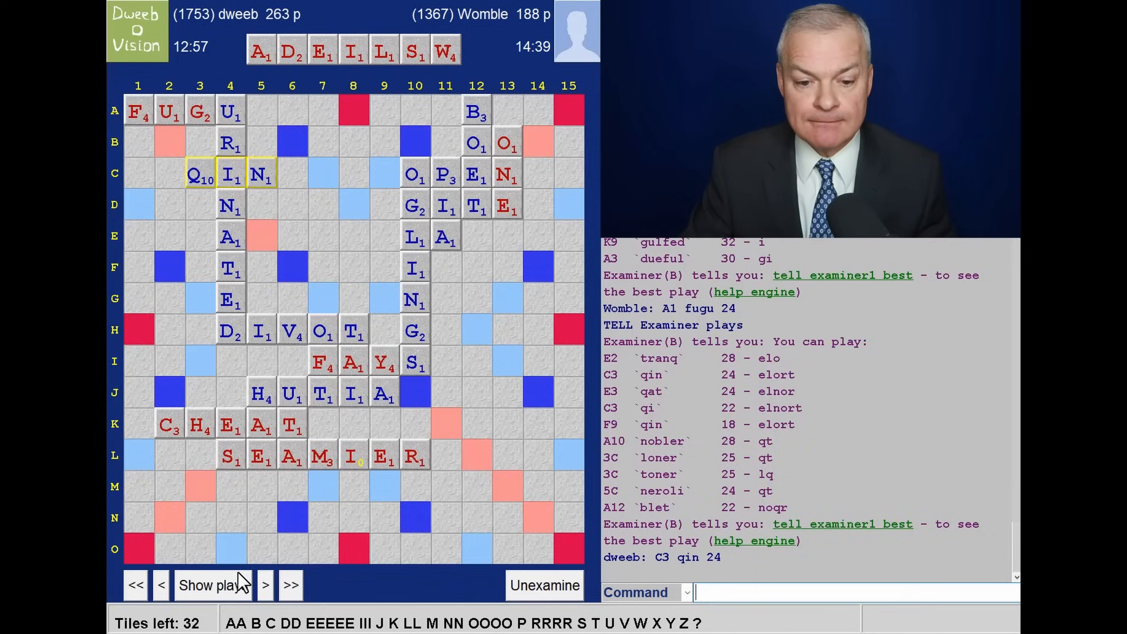
left_click(264, 585)
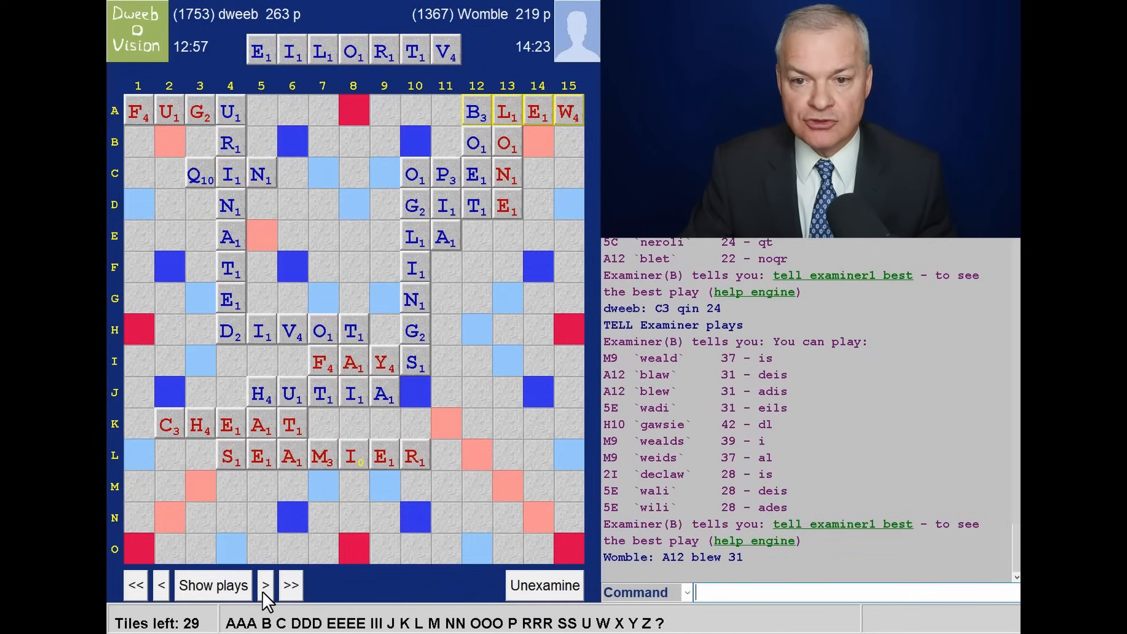
Continue through BLEW and GROVEL at H10 to Womble's ICED at 8L, 296–237
left_click(265, 585)
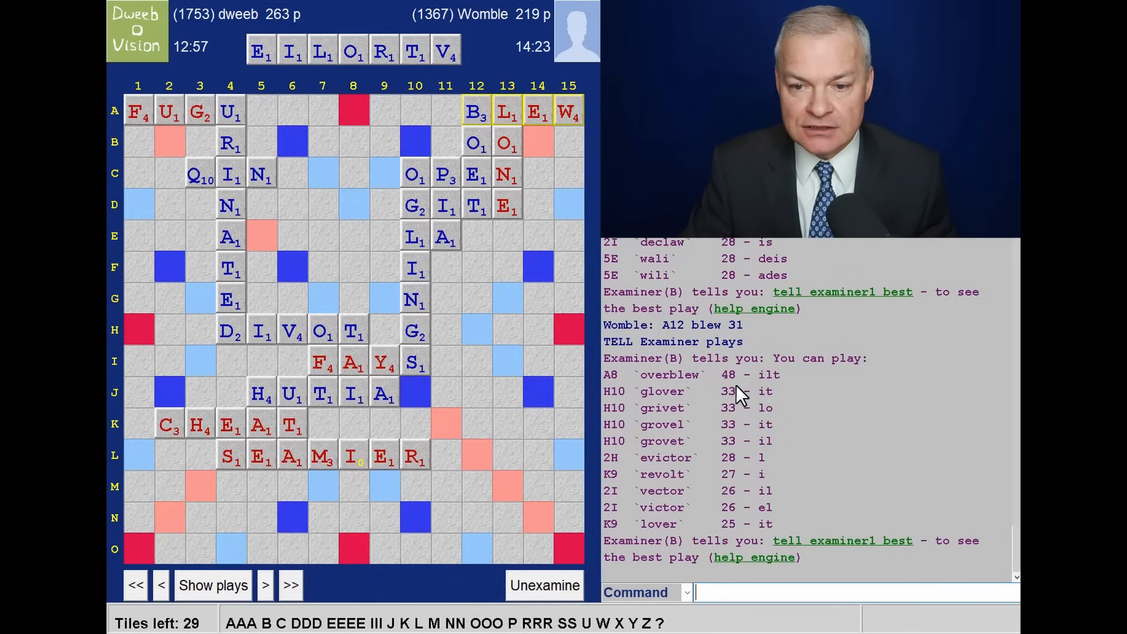
left_click(265, 585)
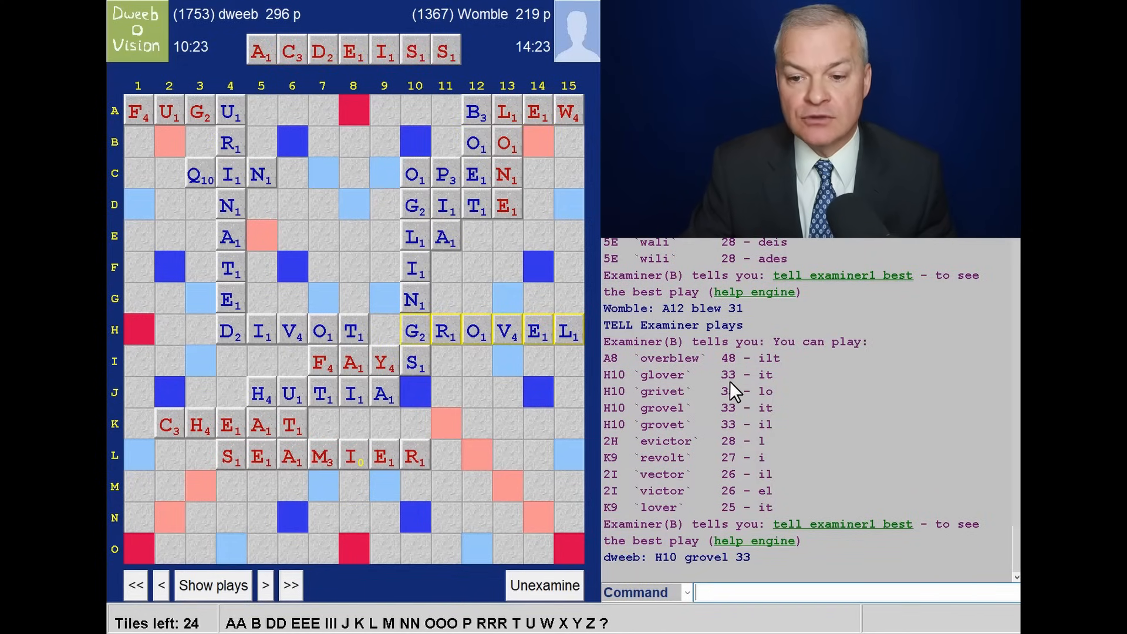
mouse_move(359, 118)
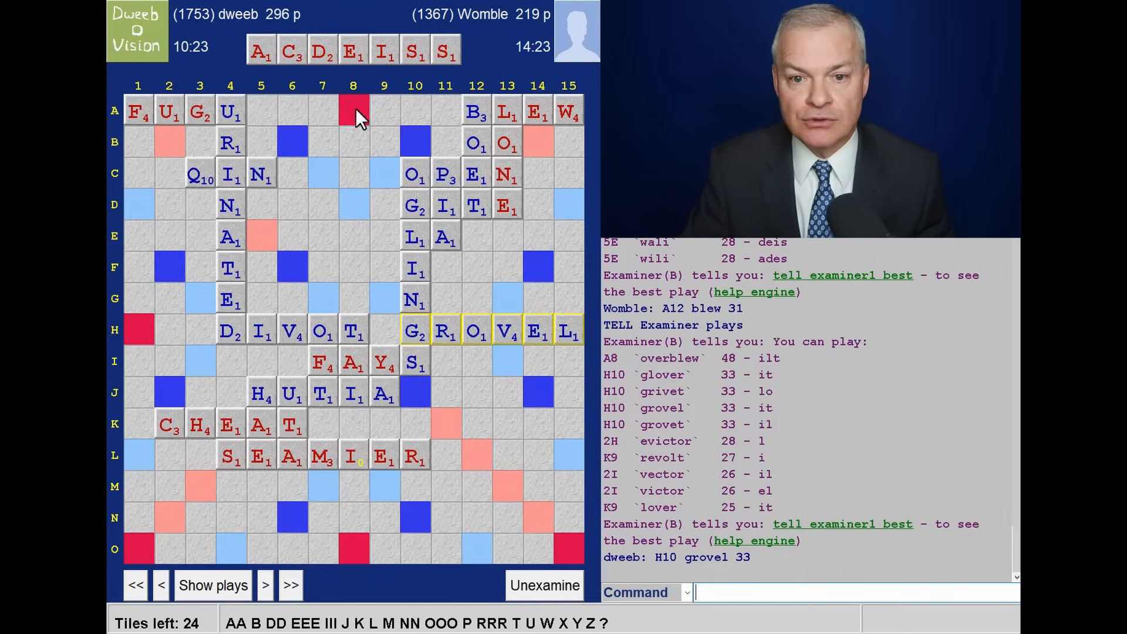
left_click(265, 585)
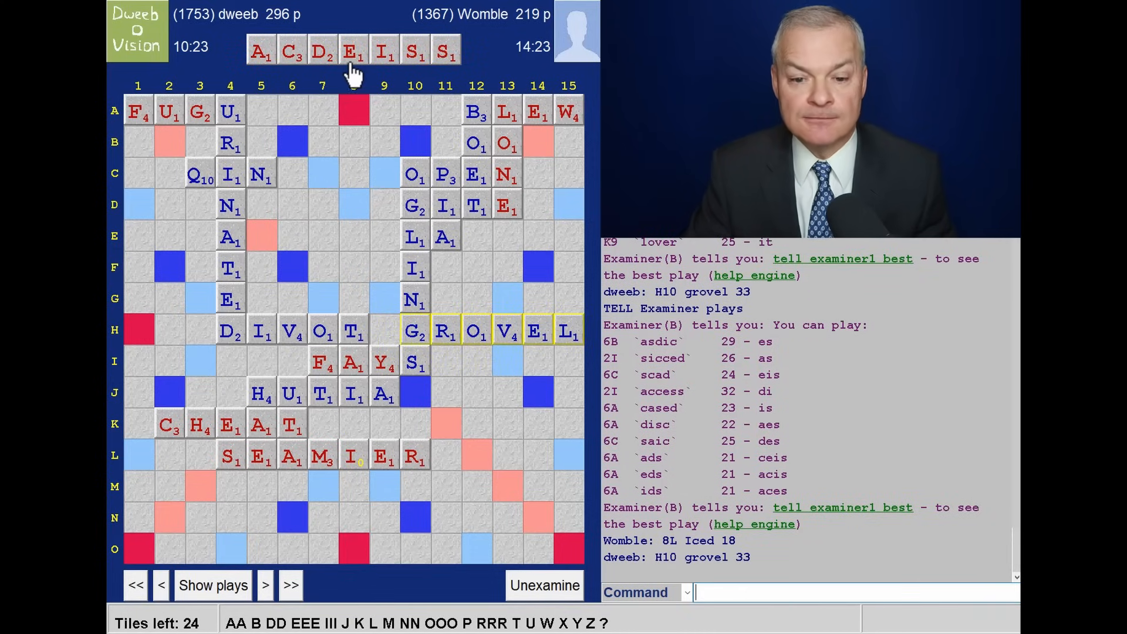
mouse_move(327, 65)
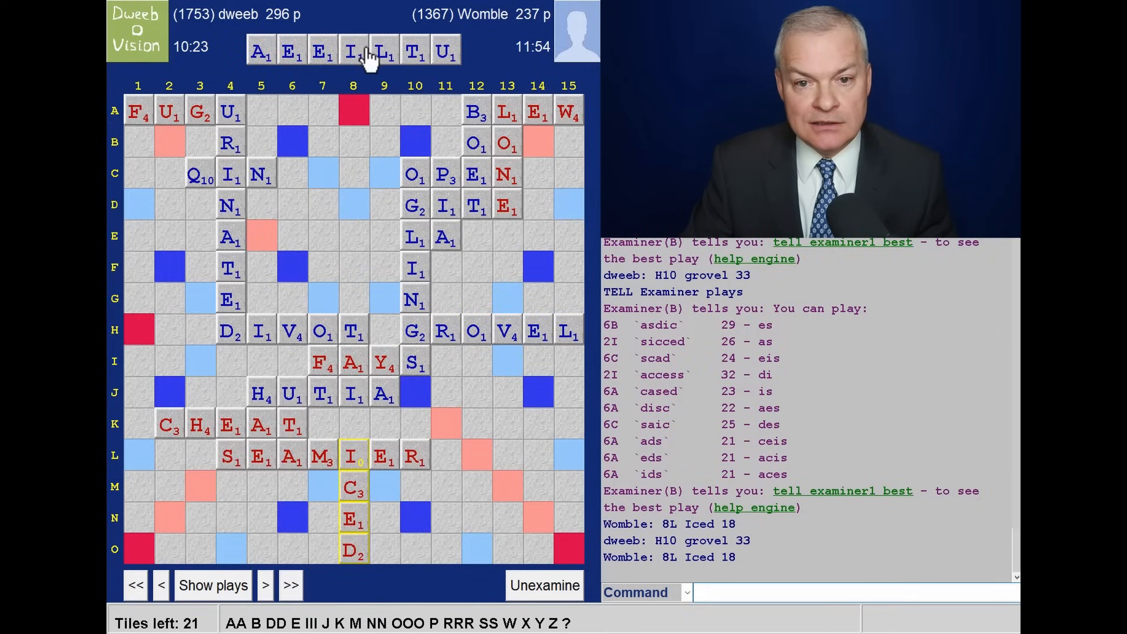
left_click(213, 585)
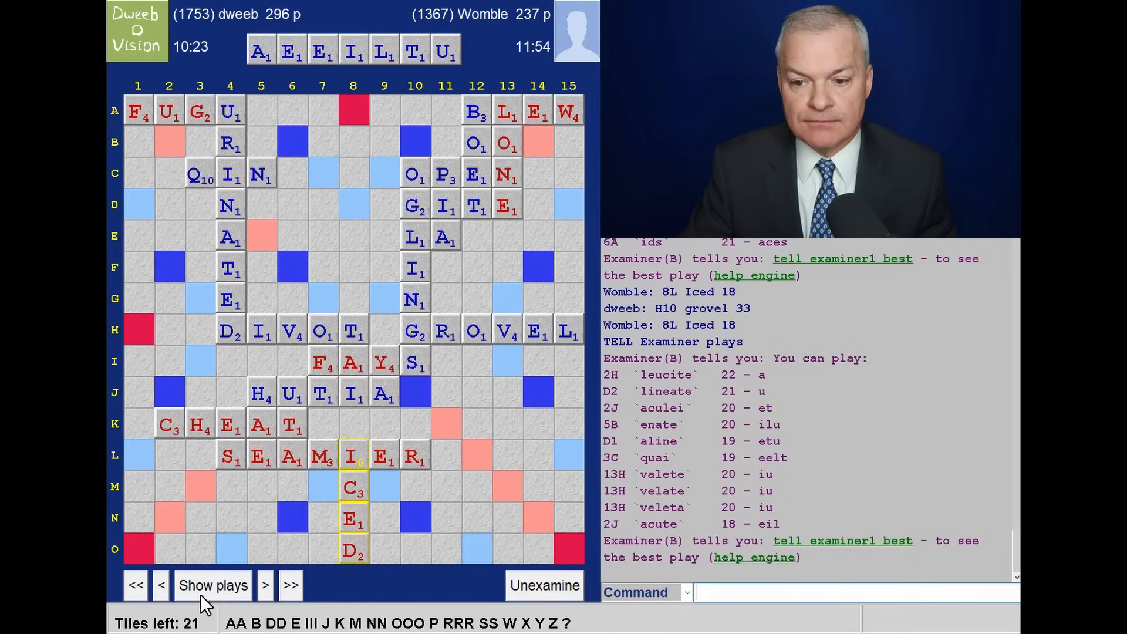
Step through FEU and ARY to LIB at 13K, listing engine plays for Womble's blank rack
left_click(266, 585)
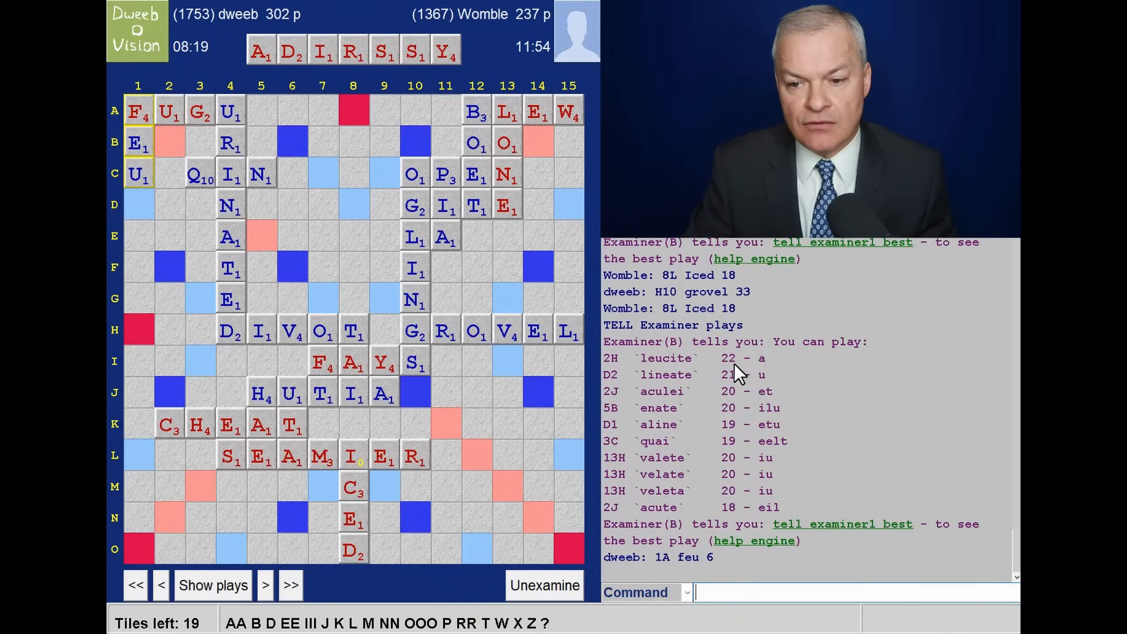
mouse_move(730, 407)
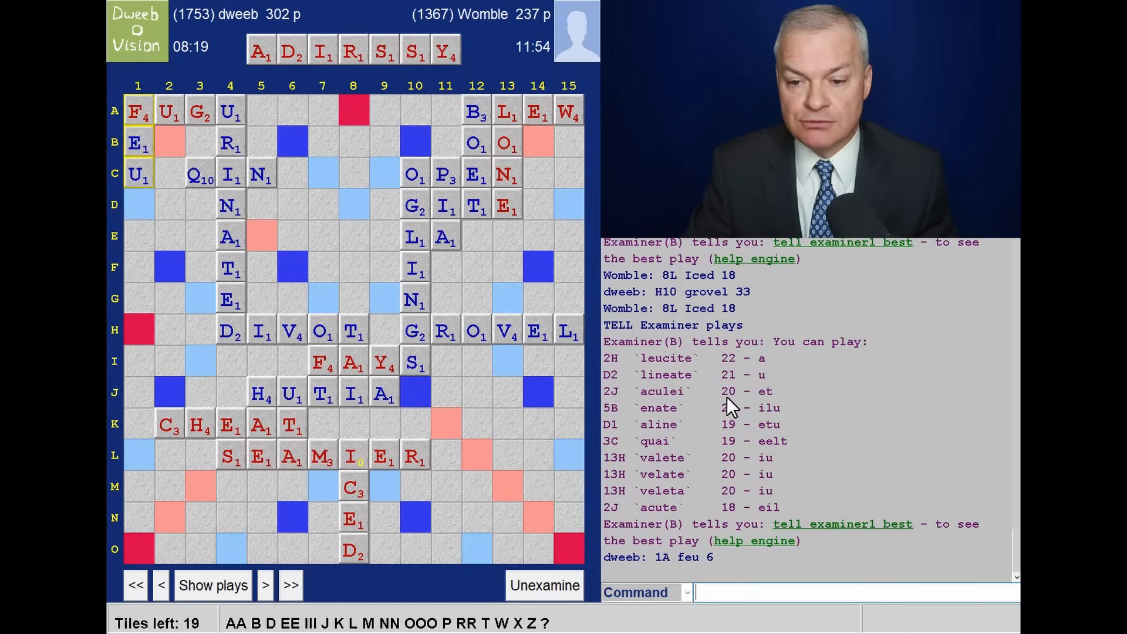
mouse_move(739, 462)
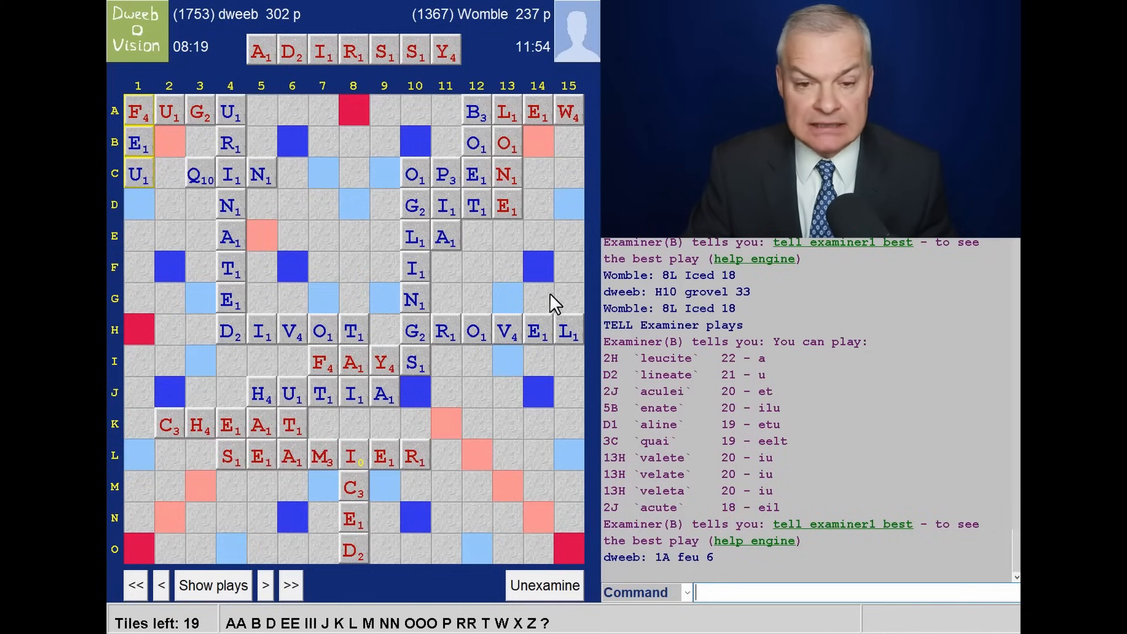
mouse_move(521, 263)
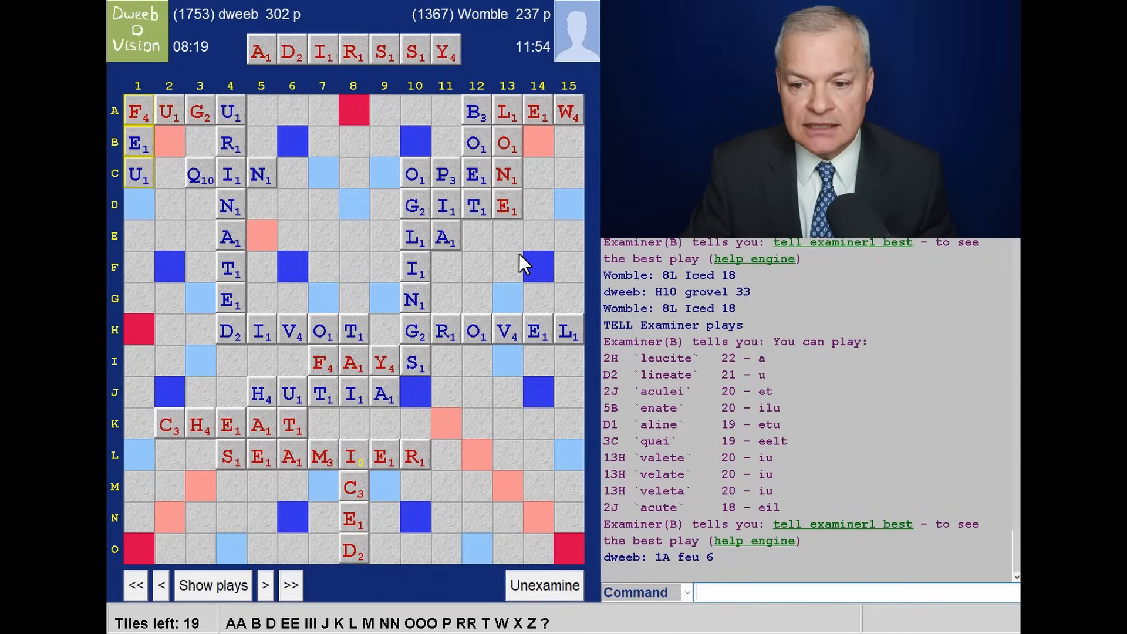
mouse_move(510, 239)
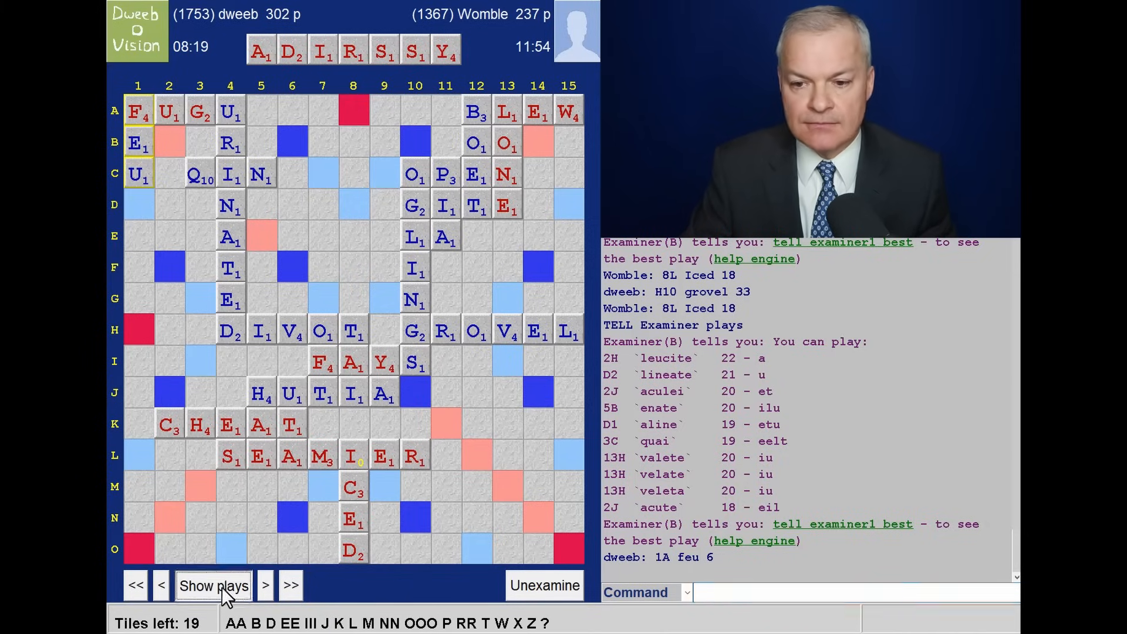
left_click(264, 585)
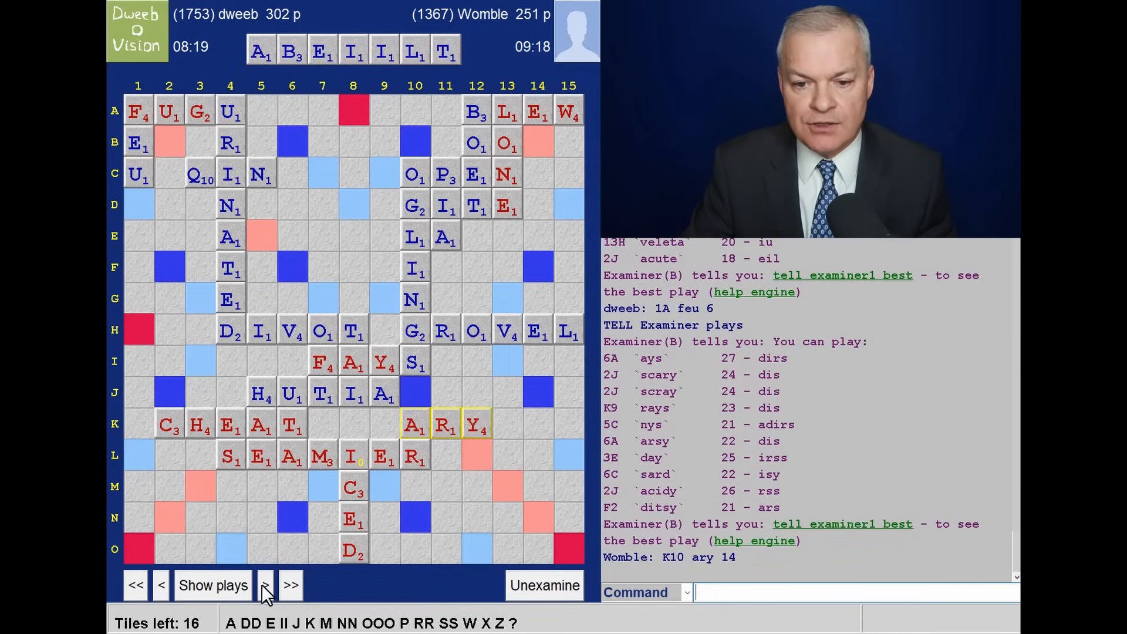
mouse_move(310, 483)
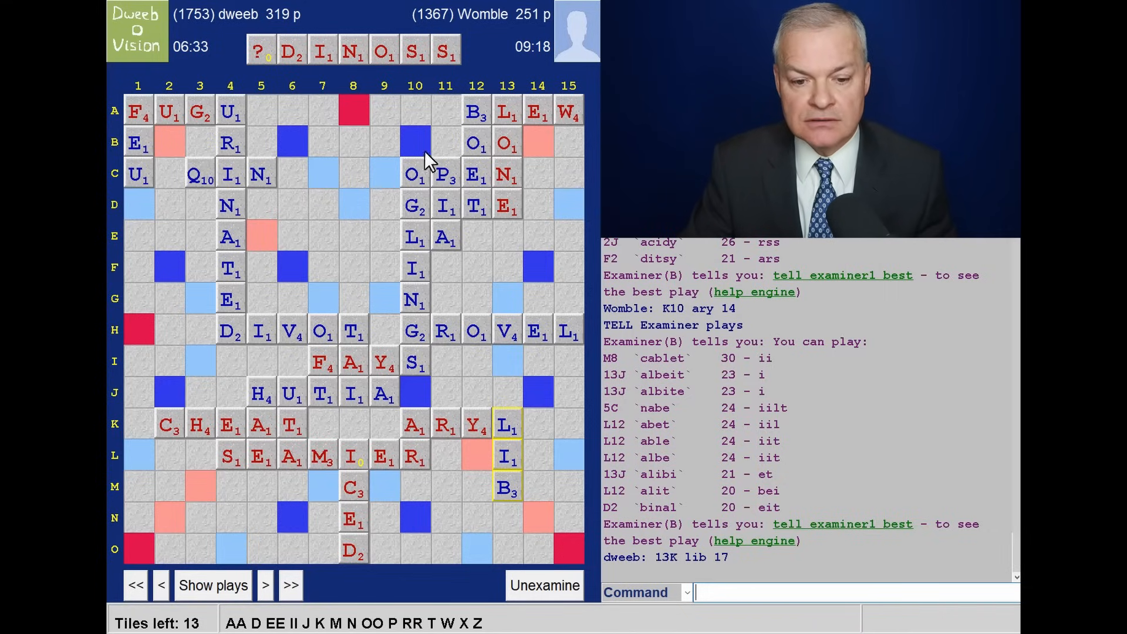
left_click(265, 585)
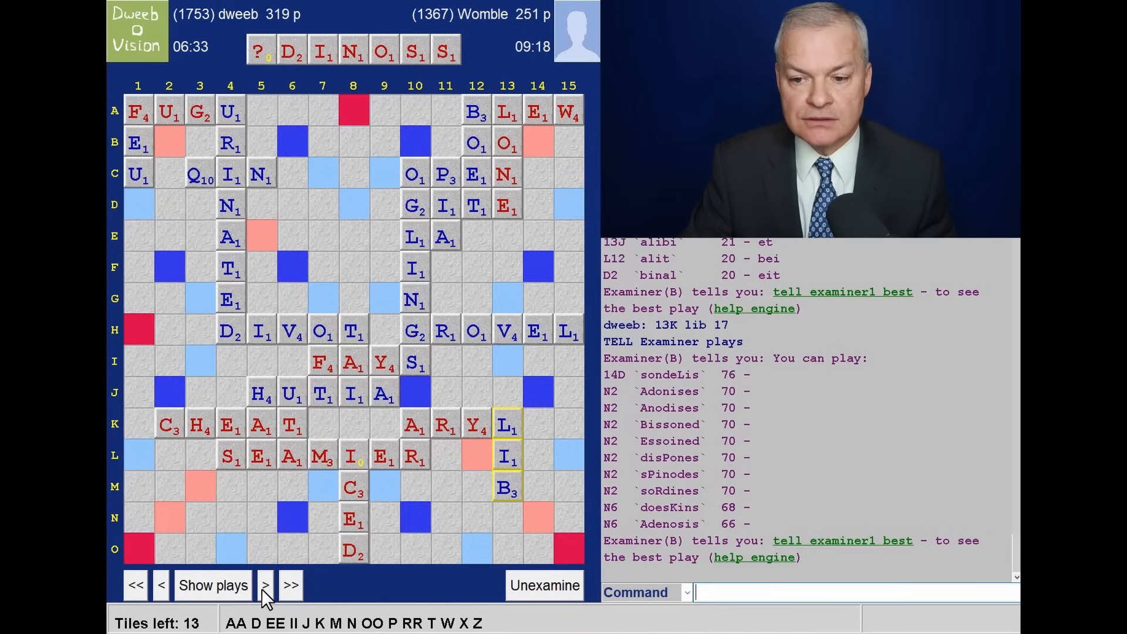
Reach Womble's INDORSES at N2 for 66 and list engine plays for the X rack
left_click(265, 584)
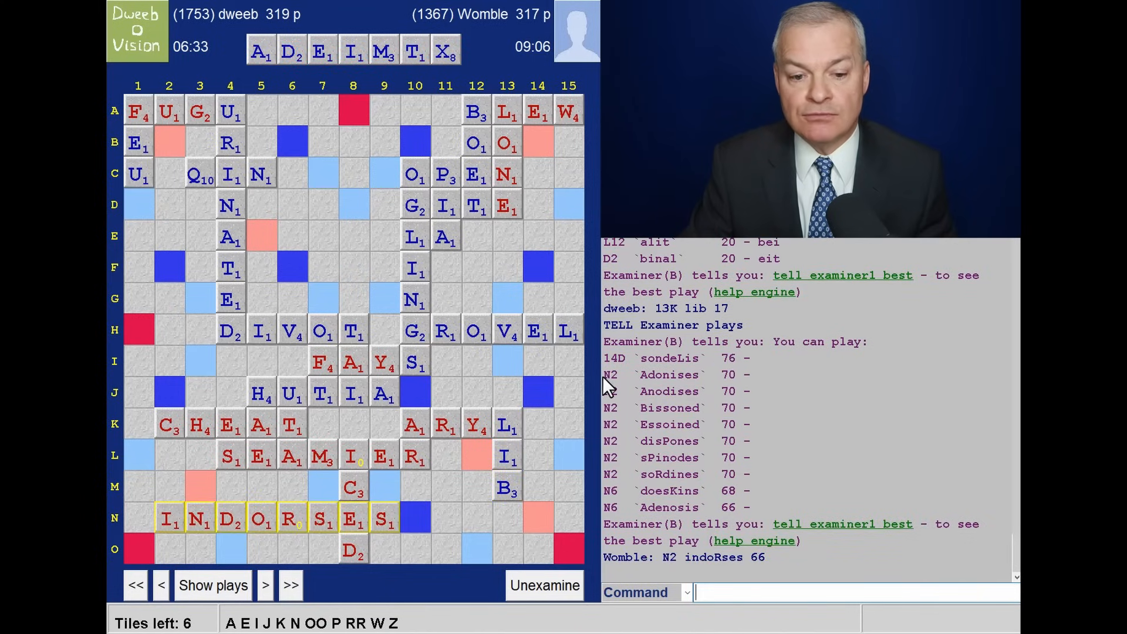
mouse_move(144, 215)
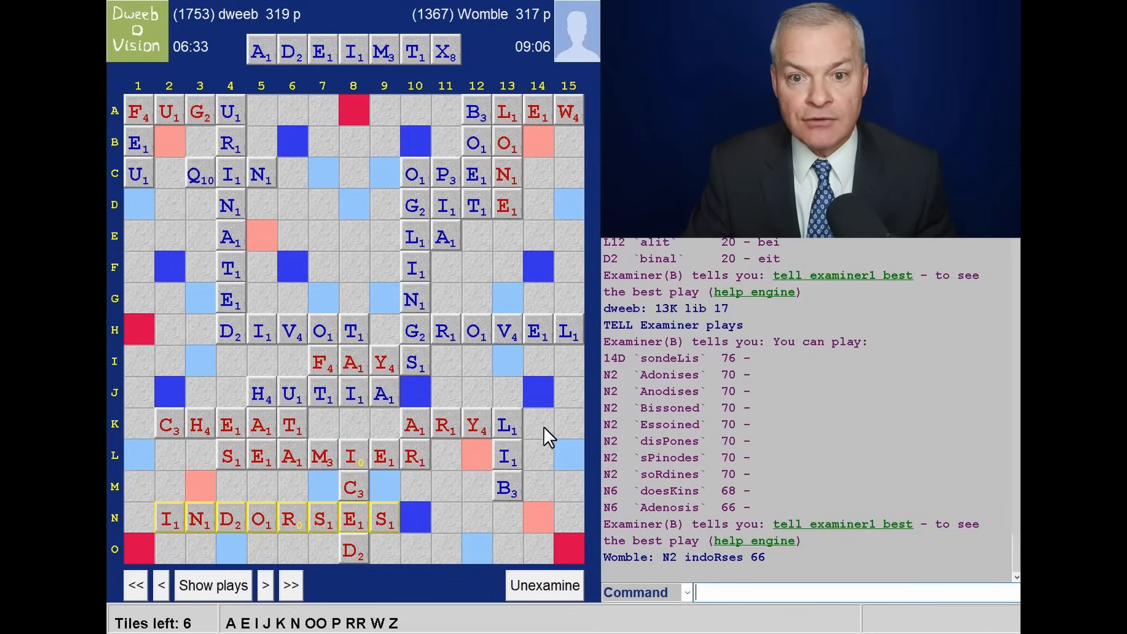
mouse_move(546, 47)
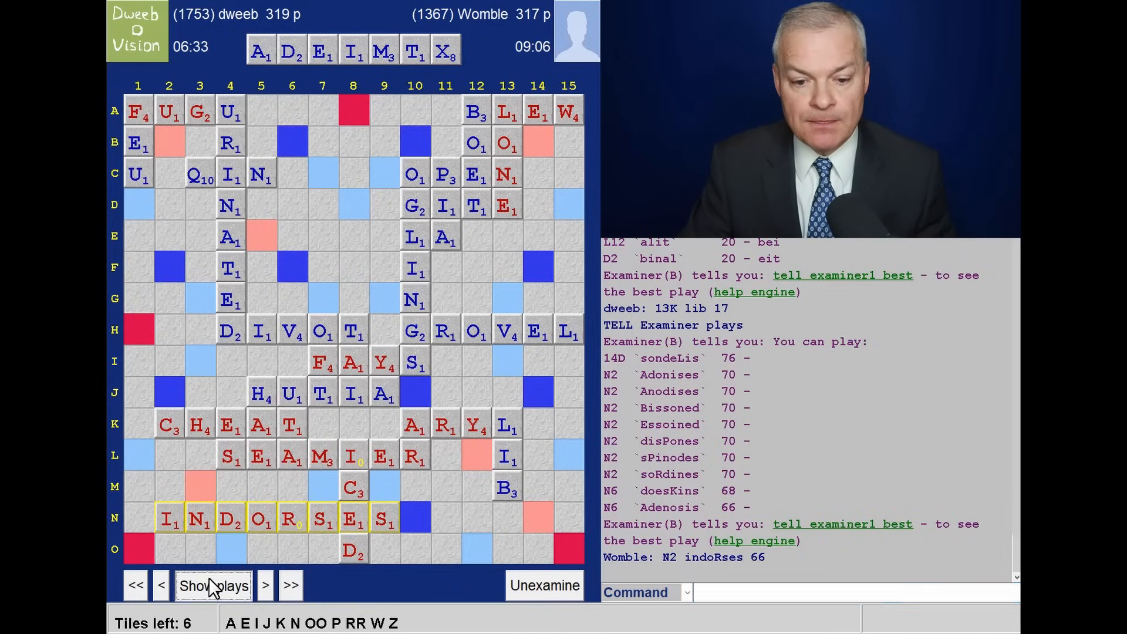
left_click(212, 585)
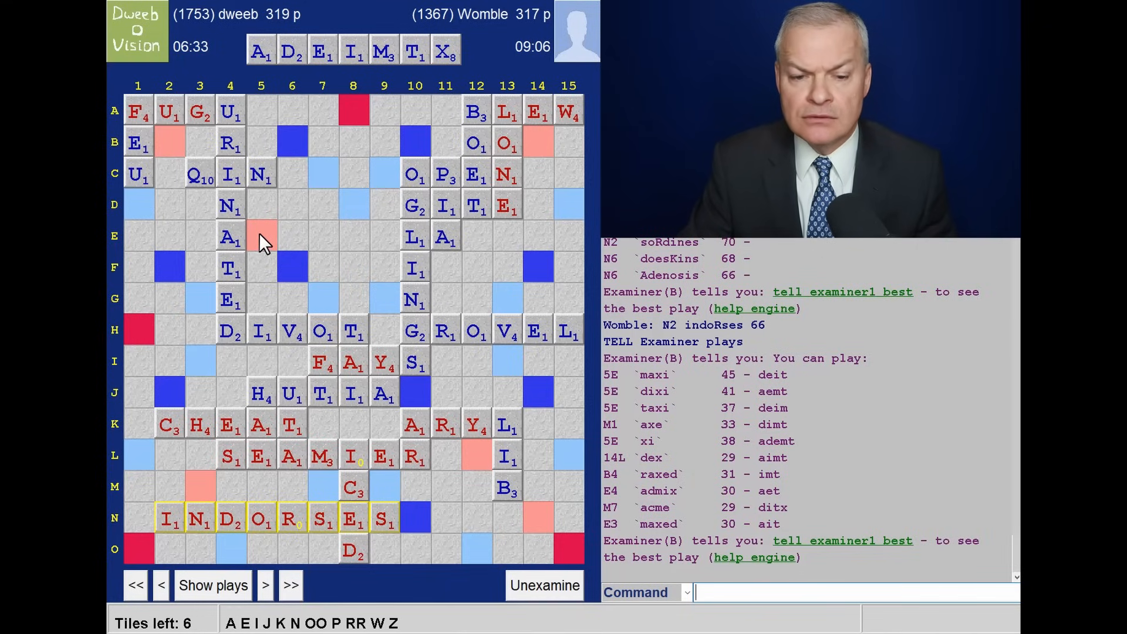
mouse_move(270, 306)
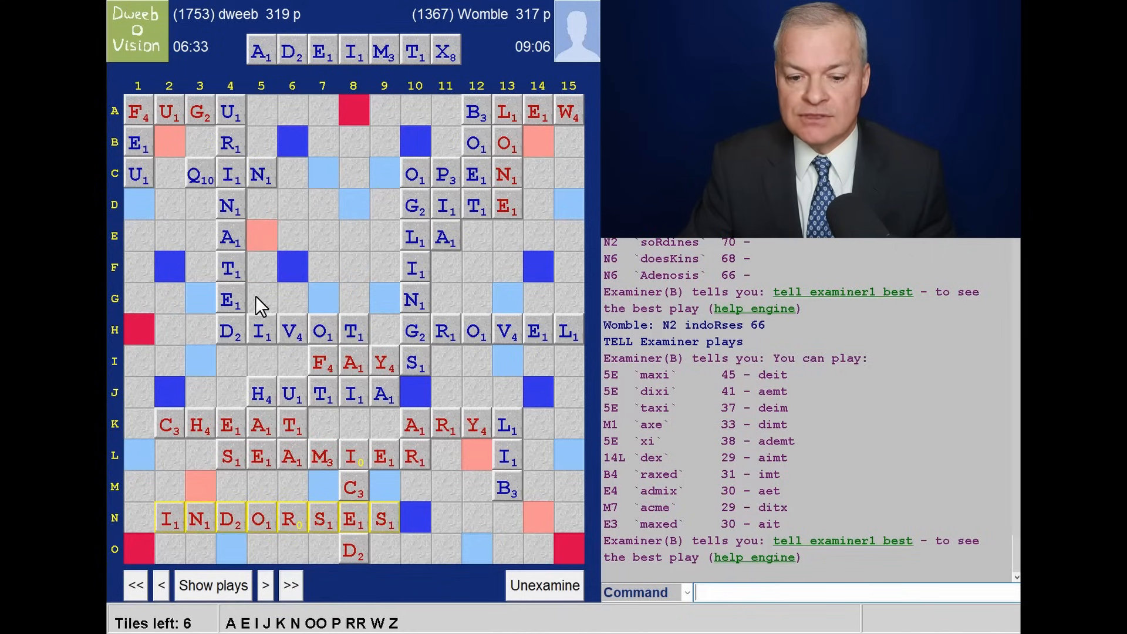
mouse_move(295, 268)
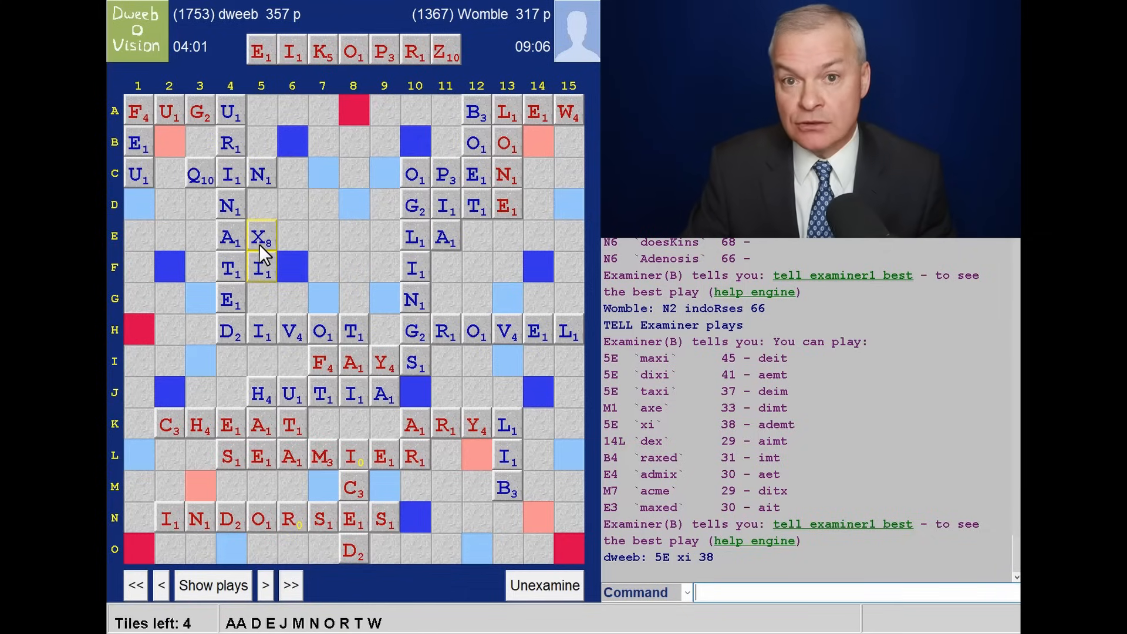
mouse_move(261, 255)
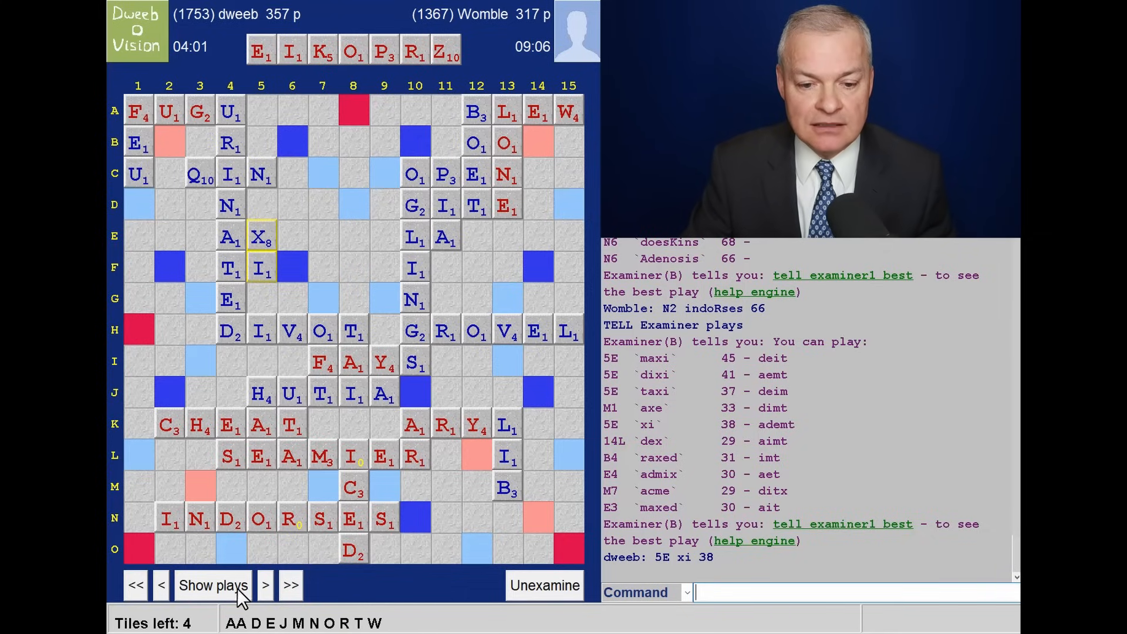
Step through REZ, ODEA, OINK and WAXER with suggestions, ending on RAJ at B4, 442–425
left_click(264, 585)
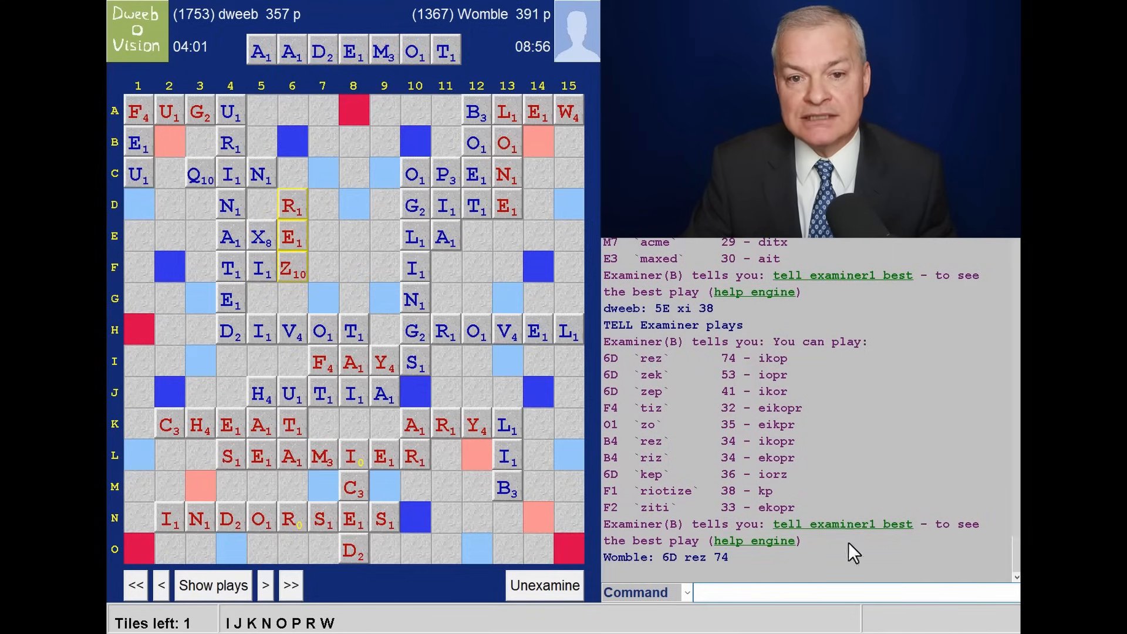
mouse_move(287, 28)
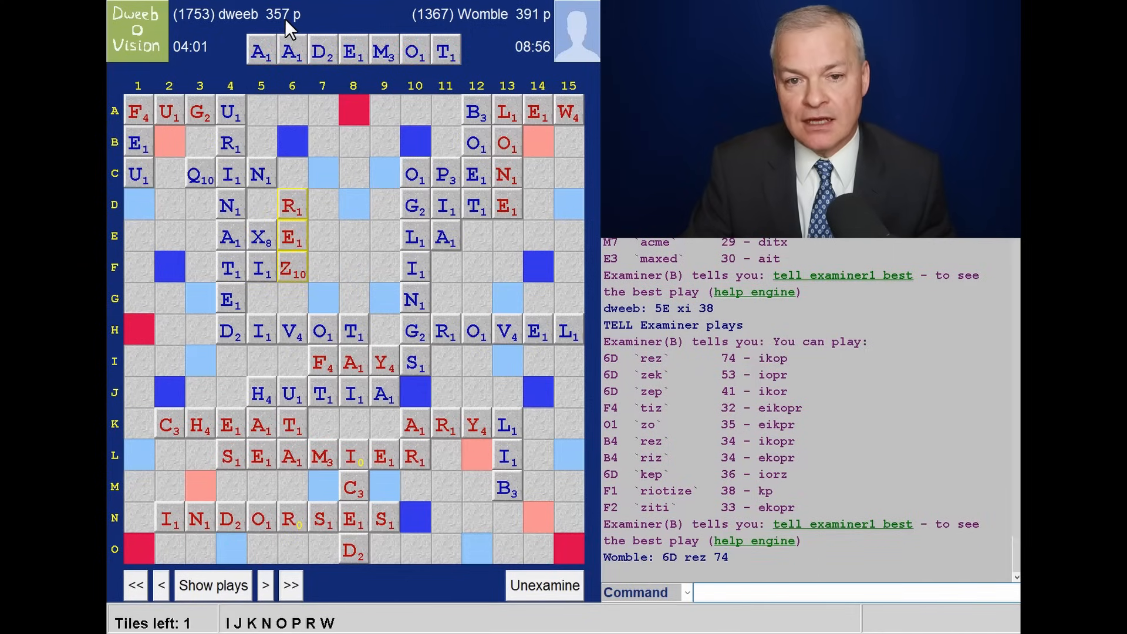
mouse_move(260, 521)
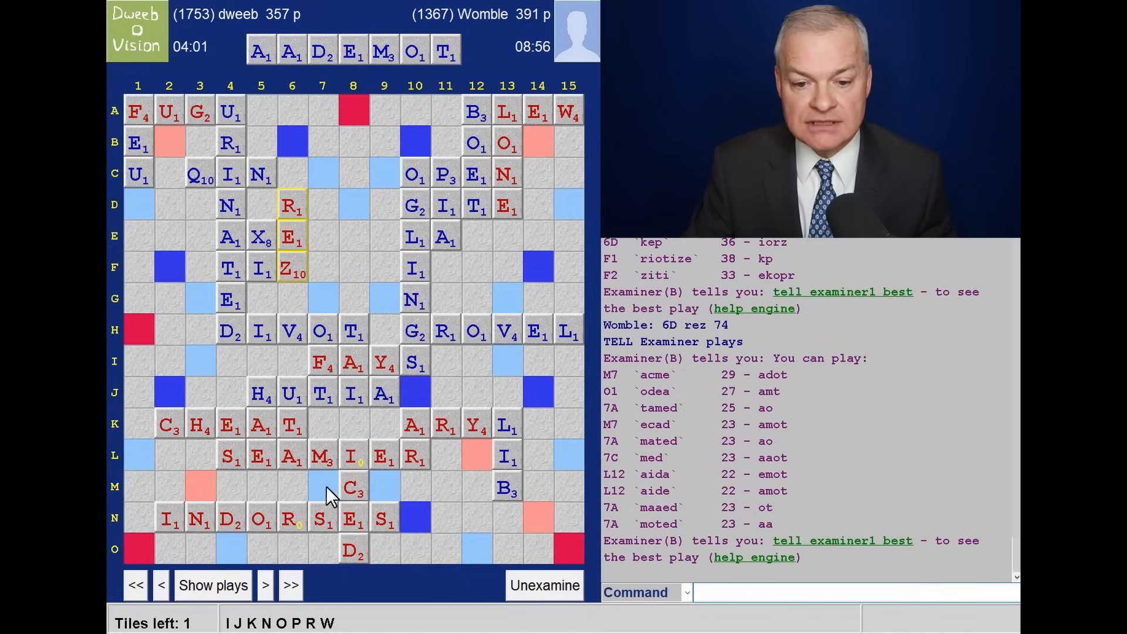
mouse_move(530, 512)
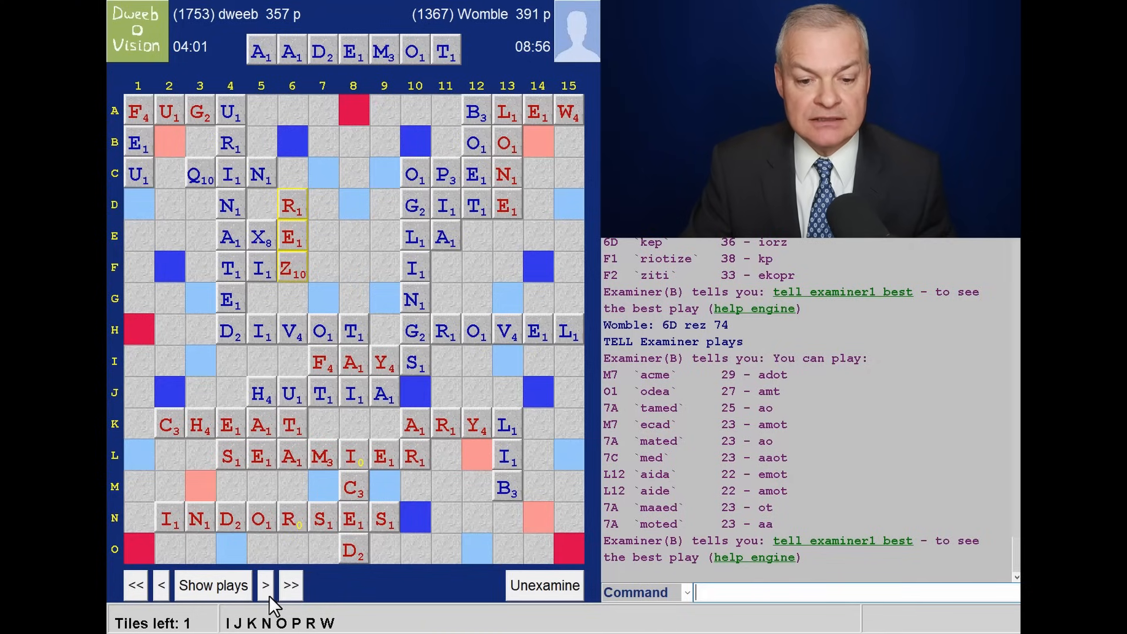
left_click(265, 585)
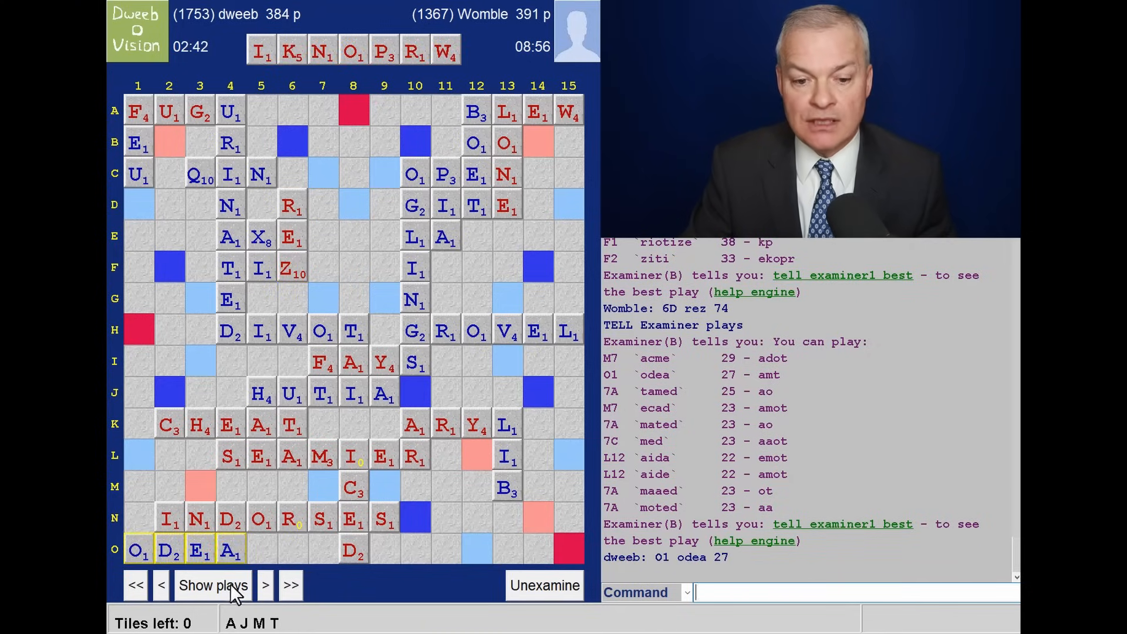
left_click(264, 585)
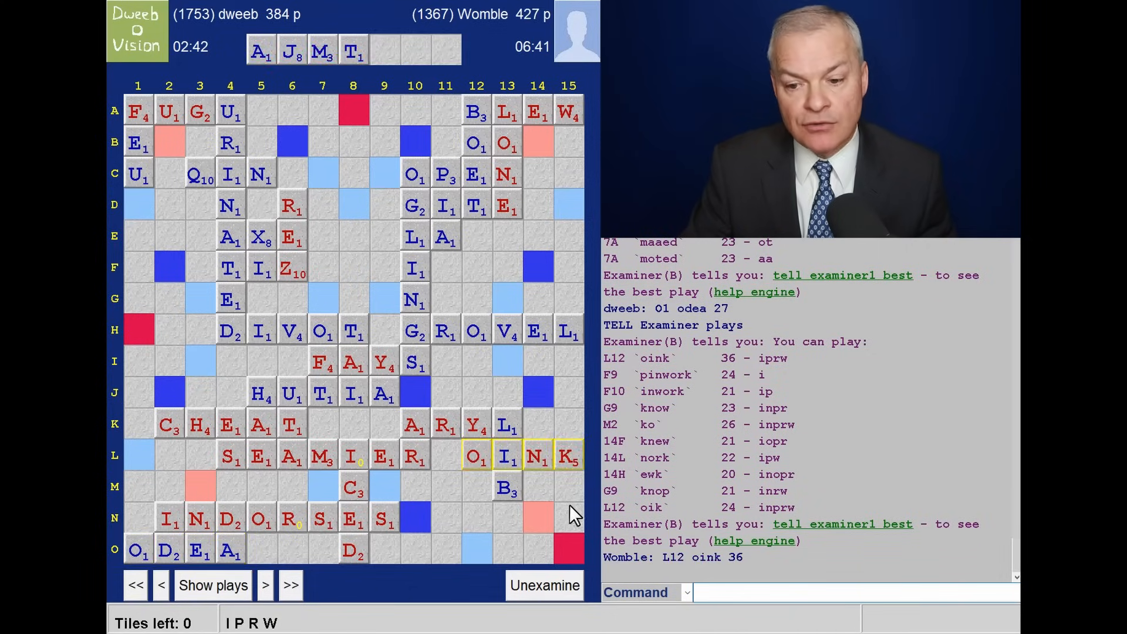
mouse_move(575, 451)
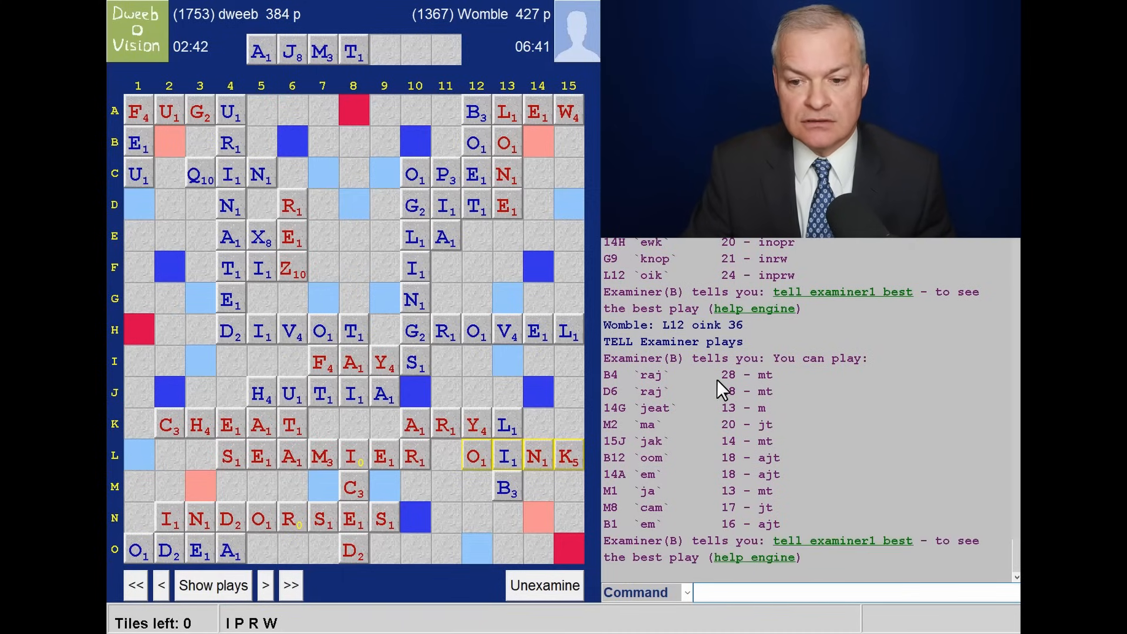
mouse_move(525, 298)
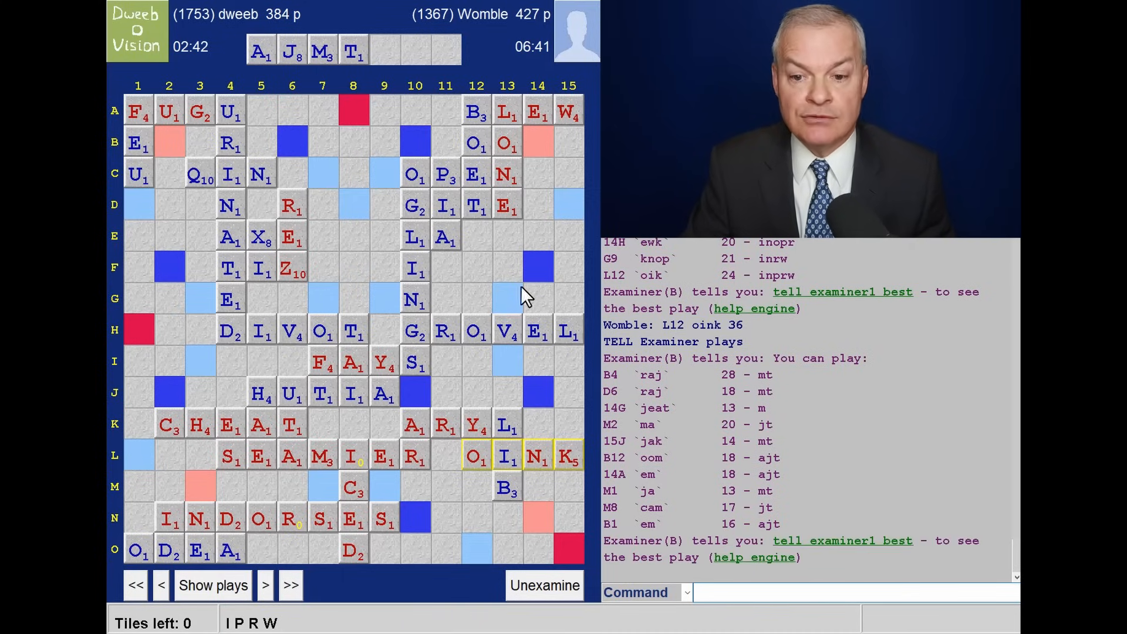
mouse_move(654, 410)
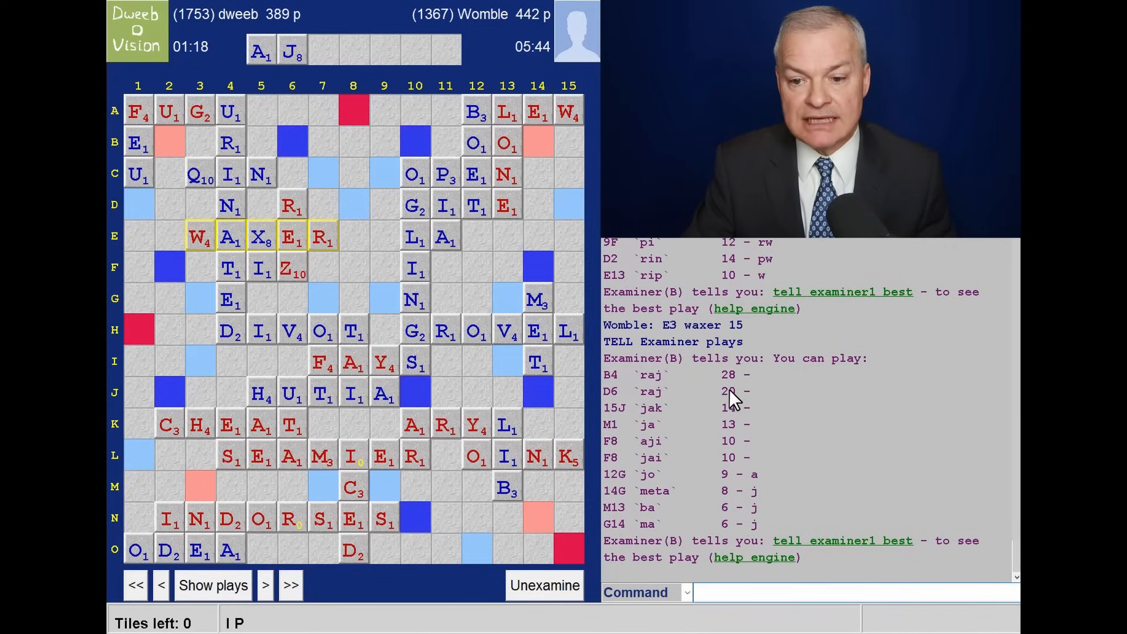
mouse_move(322, 410)
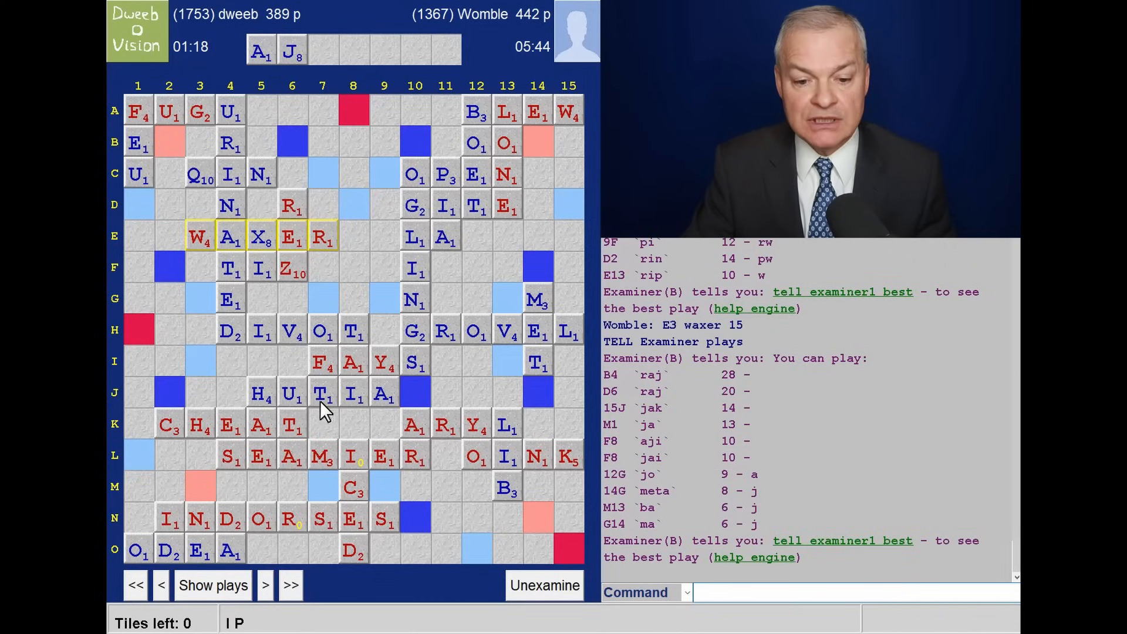
left_click(265, 585)
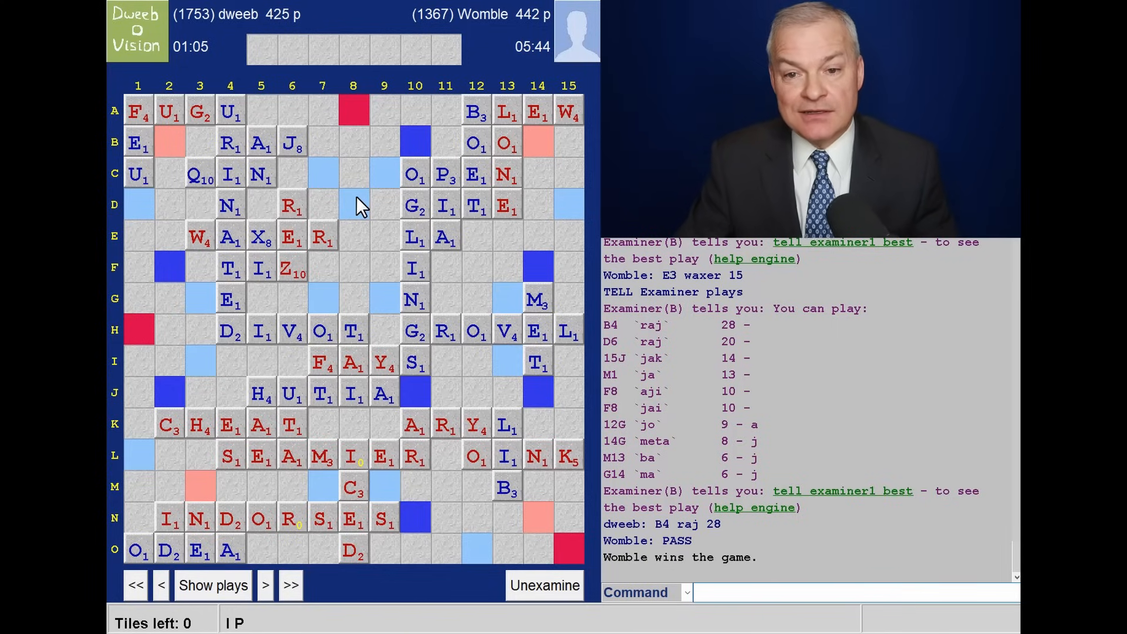
mouse_move(366, 167)
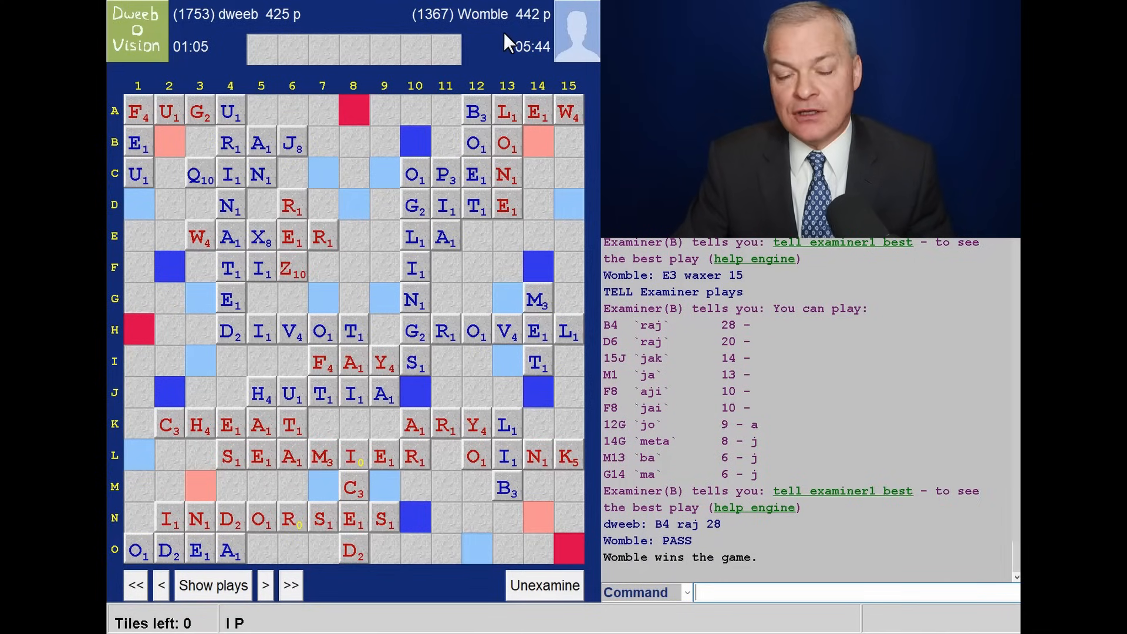
mouse_move(429, 100)
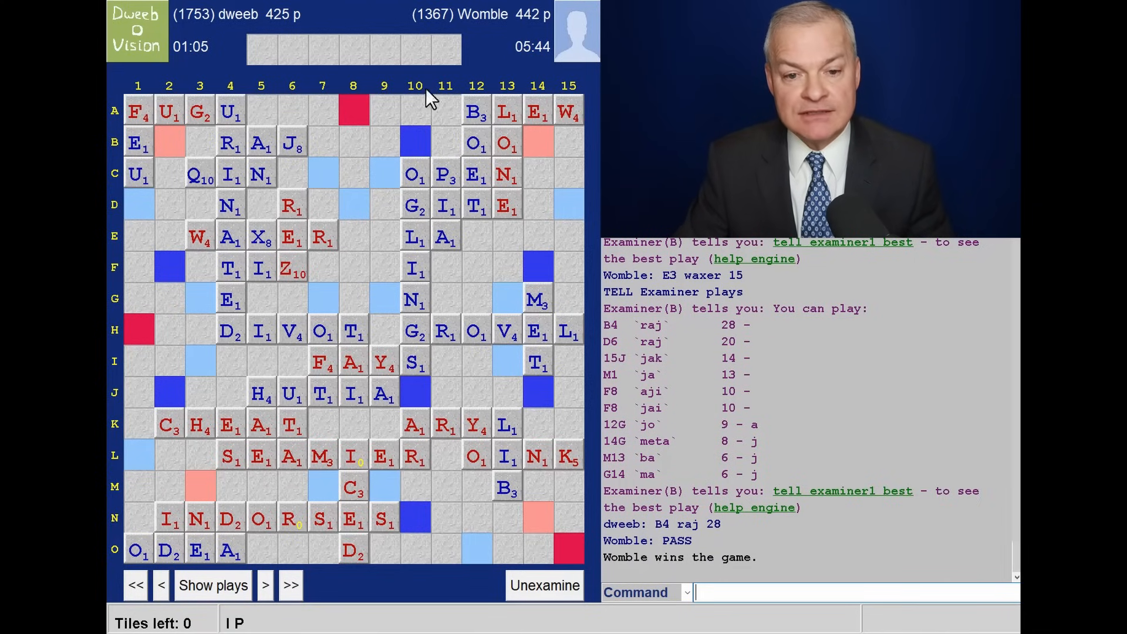
mouse_move(316, 316)
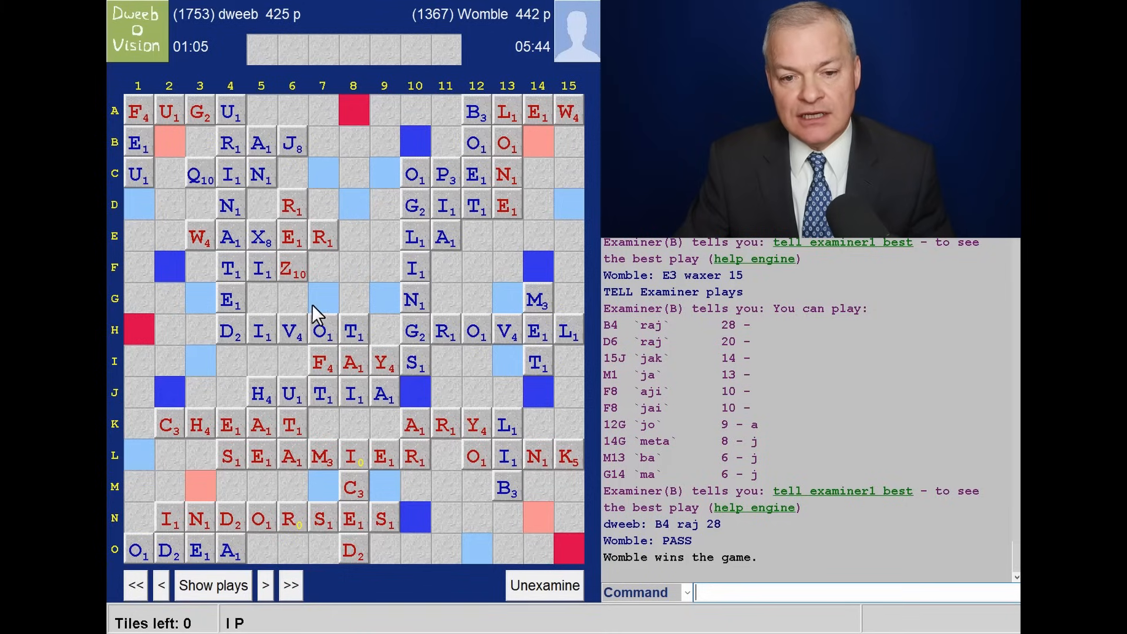
mouse_move(368, 289)
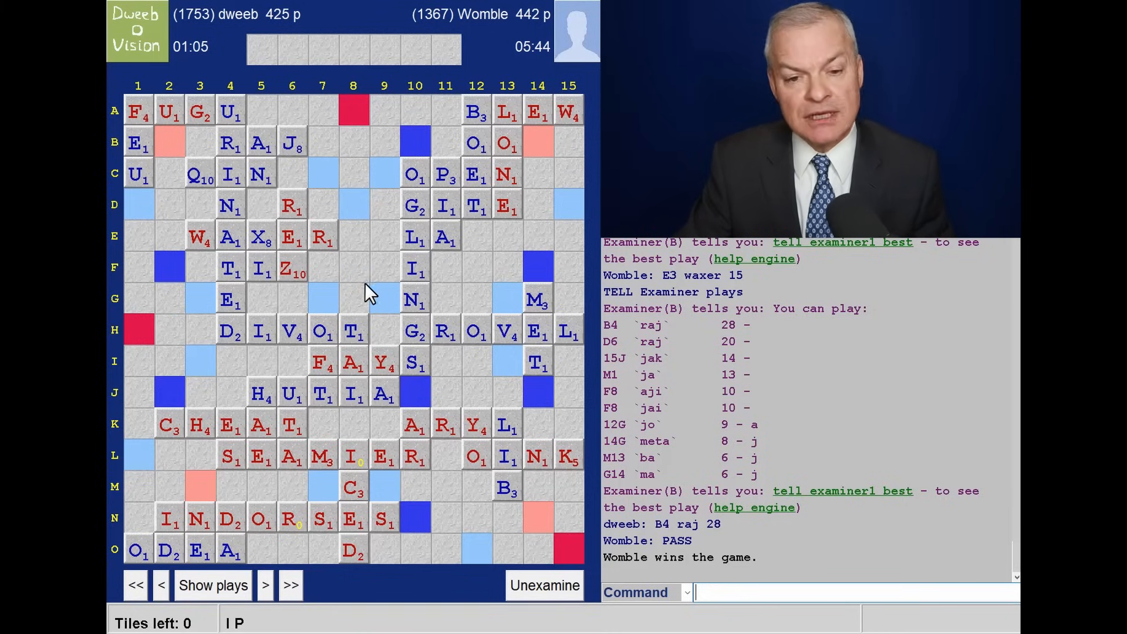
mouse_move(382, 313)
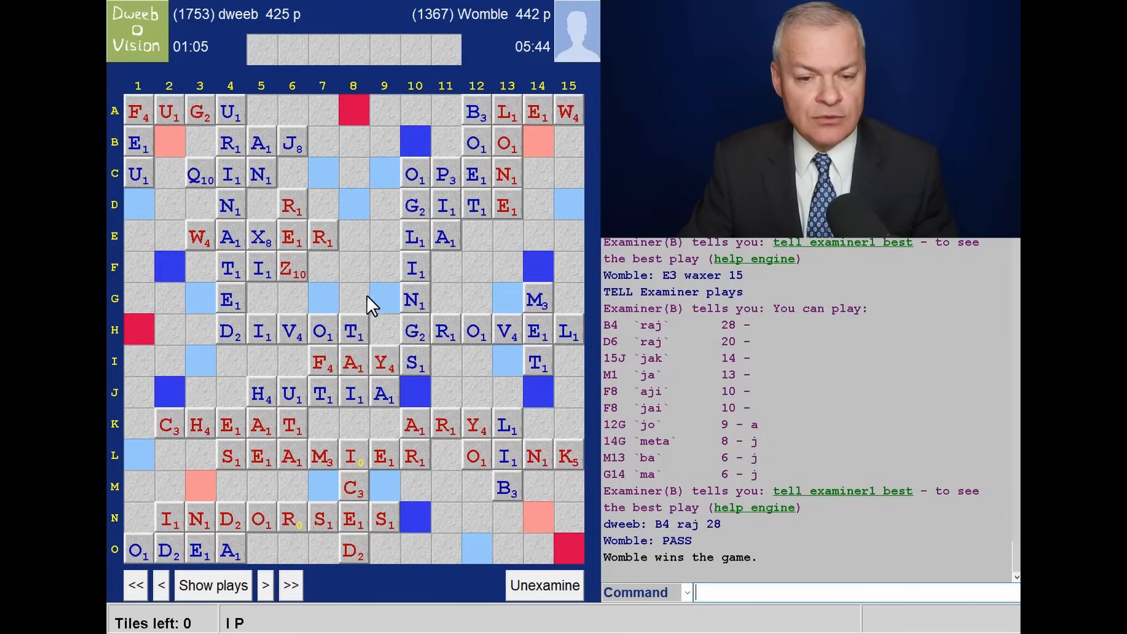
mouse_move(363, 14)
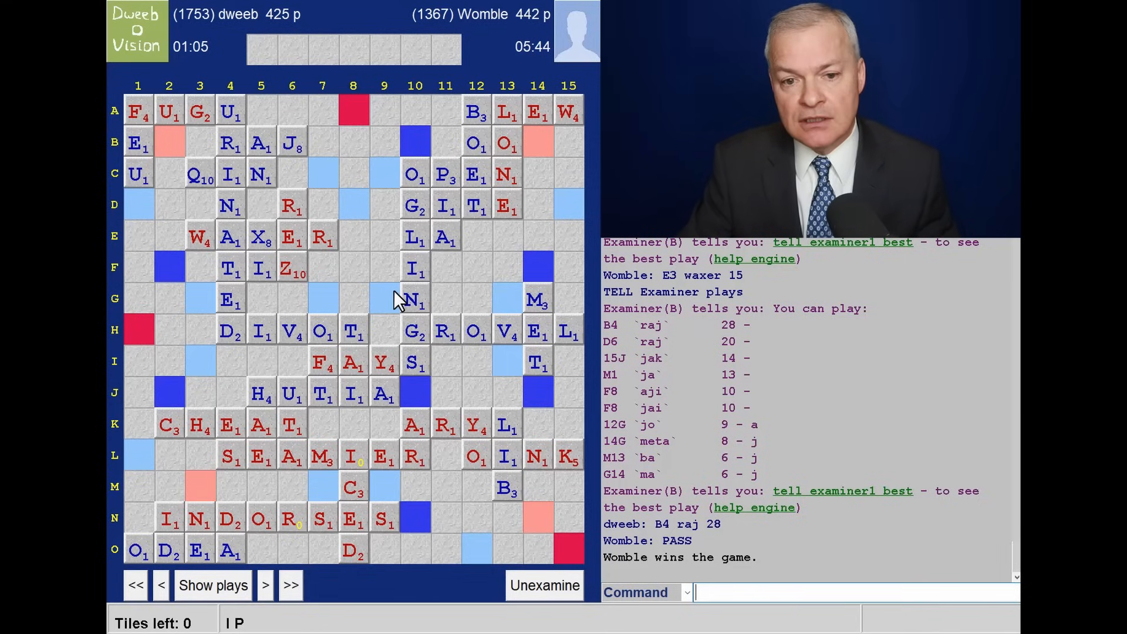
mouse_move(326, 190)
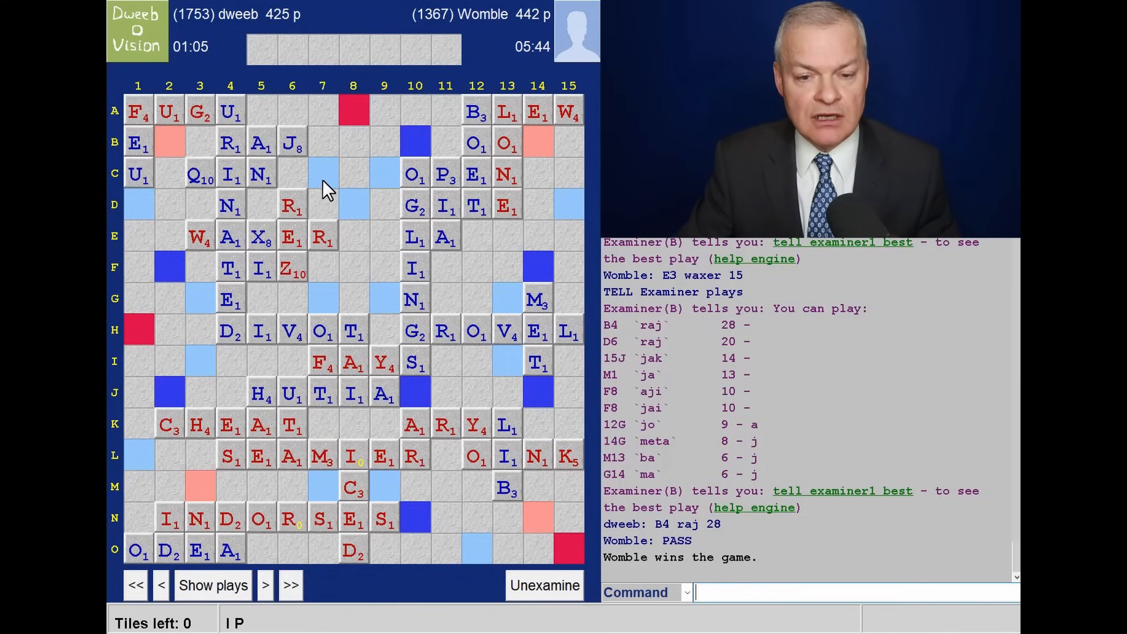